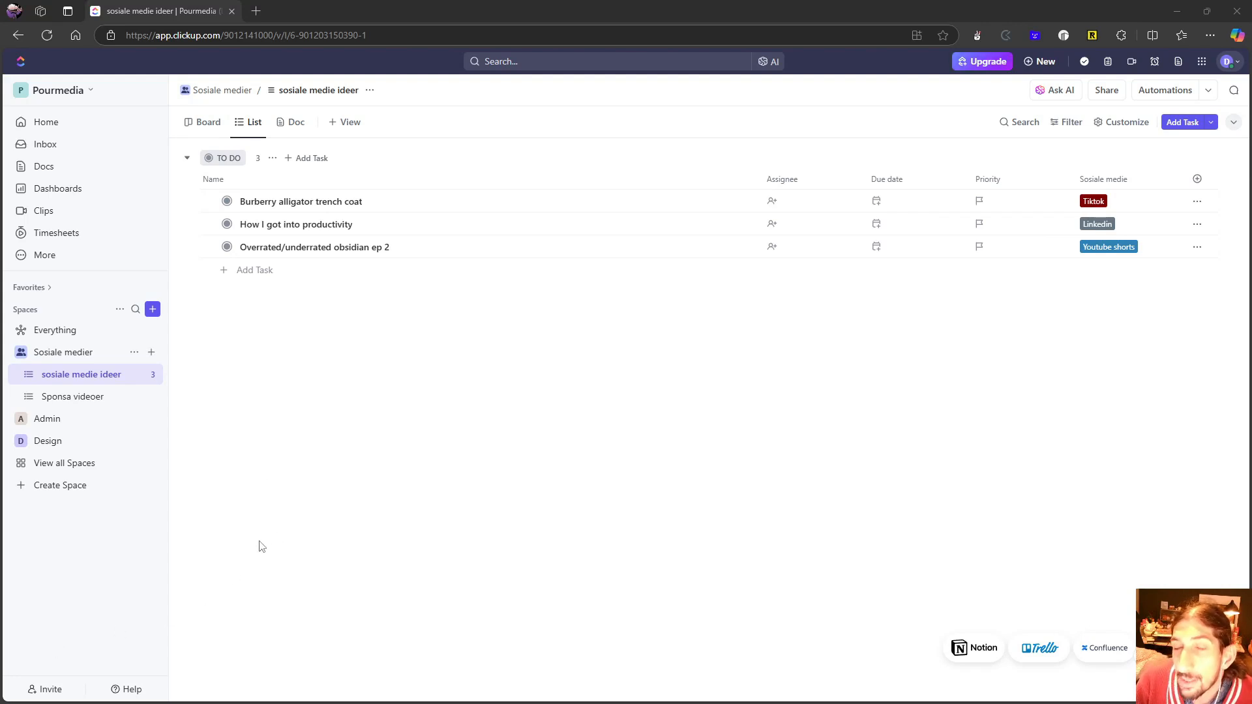
mouse_move(248, 270)
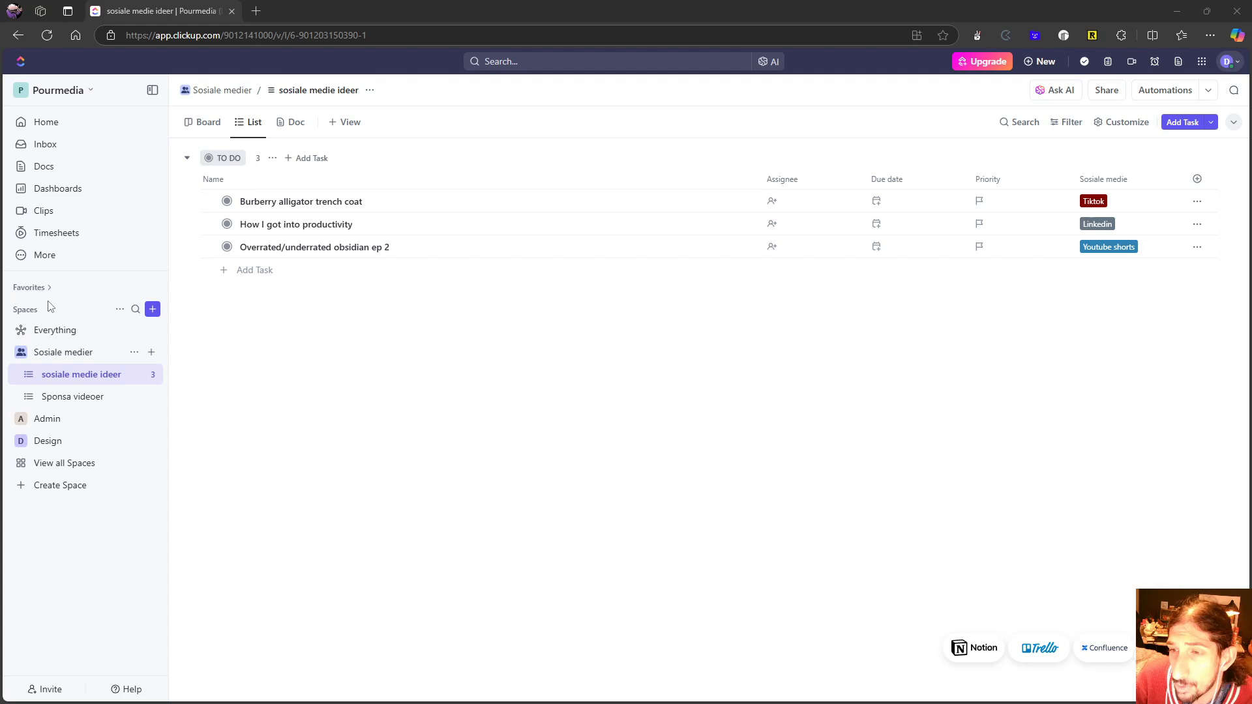
mouse_move(91, 214)
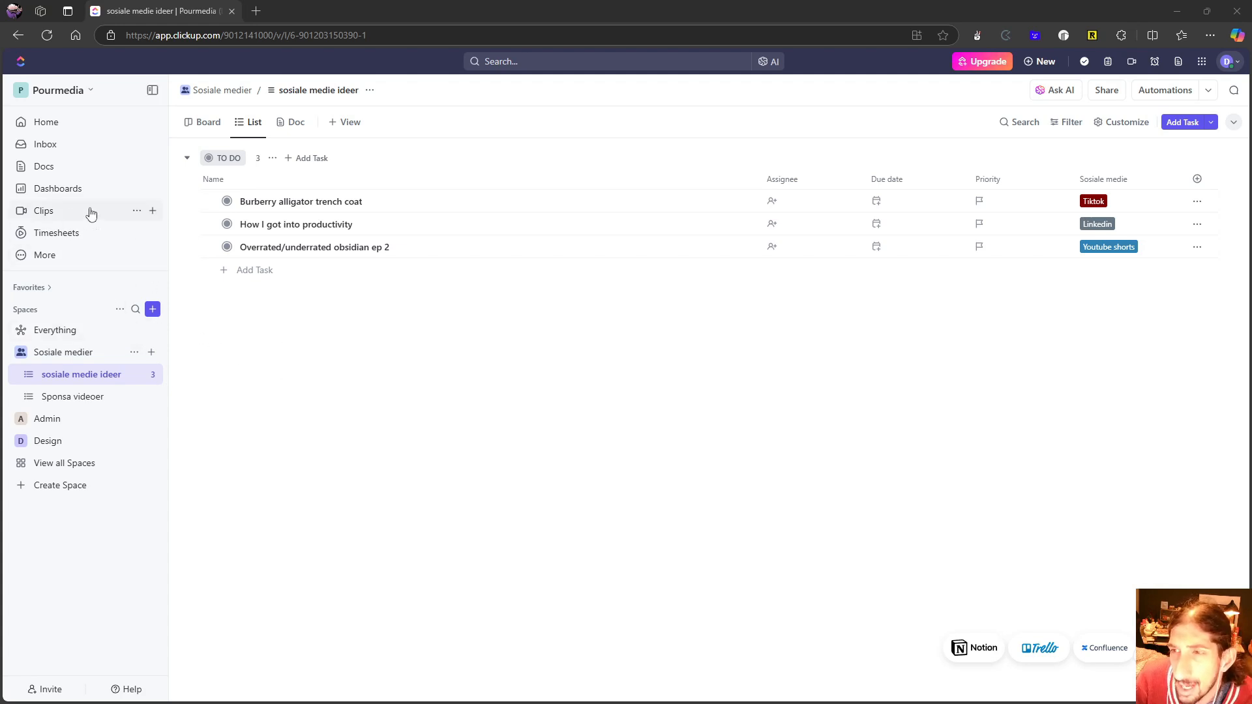
mouse_move(206, 135)
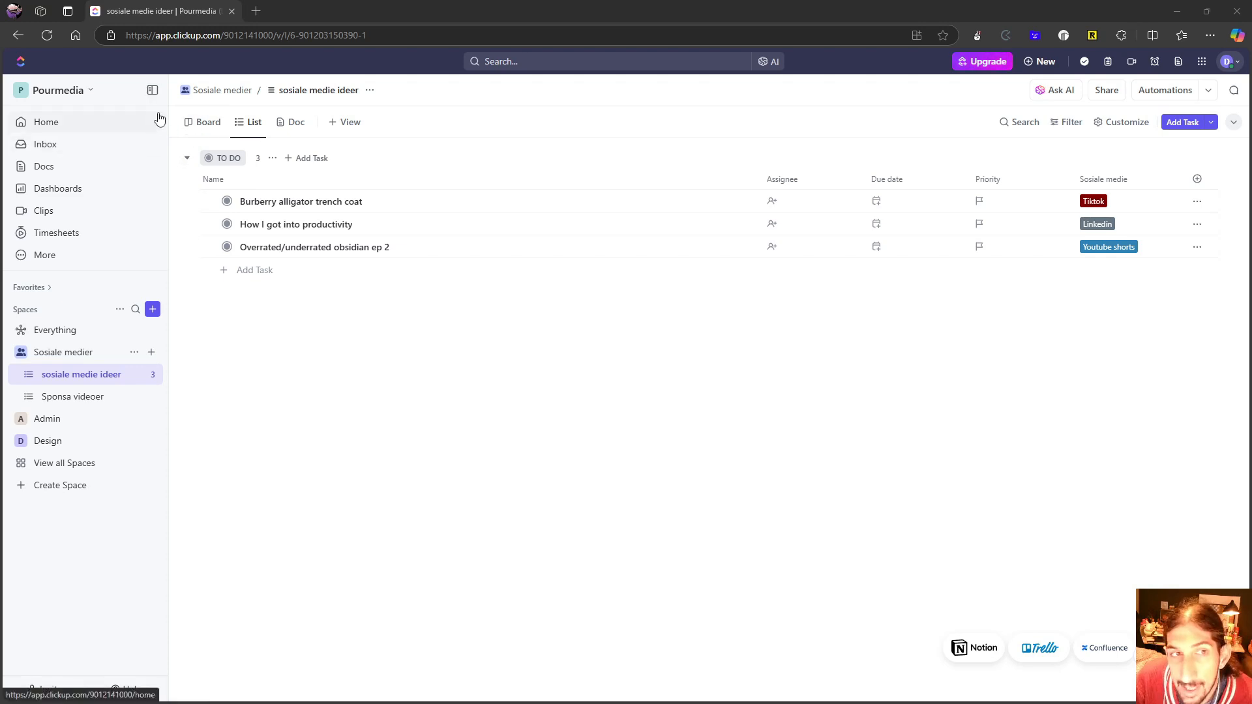
mouse_move(32, 317)
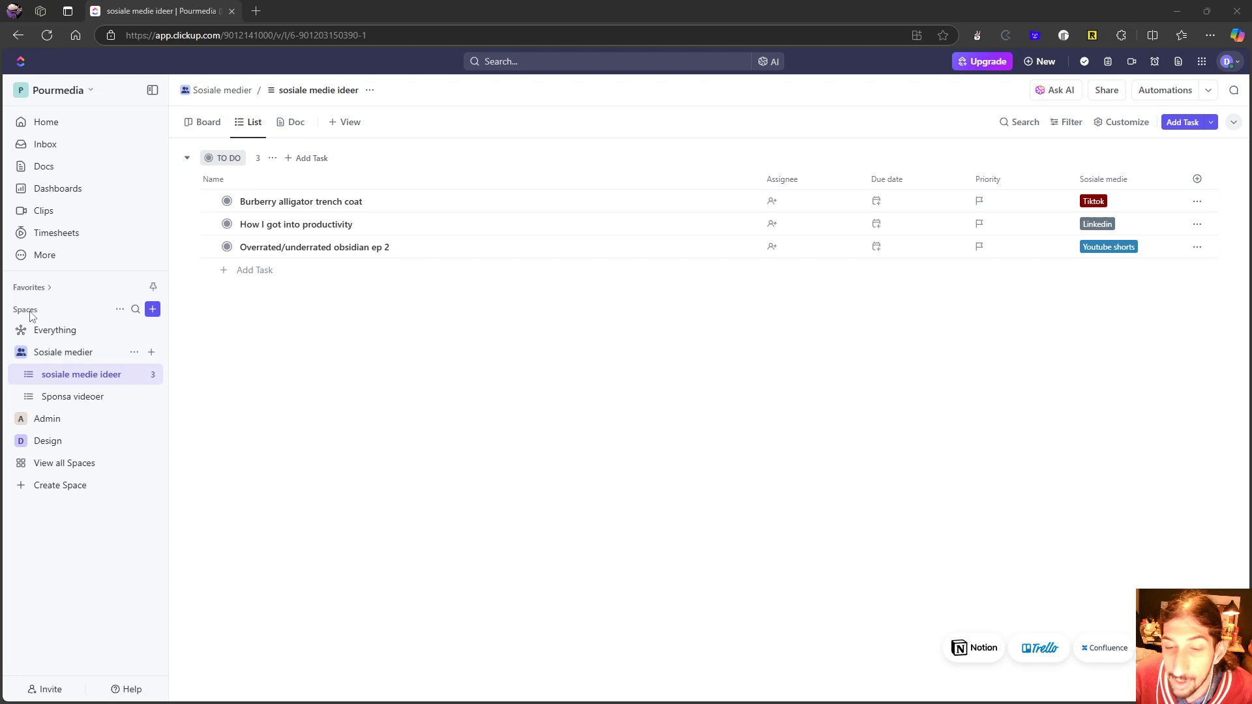
mouse_move(33, 313)
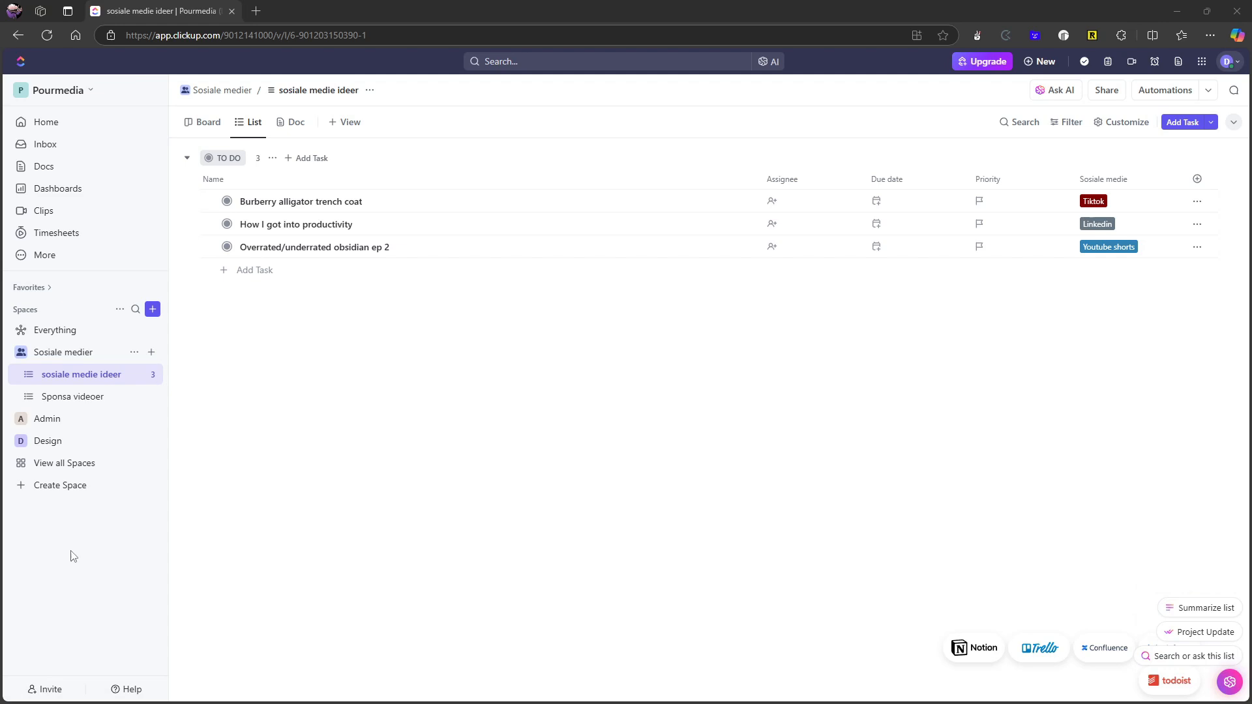
mouse_move(78, 145)
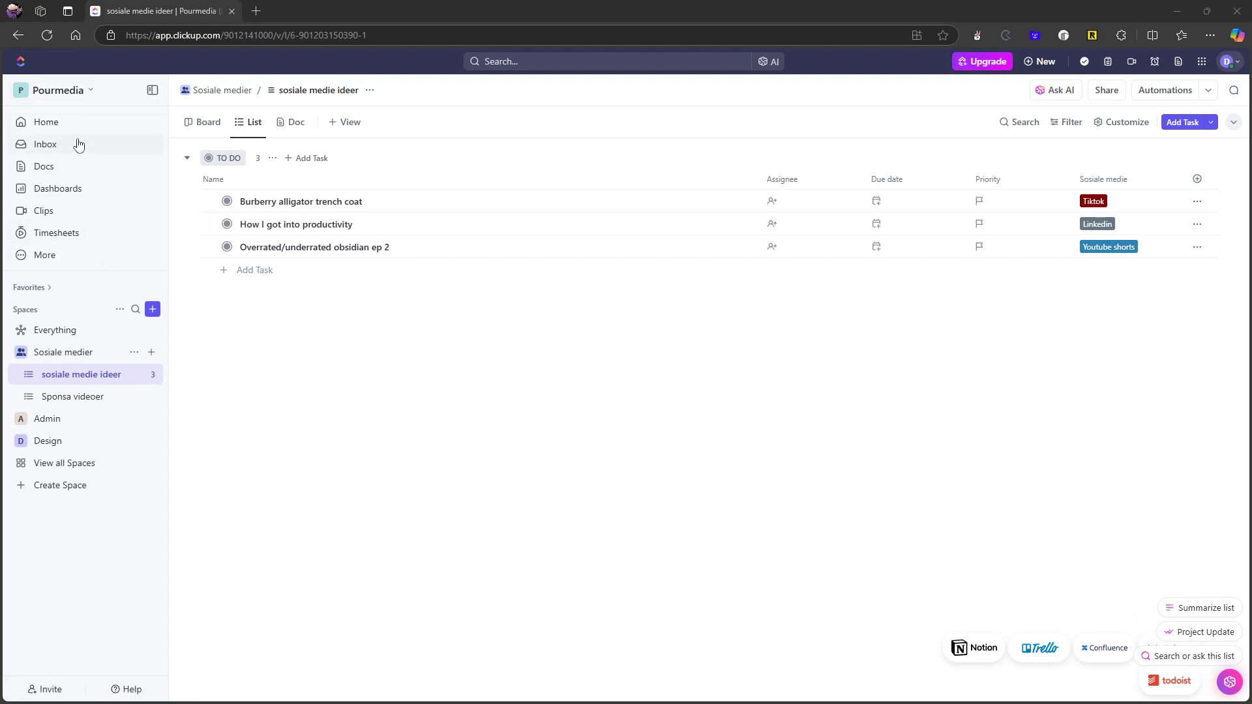
mouse_move(36, 103)
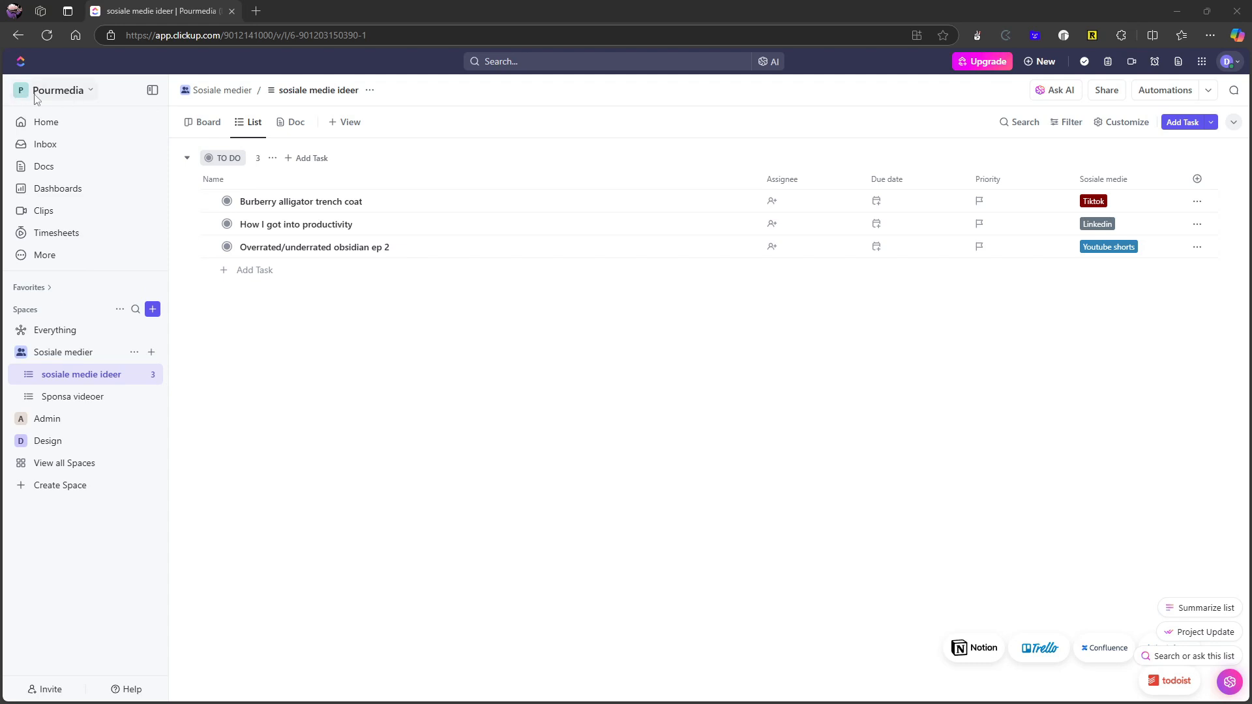
mouse_move(67, 324)
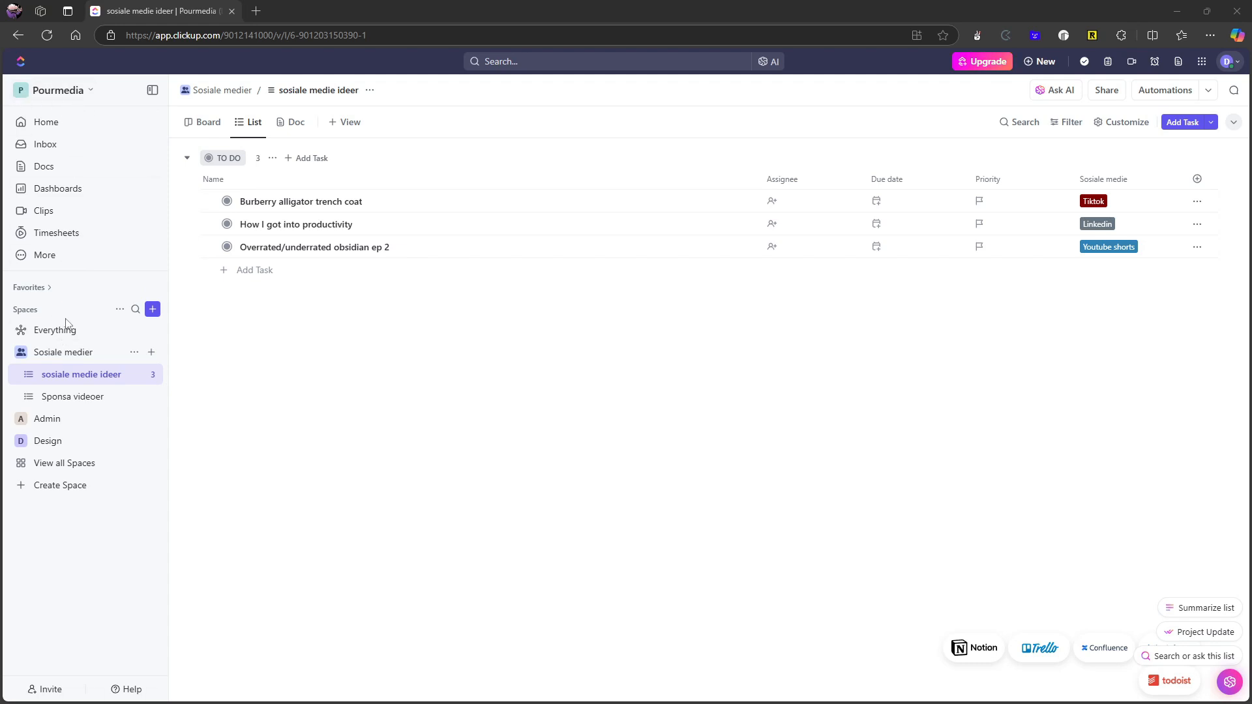
mouse_move(55, 330)
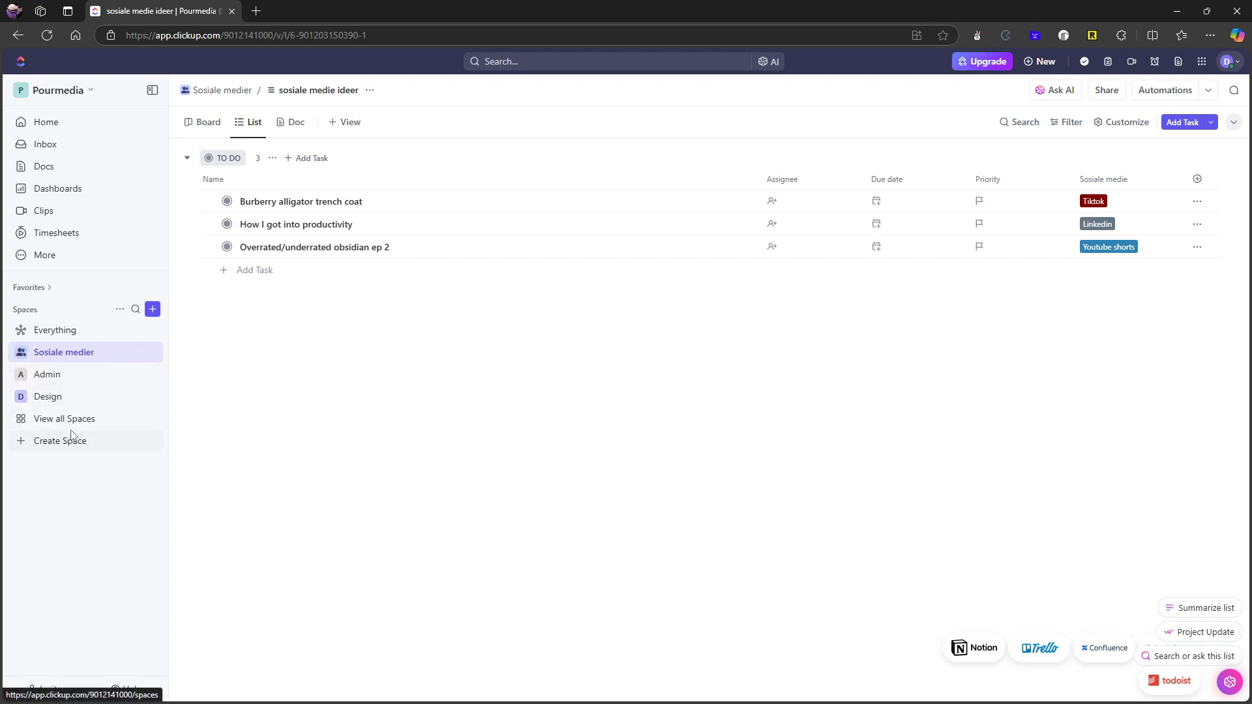
Begin a new space and name it 'Youtube test' in the creation dialog.
left_click(60, 440)
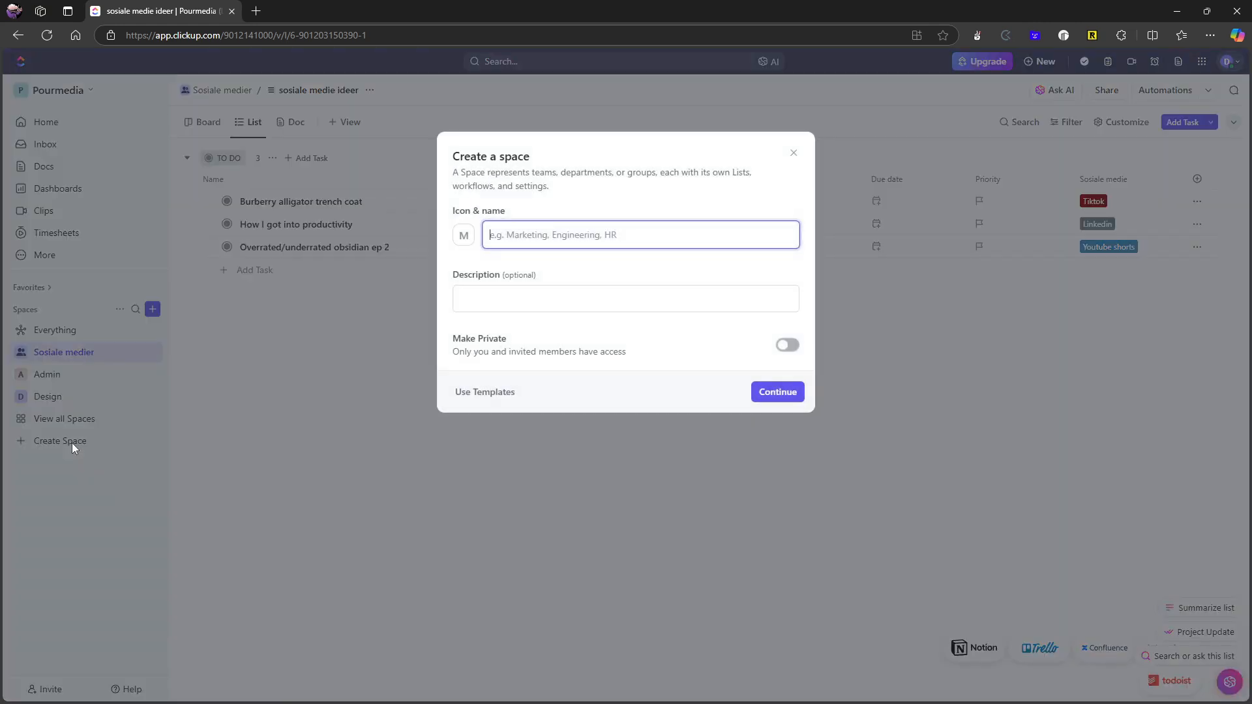
type("Youtu")
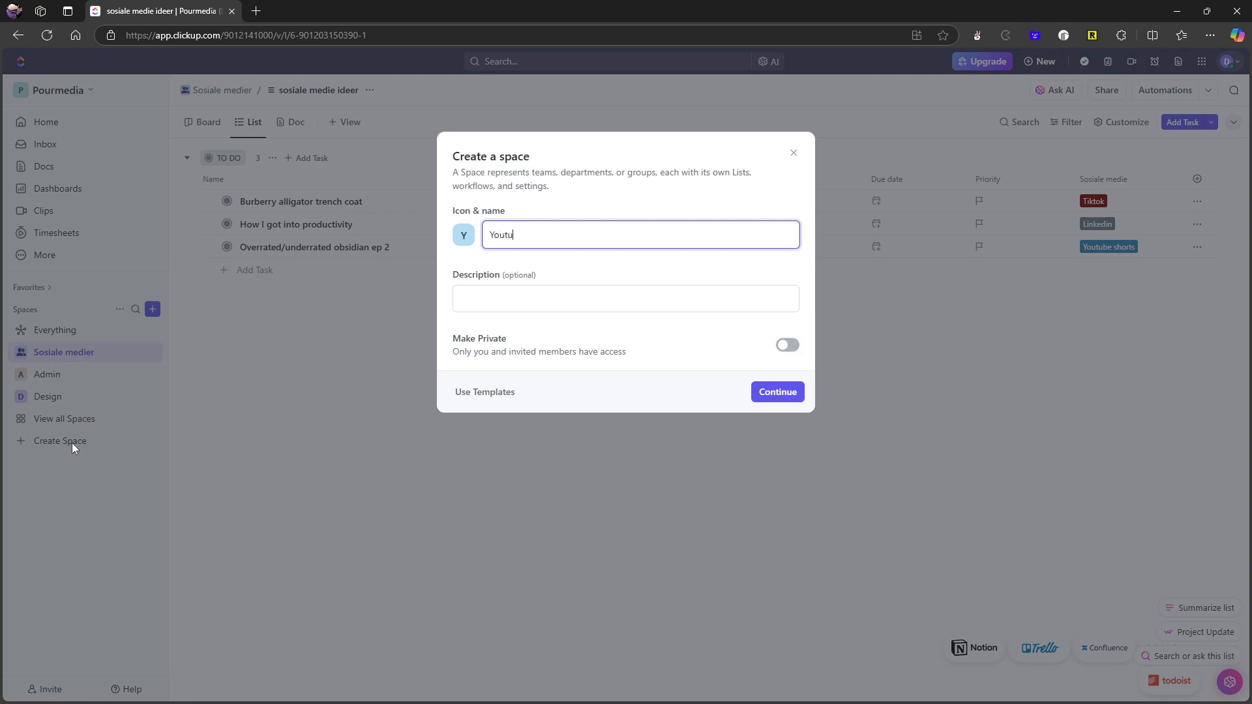
type("be test")
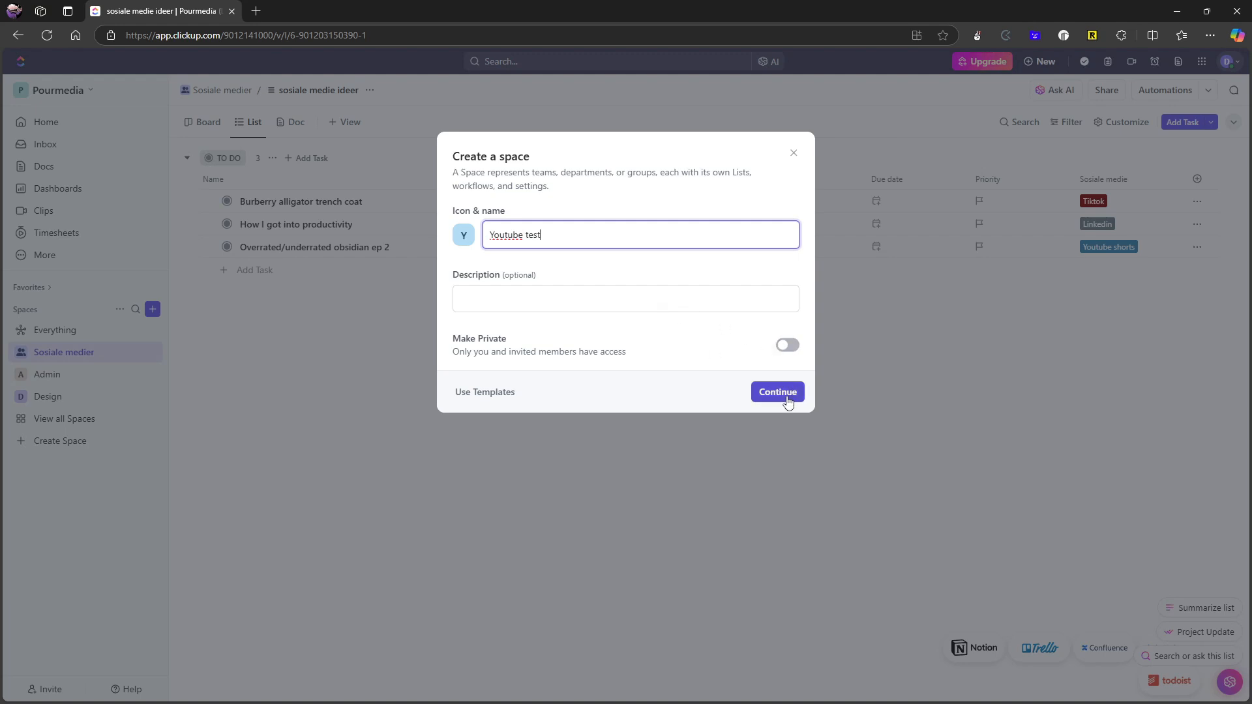
Continue from the name step to the Define your workflow step.
left_click(777, 392)
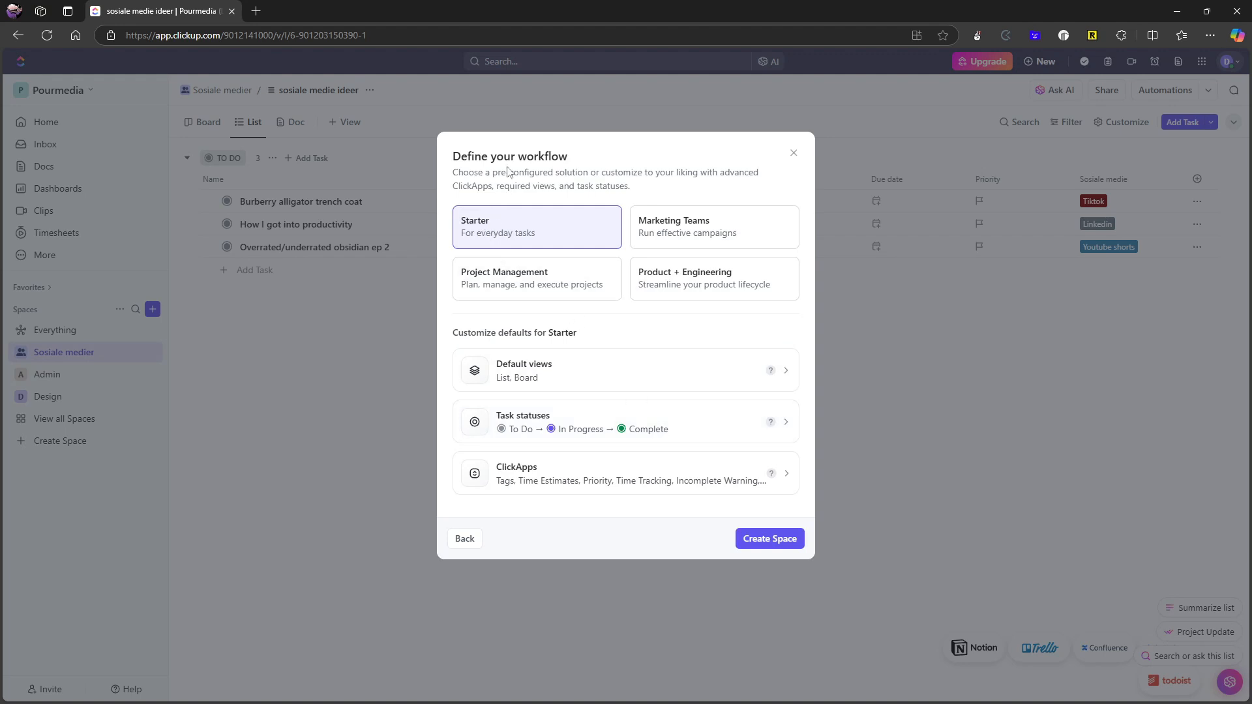
mouse_move(475, 207)
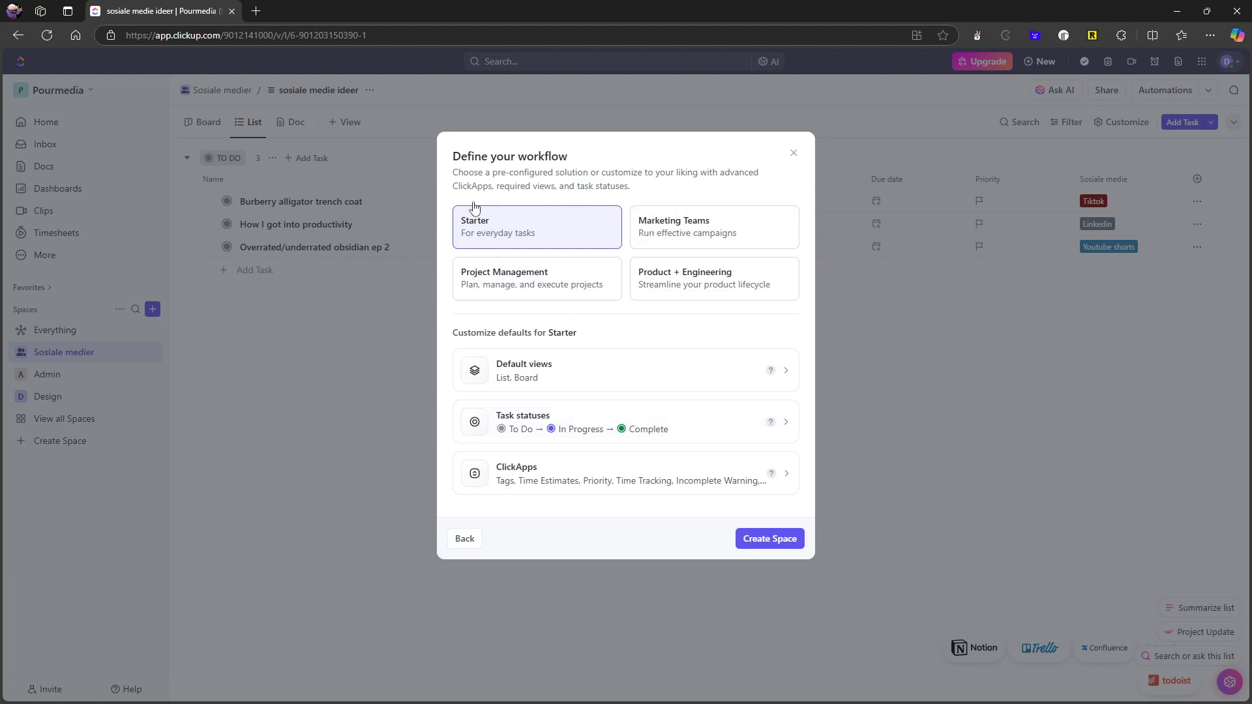
mouse_move(683, 232)
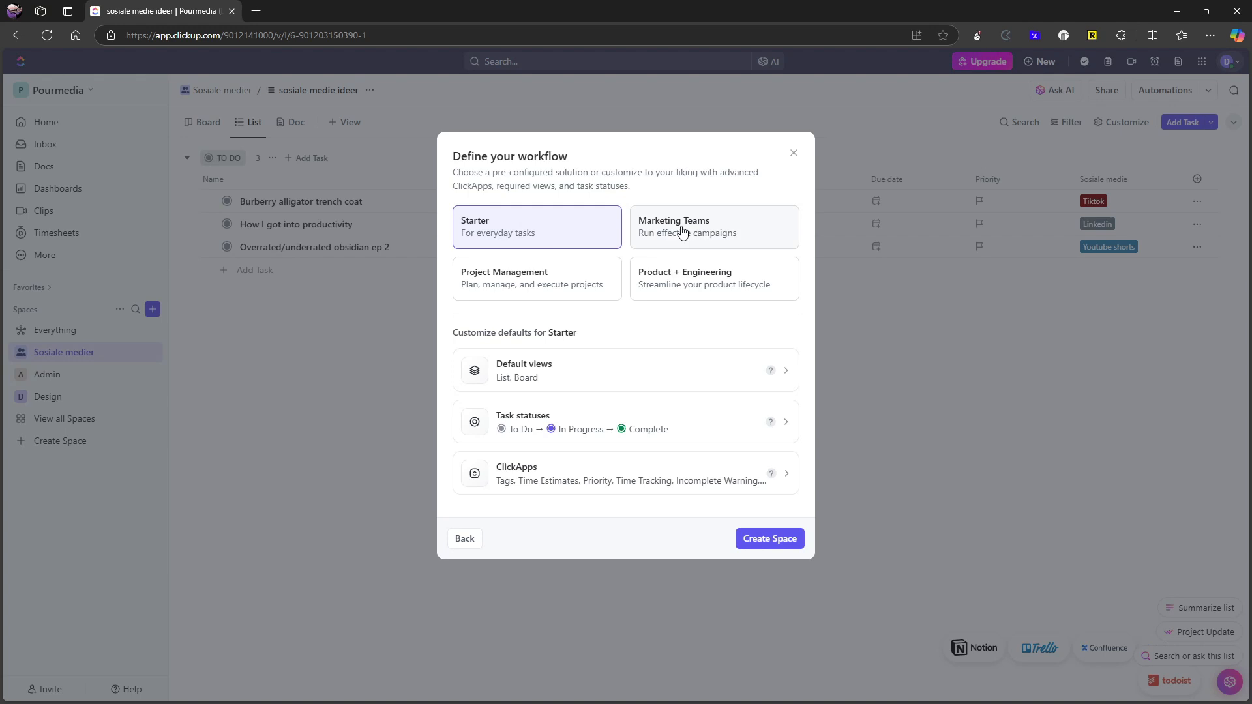
mouse_move(700, 280)
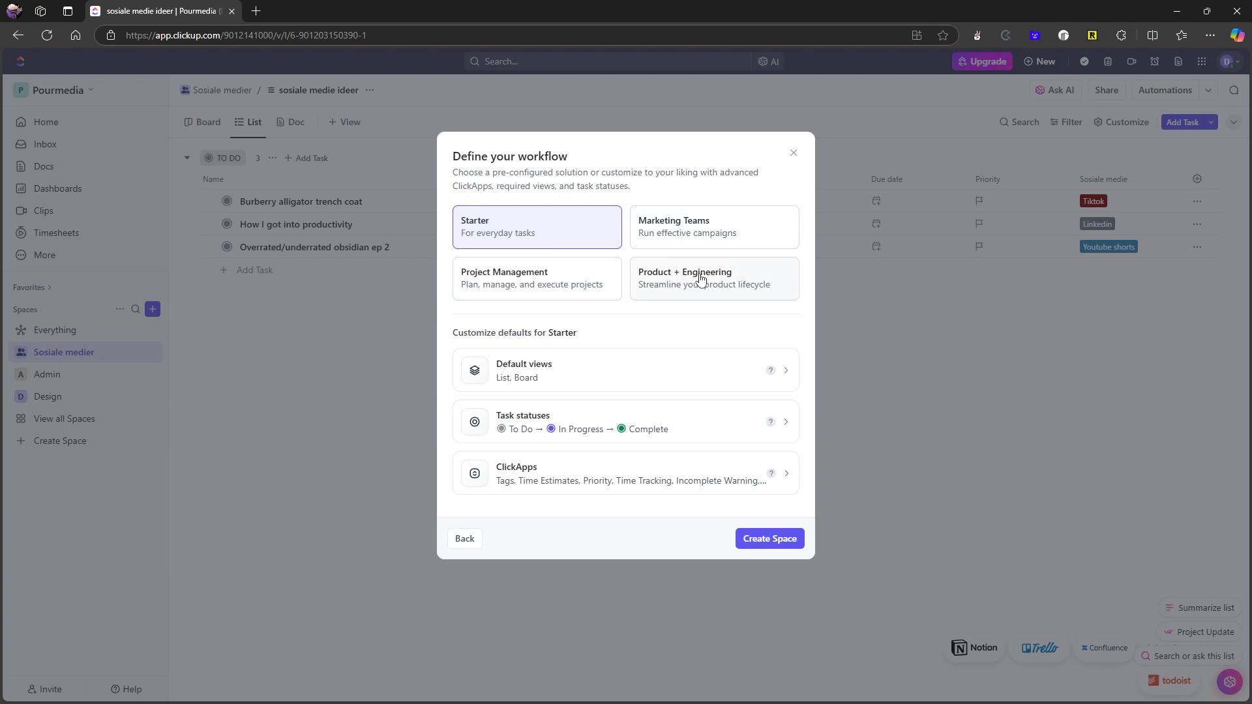
mouse_move(534, 322)
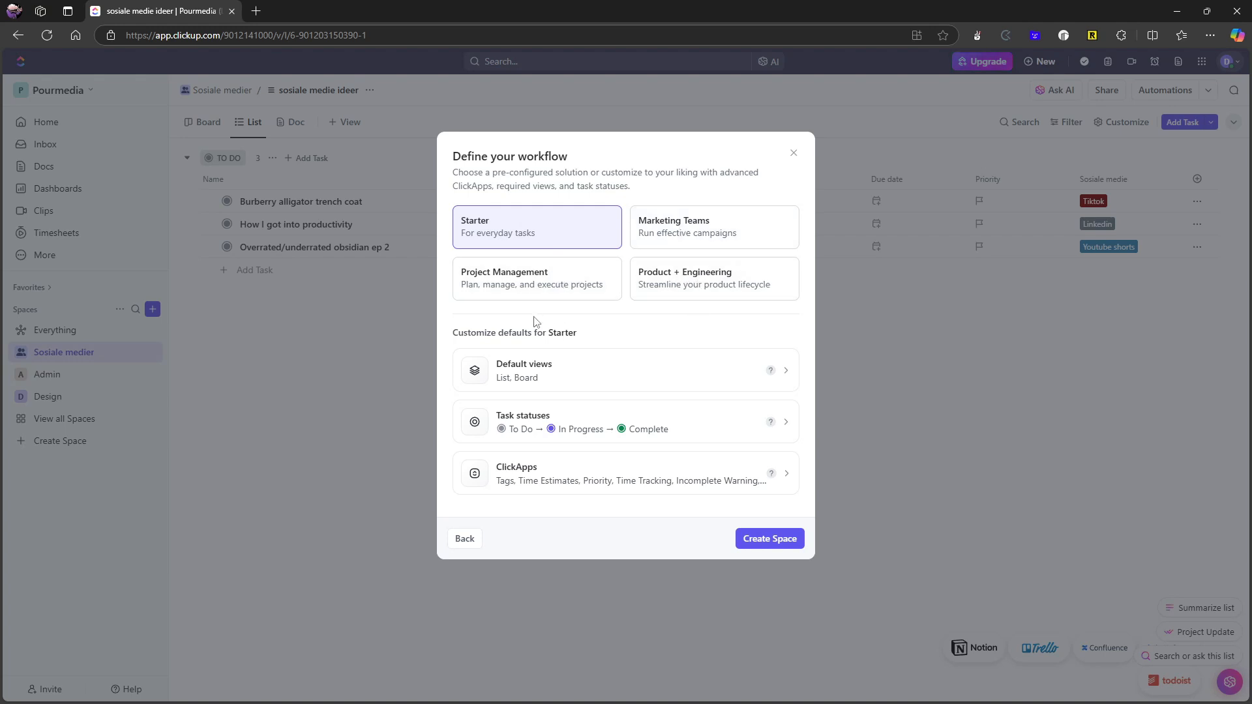
mouse_move(655, 238)
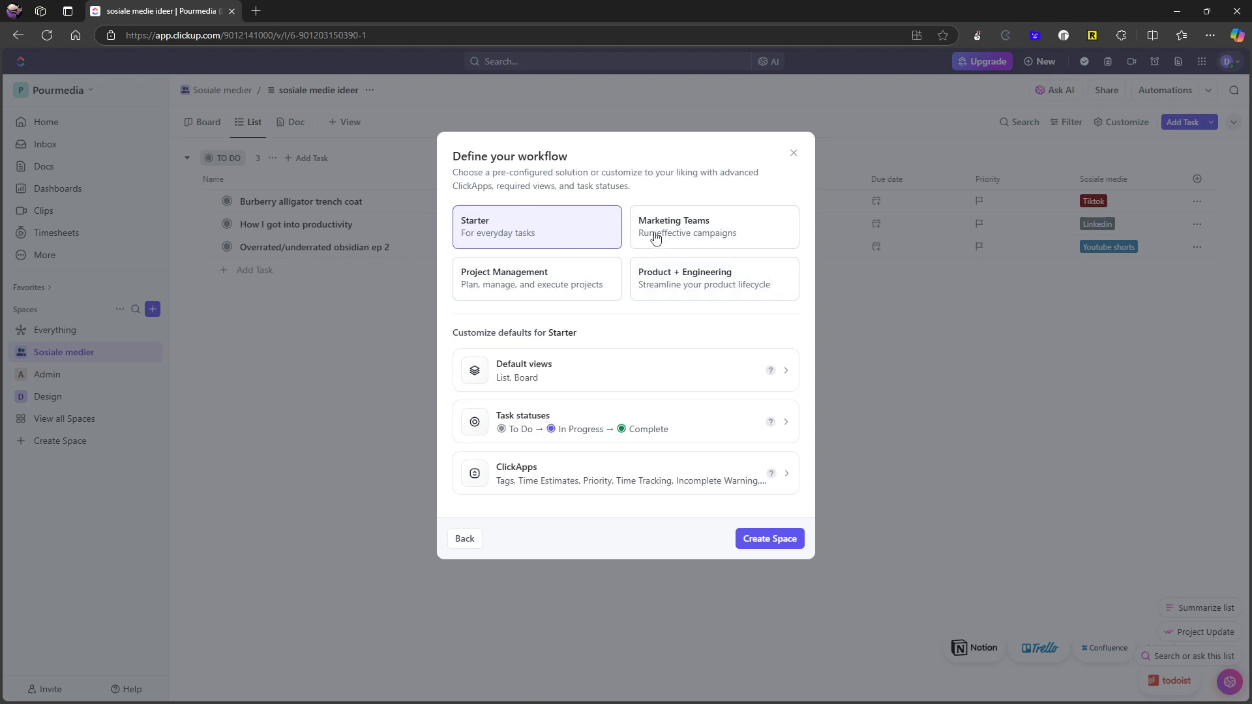
mouse_move(594, 238)
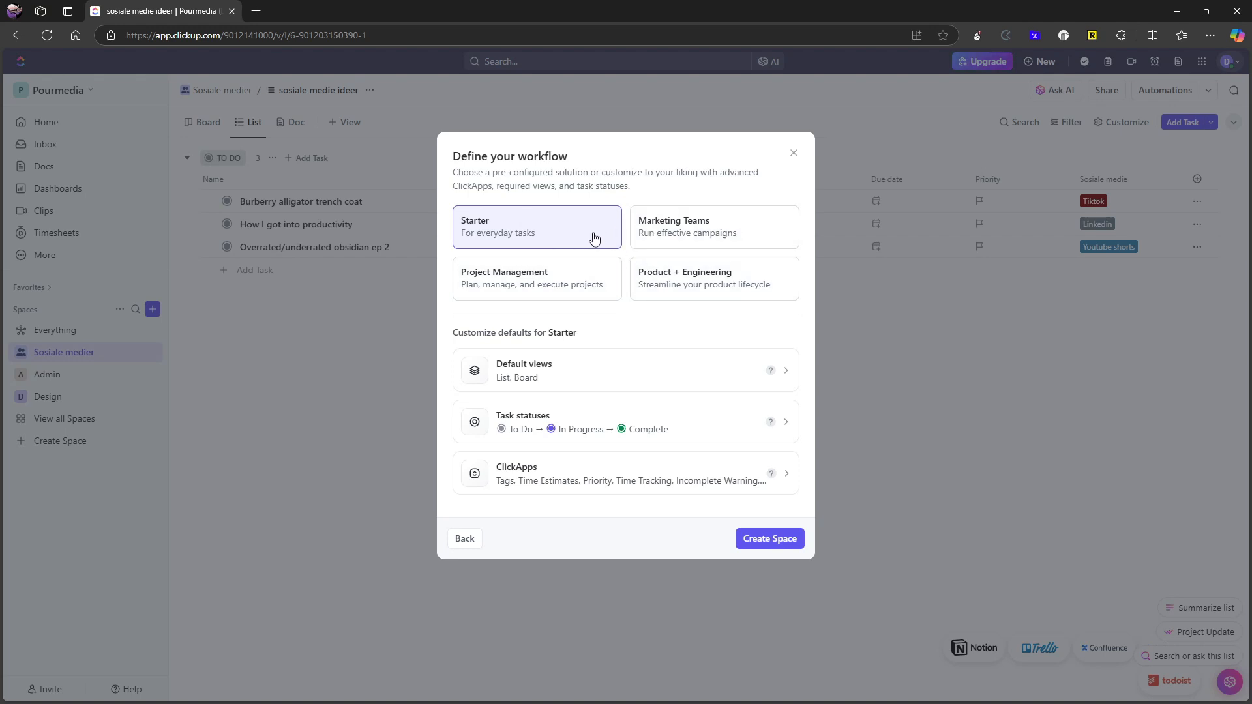
mouse_move(523, 406)
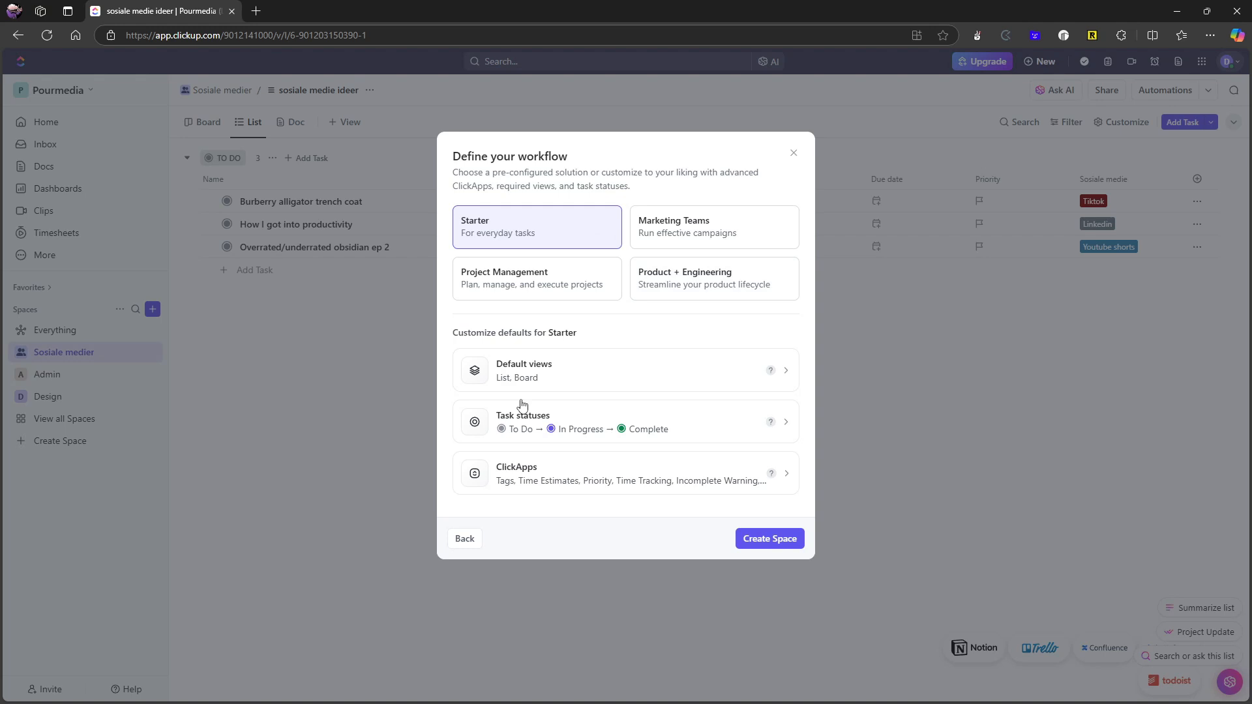
mouse_move(625, 409)
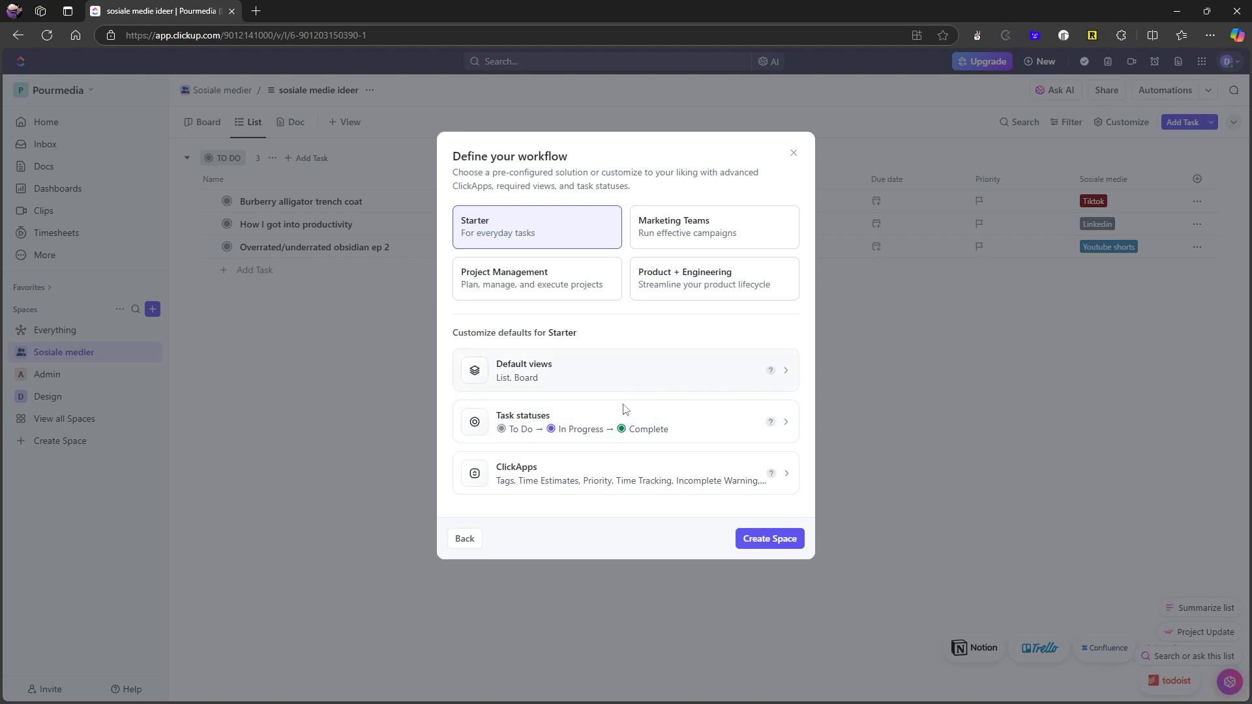
mouse_move(541, 378)
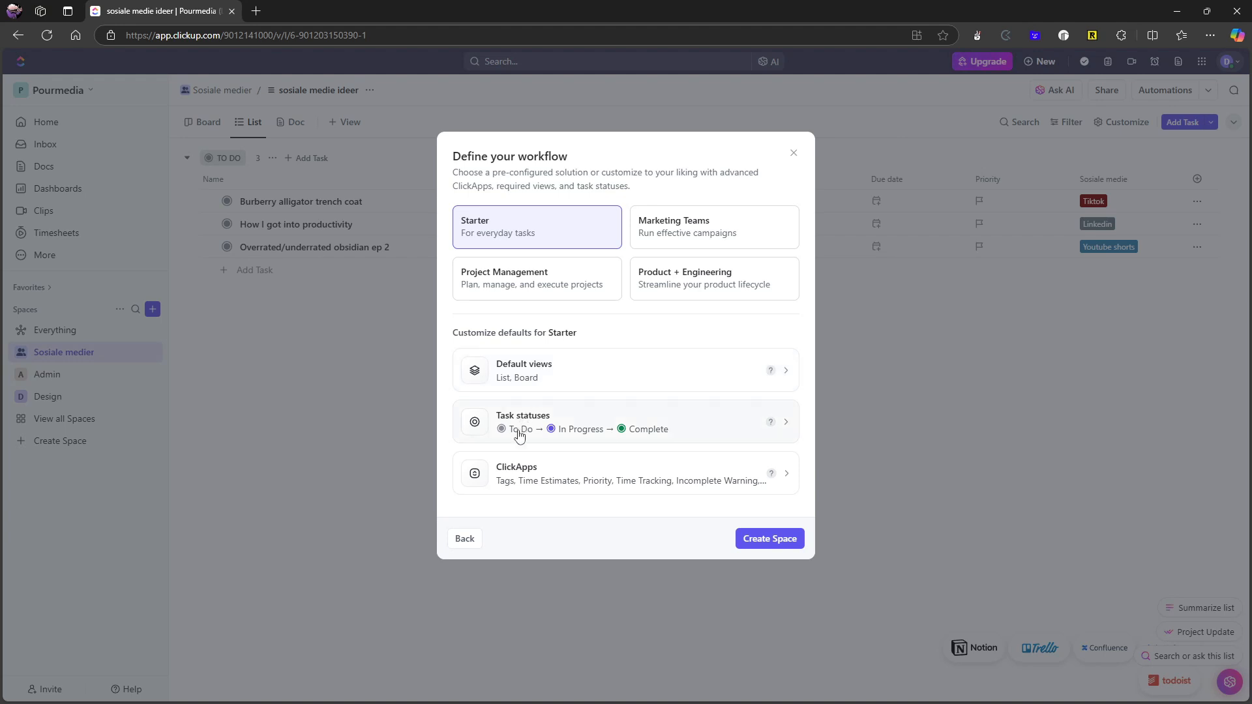
mouse_move(531, 436)
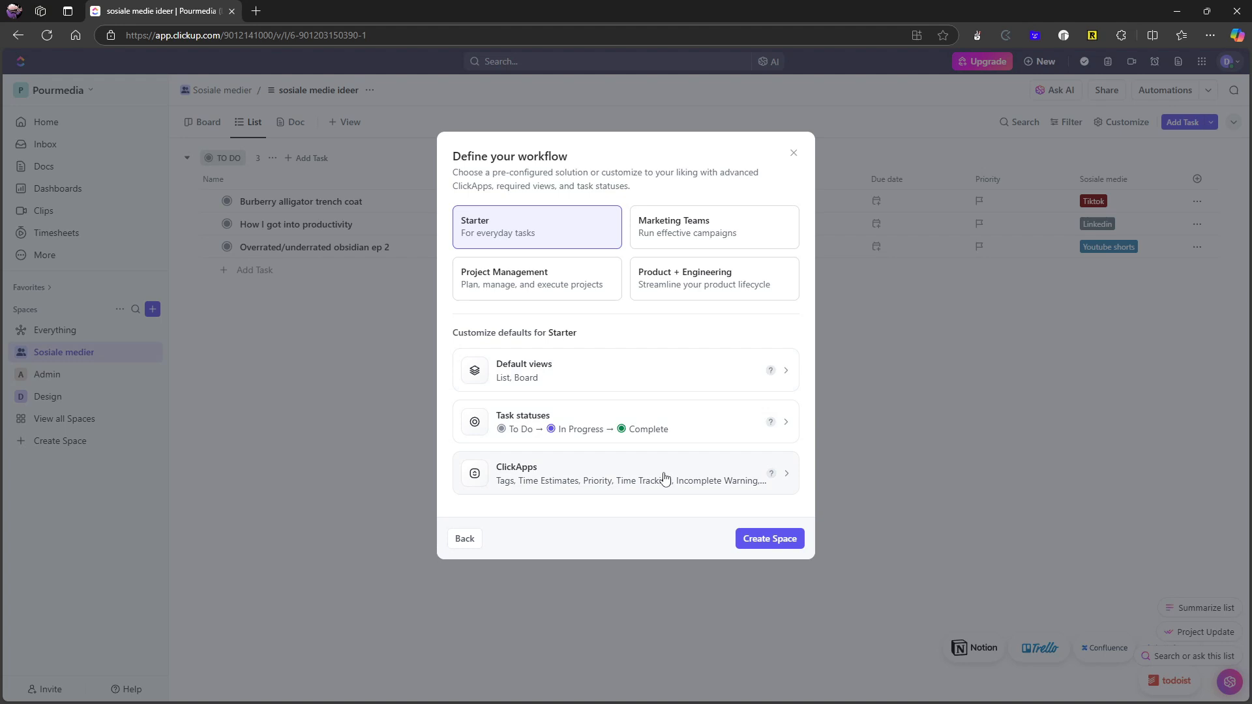
mouse_move(719, 236)
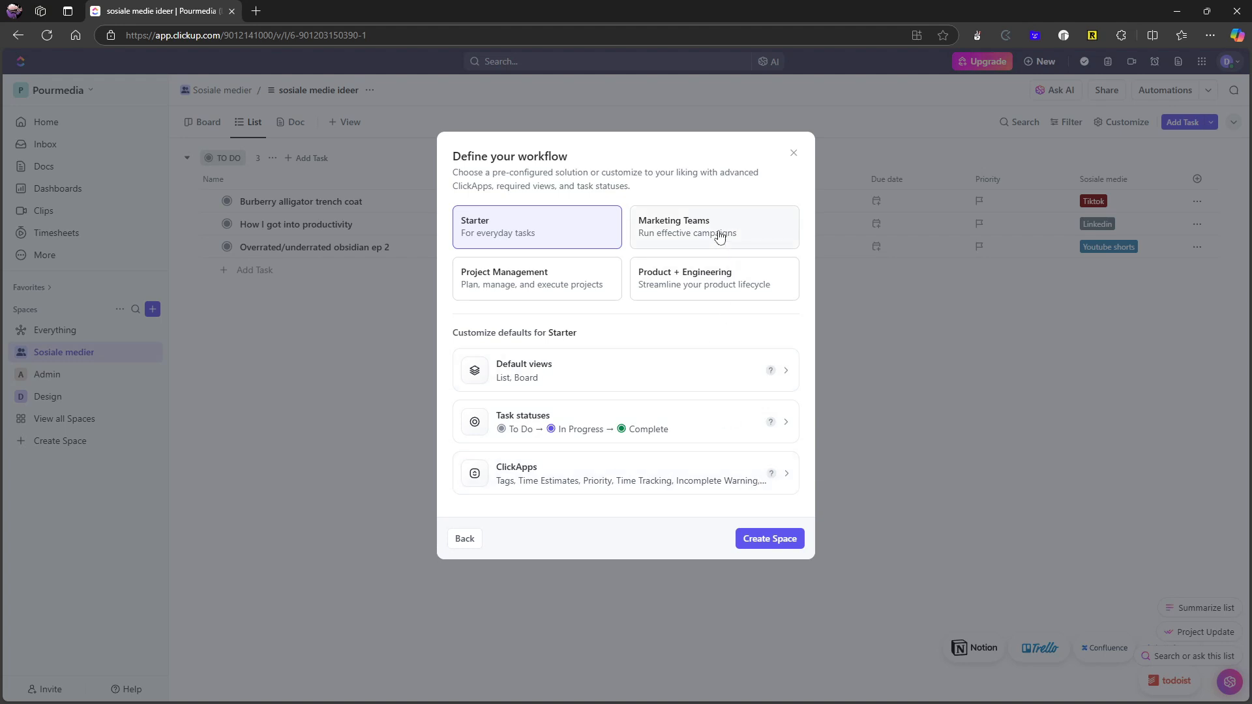
Compare the Marketing, Product + Engineering and Project Management presets, then settle on Starter.
left_click(712, 227)
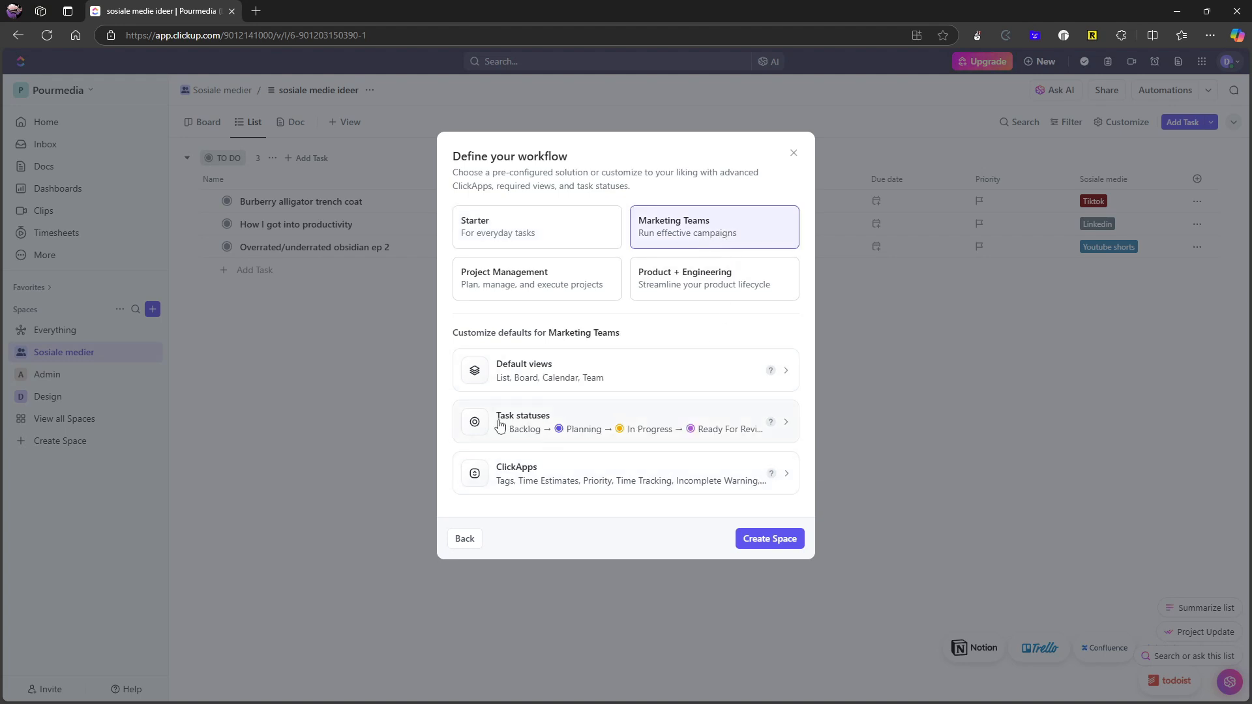
mouse_move(512, 326)
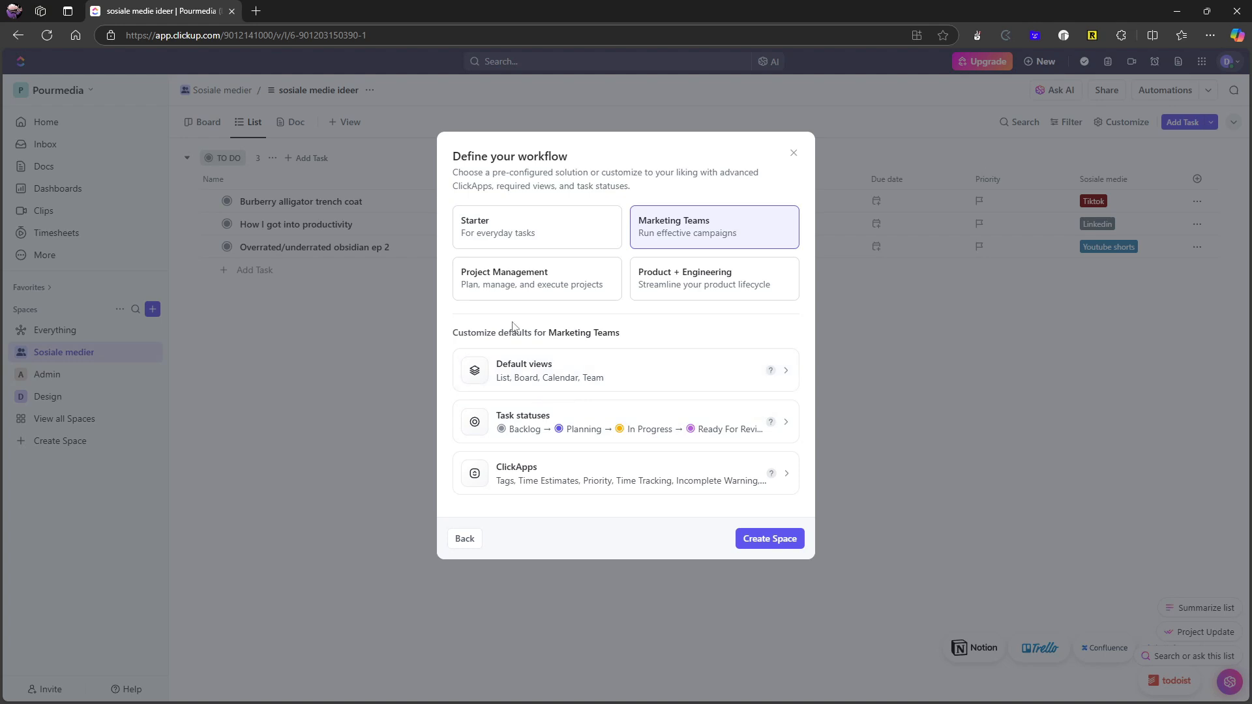
mouse_move(556, 299)
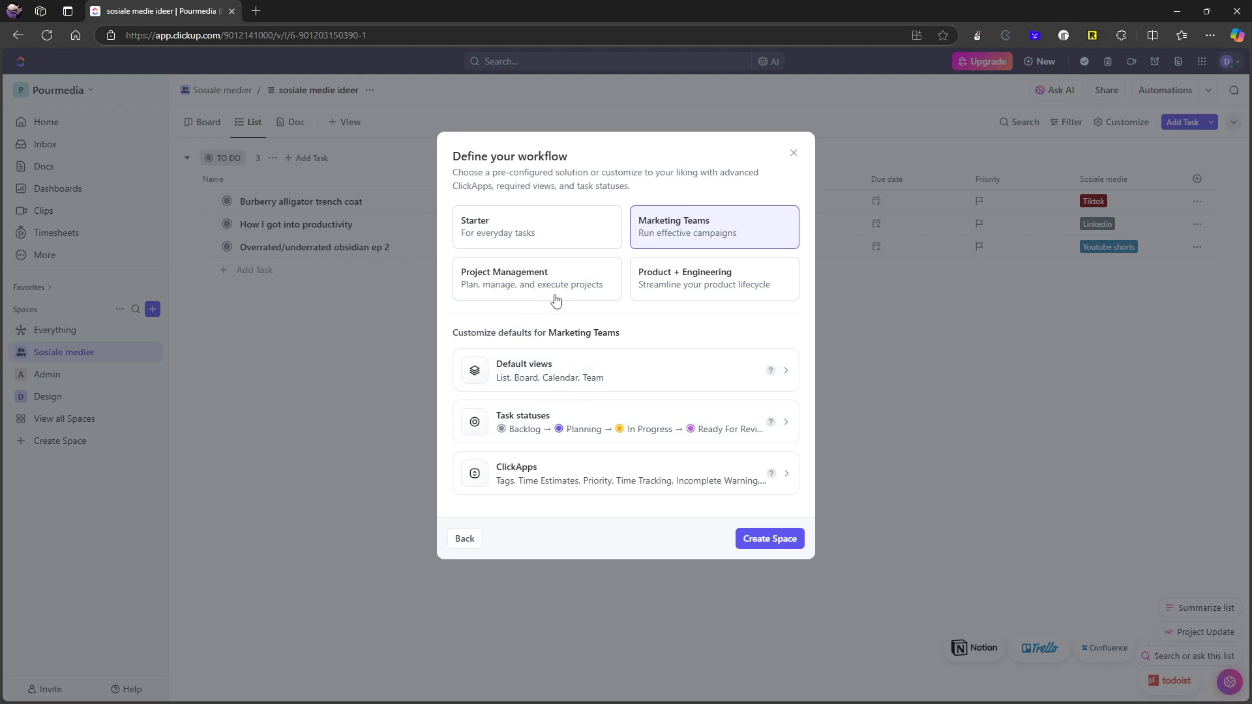
mouse_move(695, 243)
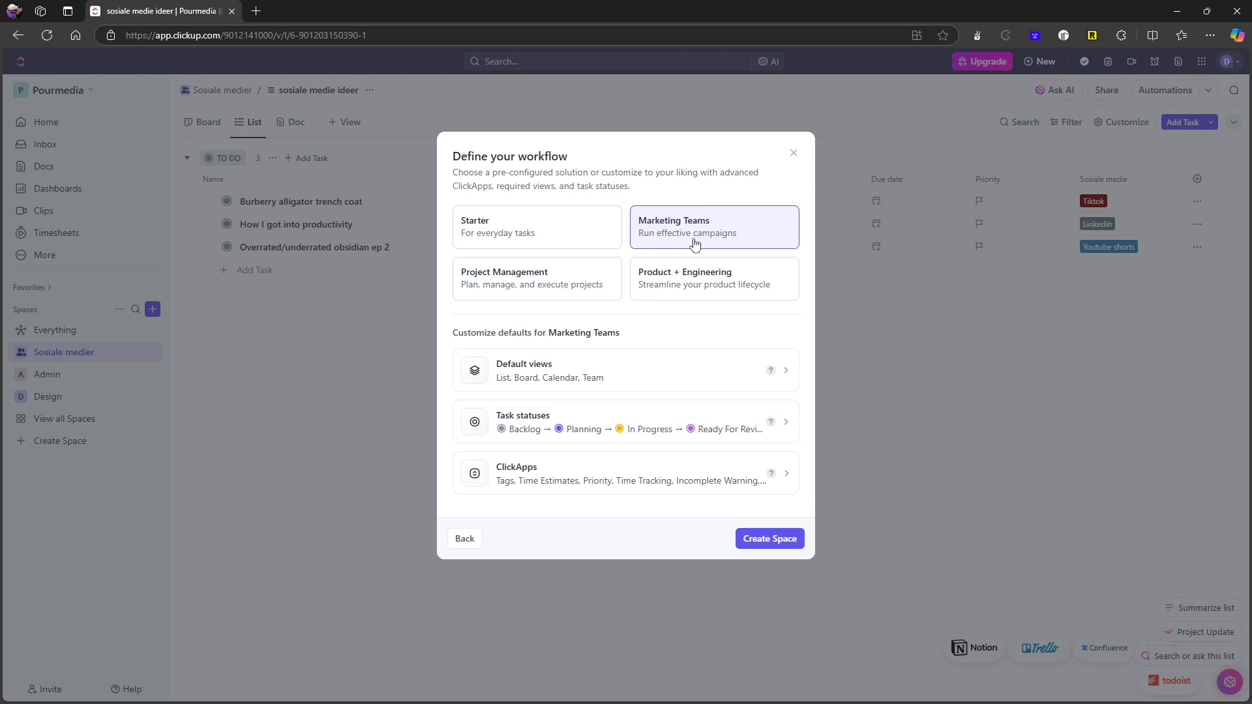
mouse_move(655, 377)
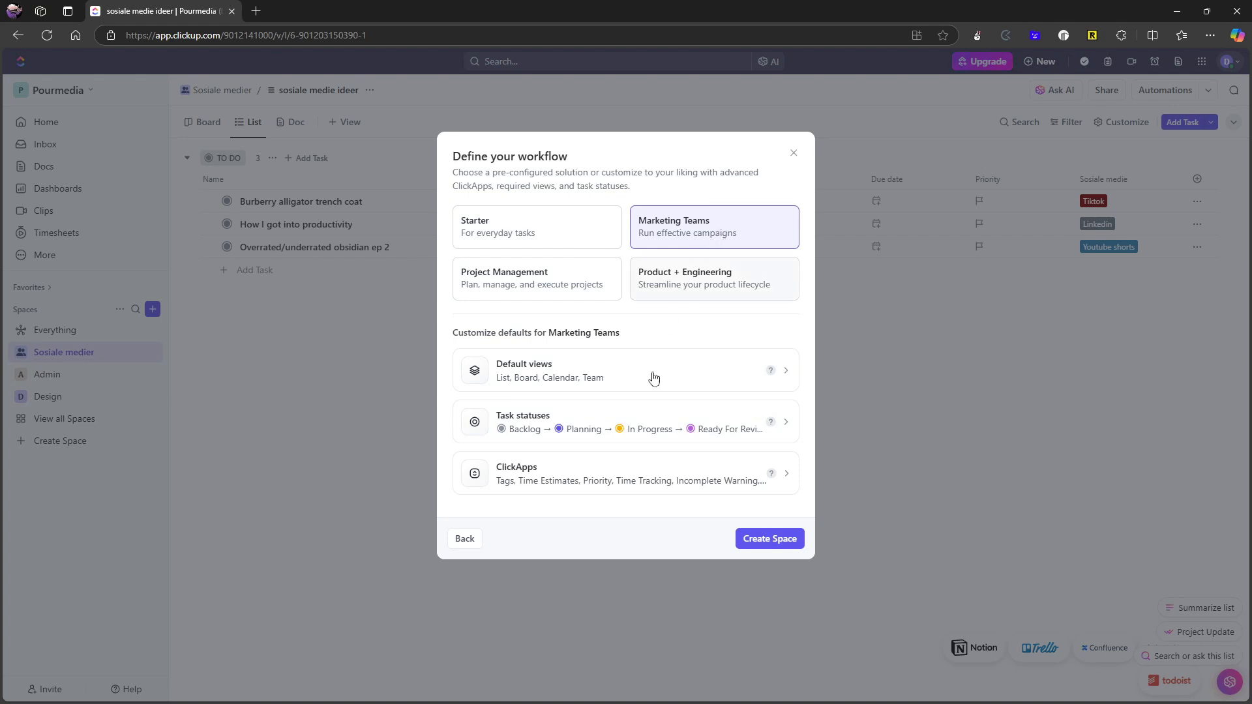
mouse_move(601, 440)
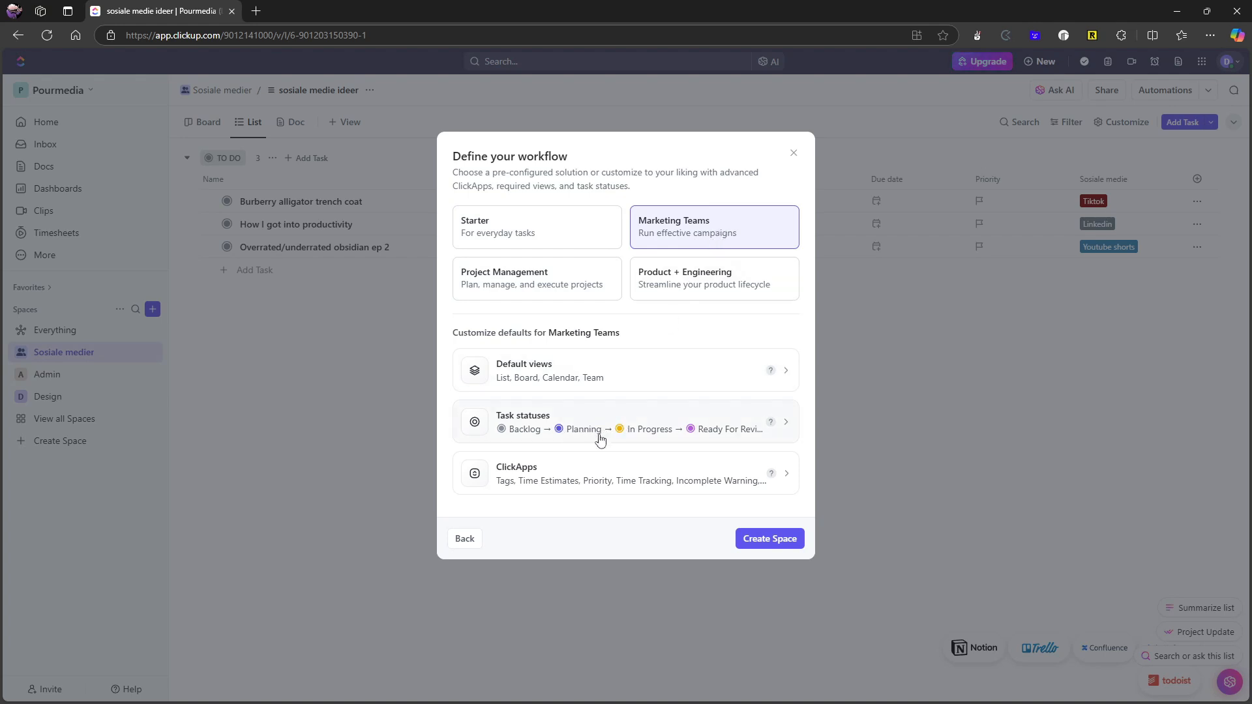
mouse_move(644, 441)
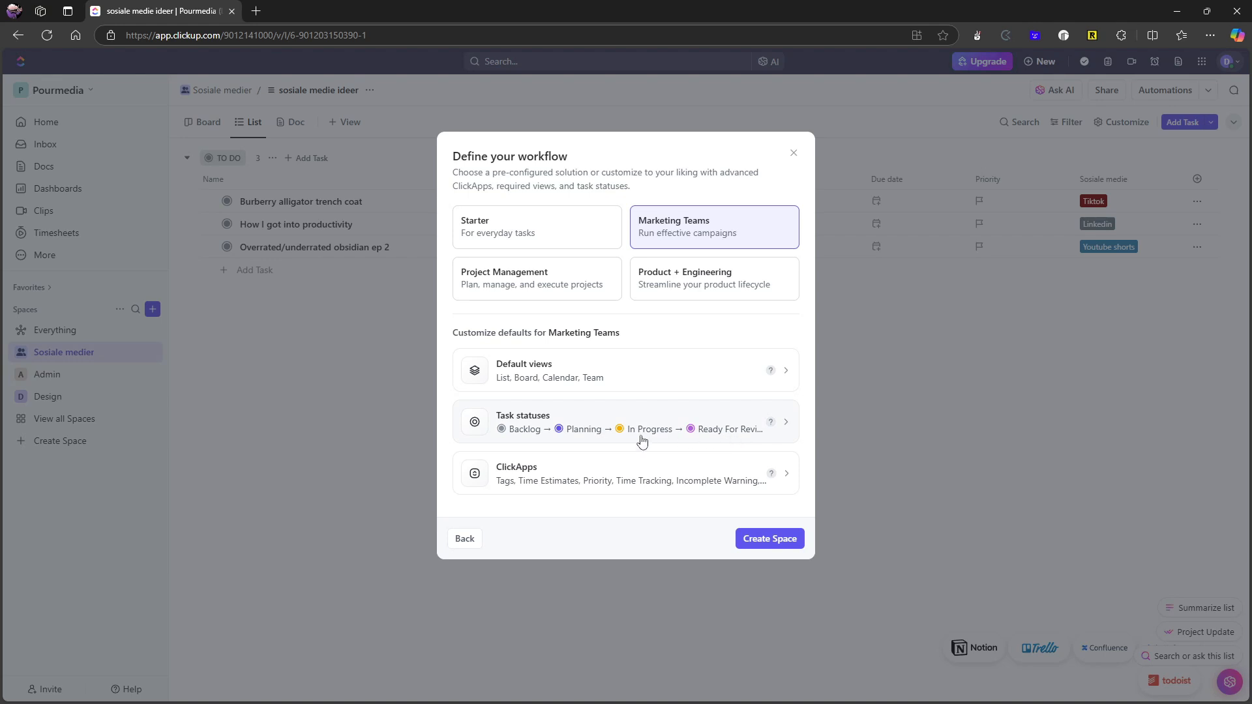
mouse_move(569, 389)
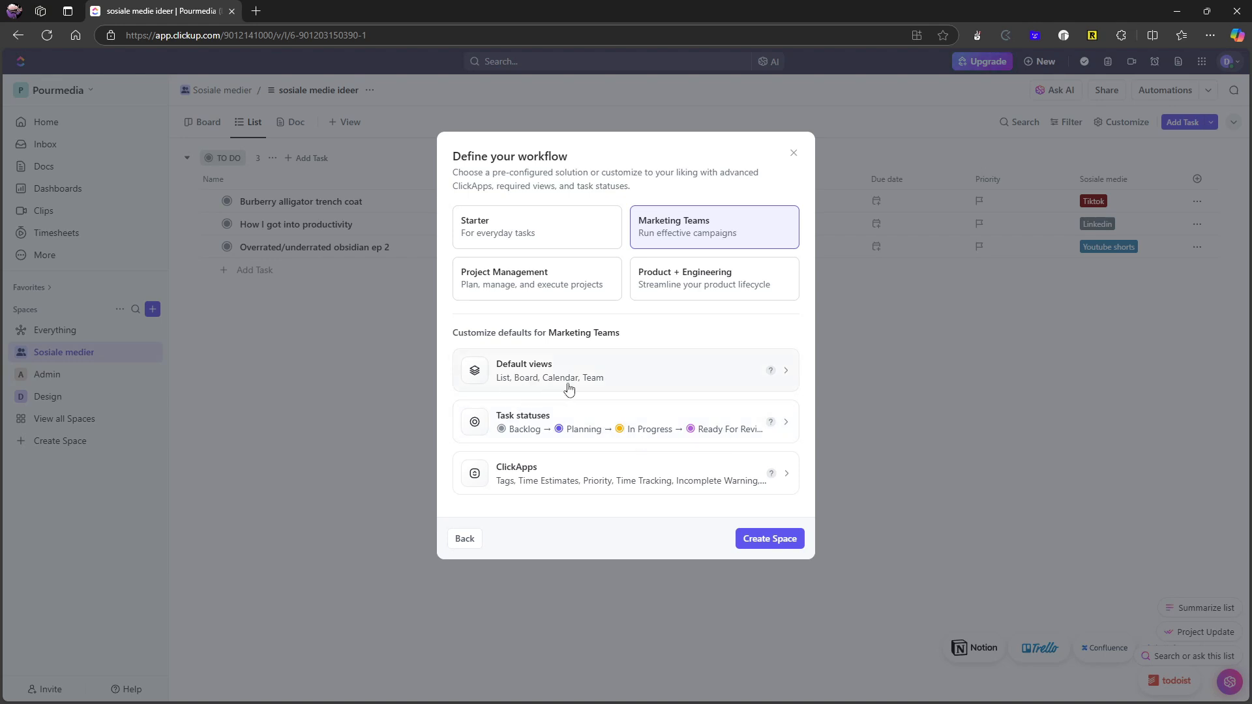
mouse_move(537, 385)
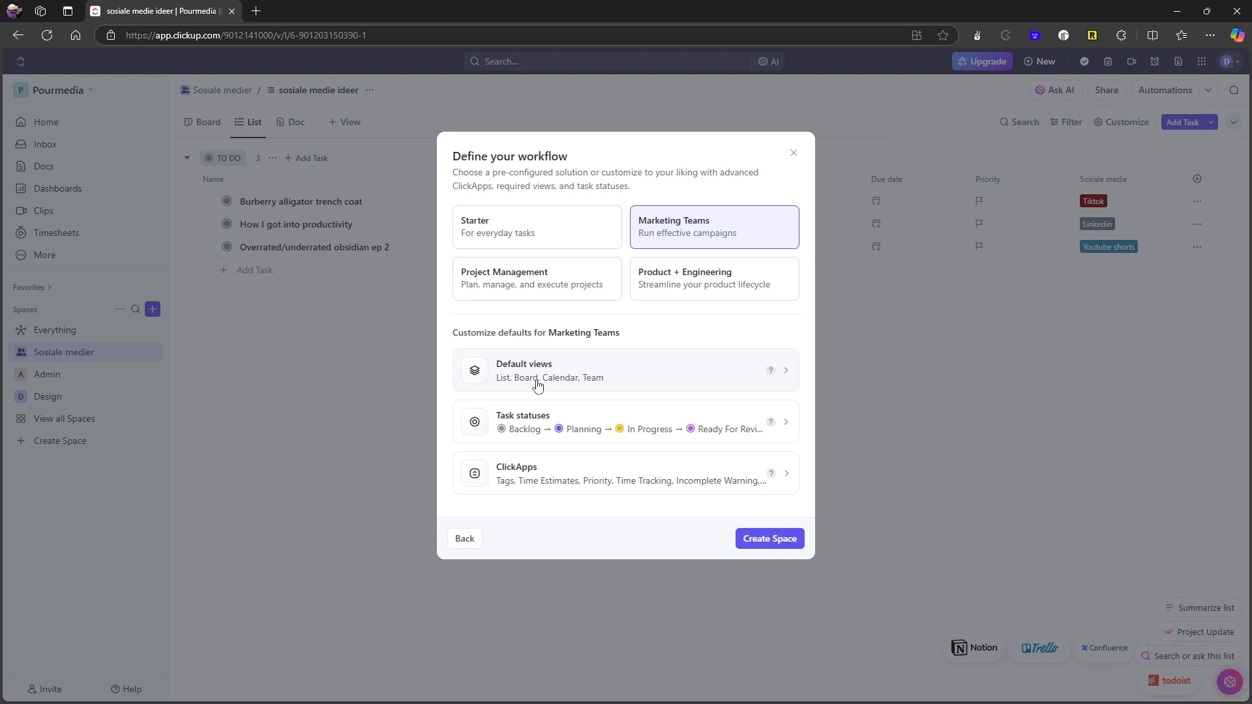
mouse_move(554, 385)
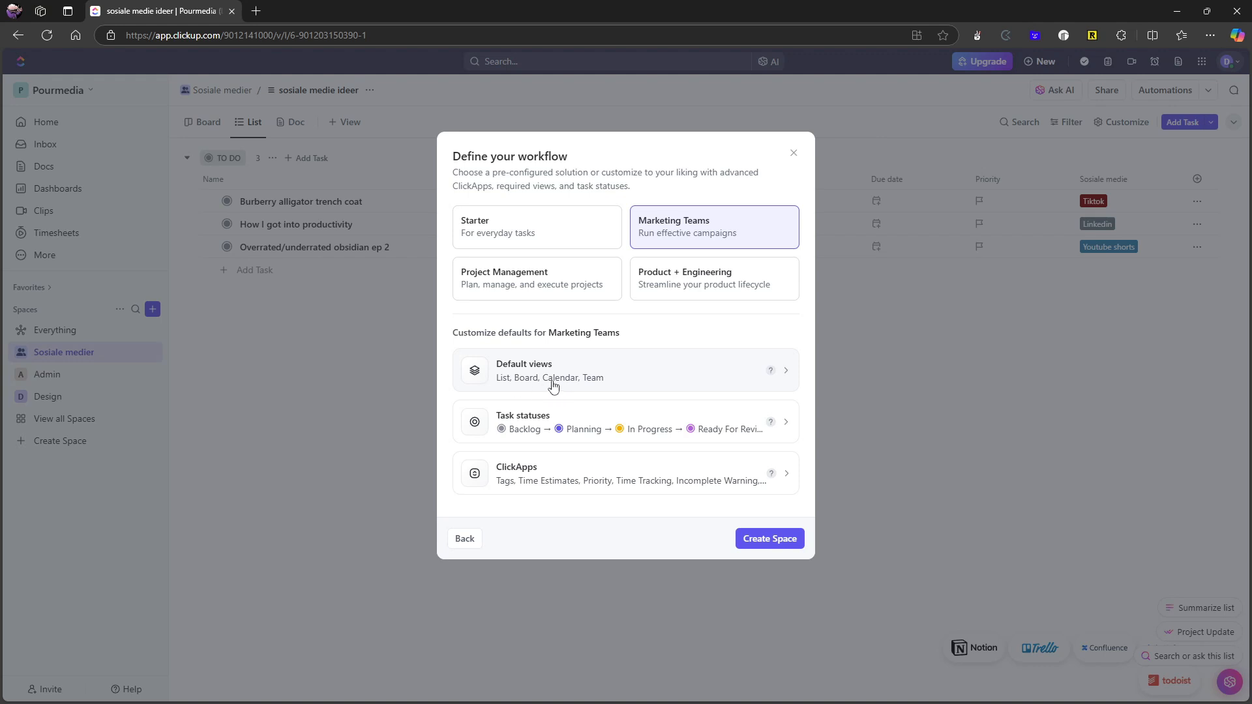
mouse_move(728, 338)
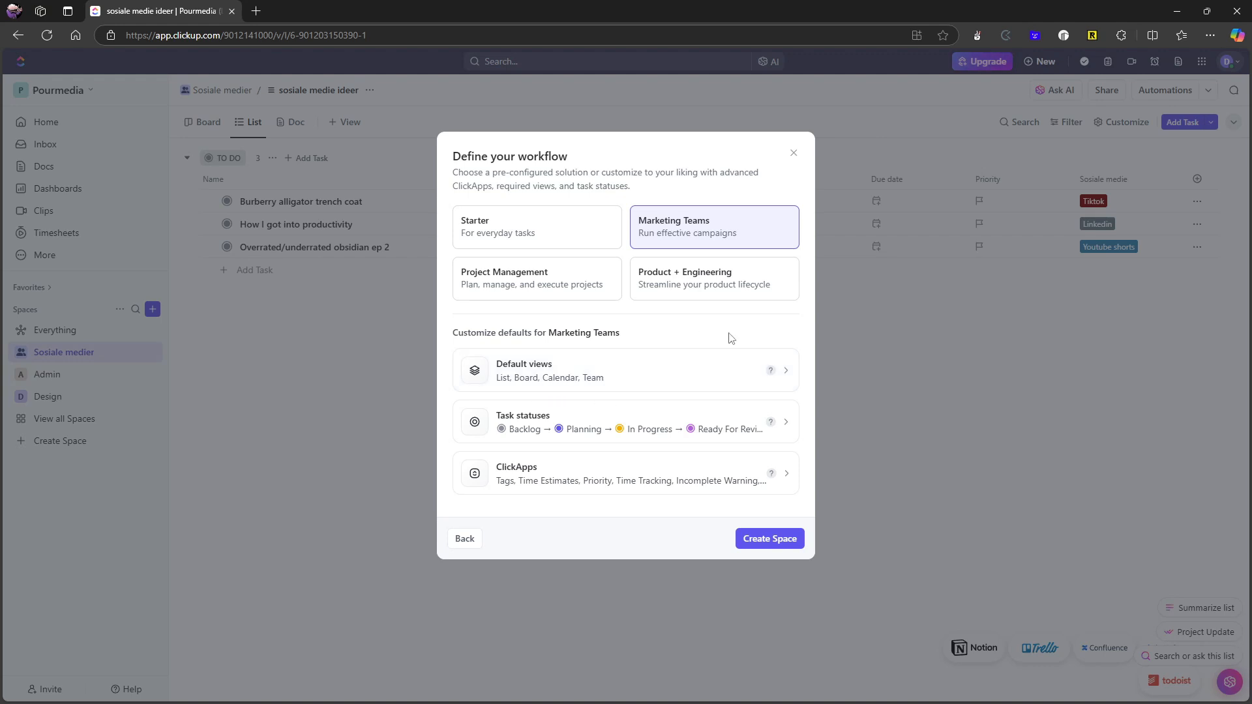
mouse_move(632, 370)
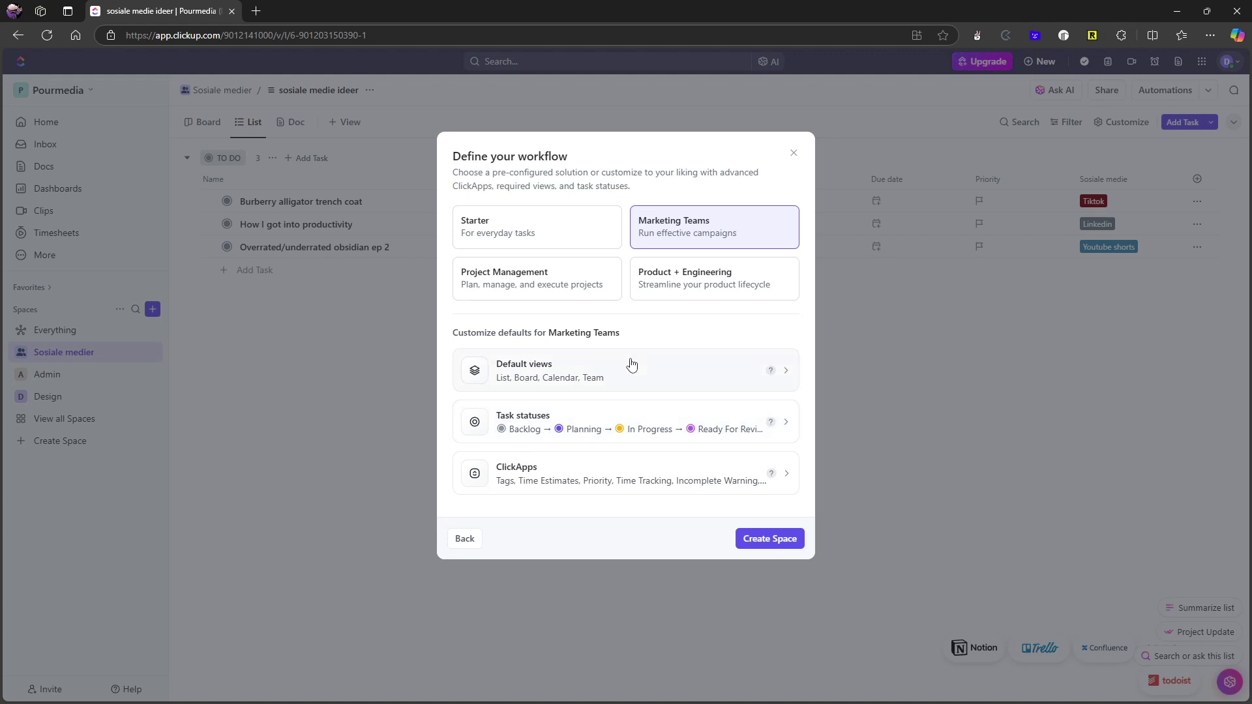
mouse_move(690, 279)
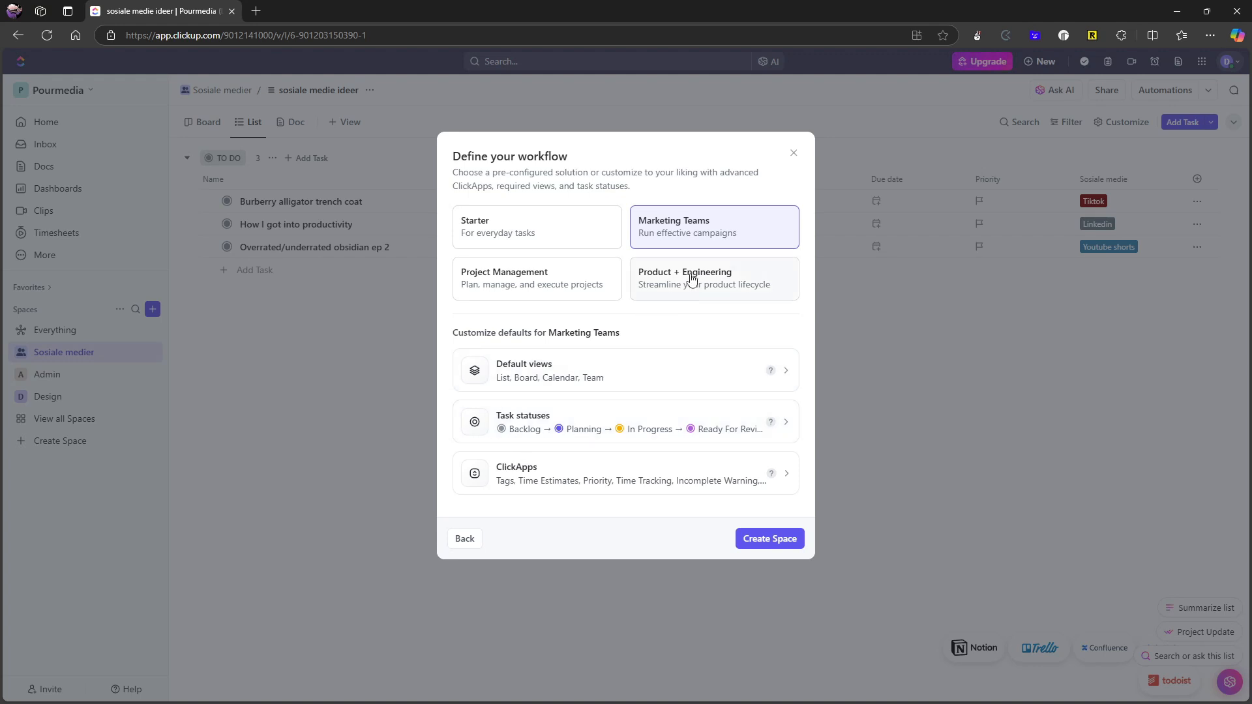
left_click(705, 278)
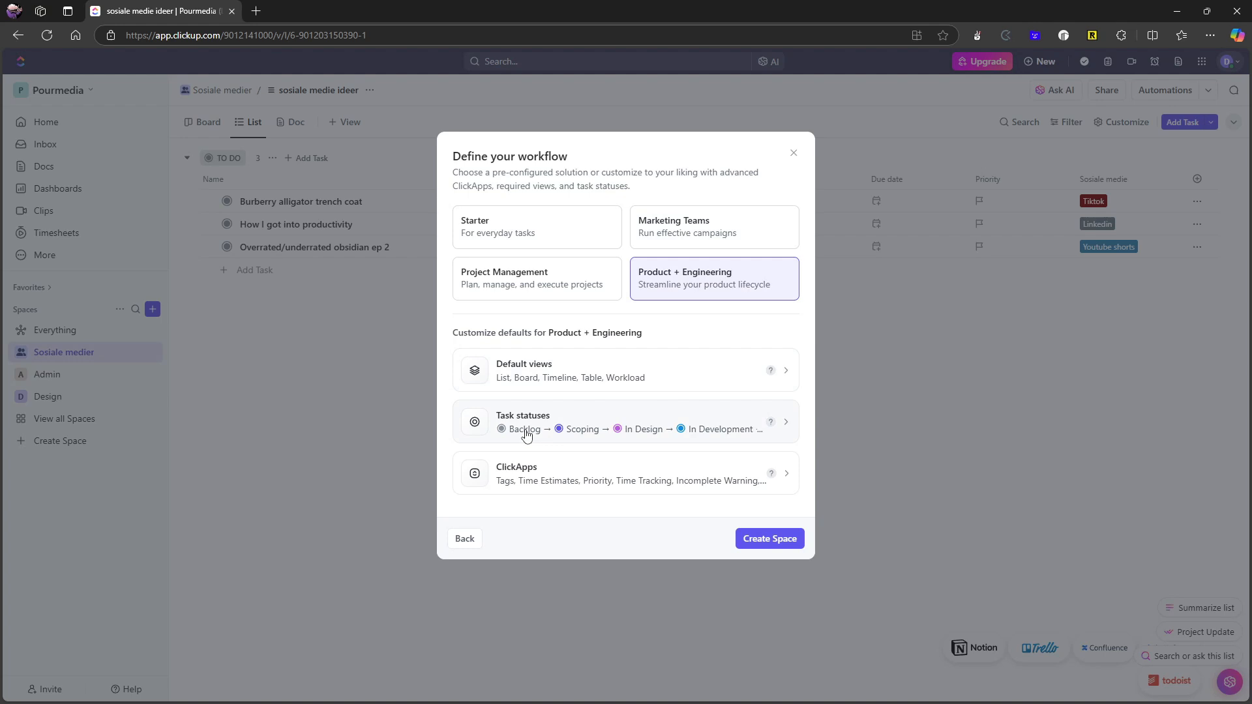
mouse_move(577, 391)
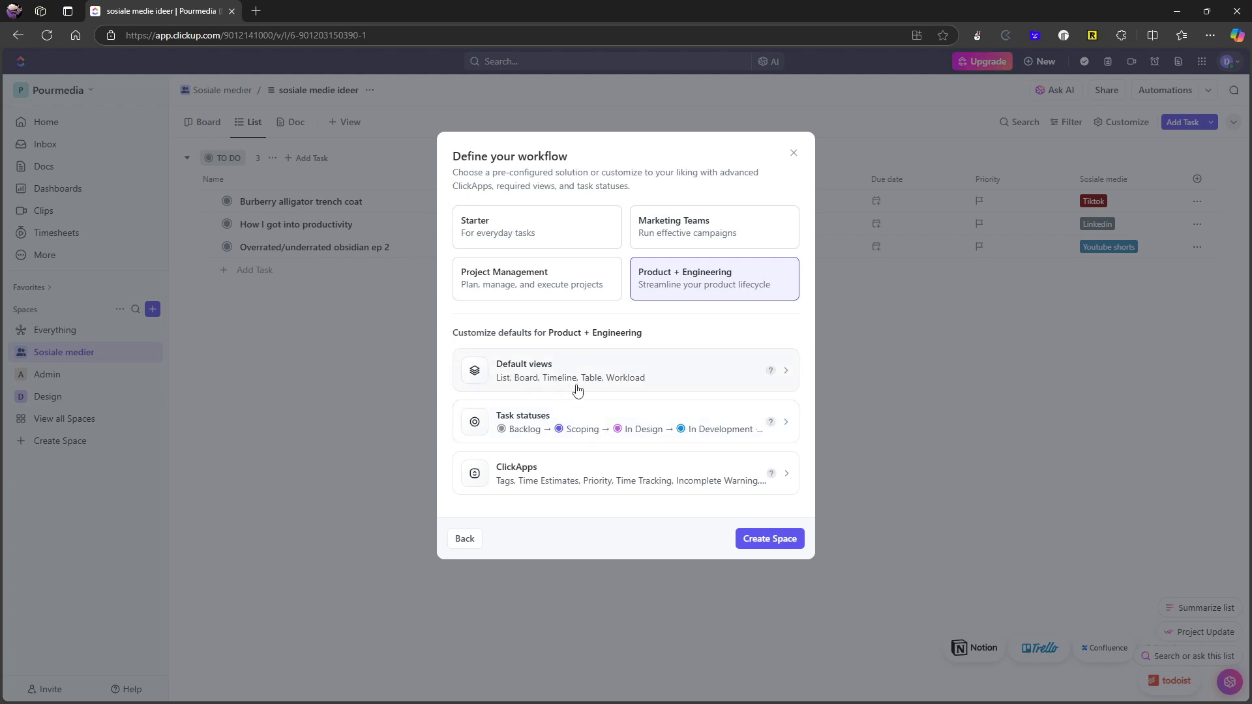
left_click(537, 278)
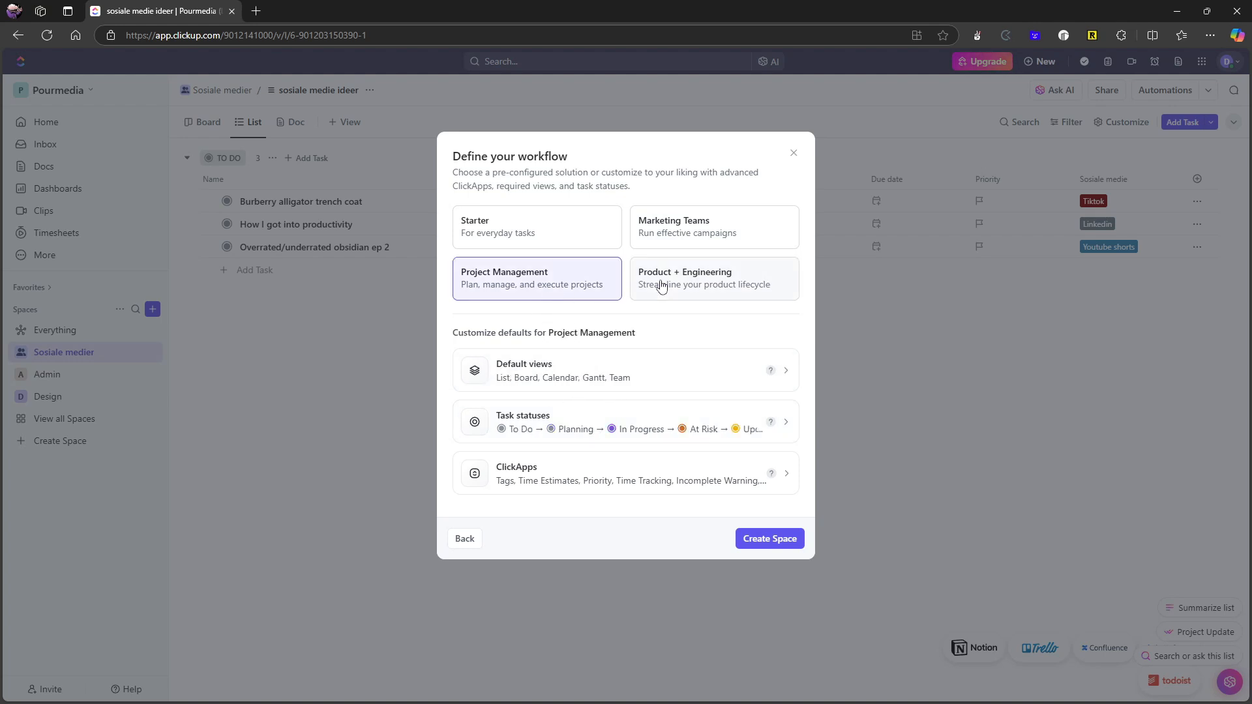
left_click(712, 227)
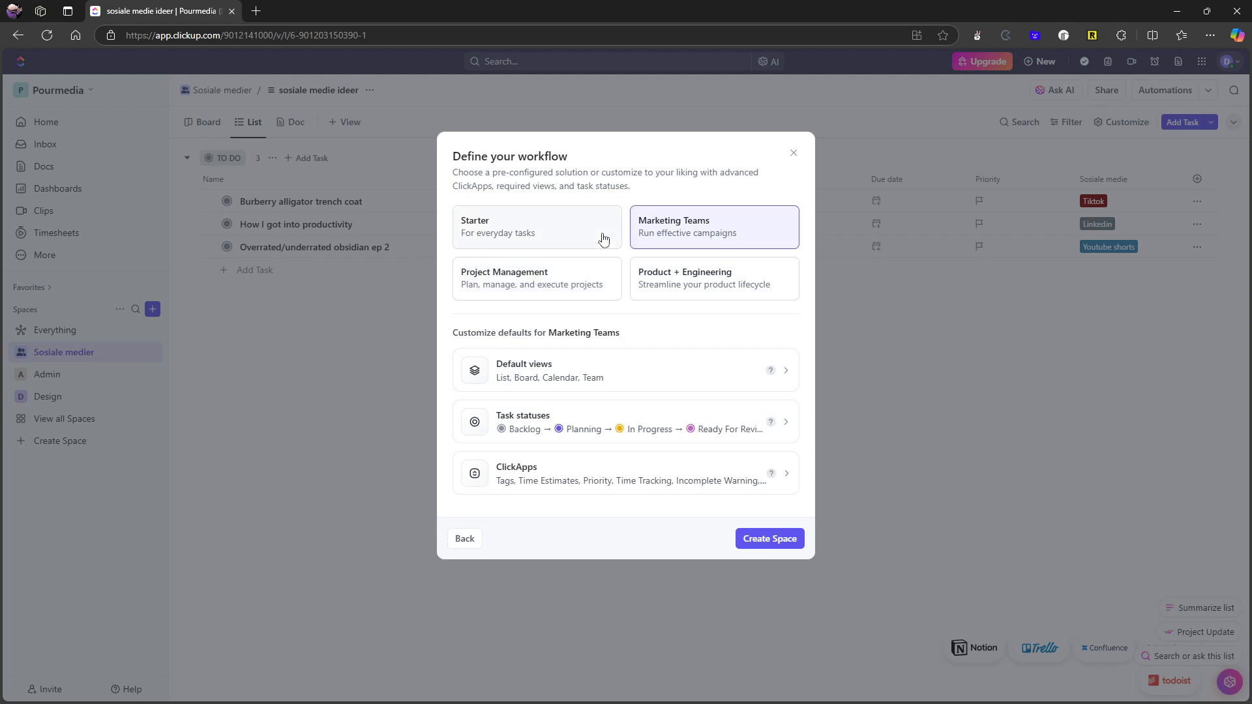
left_click(536, 227)
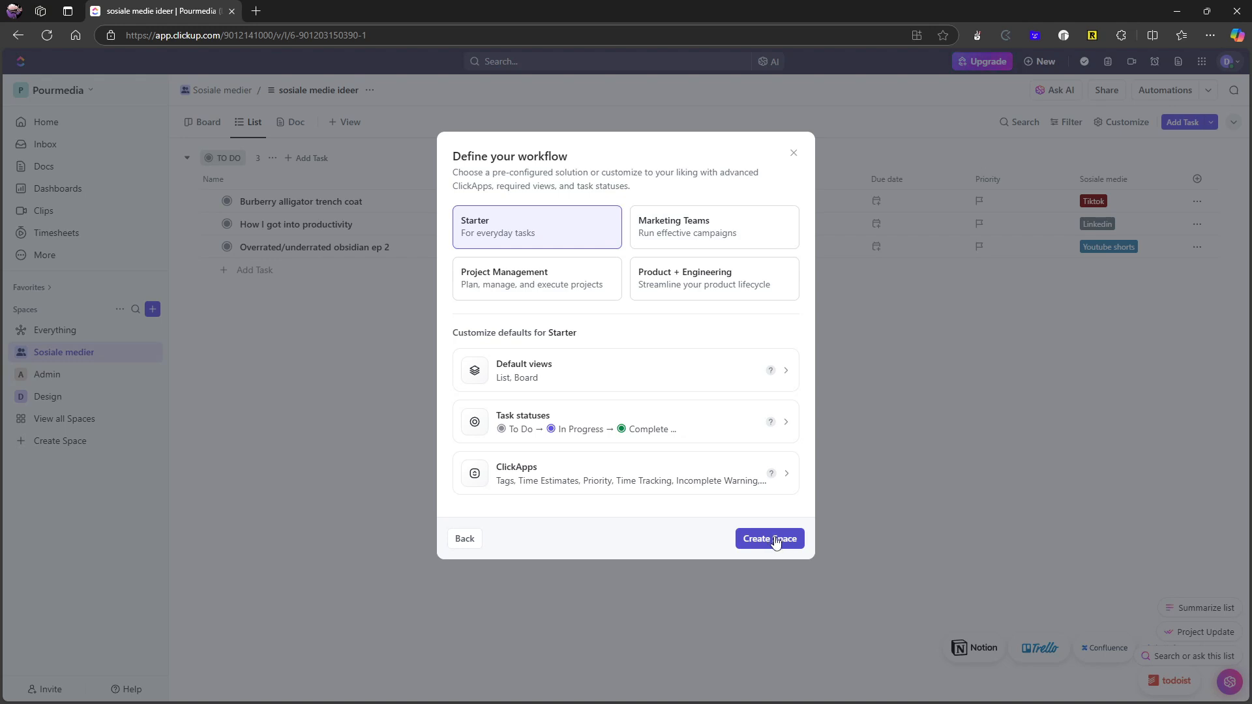
Create the Youtube test space with the Starter workflow and review its Overview page.
left_click(769, 539)
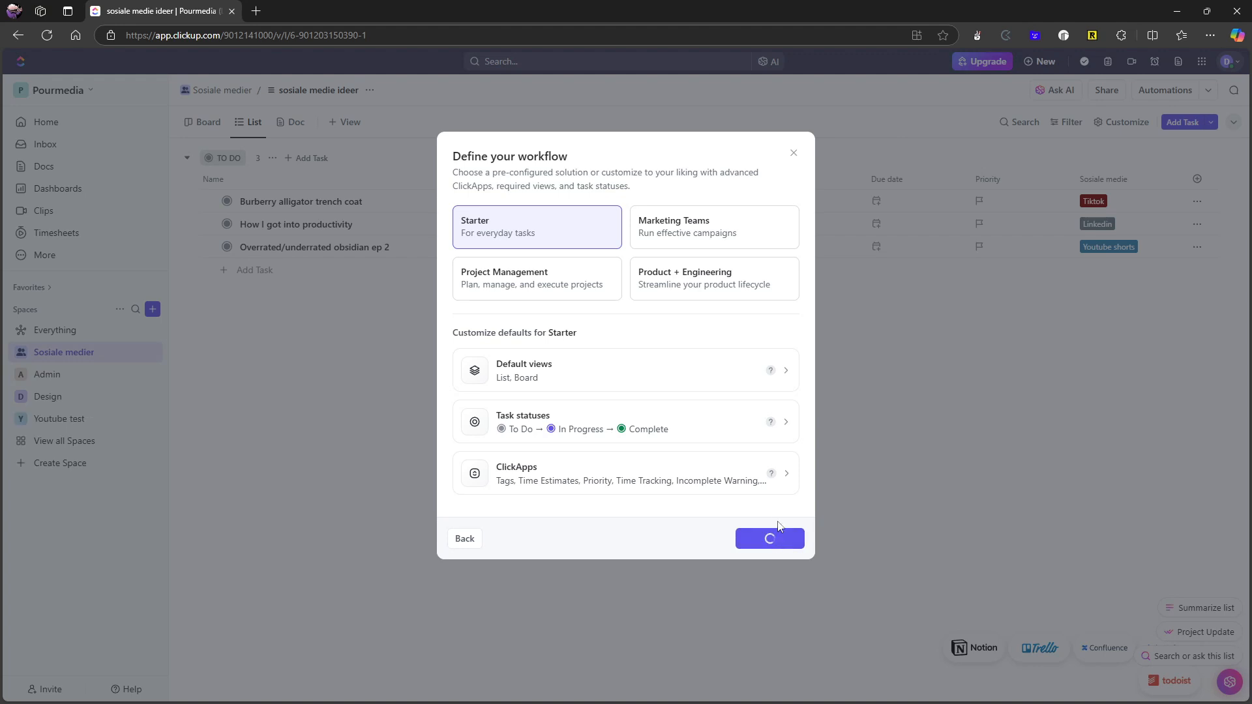
left_click(767, 538)
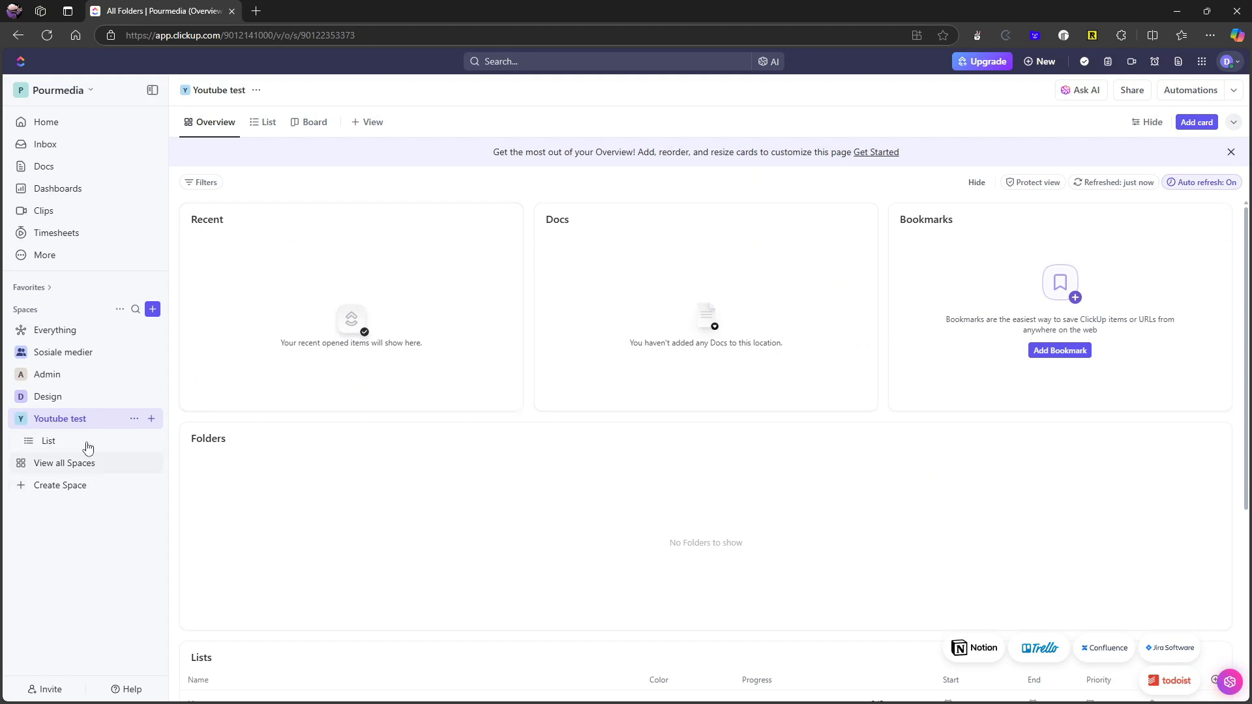
mouse_move(687, 387)
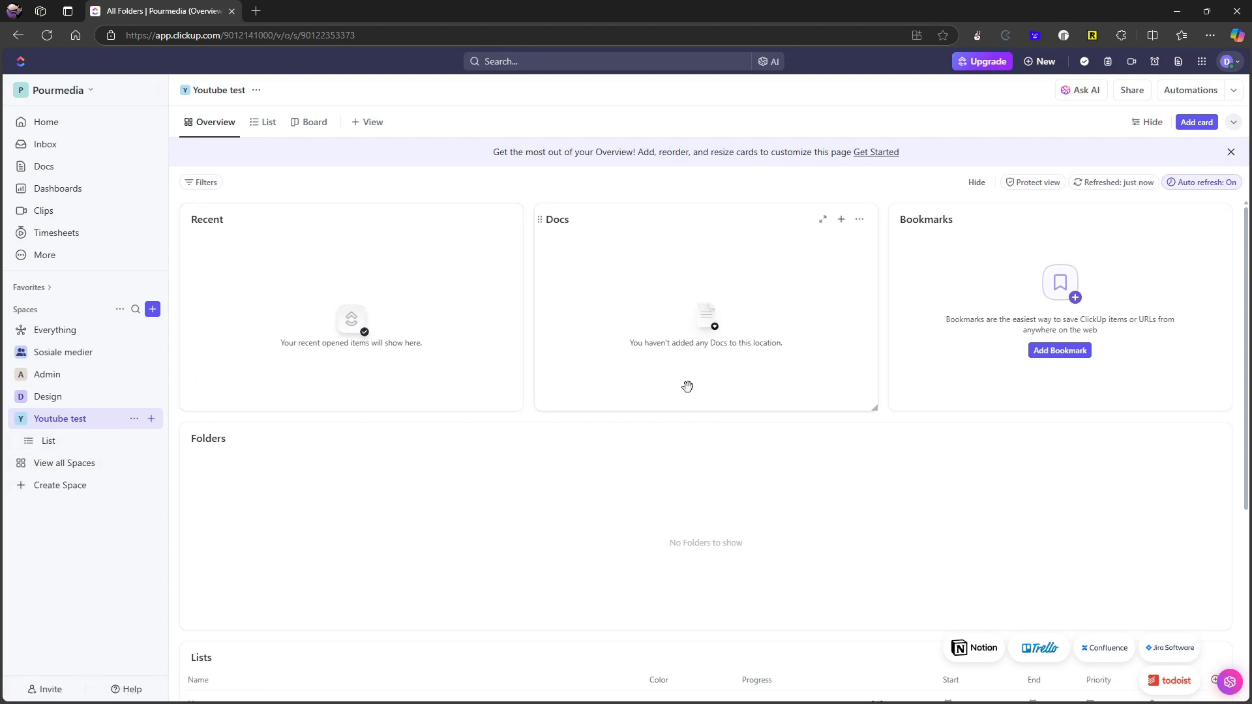
mouse_move(690, 350)
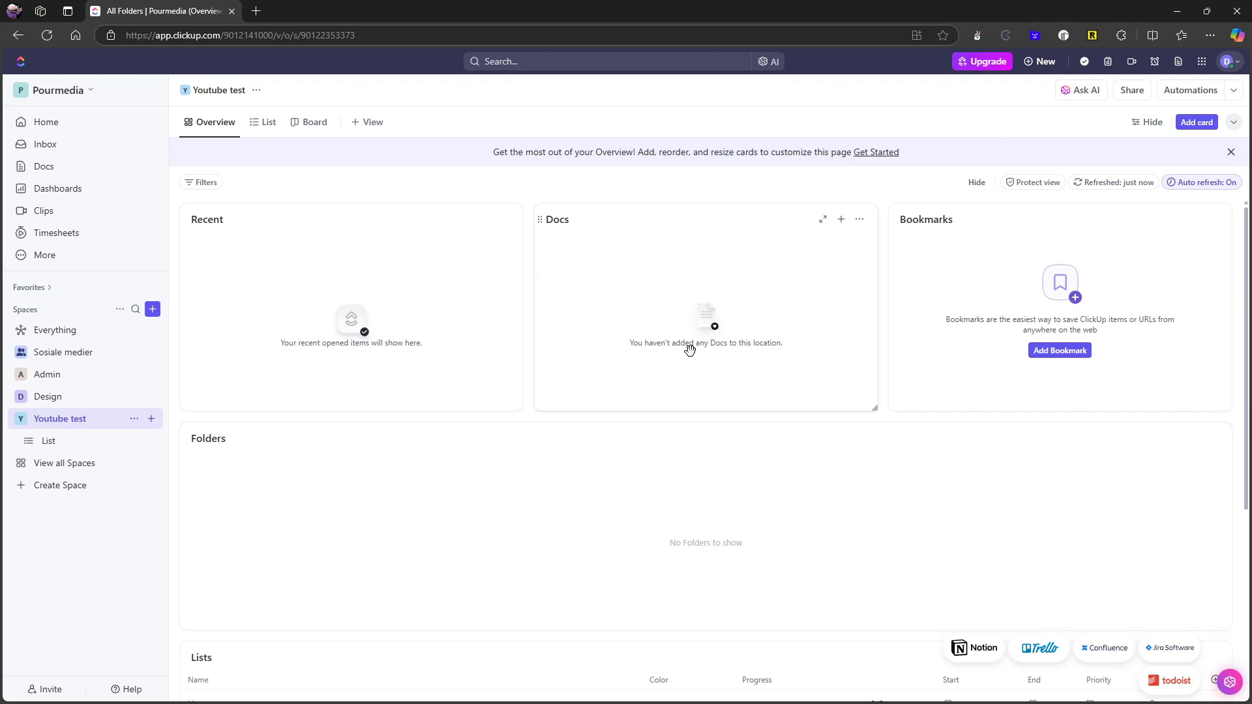
mouse_move(1014, 318)
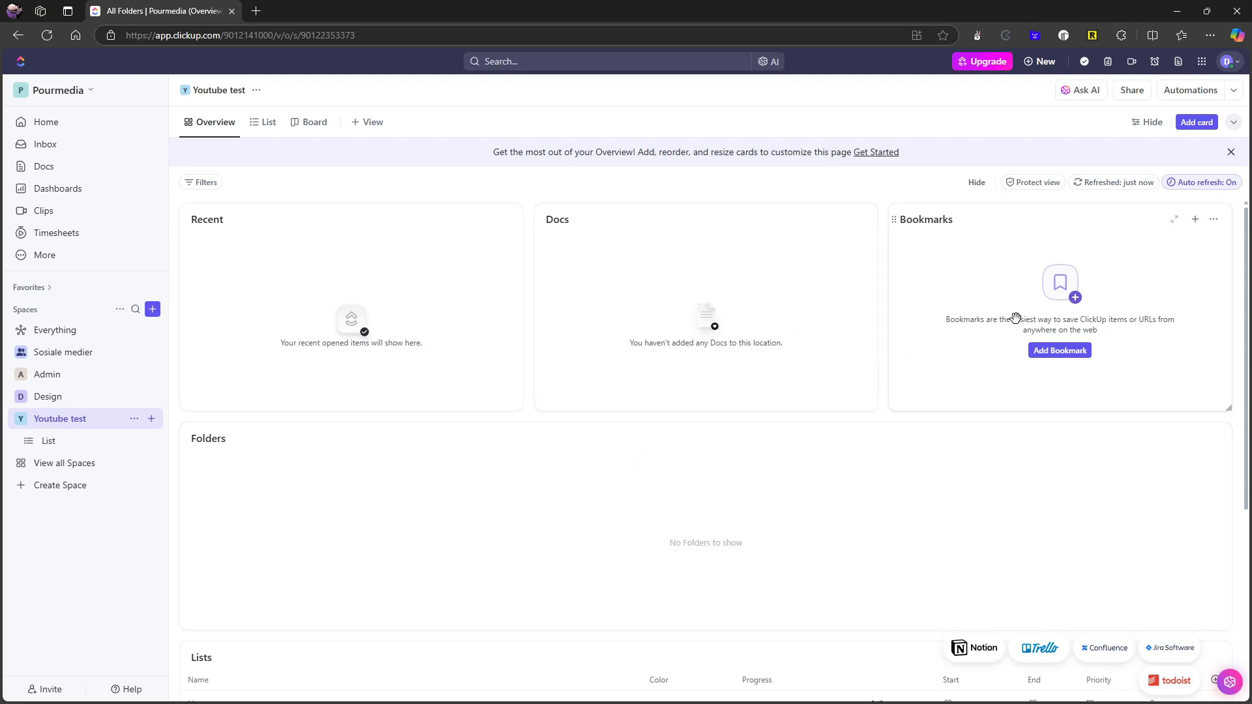
mouse_move(610, 302)
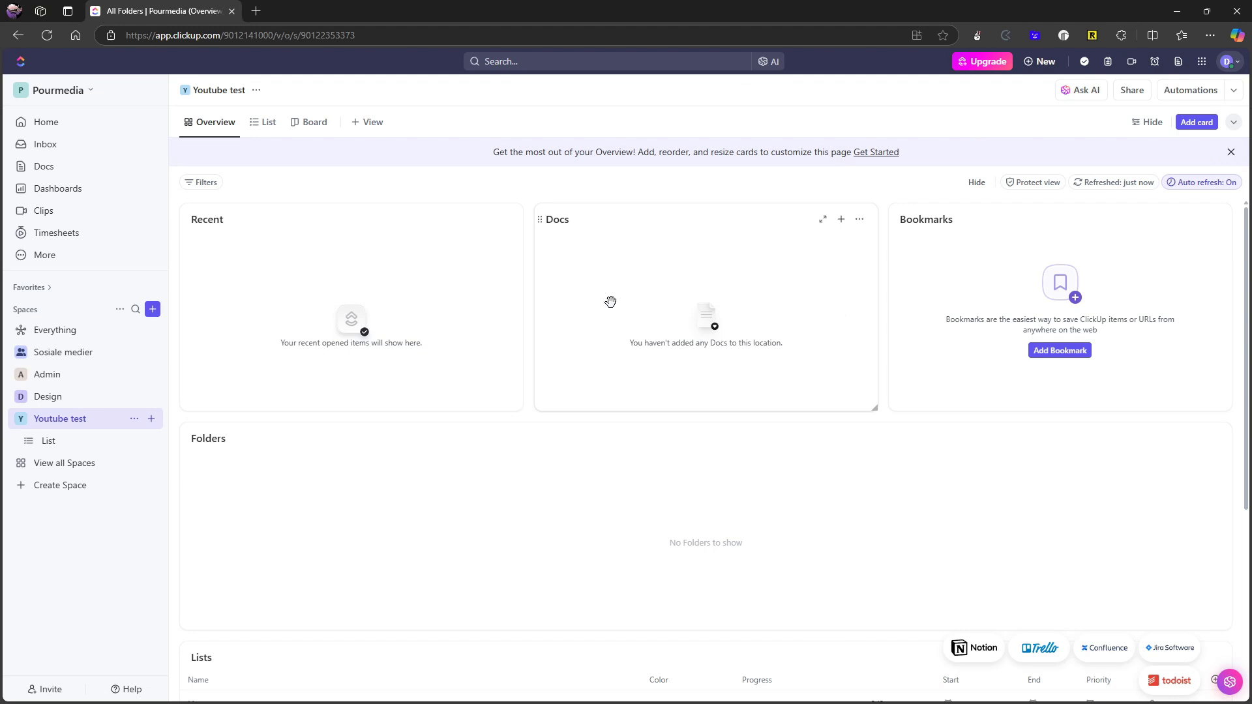
scroll("down", 3)
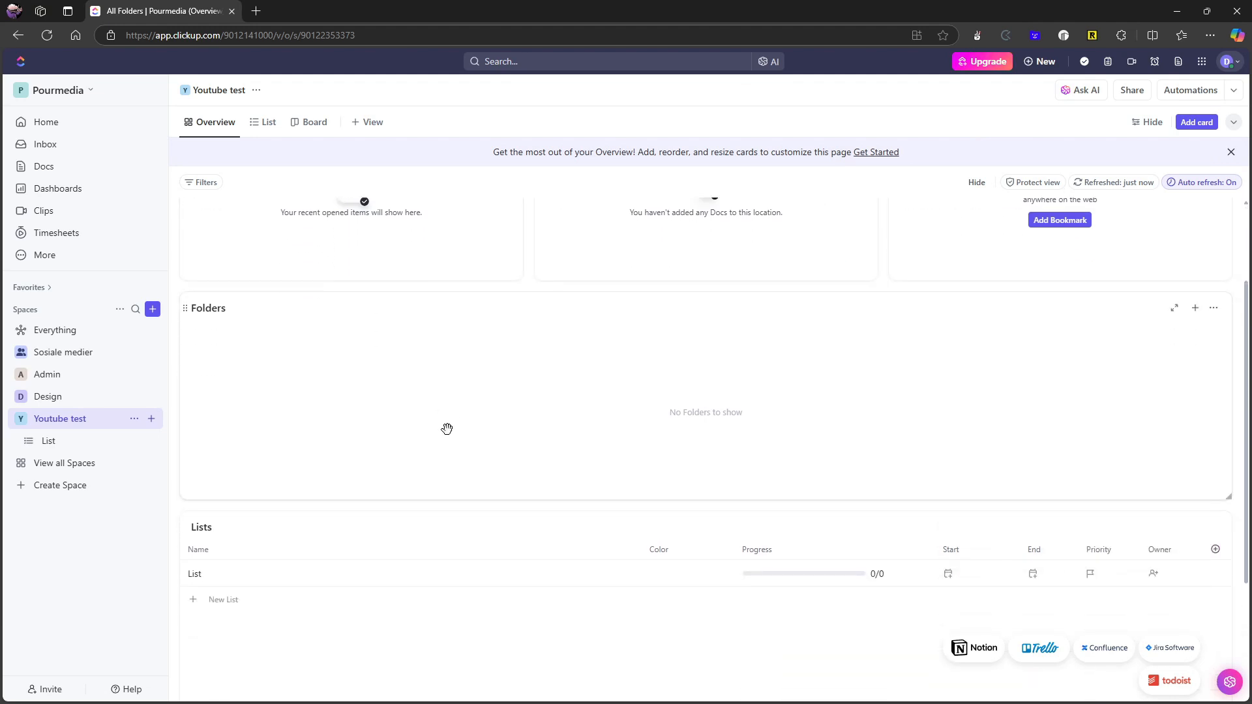
scroll("down", 3)
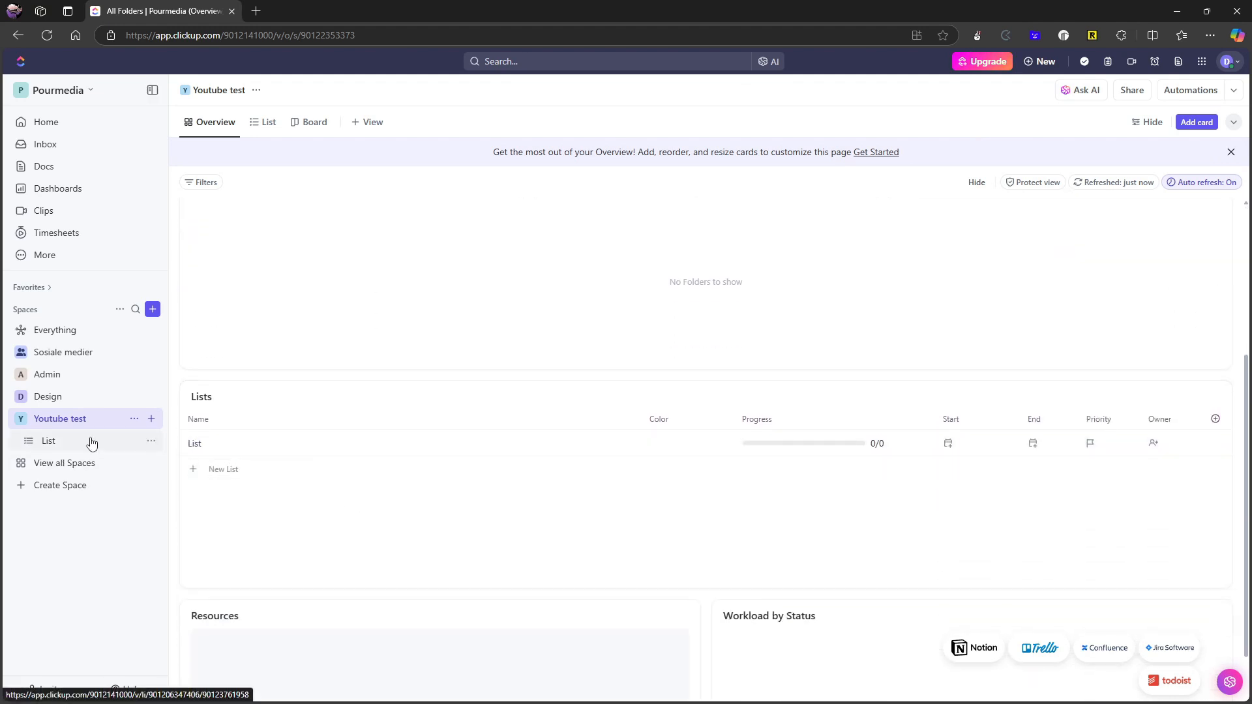
Show the create-item menu (List, Doc, Form, Whiteboard, Folder) for the Youtube test space.
left_click(150, 419)
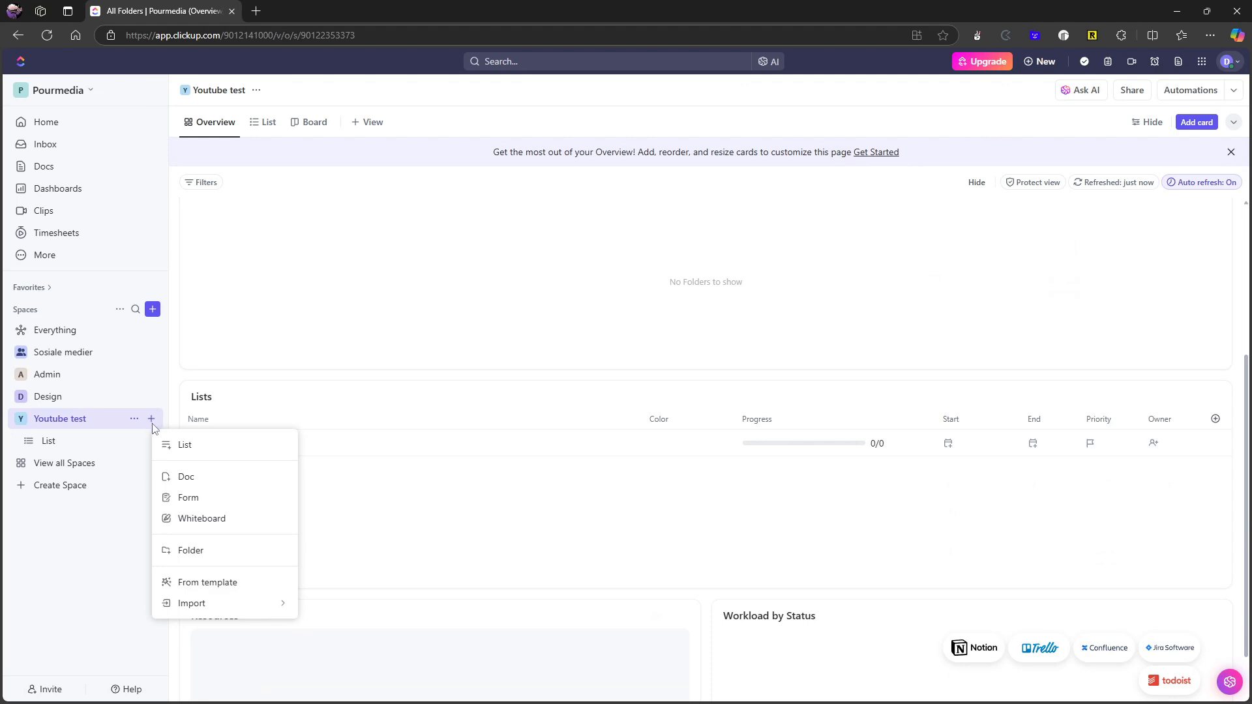
mouse_move(204, 477)
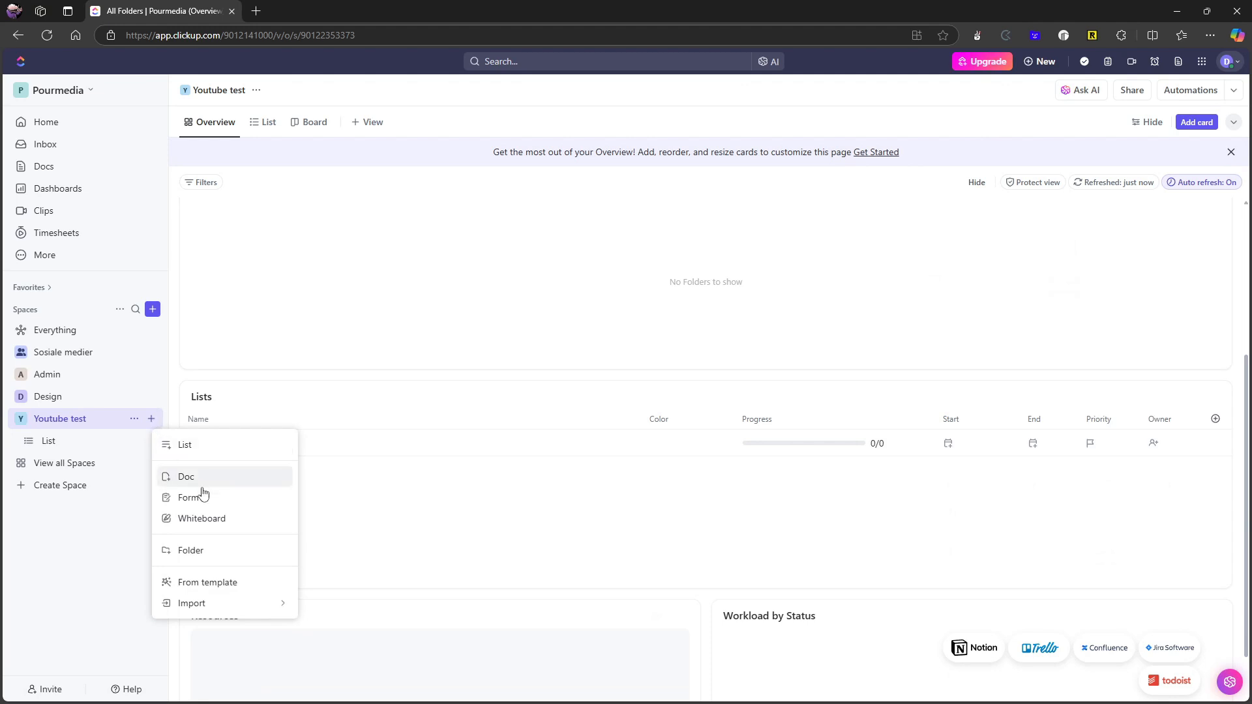
mouse_move(220, 553)
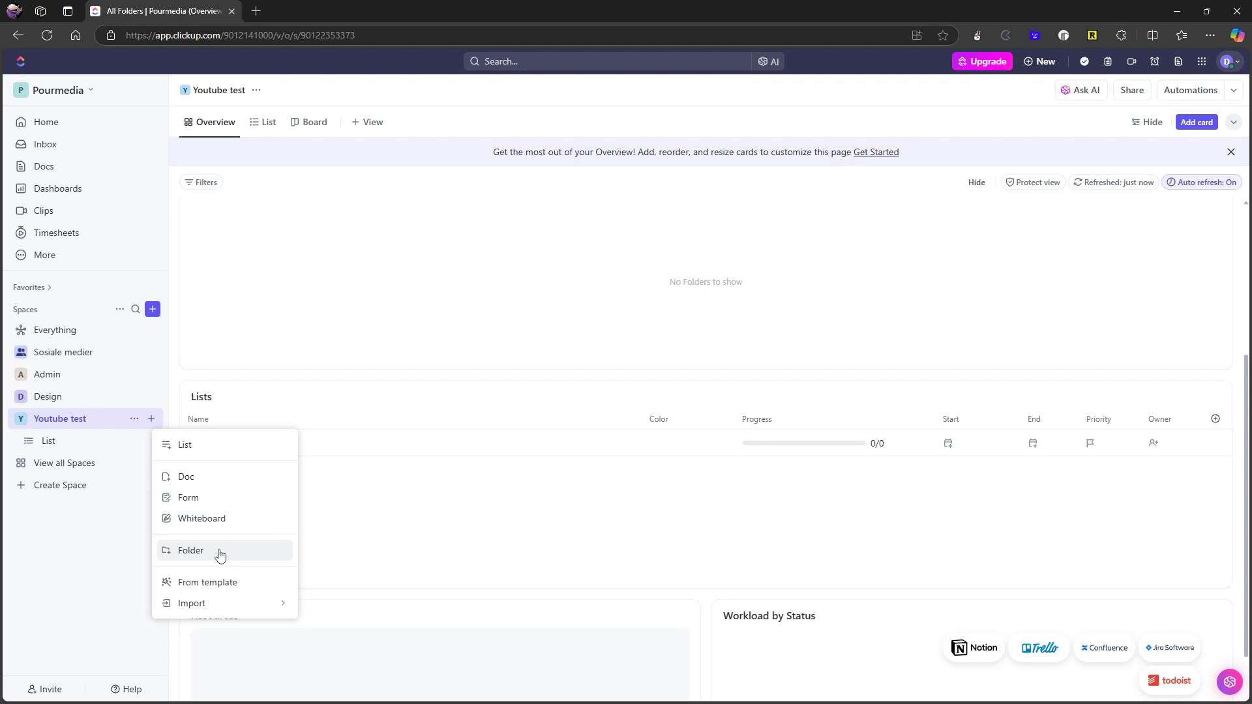
mouse_move(221, 561)
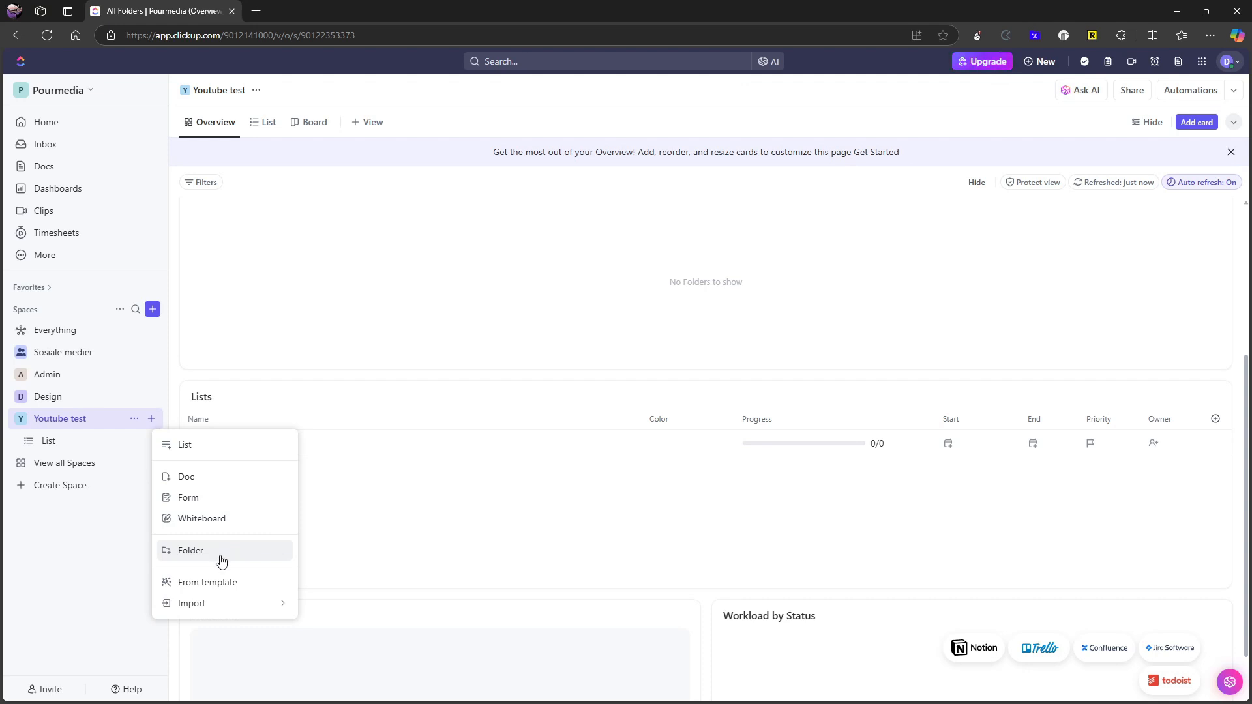
mouse_move(203, 555)
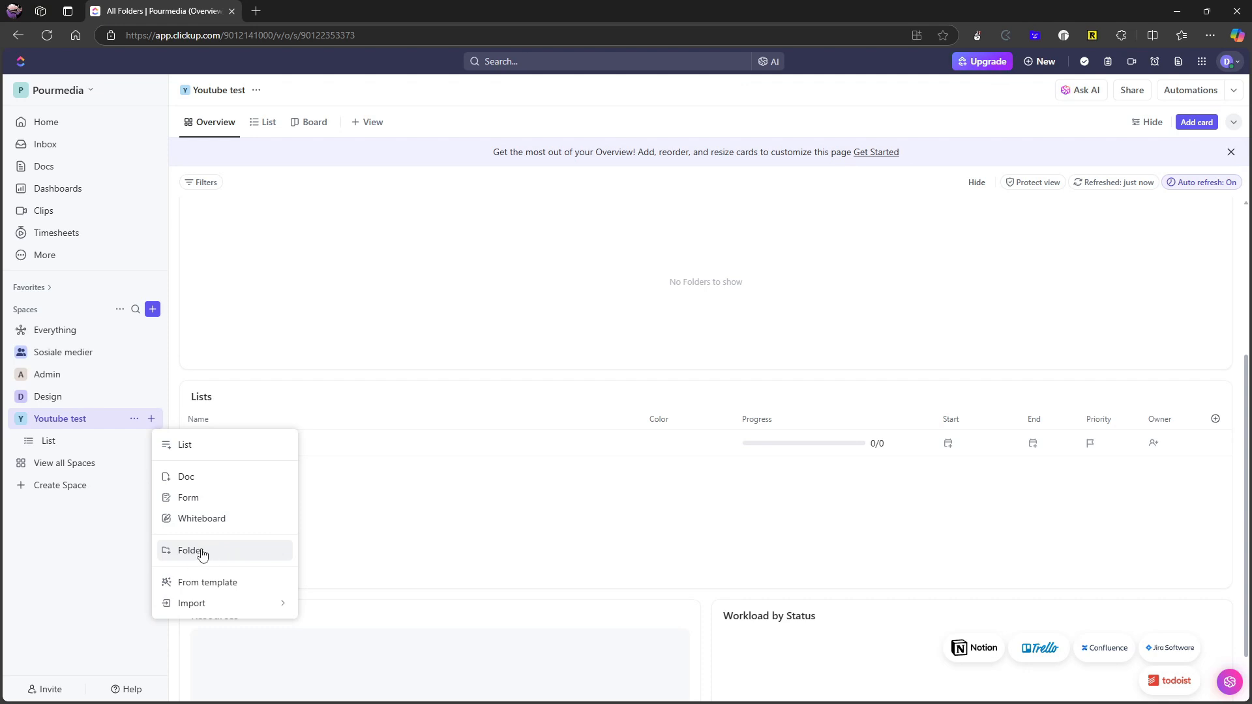
mouse_move(198, 554)
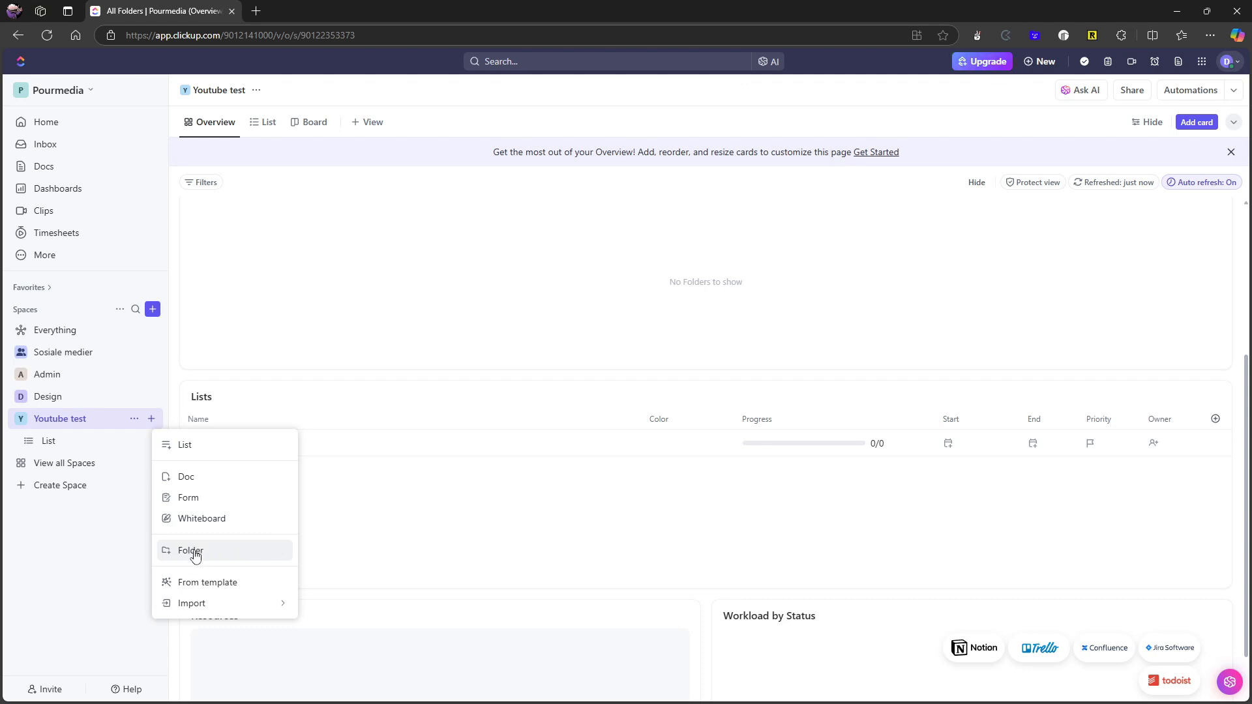
mouse_move(214, 584)
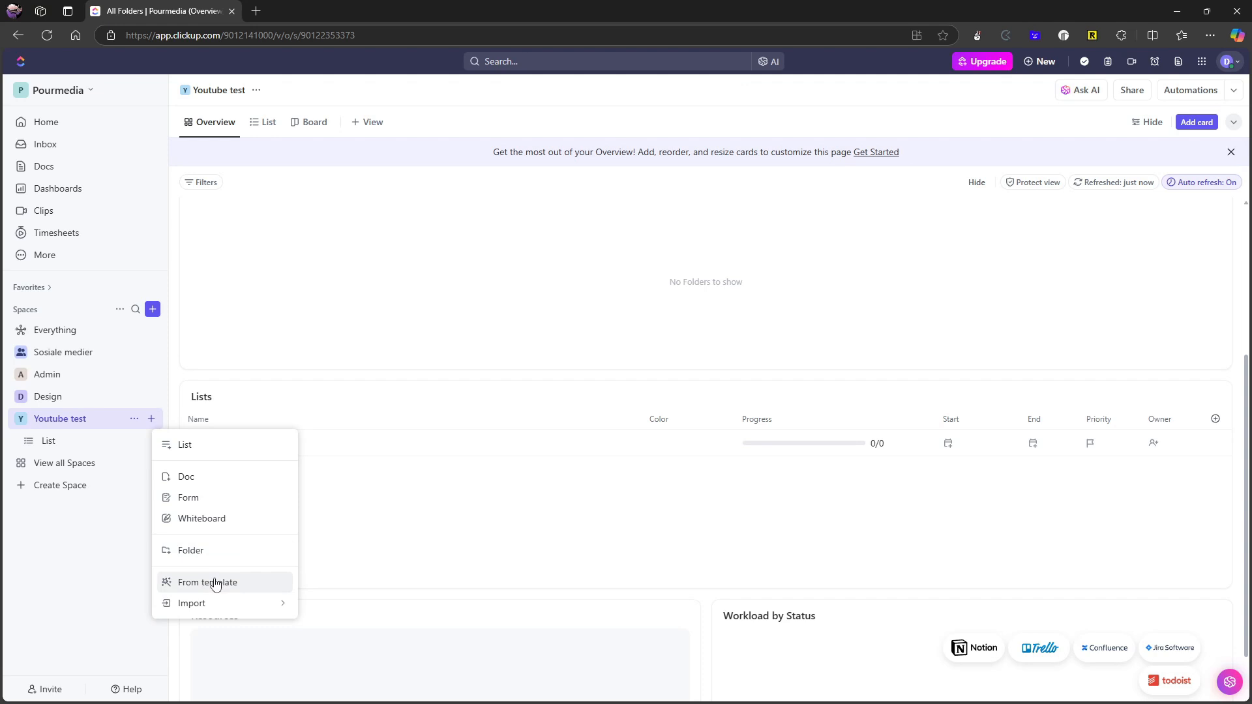
mouse_move(201, 518)
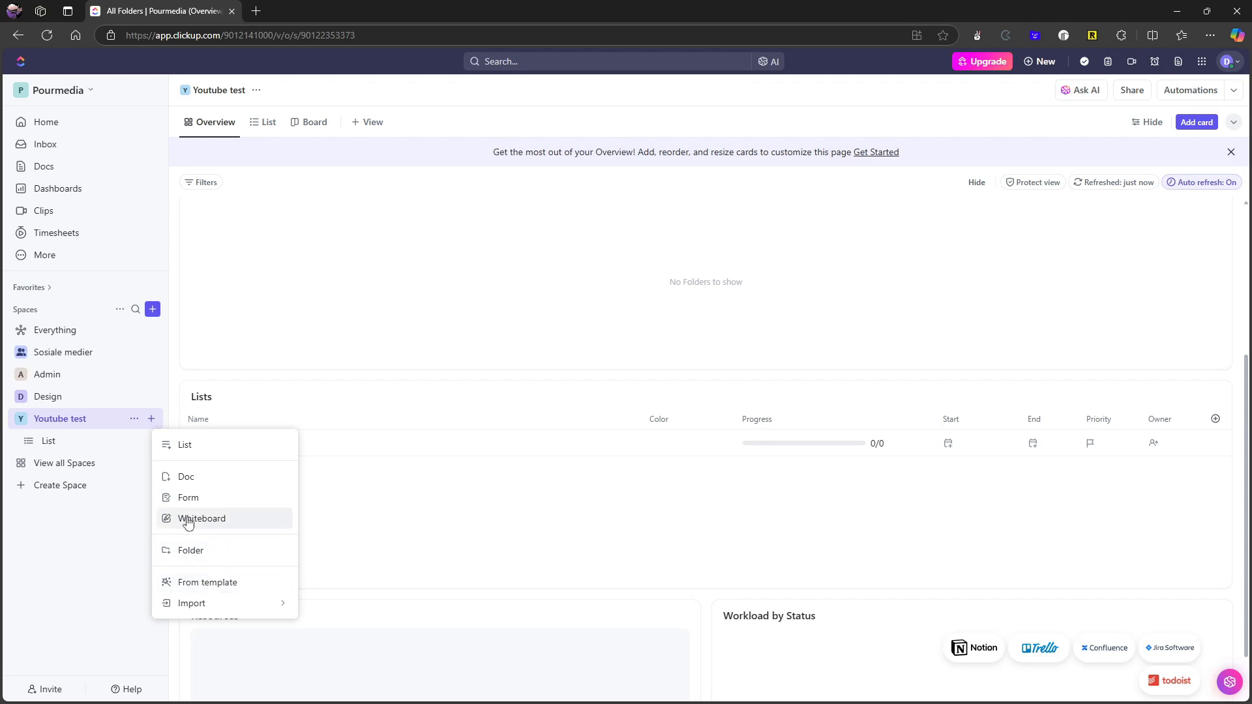
mouse_move(173, 475)
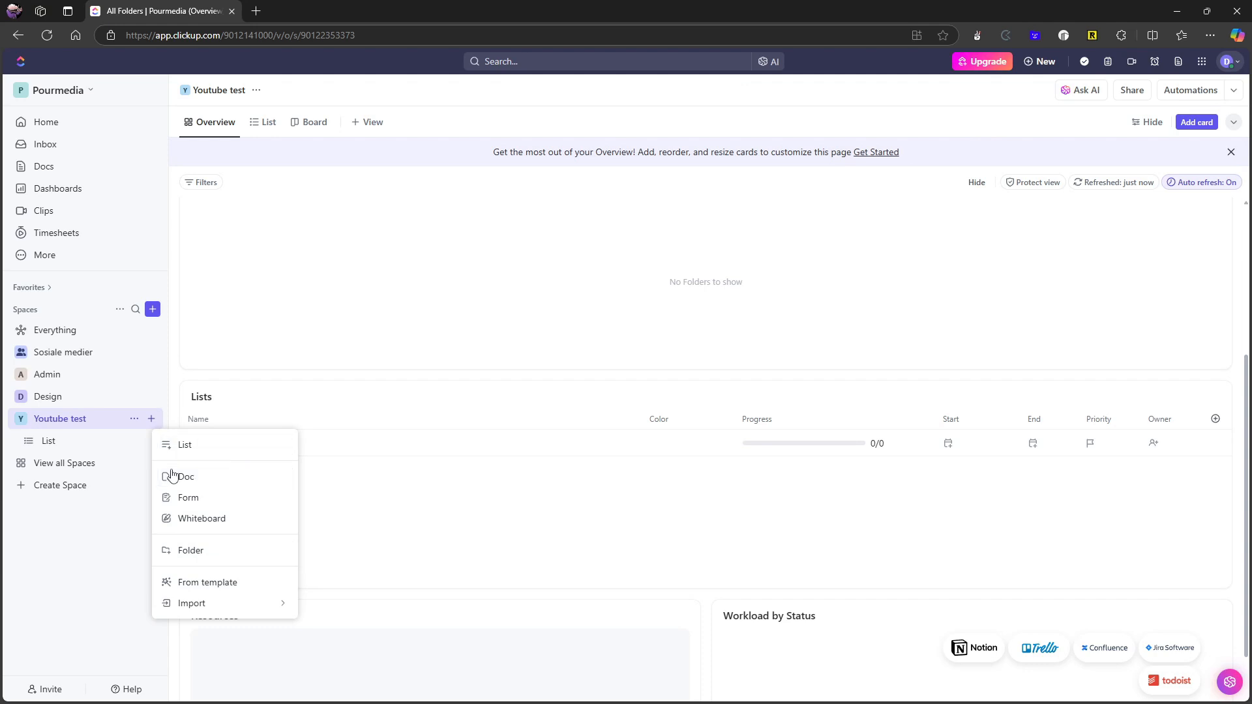
mouse_move(185, 477)
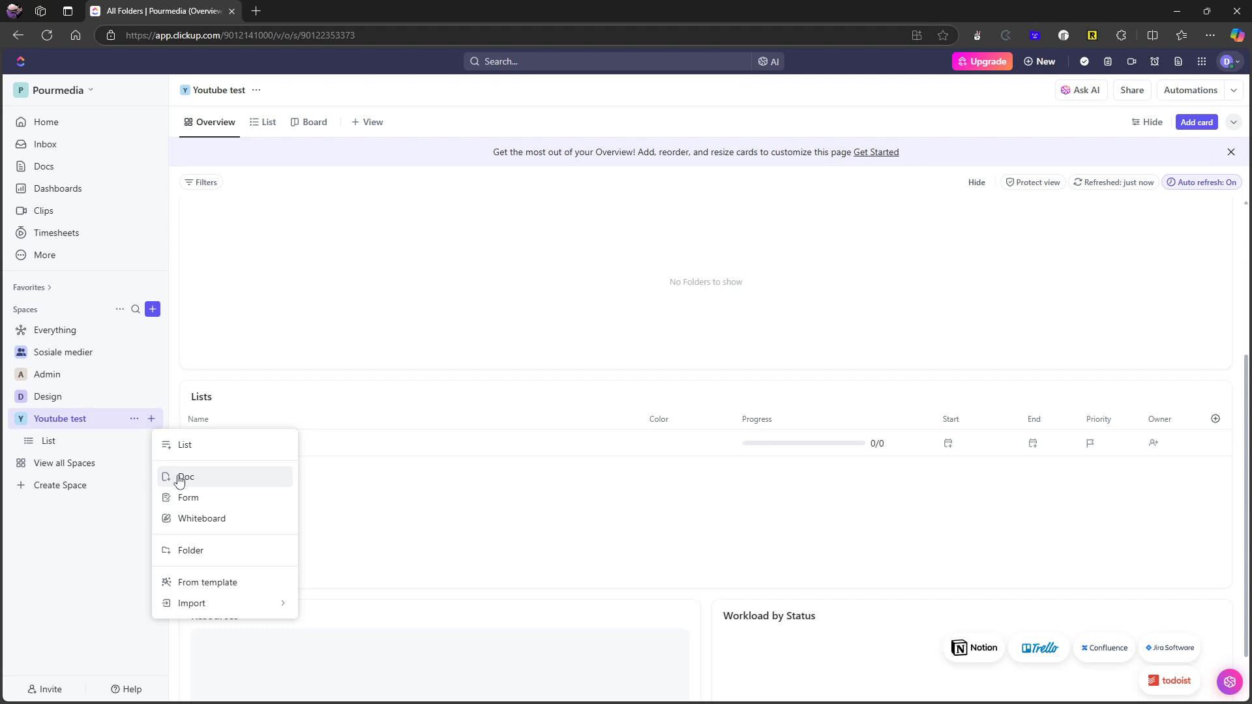
mouse_move(223, 456)
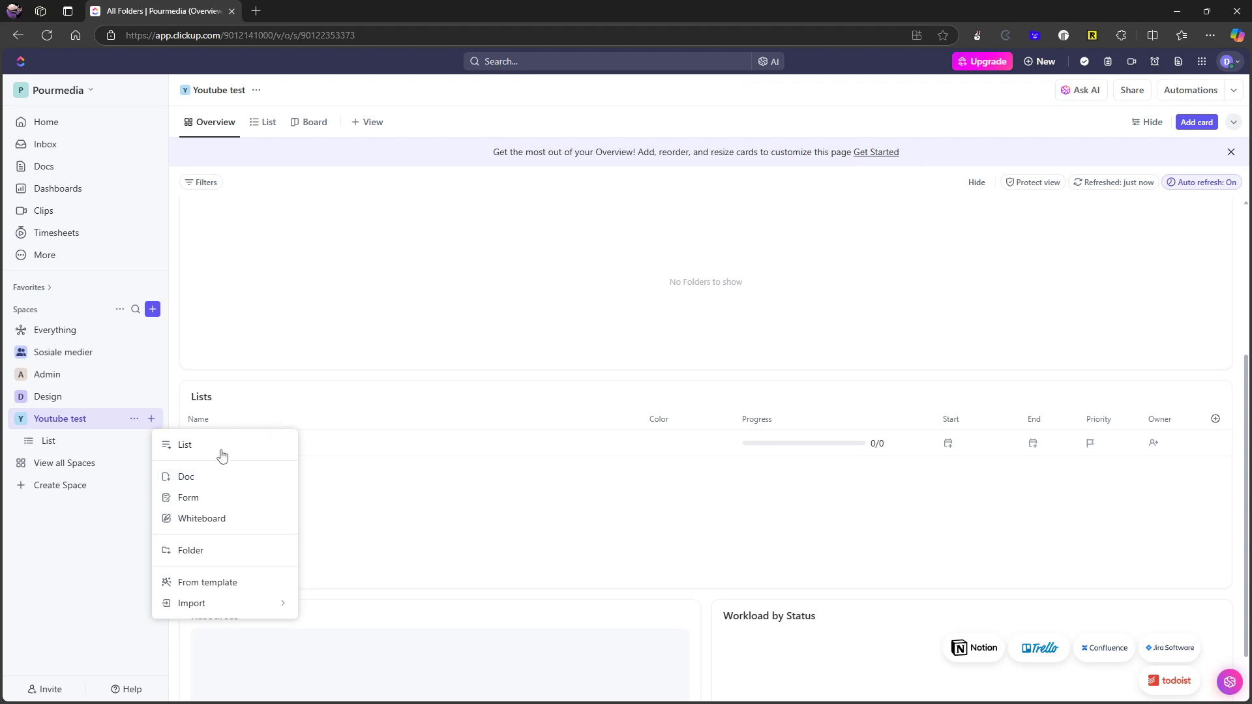
mouse_move(185, 445)
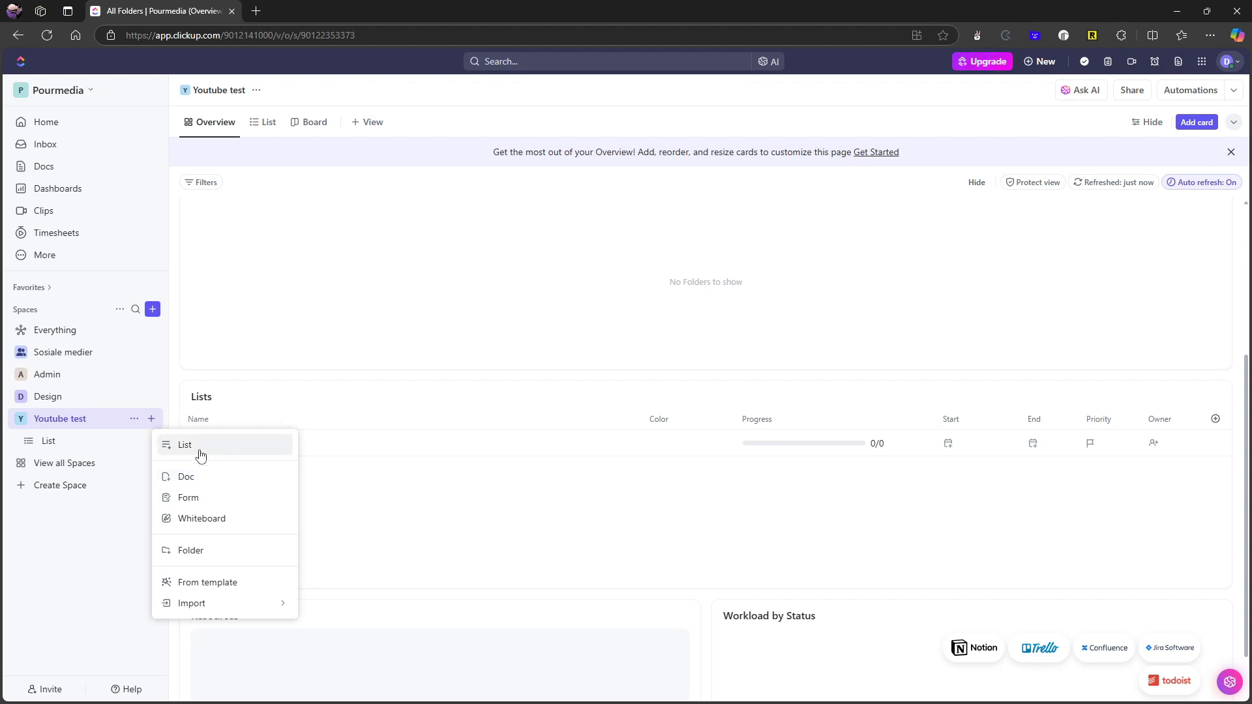
View the default List in Youtube test as a board of To Do, In Progress and Complete columns.
left_click(185, 445)
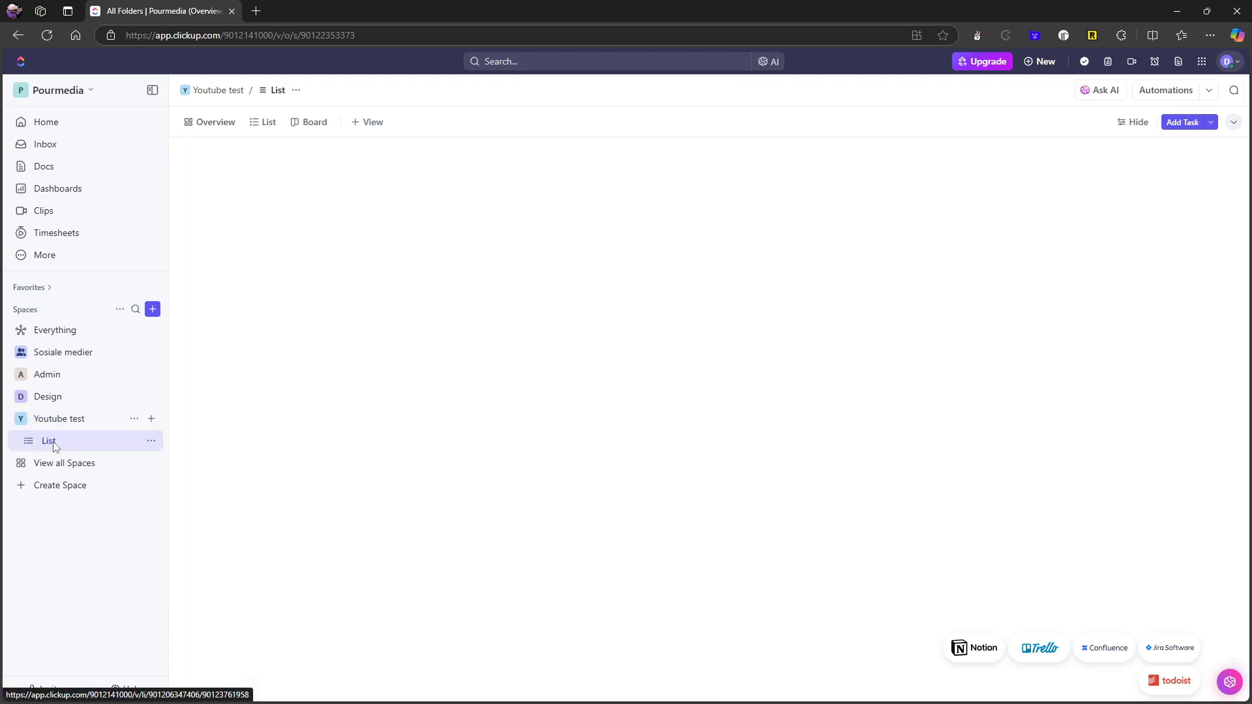
left_click(49, 441)
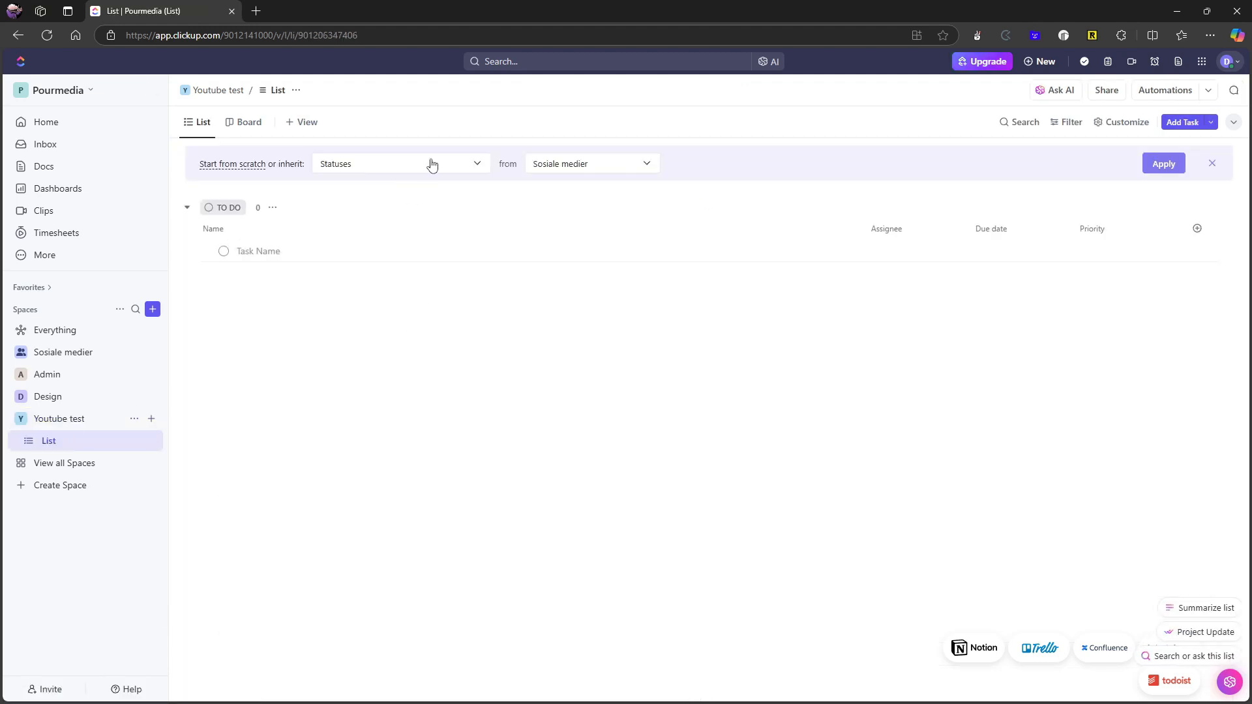
mouse_move(342, 165)
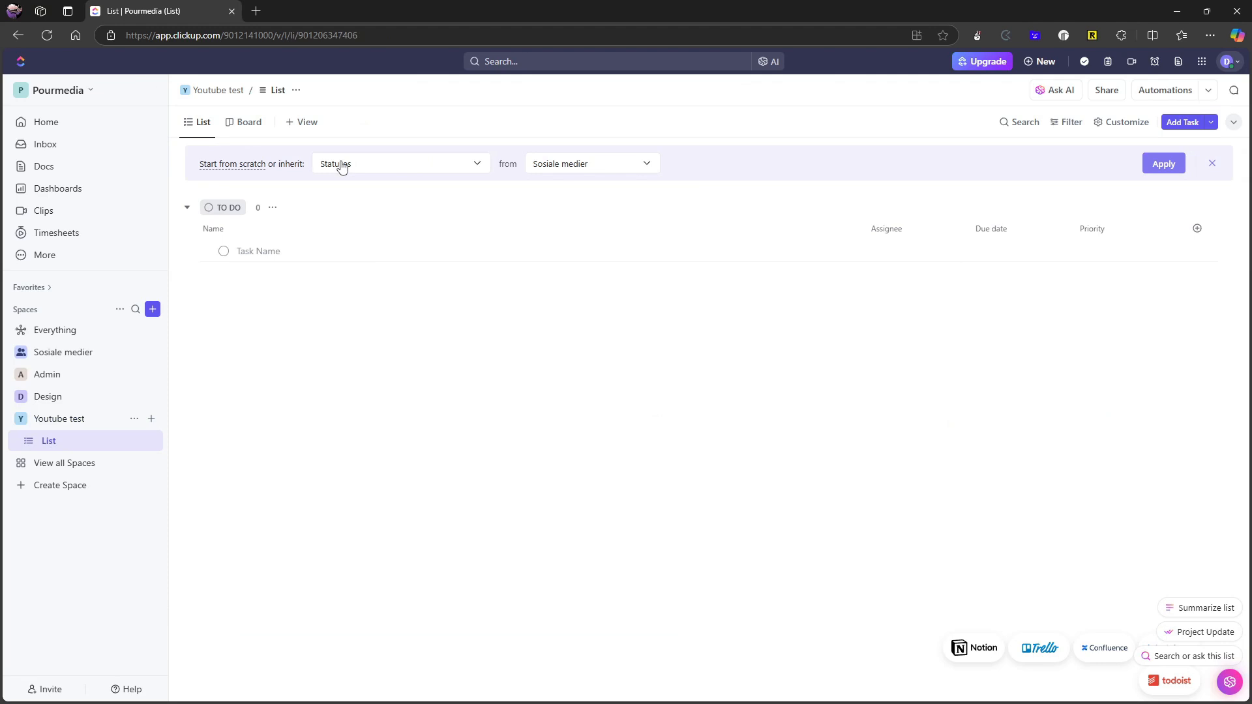
mouse_move(249, 122)
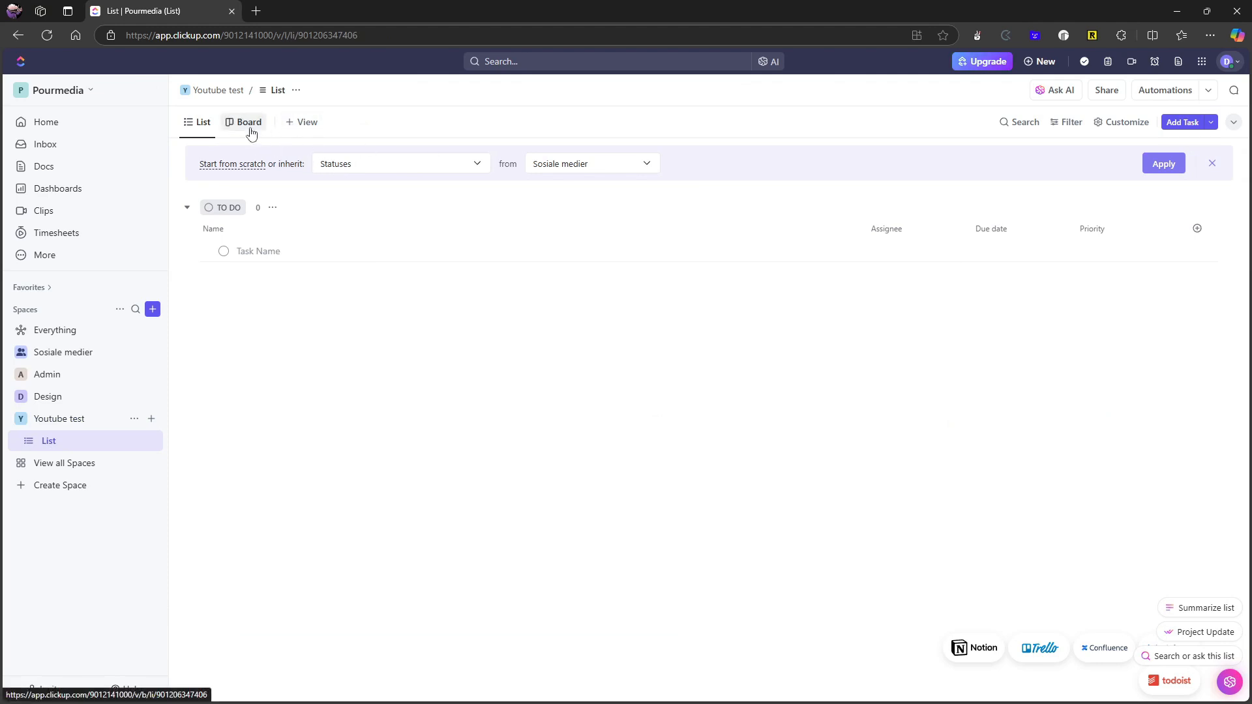
left_click(203, 122)
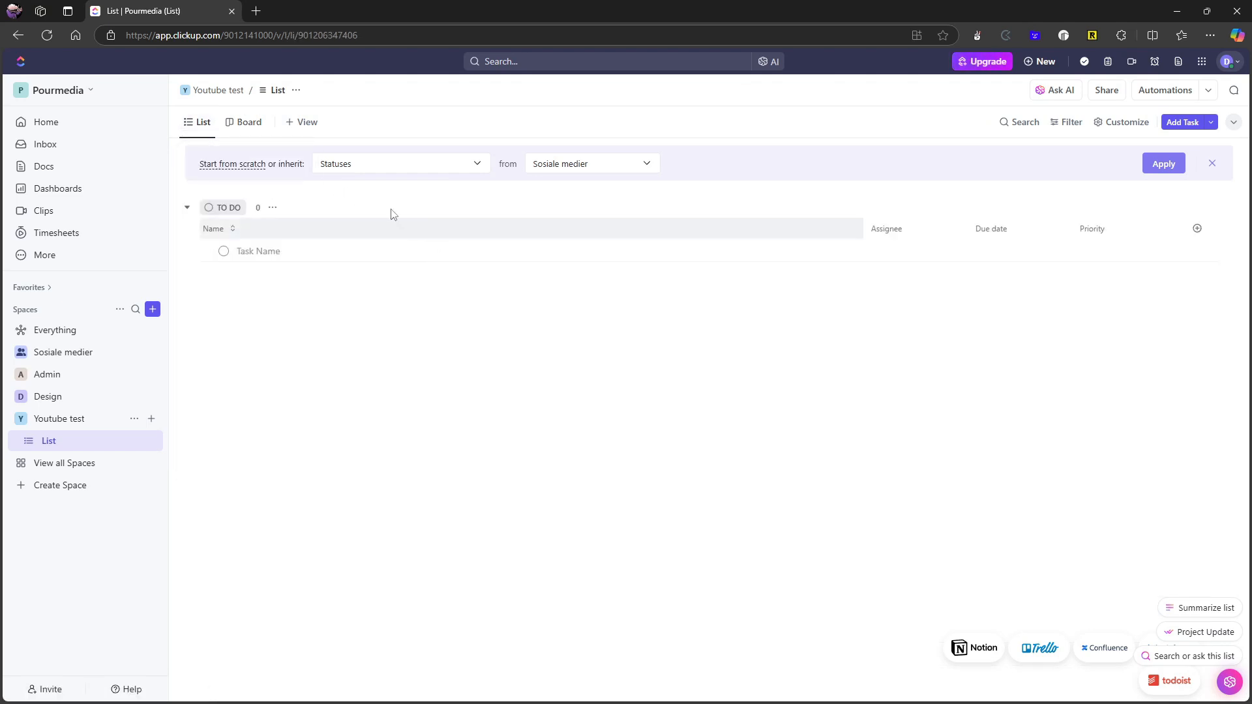
left_click(249, 122)
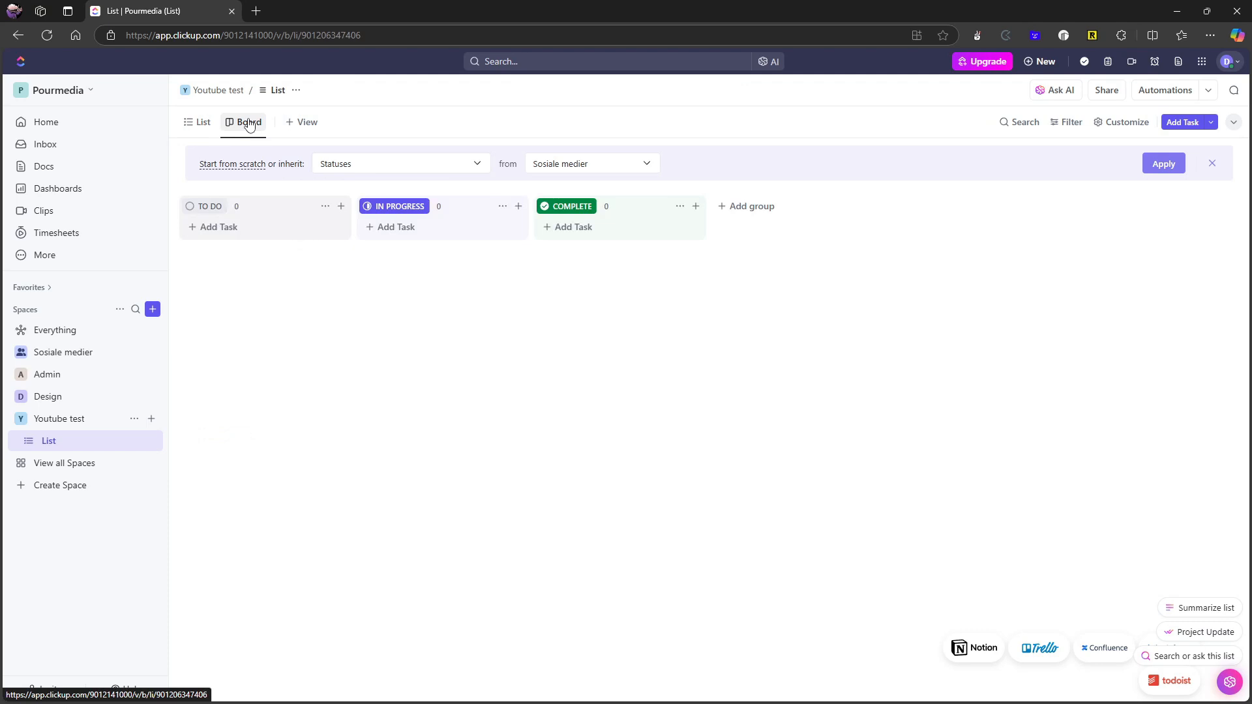
left_click(248, 122)
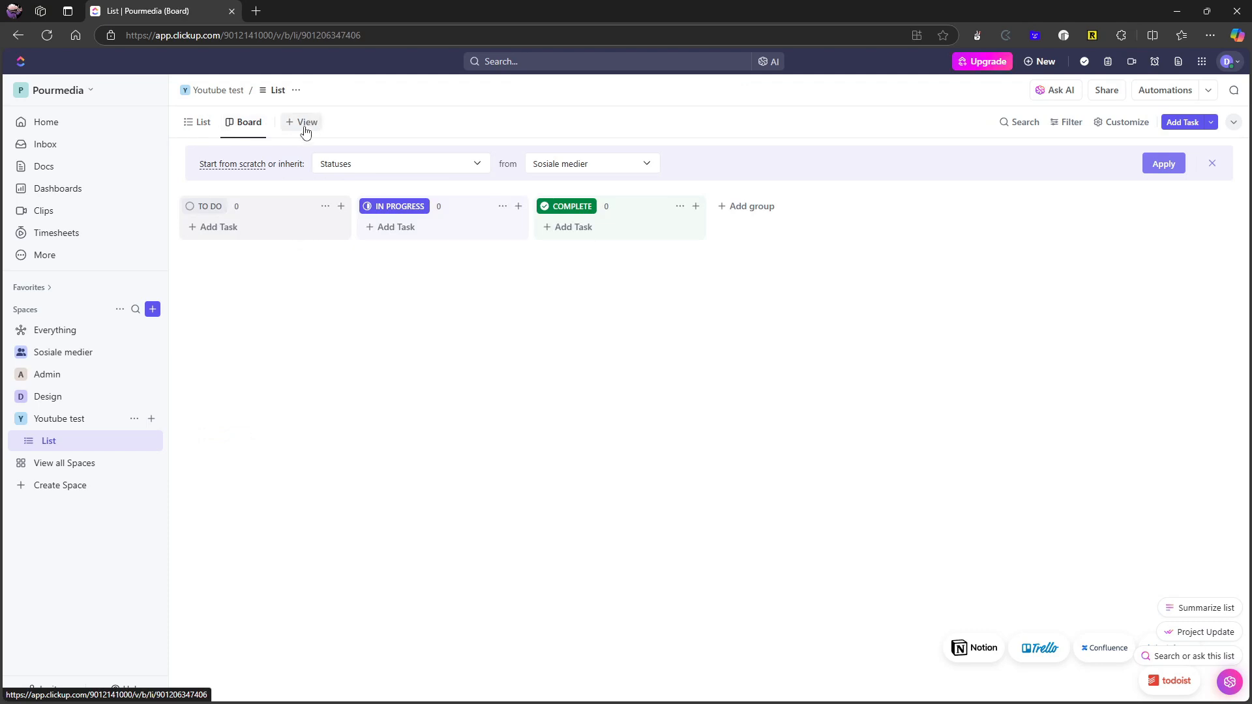
mouse_move(426, 227)
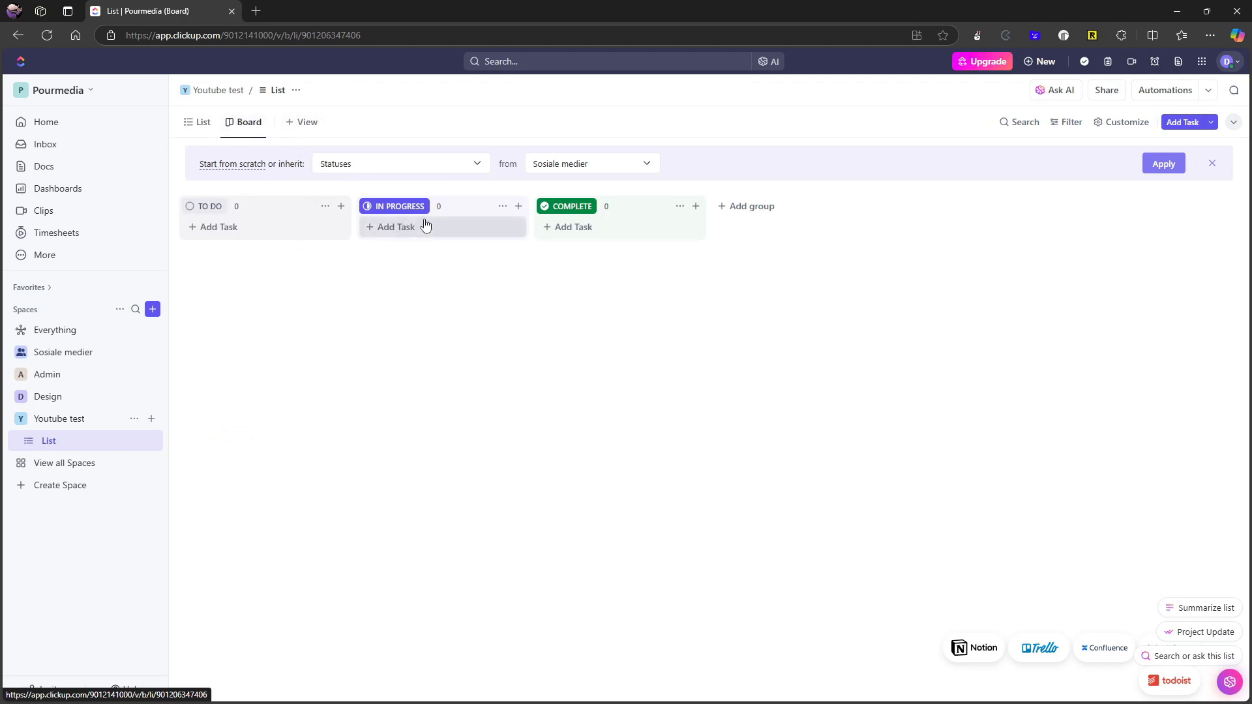
mouse_move(746, 206)
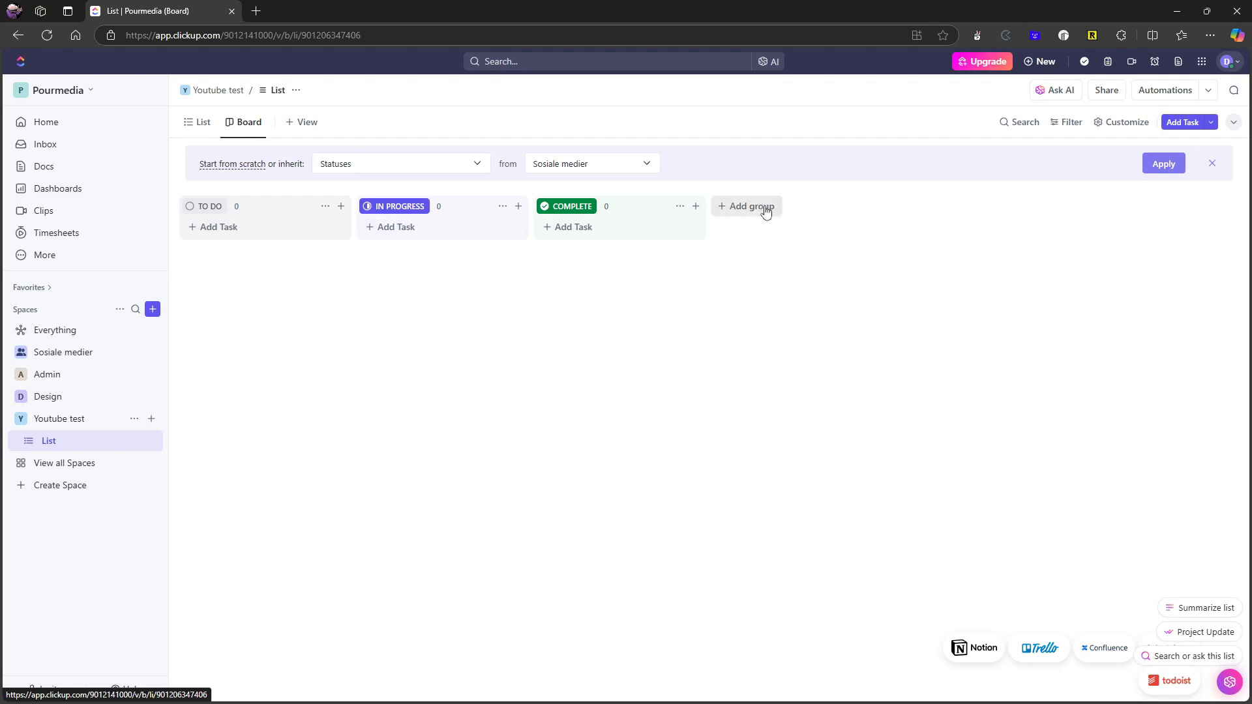
Add an IDEA status group to the board, applied to this List only.
left_click(746, 206)
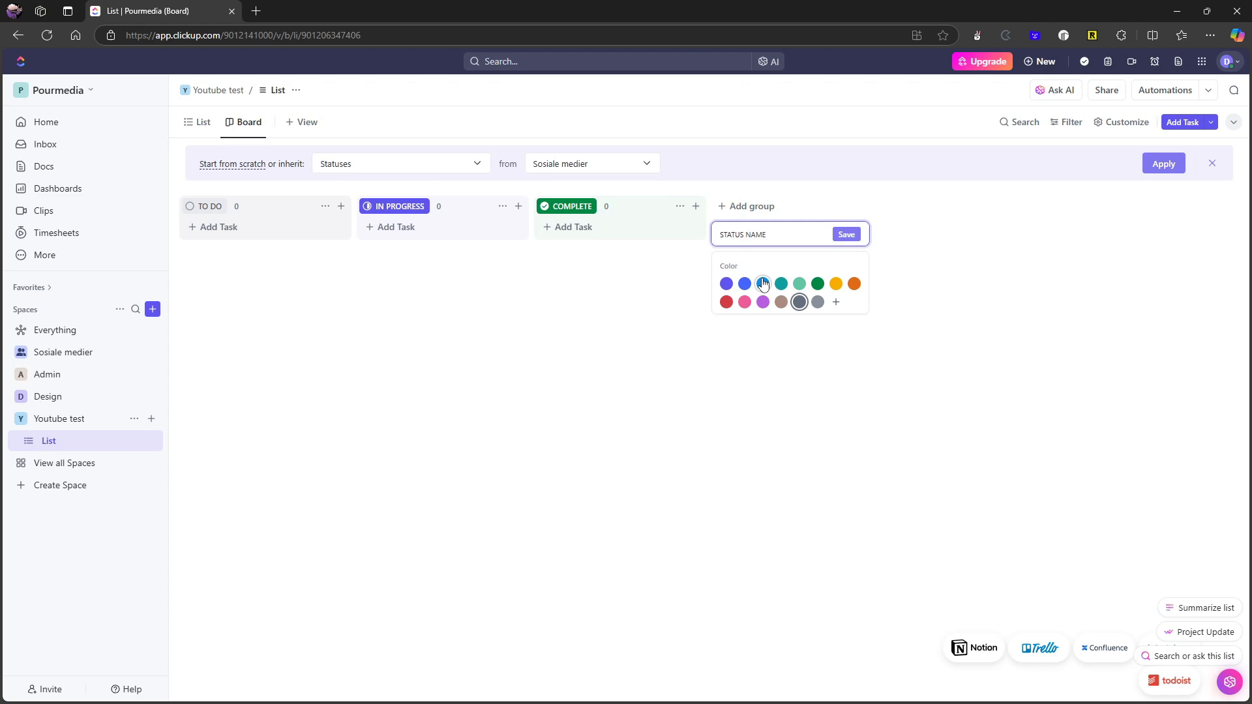
type("IDEA")
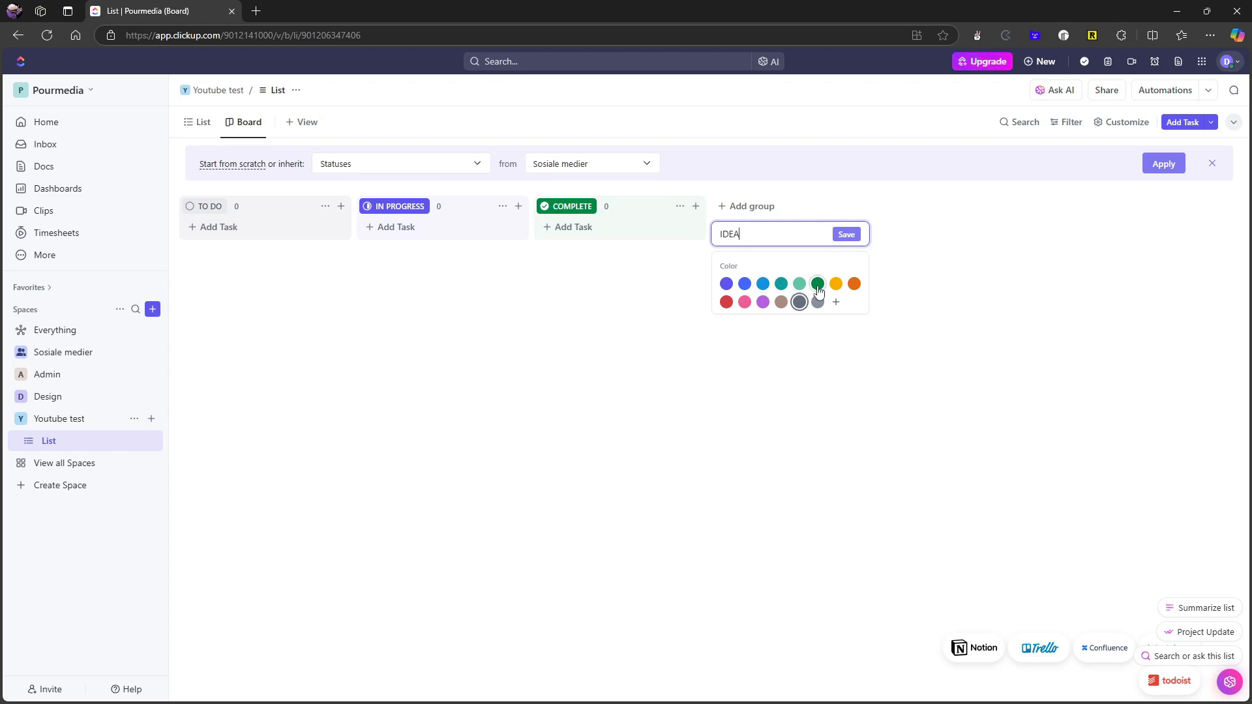
left_click(846, 234)
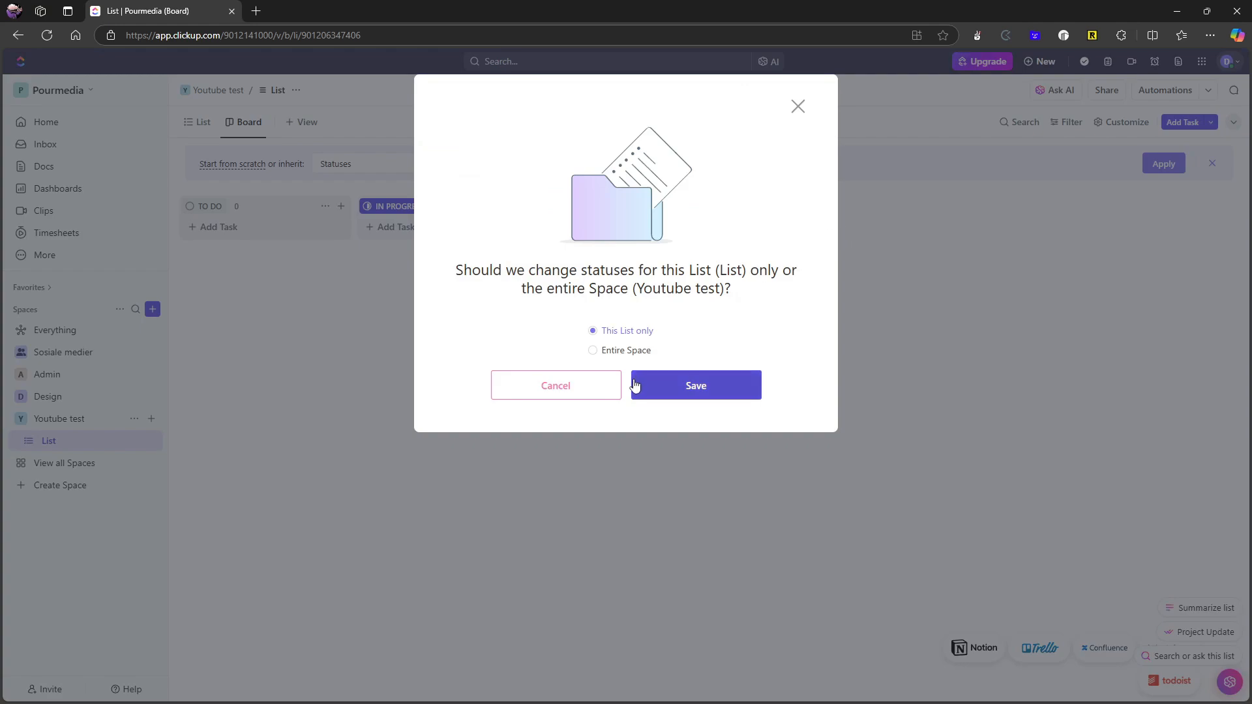
mouse_move(511, 280)
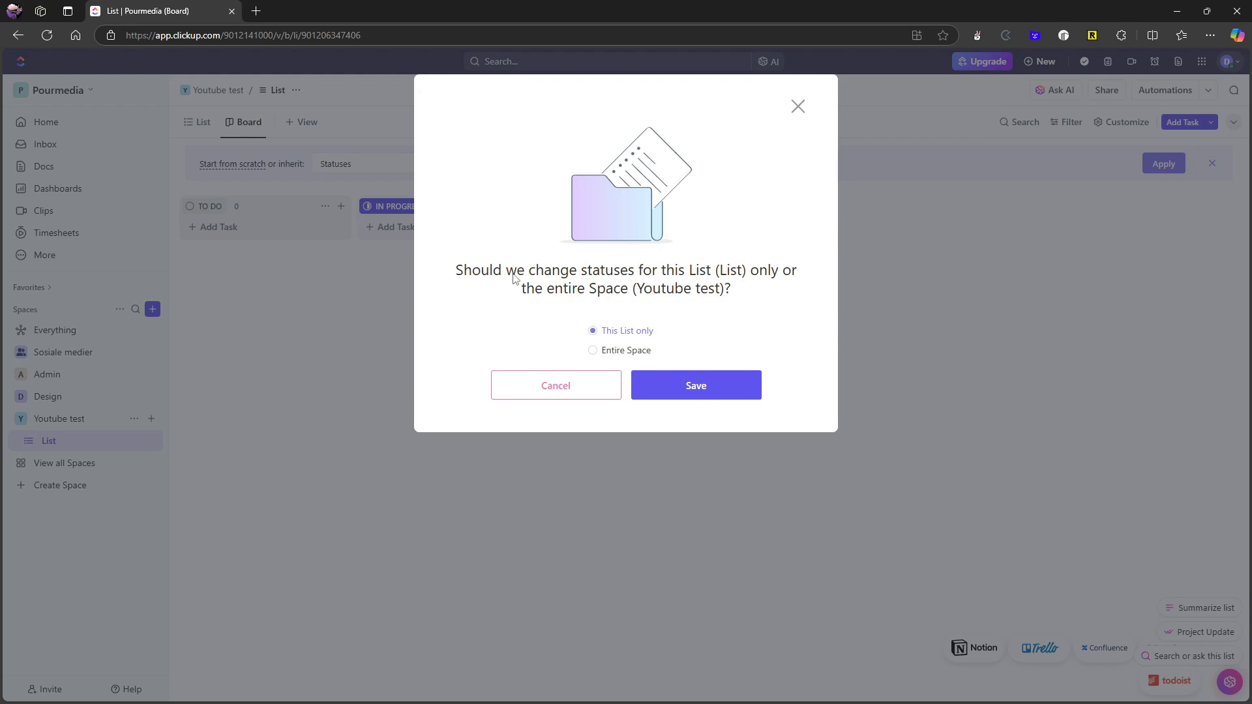
mouse_move(751, 278)
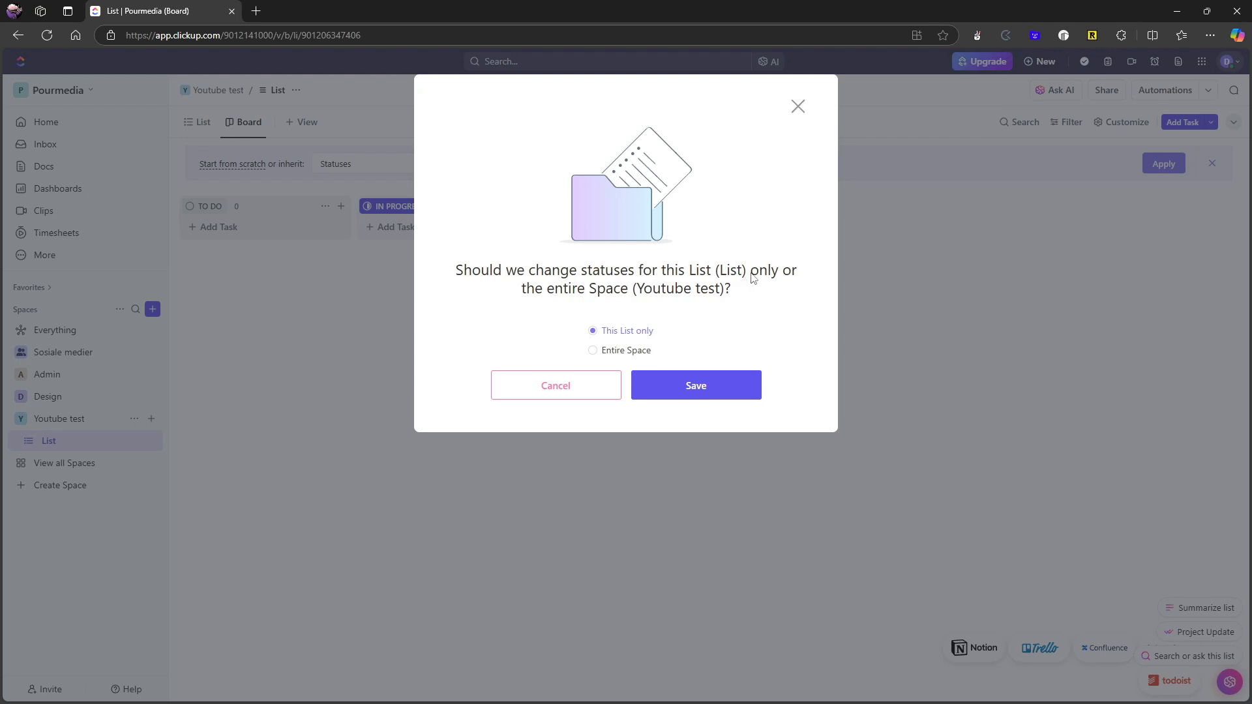
mouse_move(623, 295)
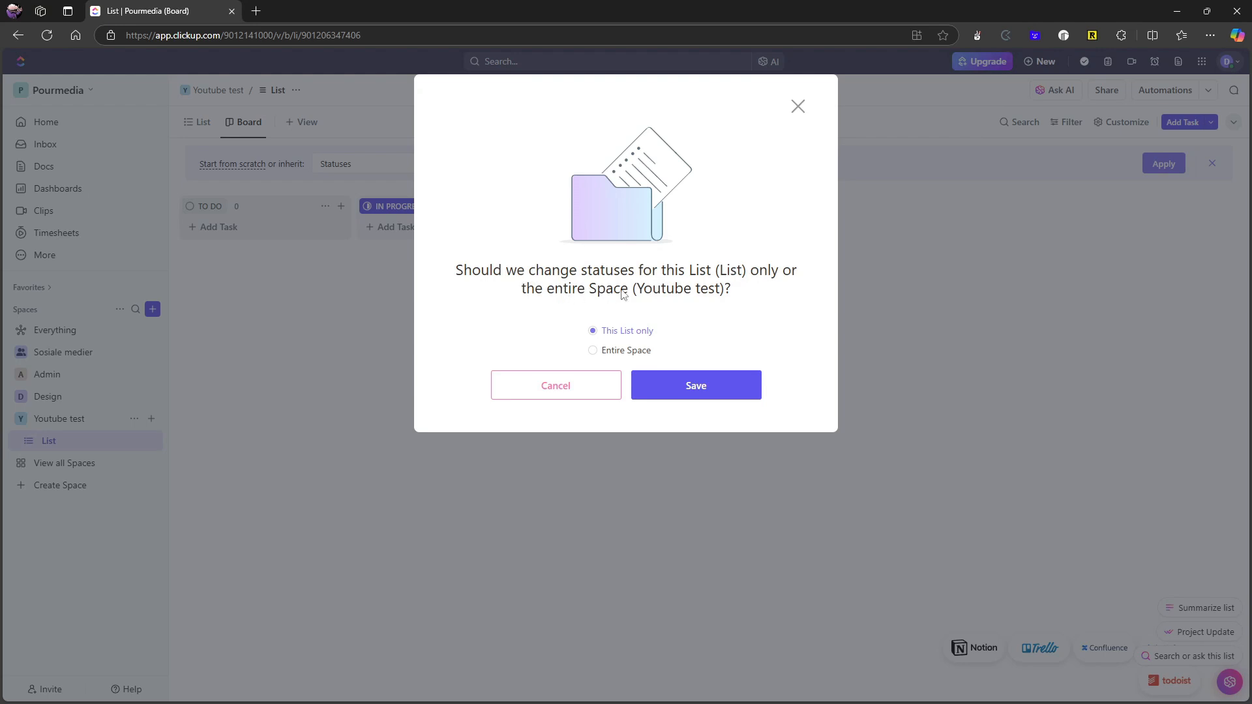
left_click(694, 385)
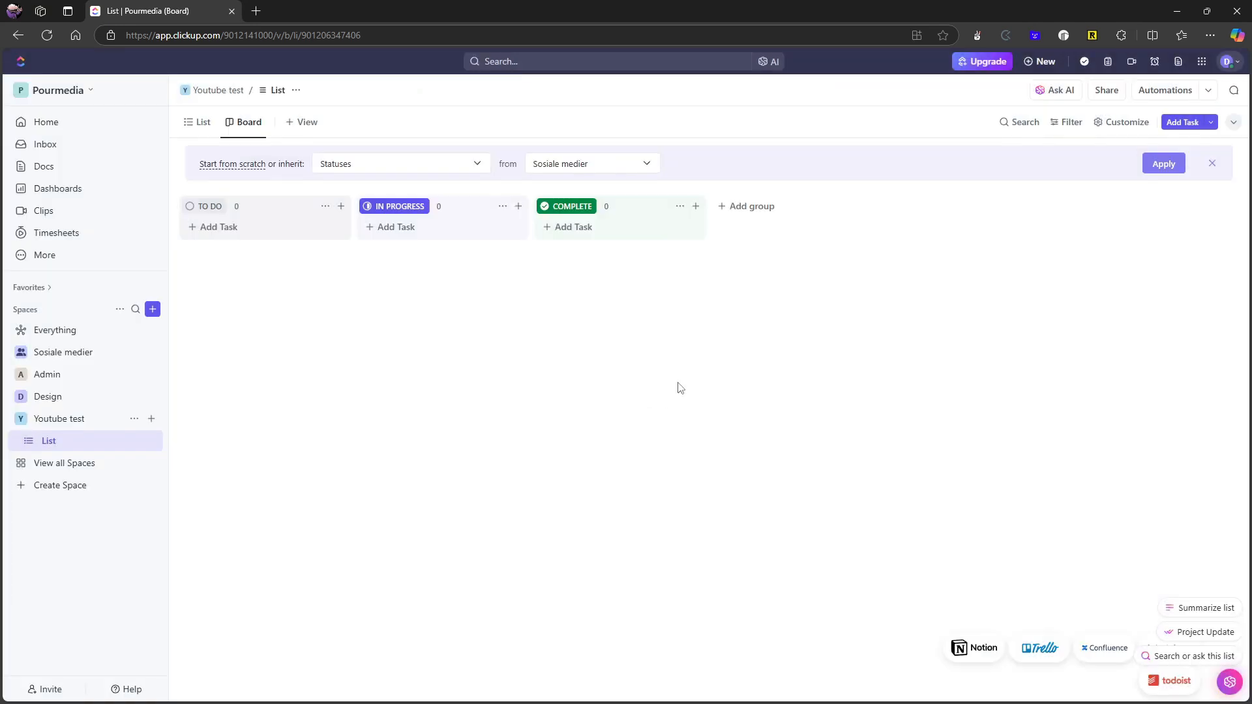
mouse_move(544, 206)
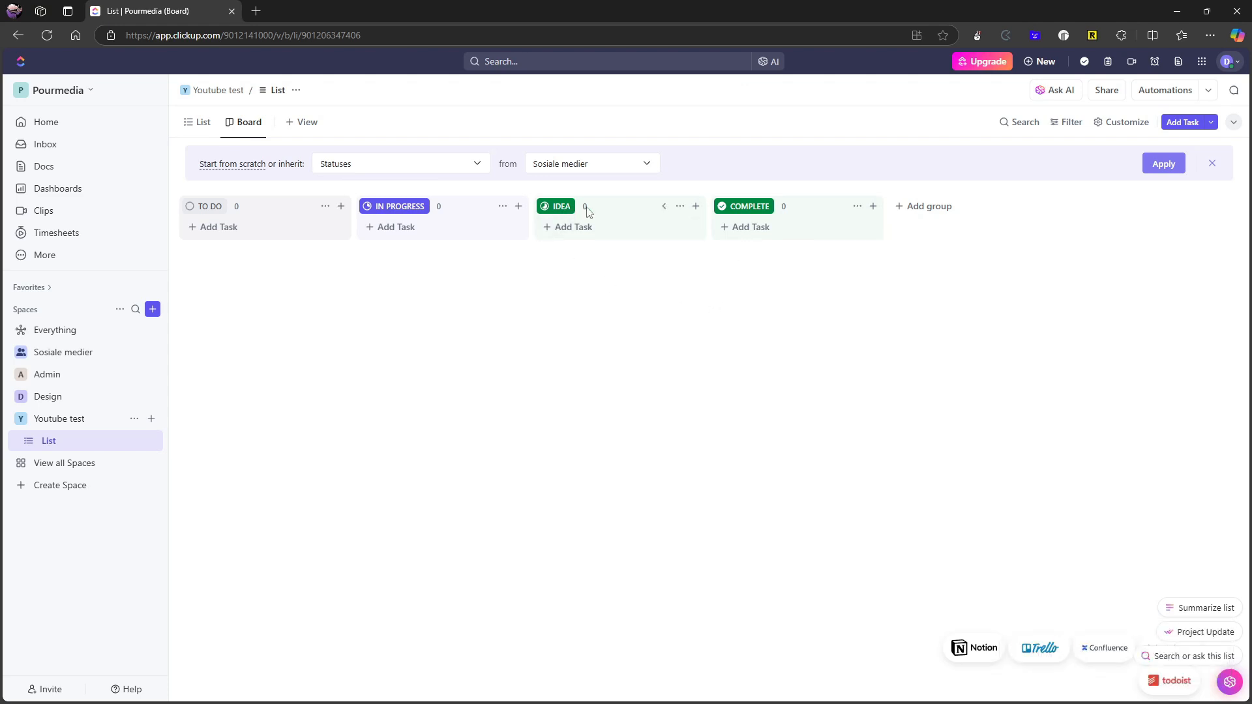
mouse_move(585, 210)
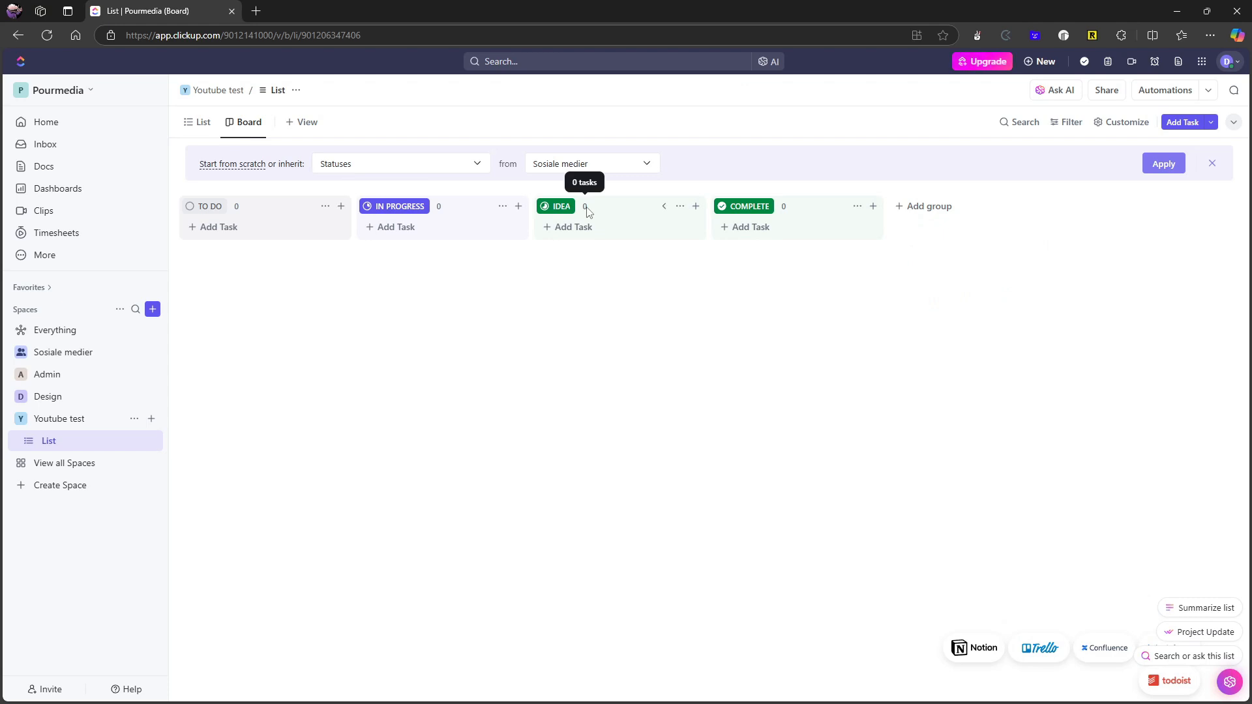
mouse_move(615, 211)
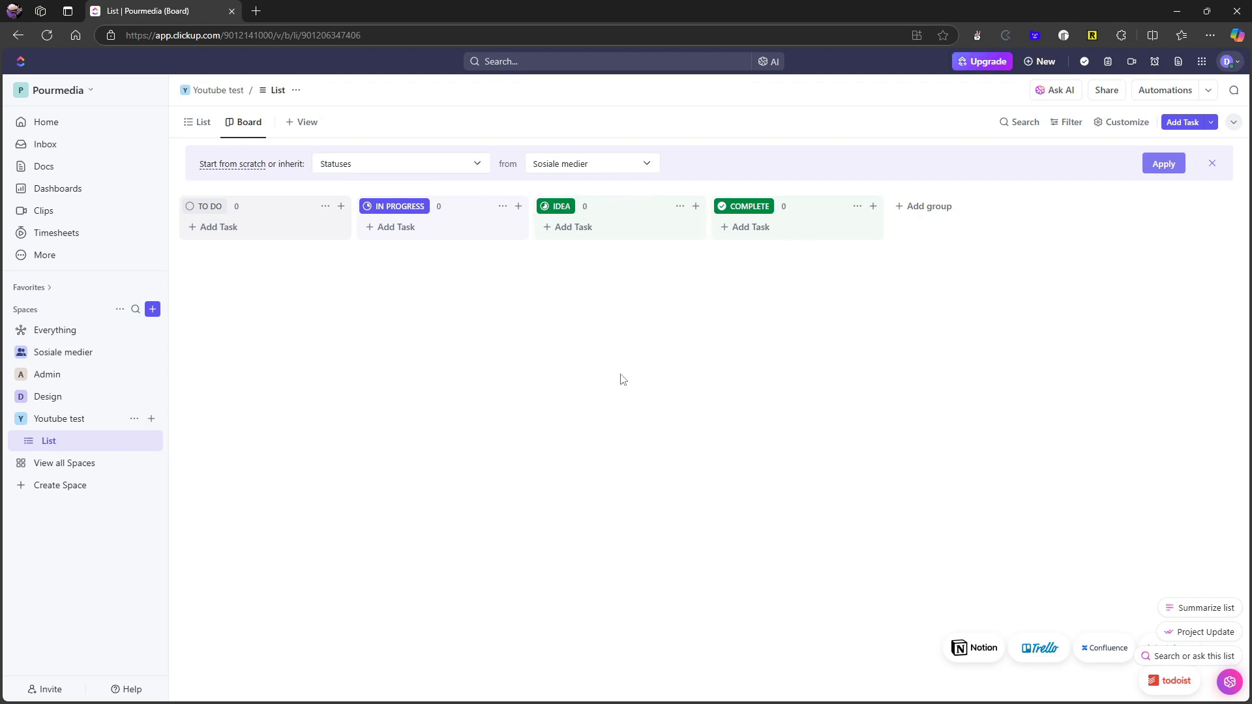
mouse_move(583, 210)
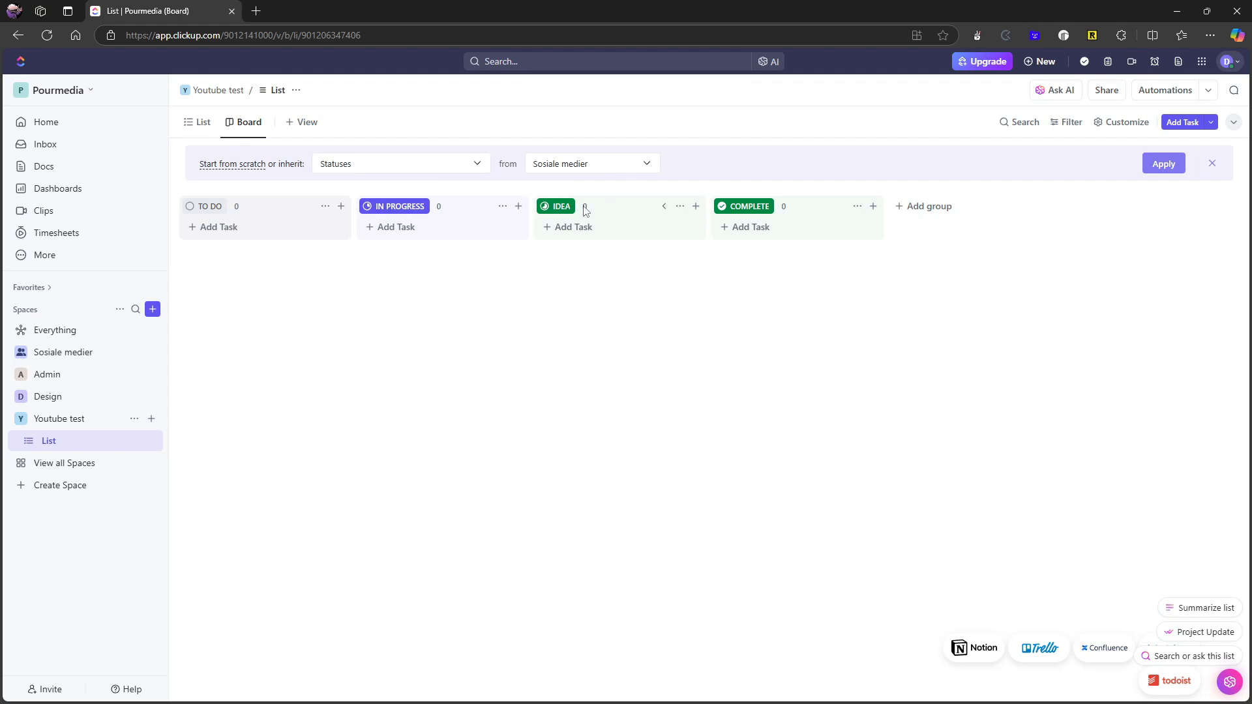
mouse_move(605, 213)
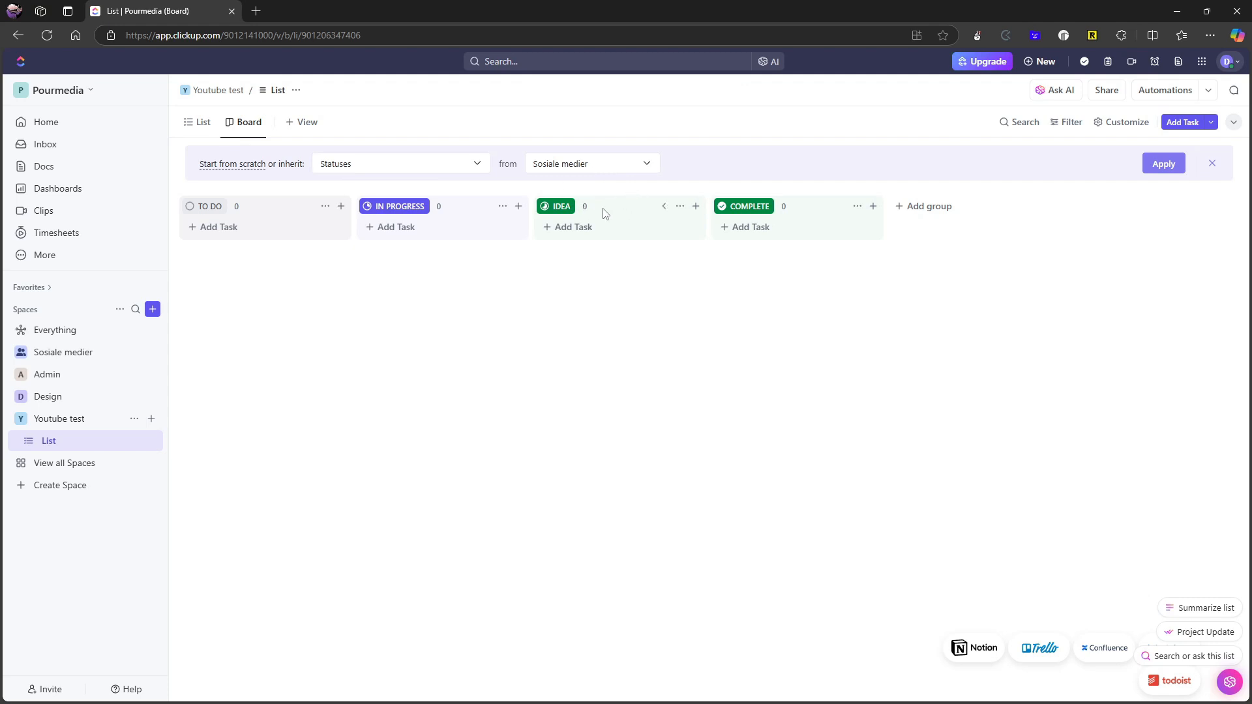
mouse_move(640, 233)
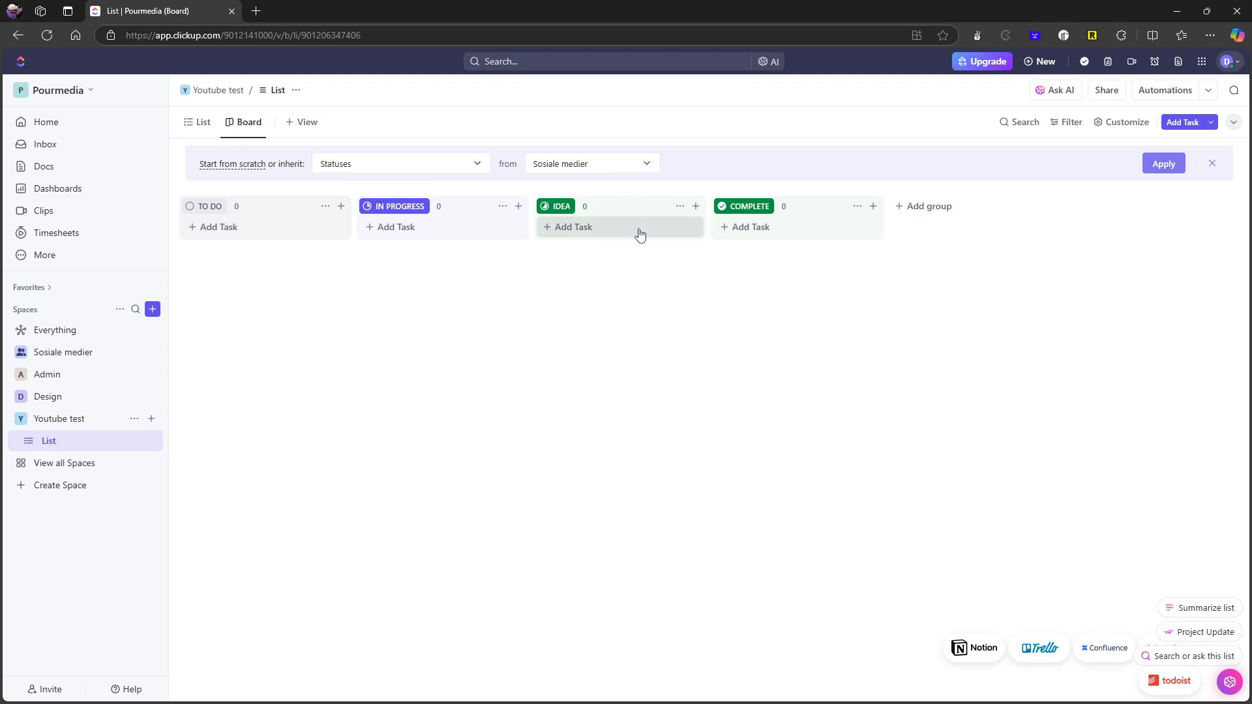
mouse_move(664, 211)
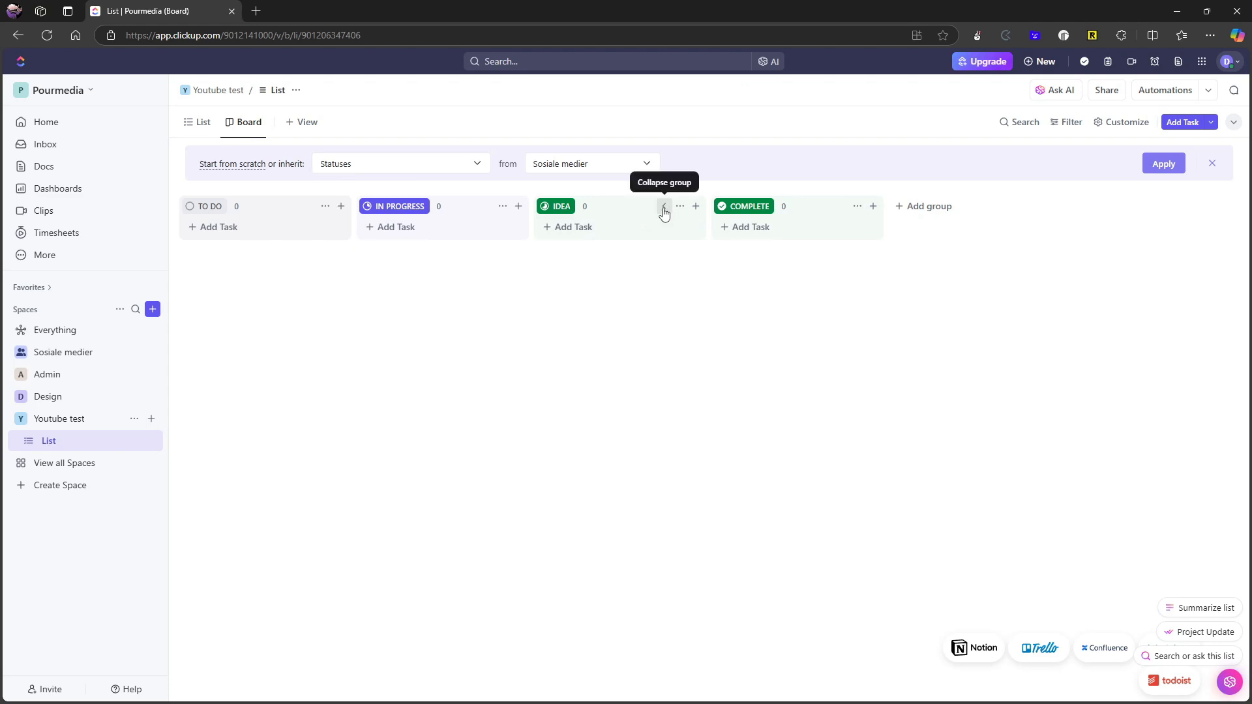
mouse_move(641, 330)
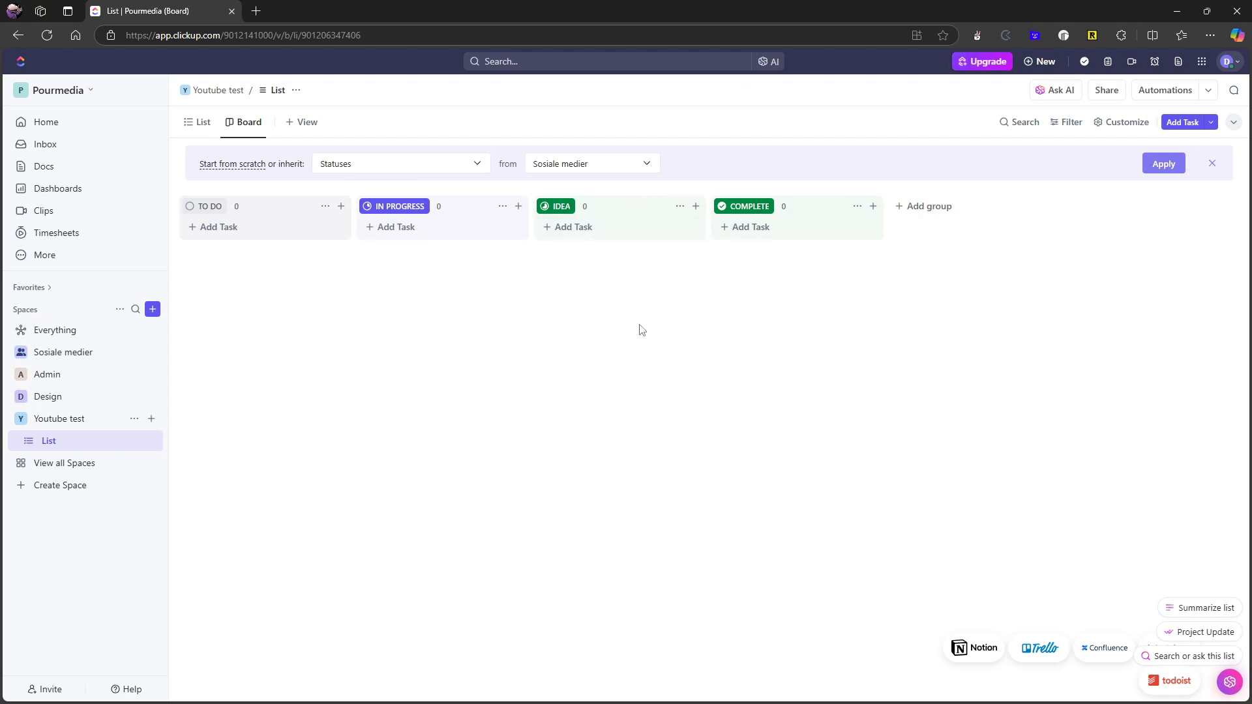
mouse_move(699, 253)
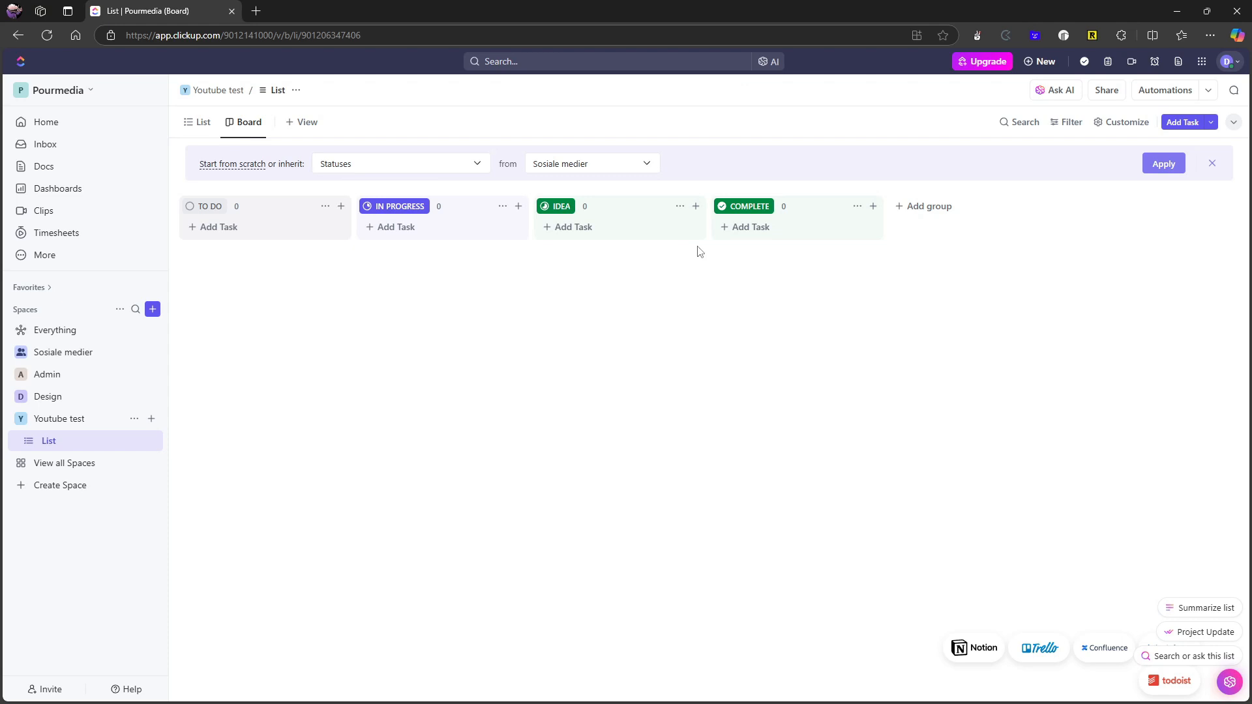
mouse_move(570, 195)
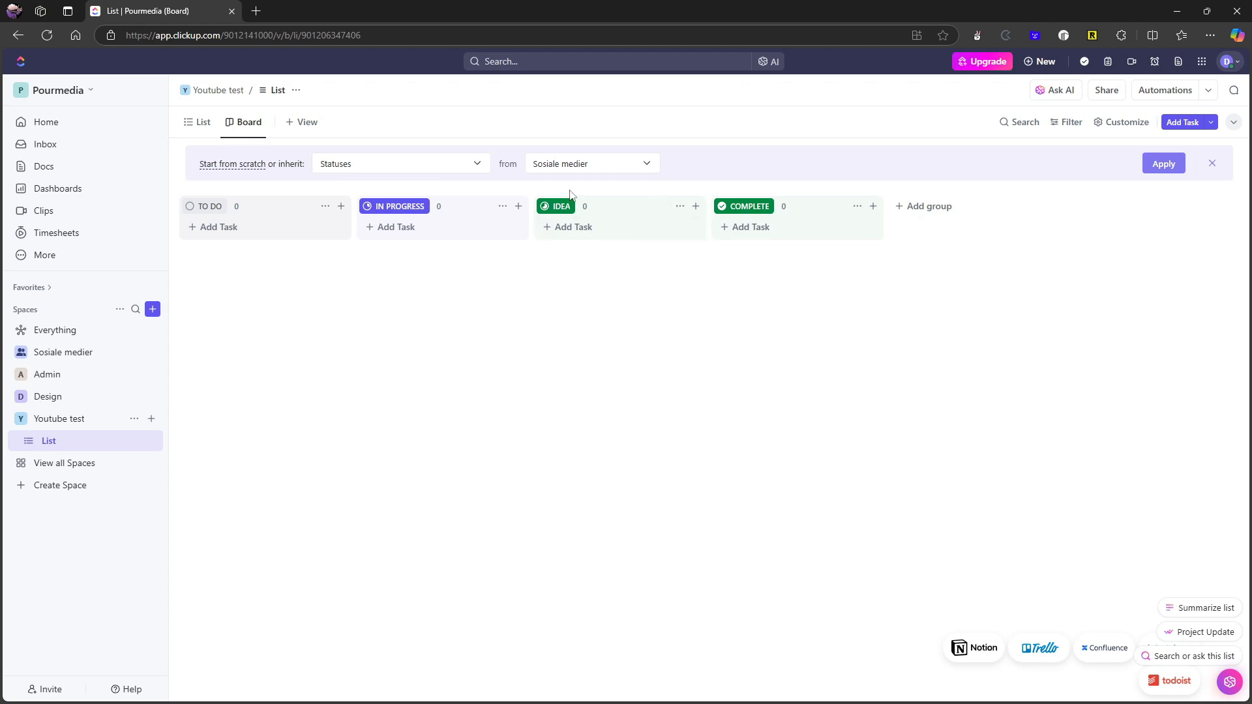
mouse_move(585, 206)
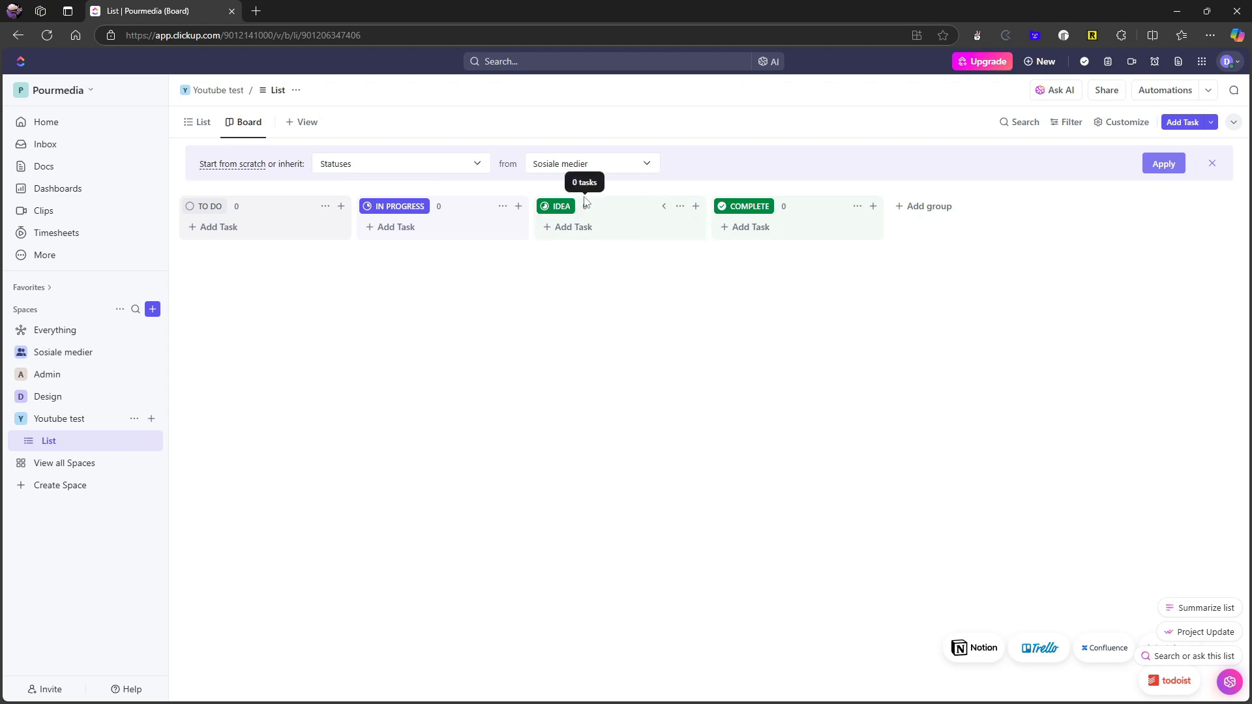
mouse_move(872, 214)
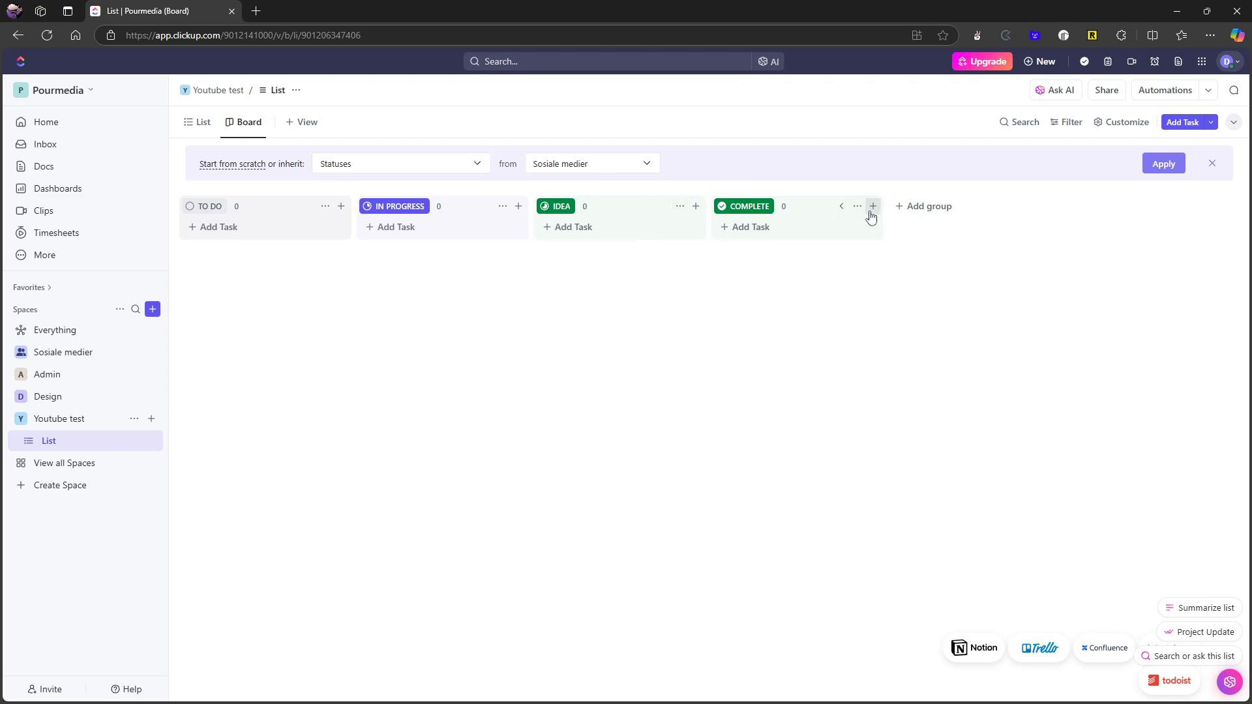
mouse_move(918, 288)
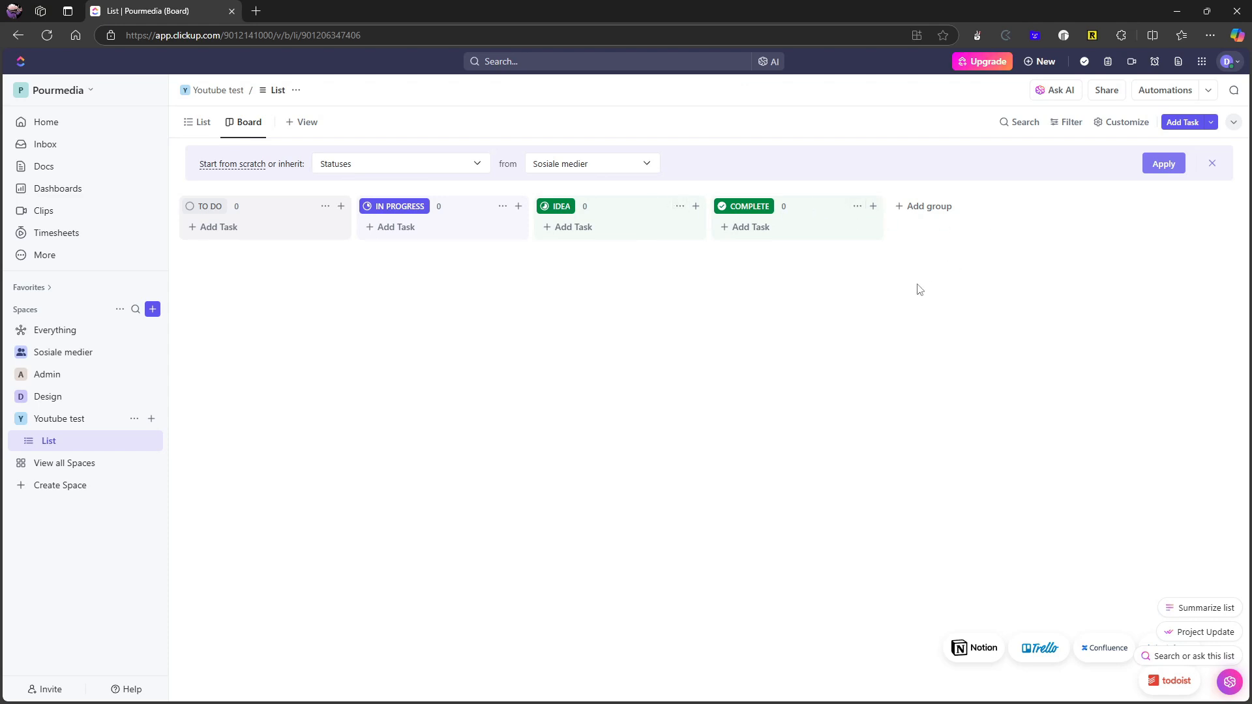
mouse_move(851, 295)
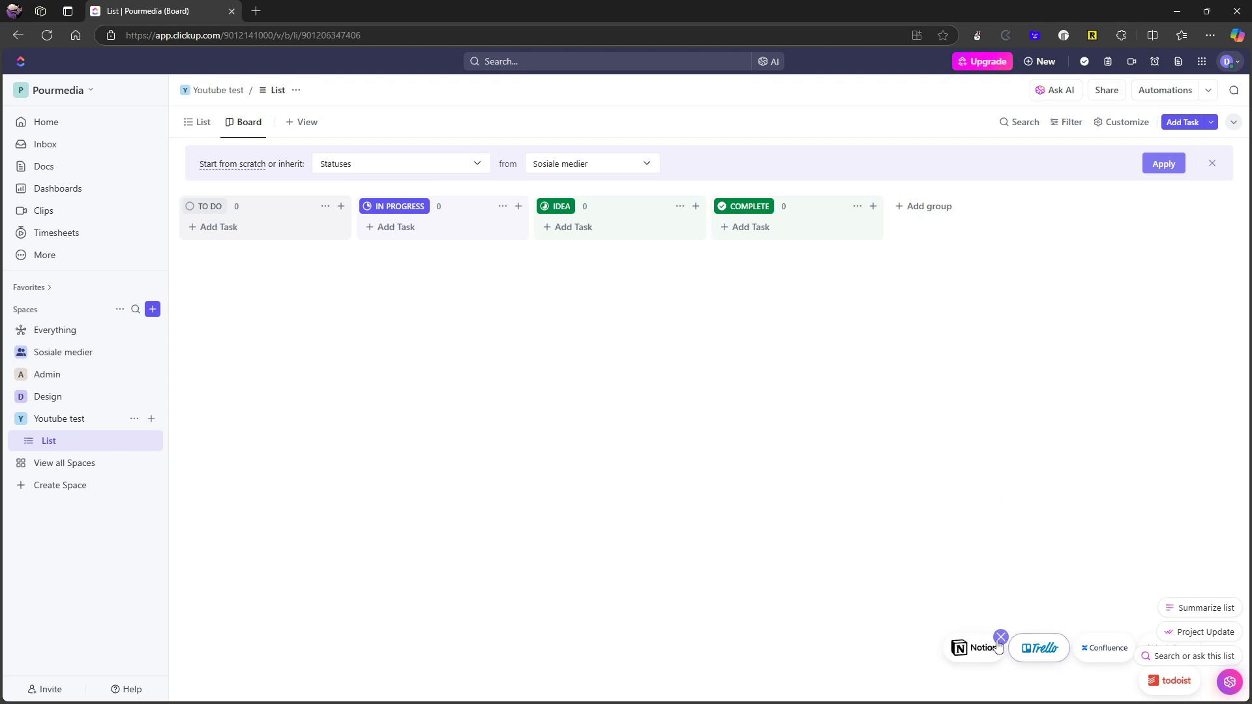
left_click(1000, 637)
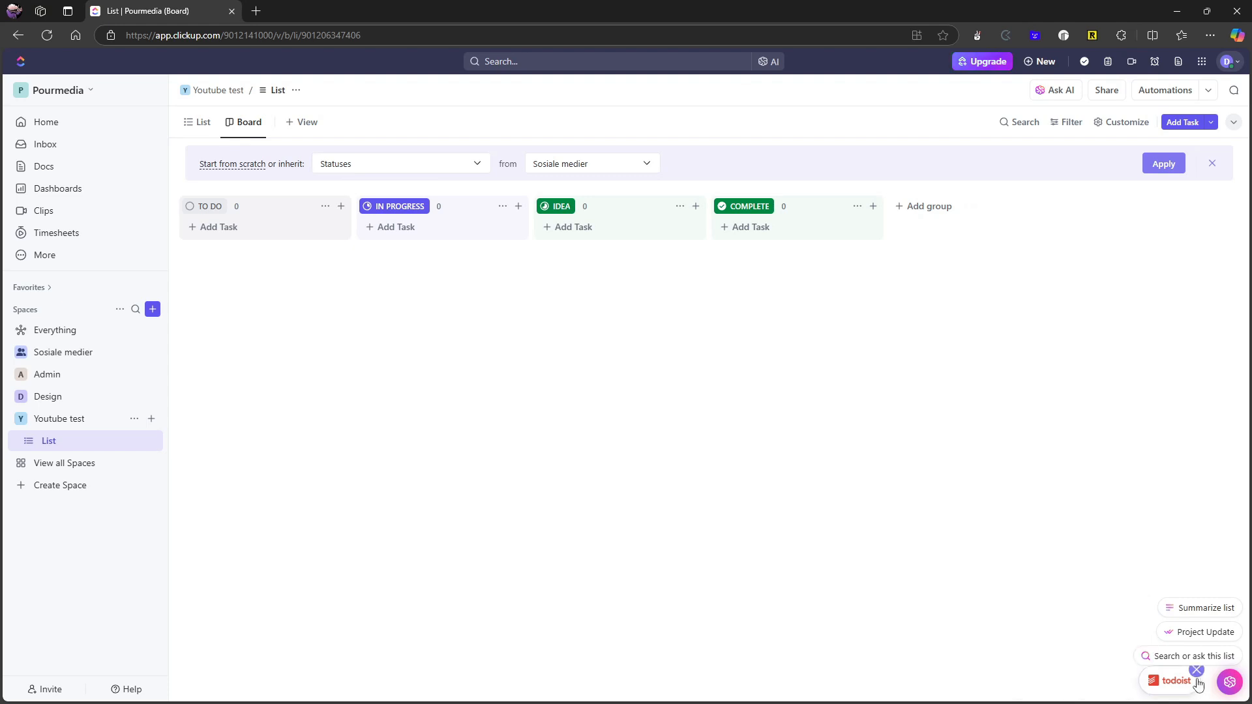
mouse_move(924, 547)
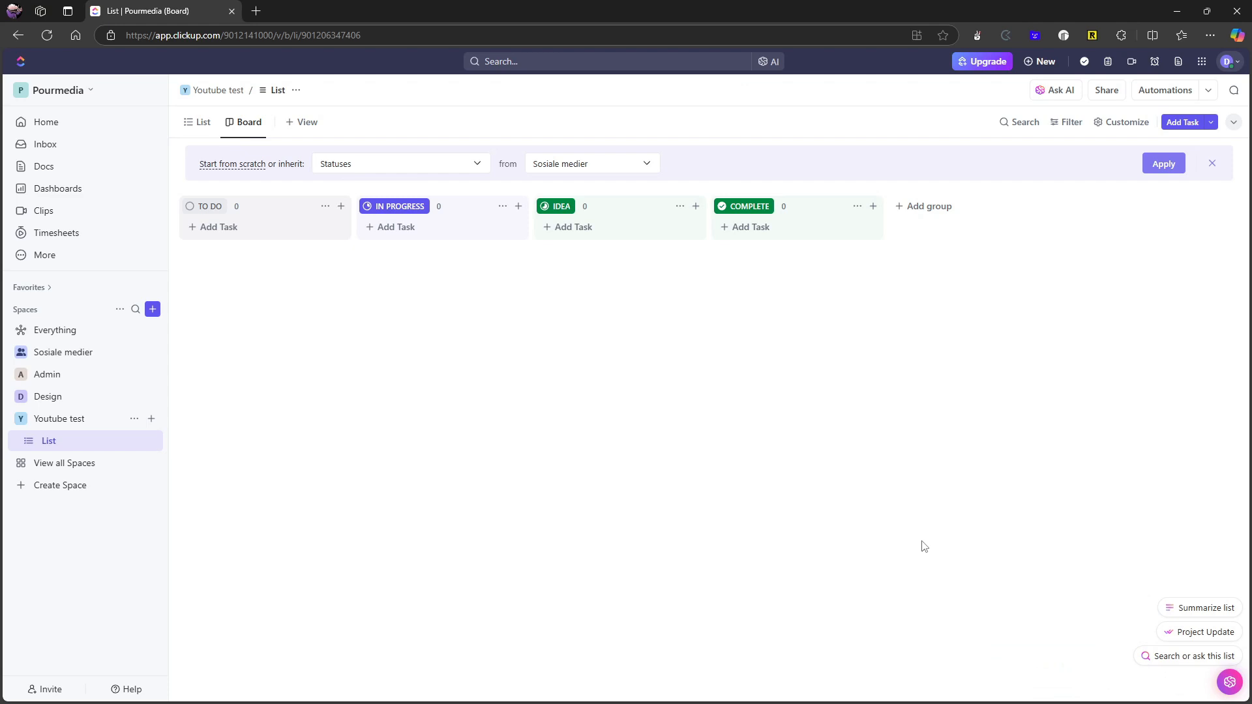
mouse_move(1035, 359)
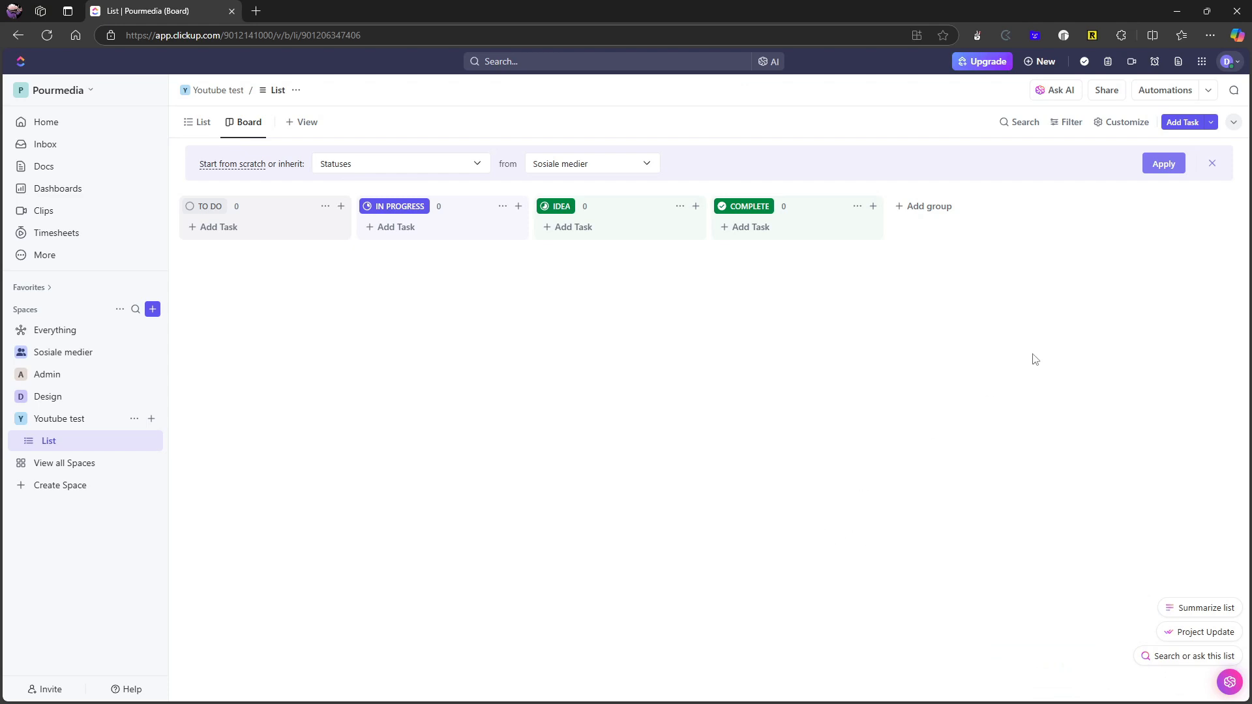
mouse_move(949, 498)
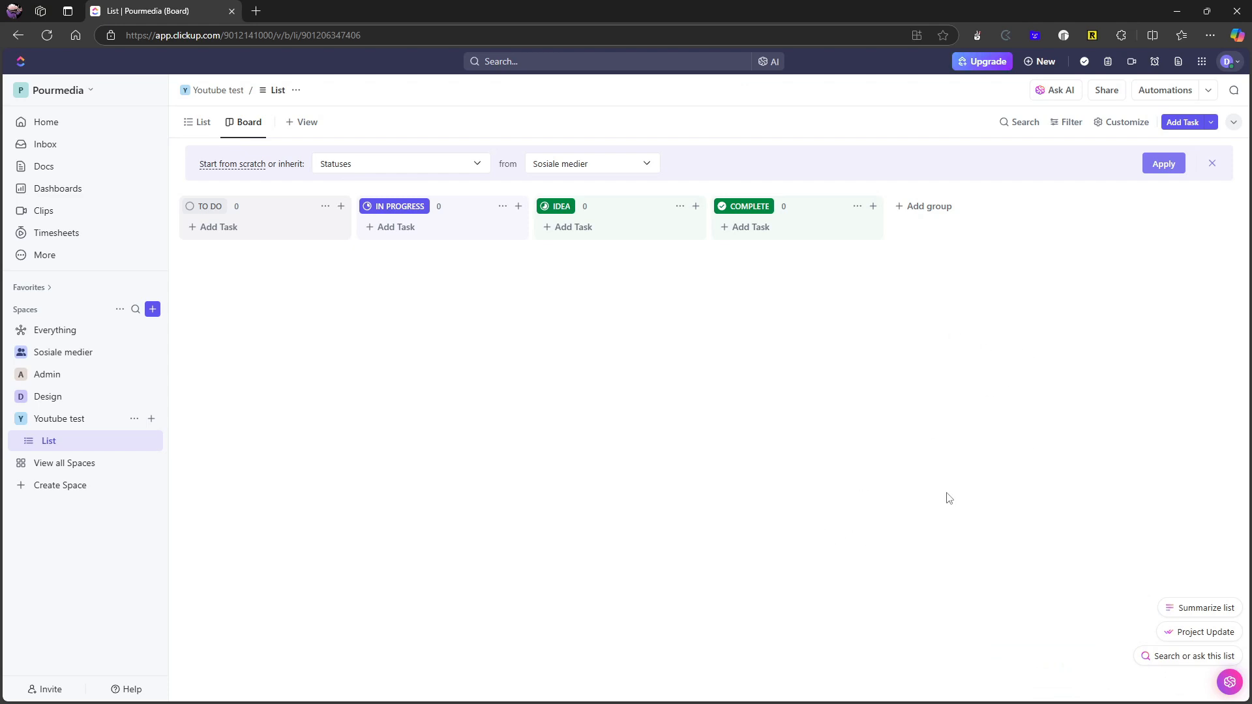
mouse_move(693, 252)
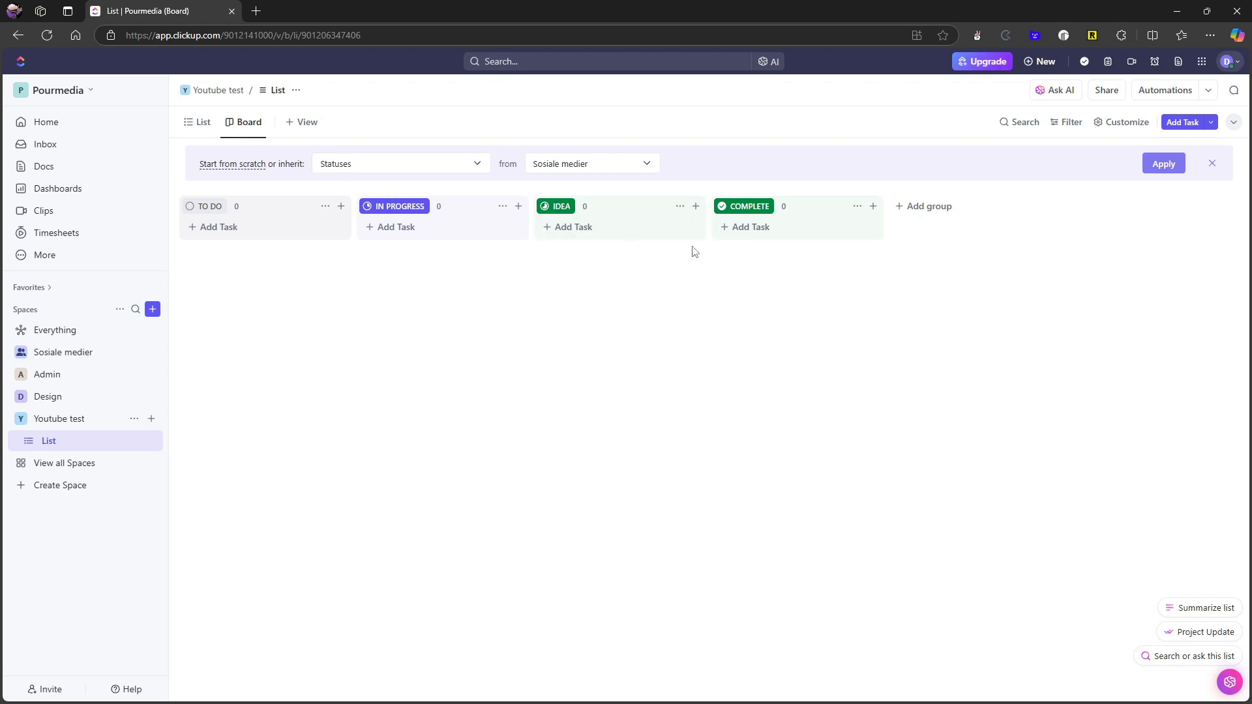
mouse_move(565, 206)
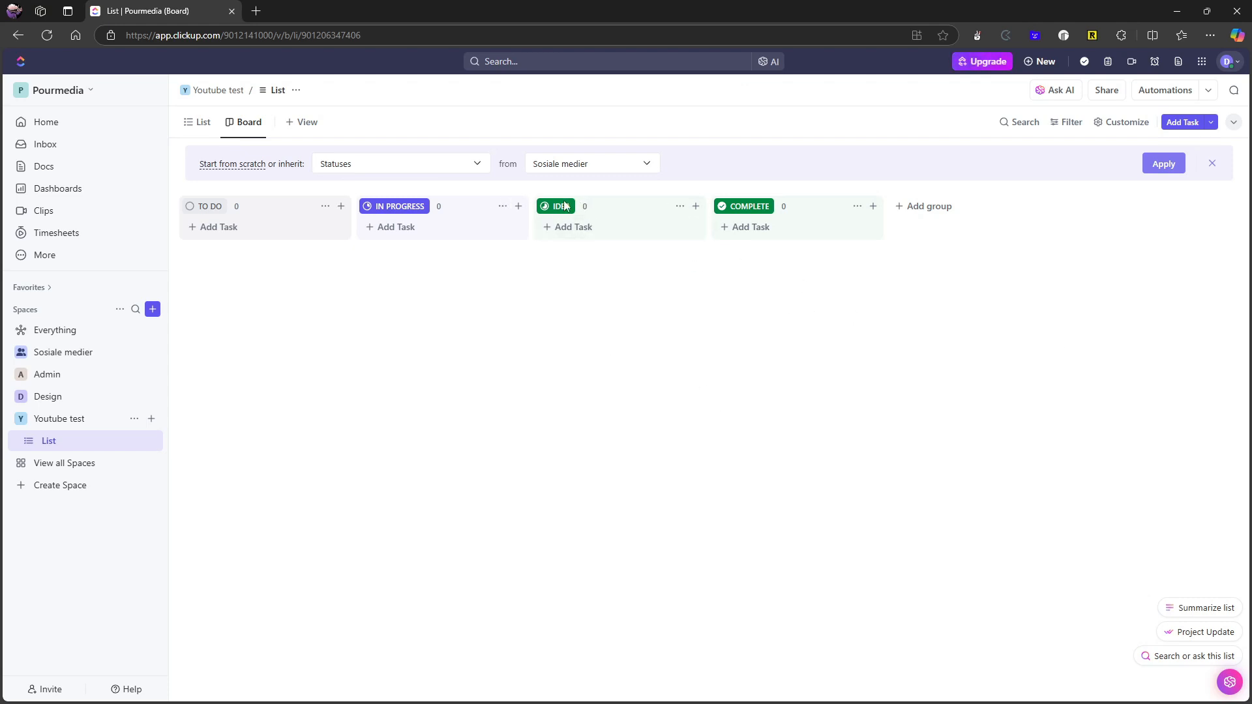
mouse_move(495, 255)
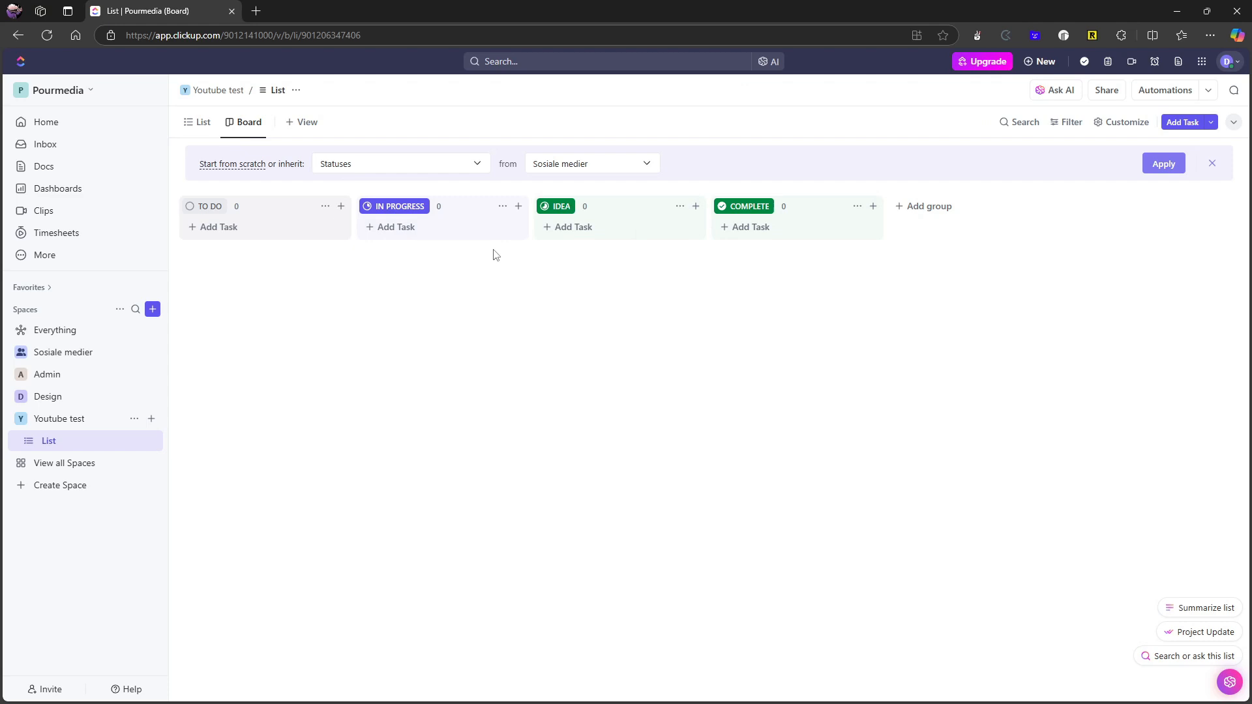
mouse_move(577, 221)
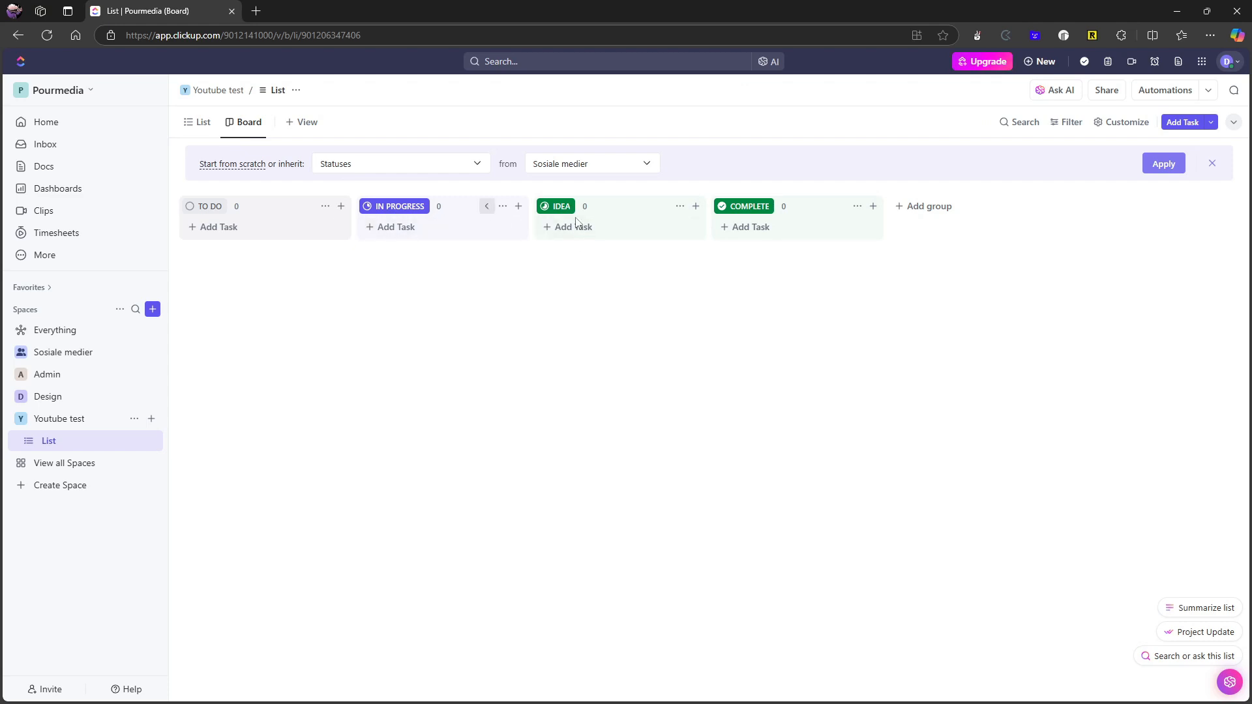
mouse_move(756, 232)
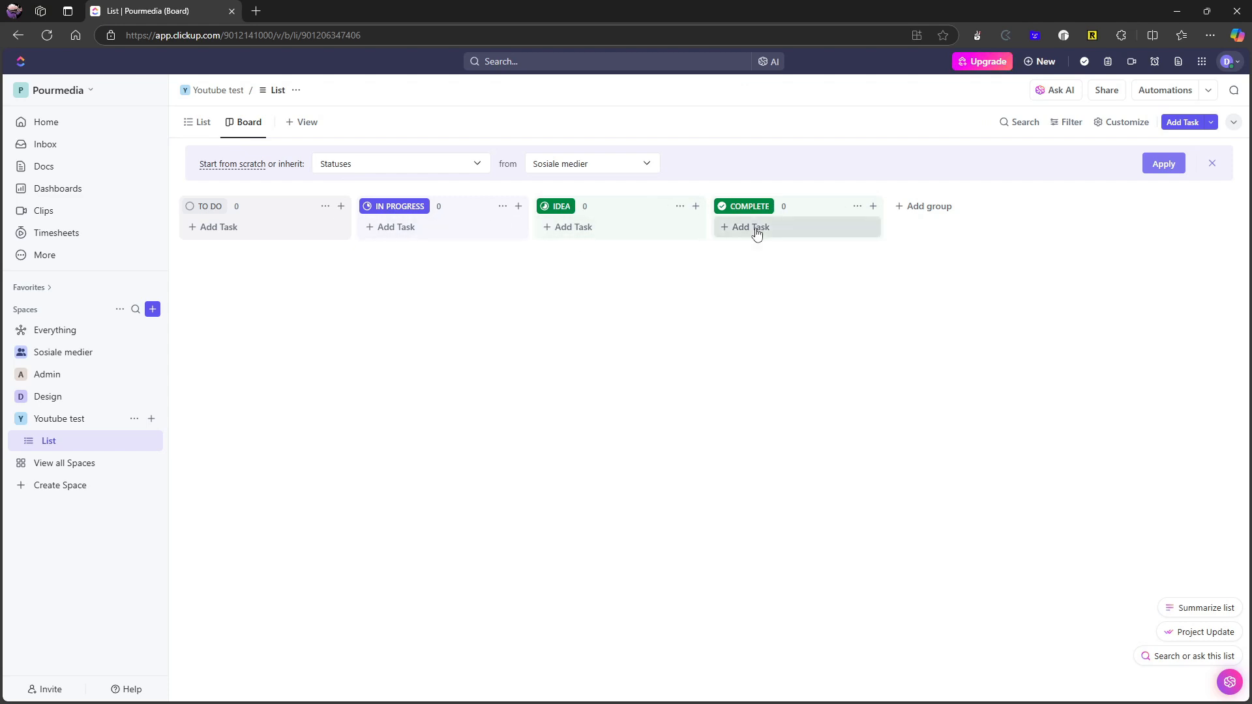
mouse_move(626, 239)
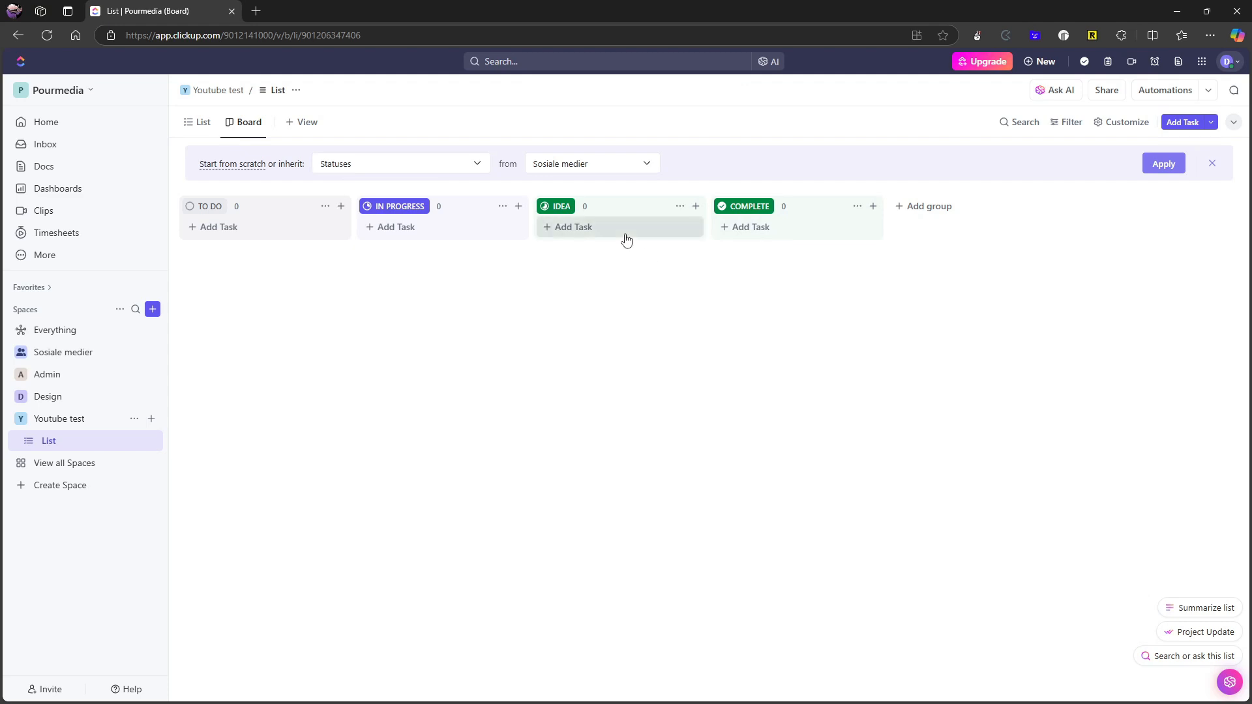
mouse_move(587, 227)
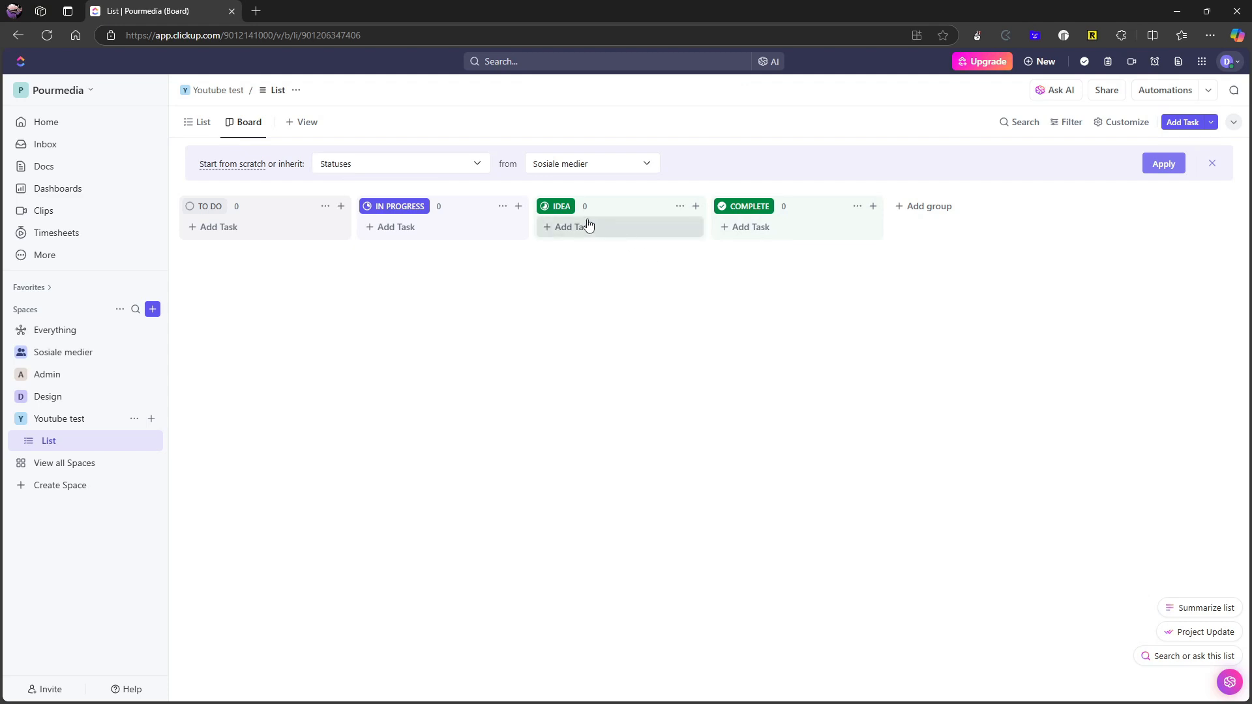
mouse_move(479, 245)
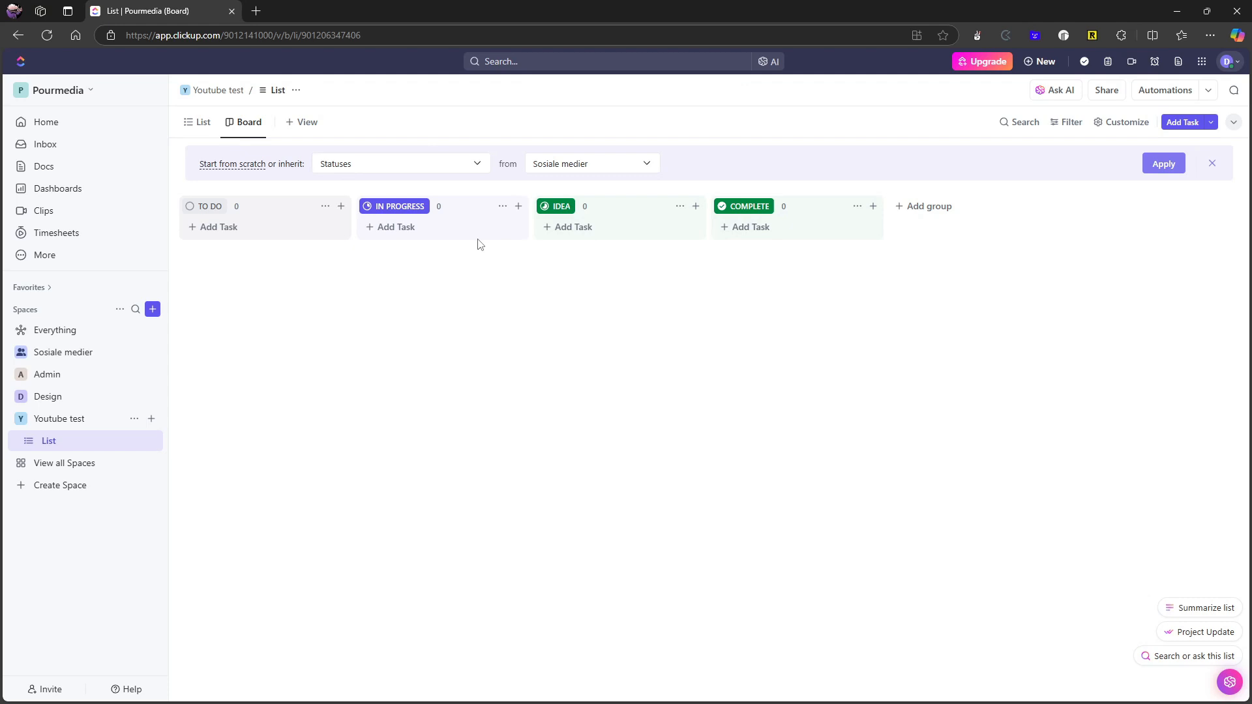
mouse_move(593, 209)
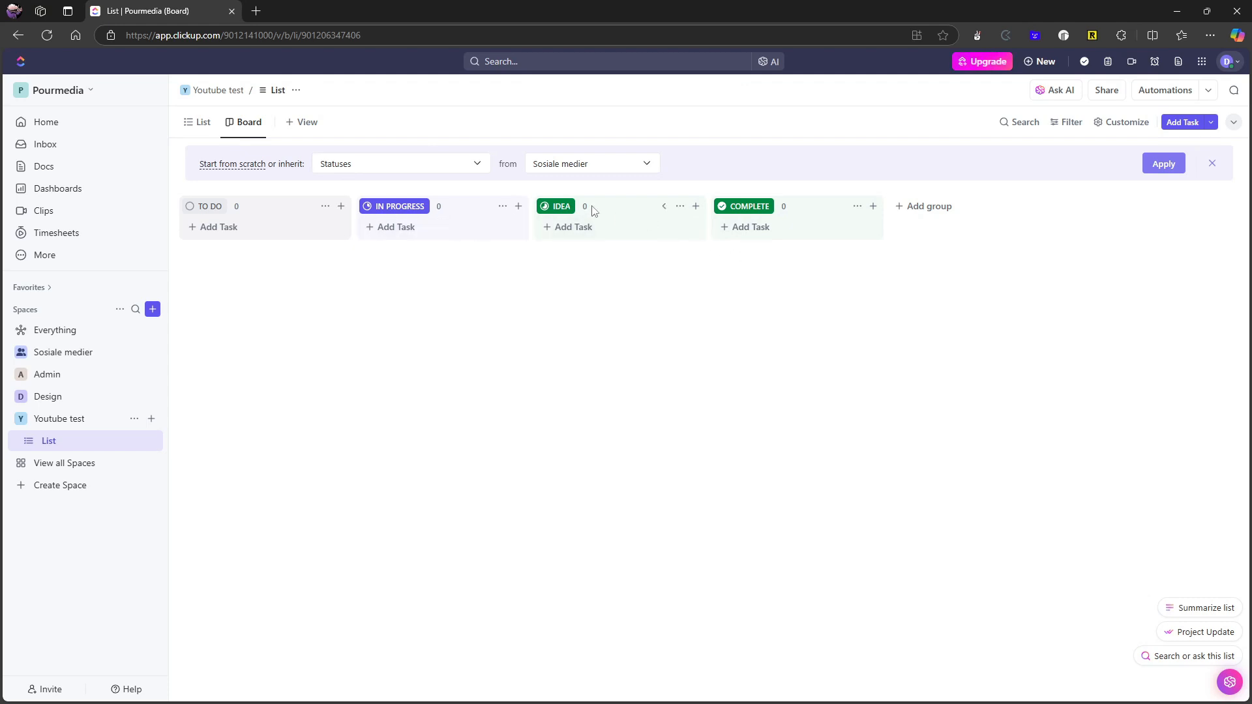
mouse_move(619, 284)
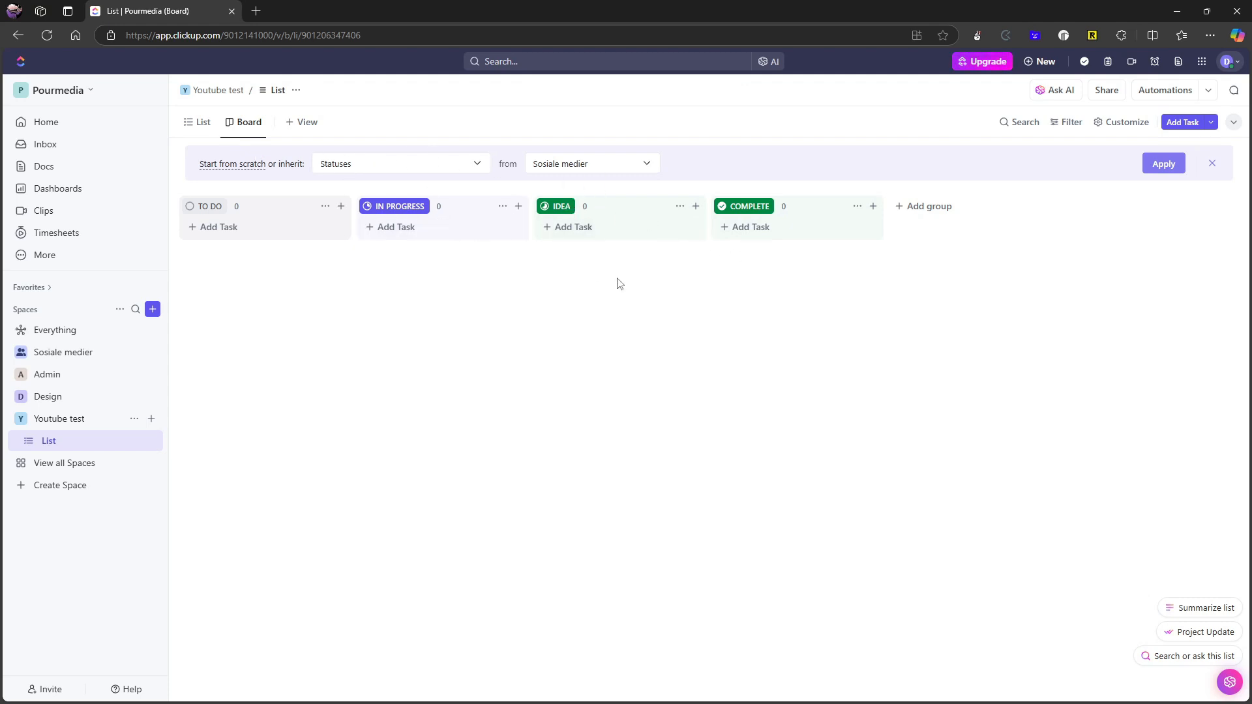
mouse_move(302, 122)
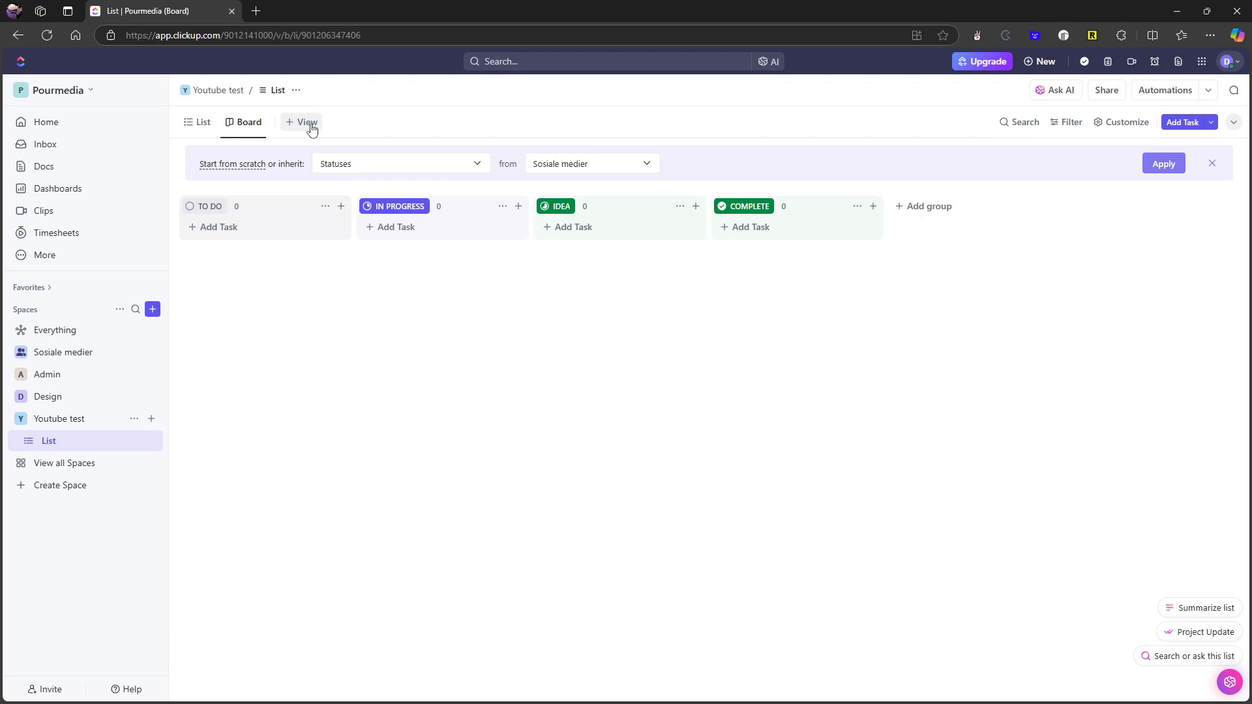
mouse_move(307, 123)
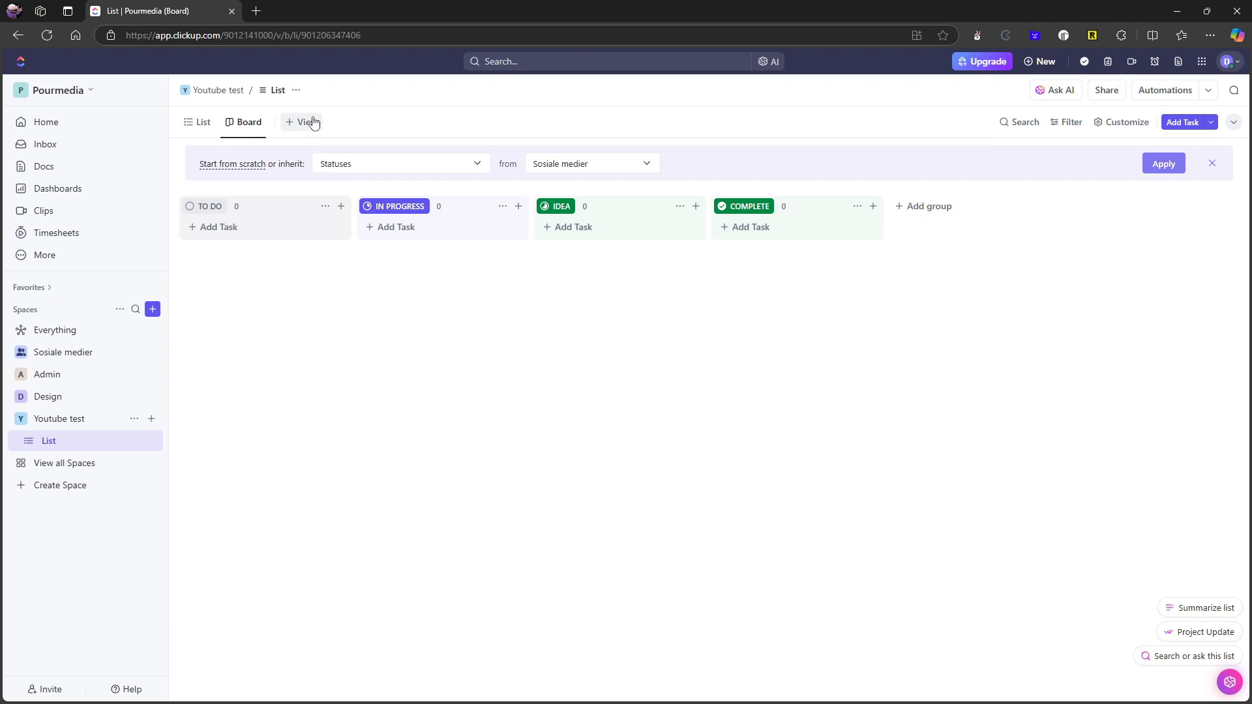
mouse_move(401, 126)
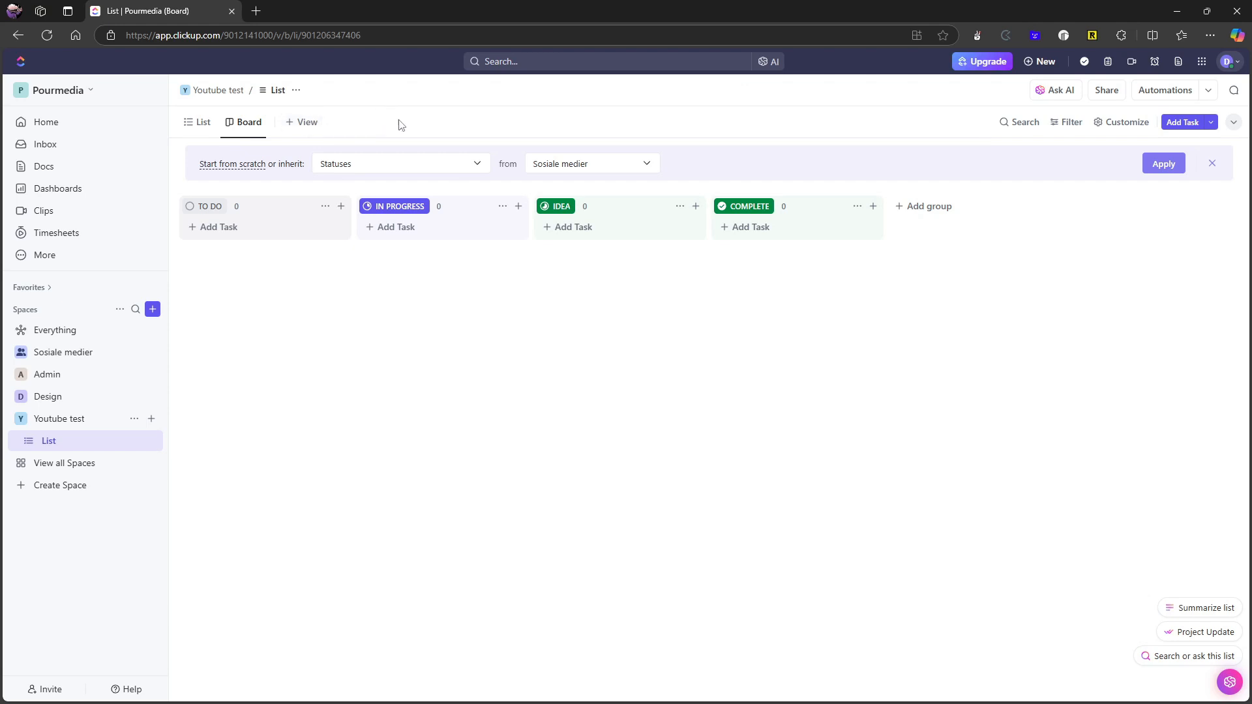
mouse_move(537, 271)
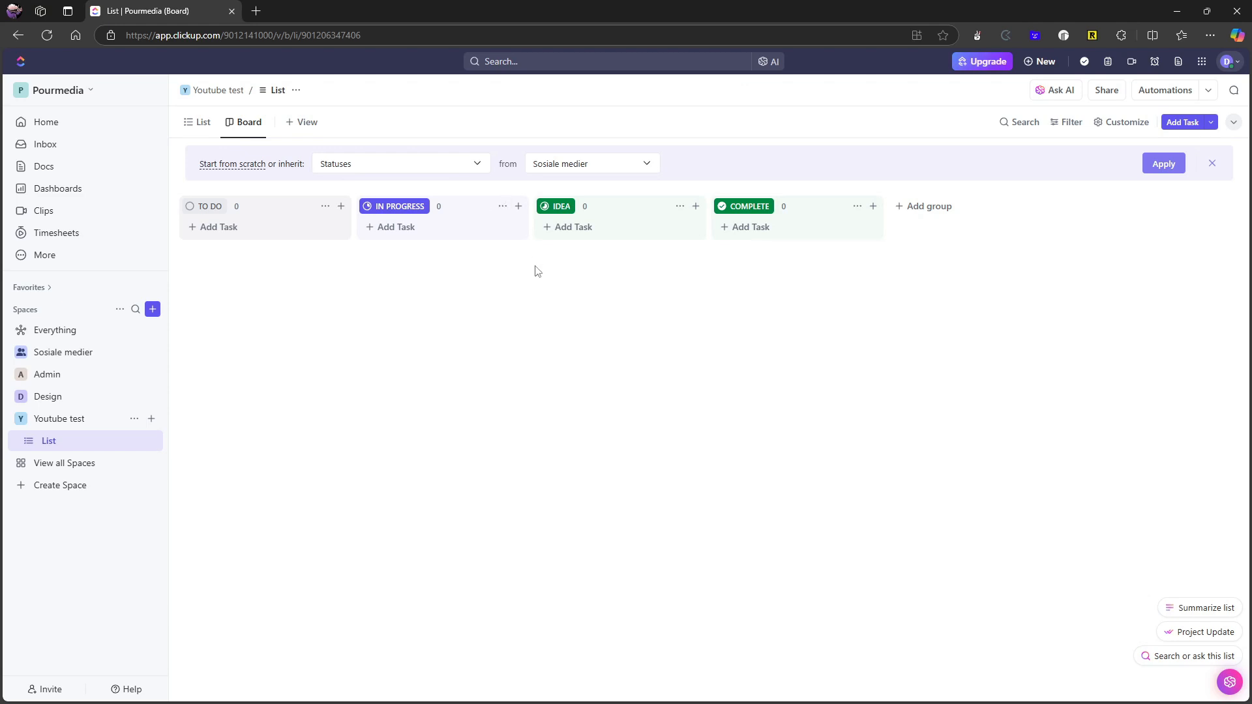
mouse_move(532, 234)
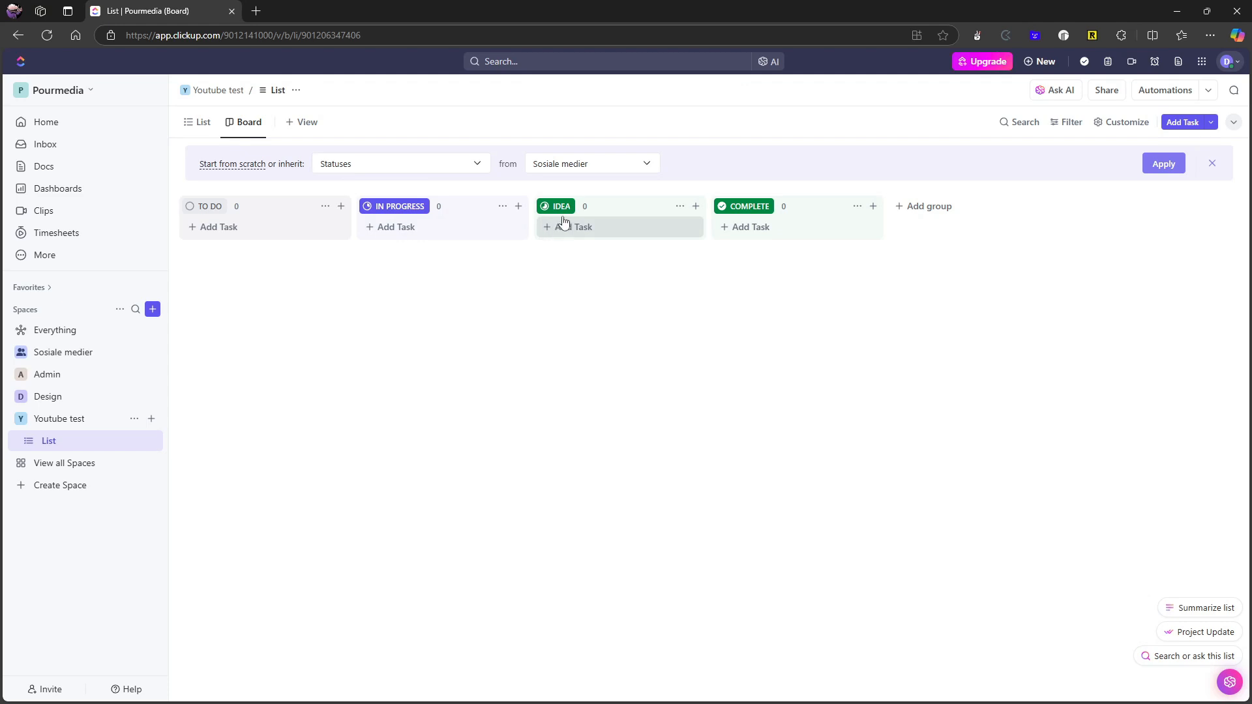
mouse_move(311, 169)
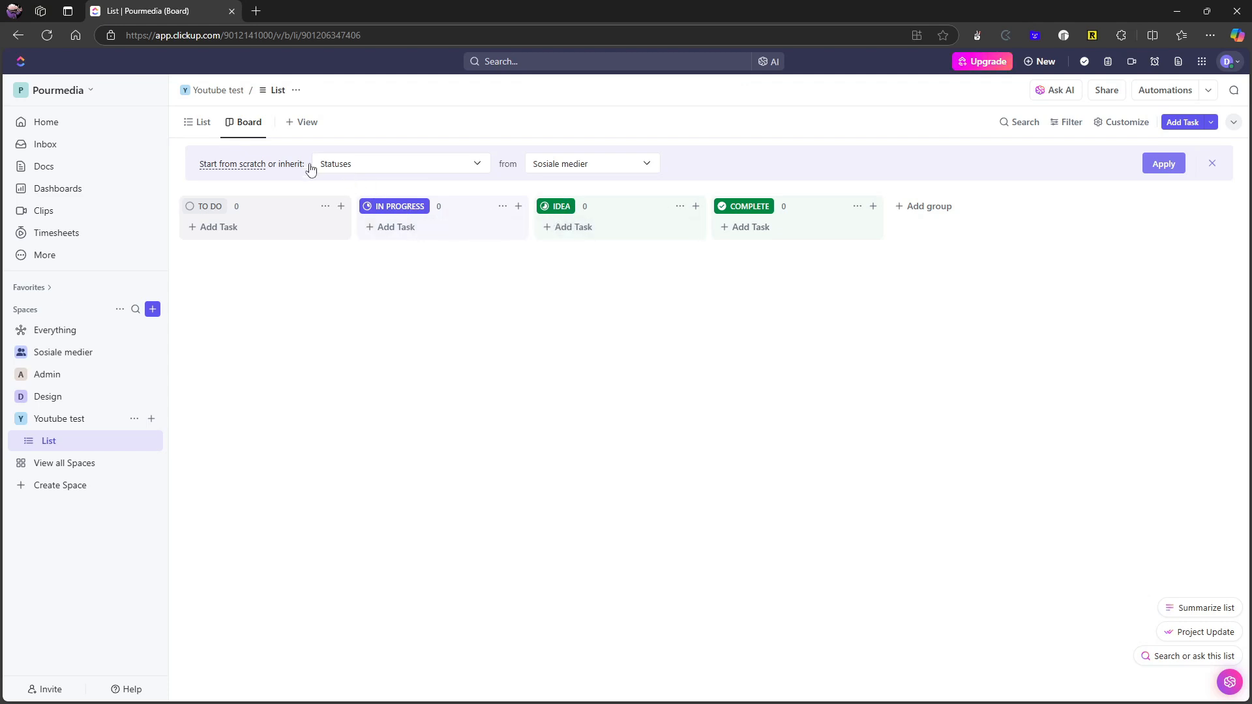
mouse_move(595, 213)
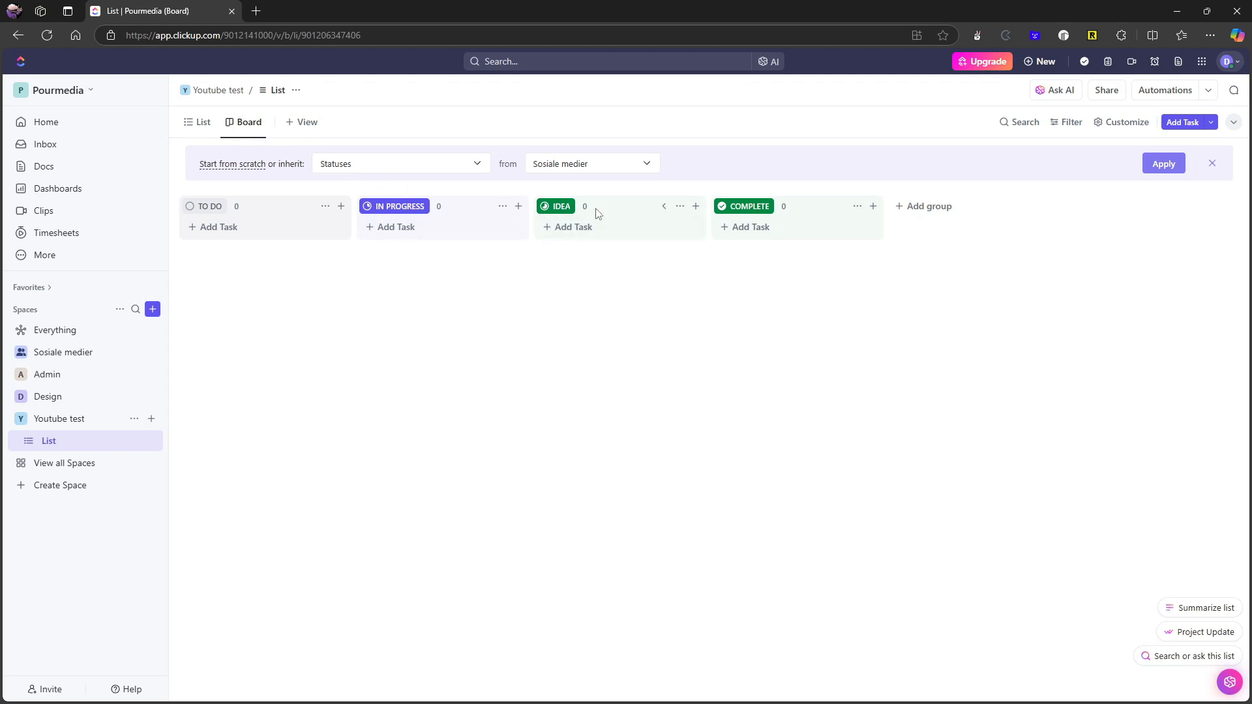
mouse_move(582, 231)
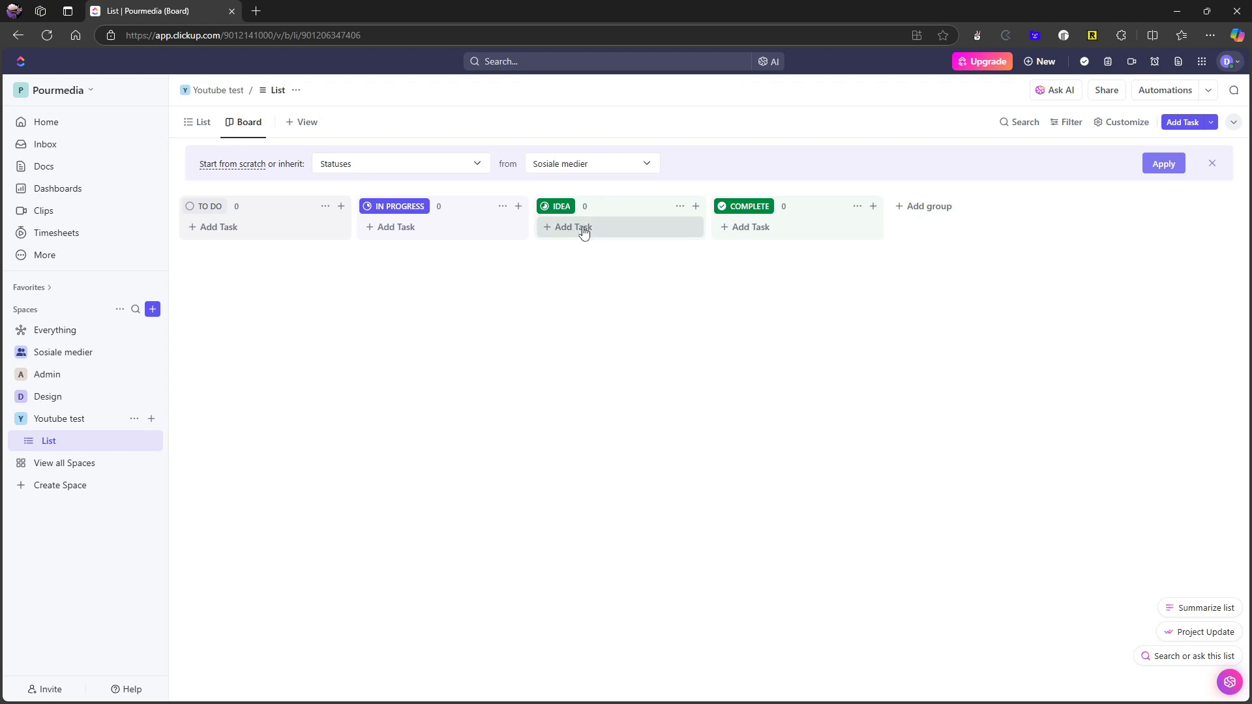
mouse_move(306, 122)
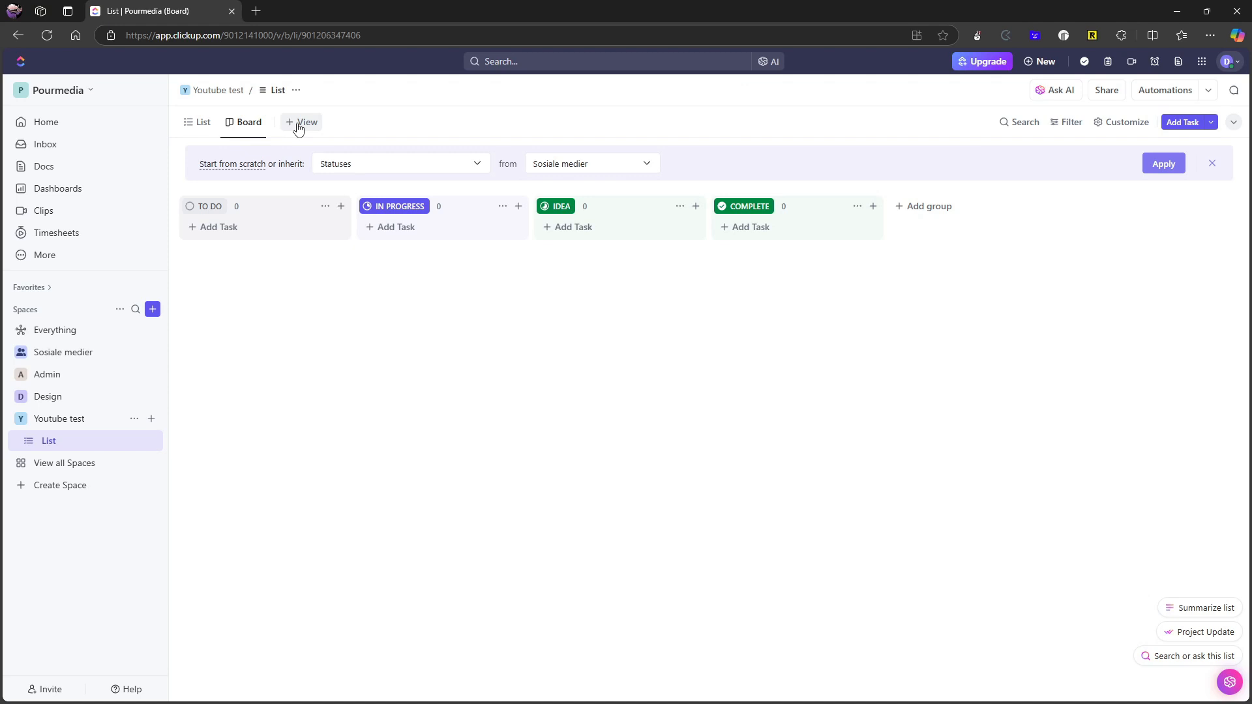
left_click(302, 122)
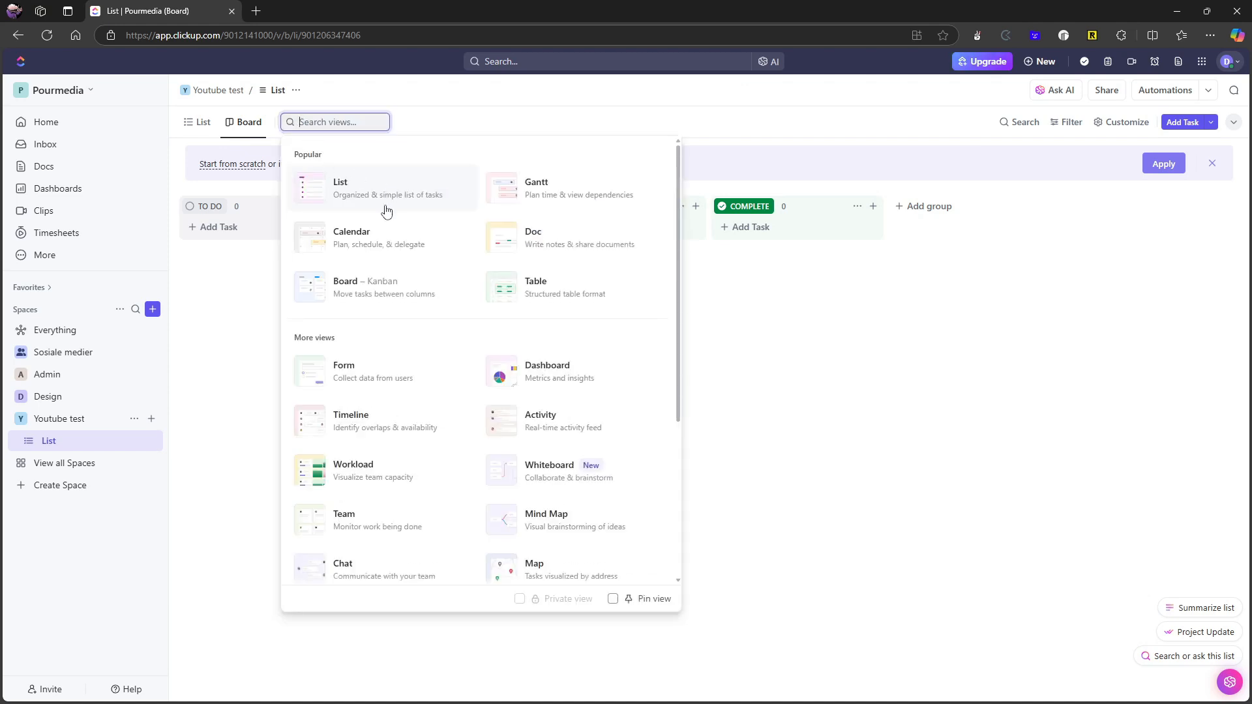
mouse_move(339, 237)
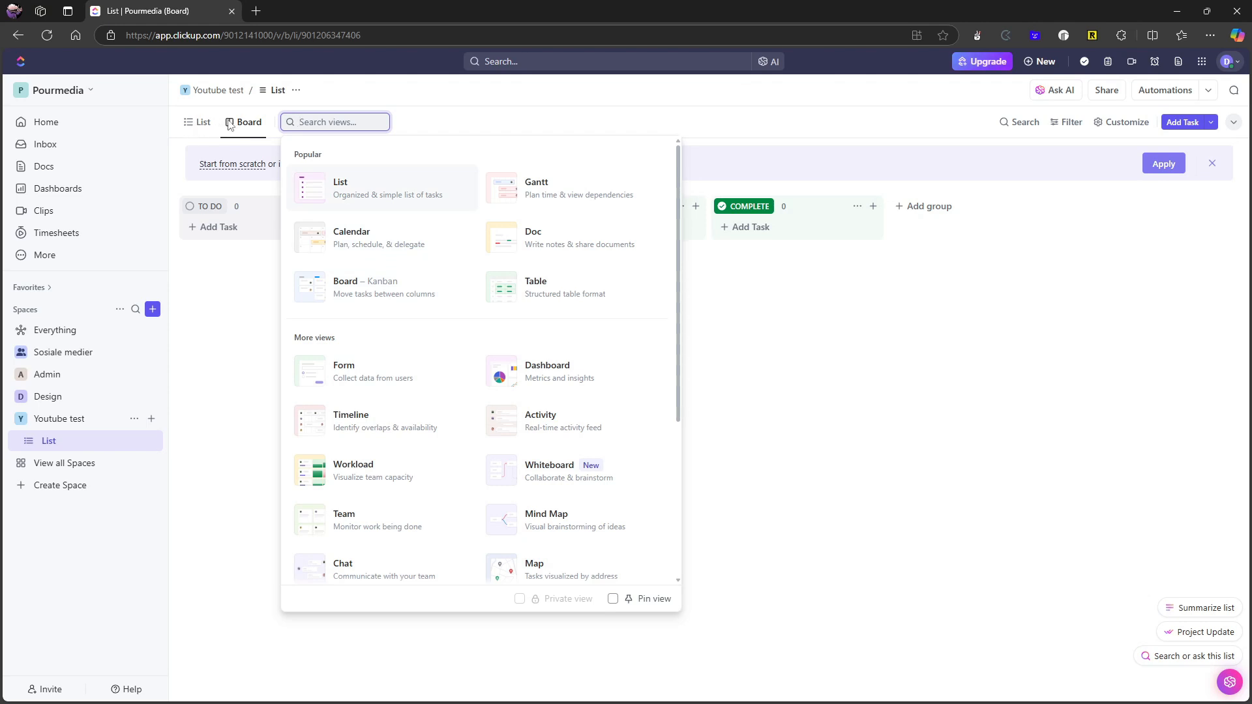
scroll("down", 3)
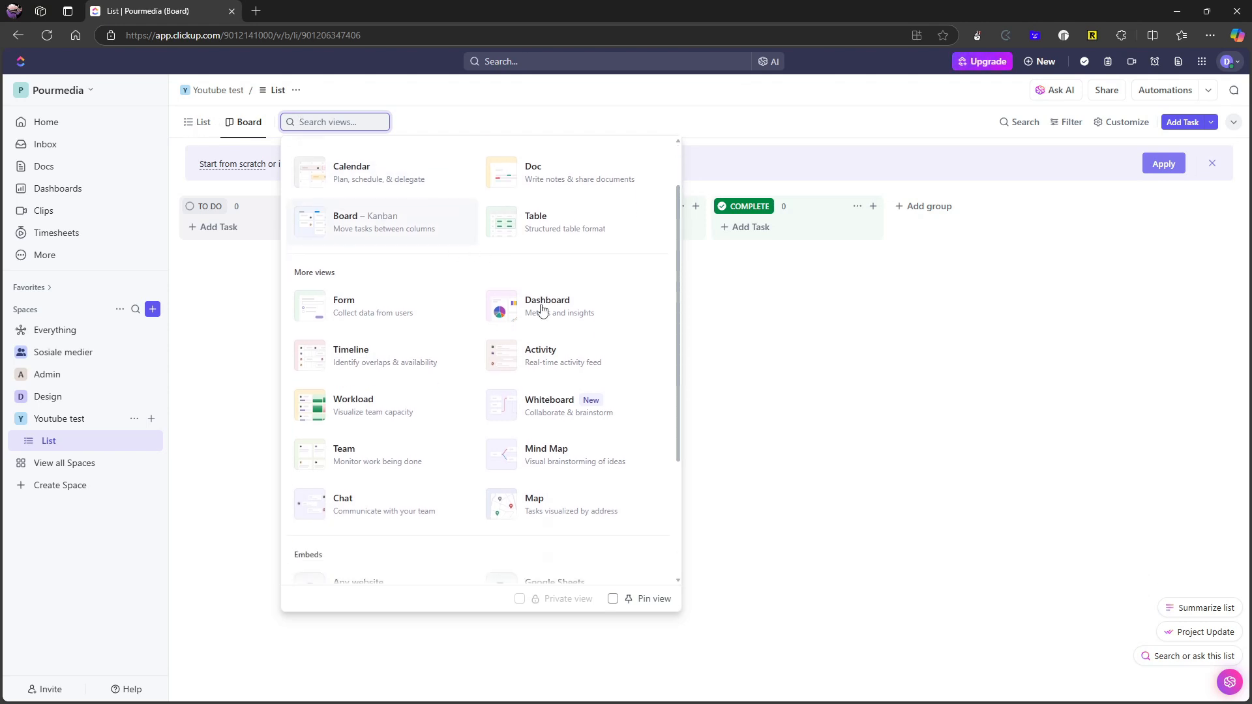
scroll("down", 3)
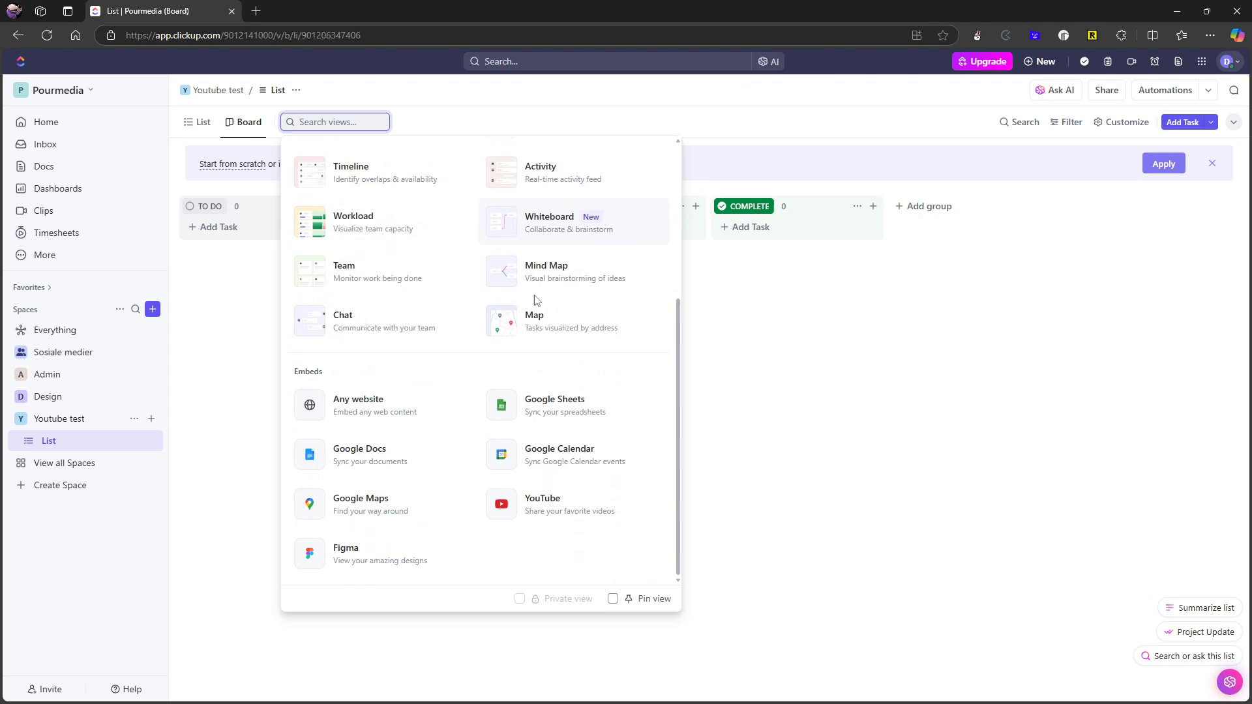
scroll("up", 3)
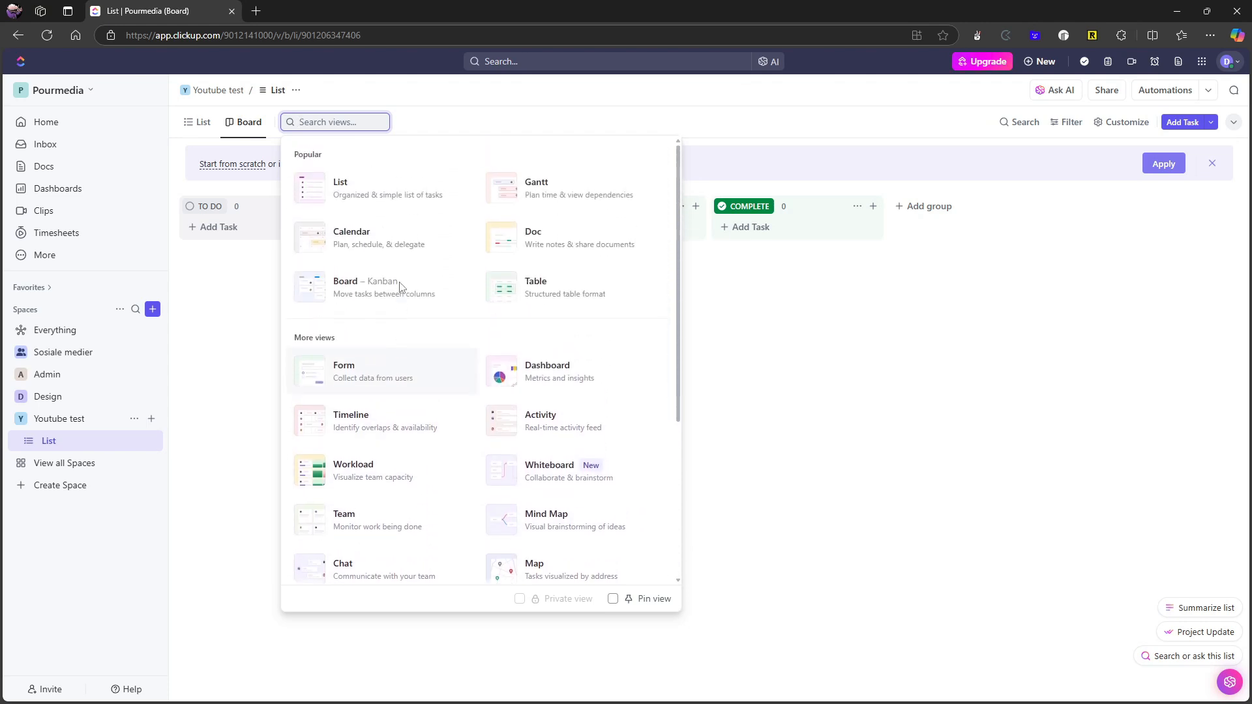
mouse_move(416, 238)
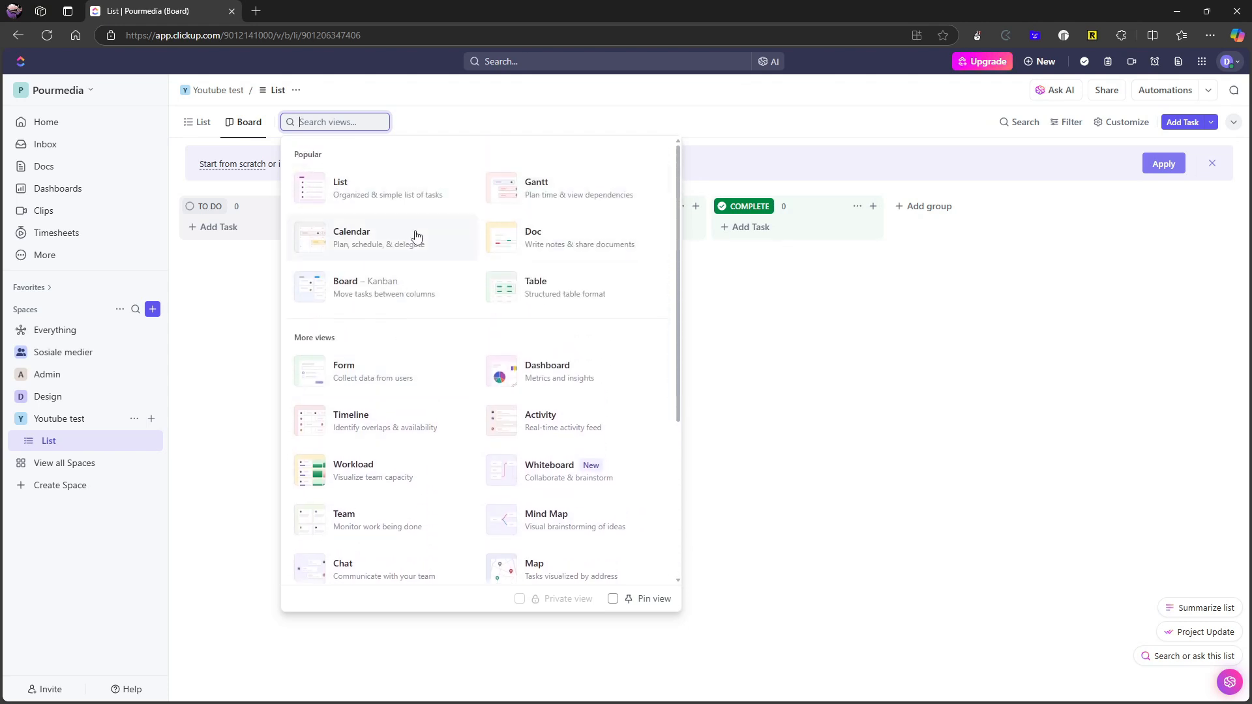
mouse_move(517, 306)
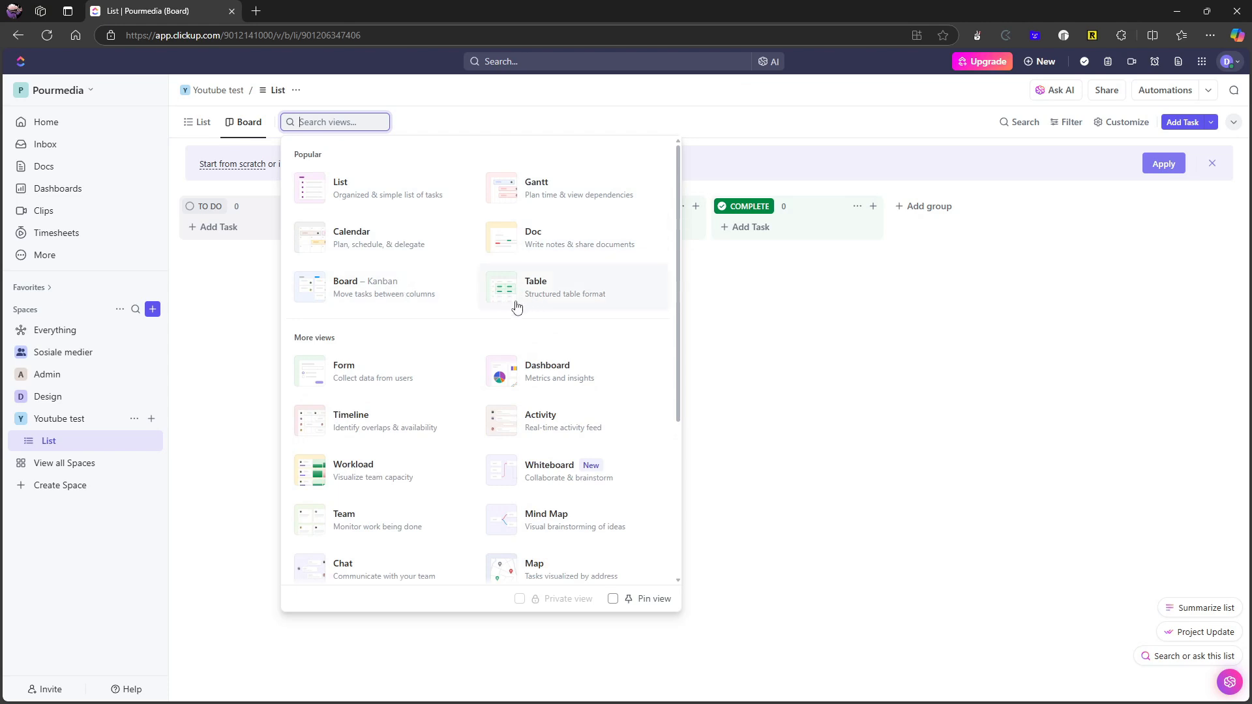
mouse_move(598, 484)
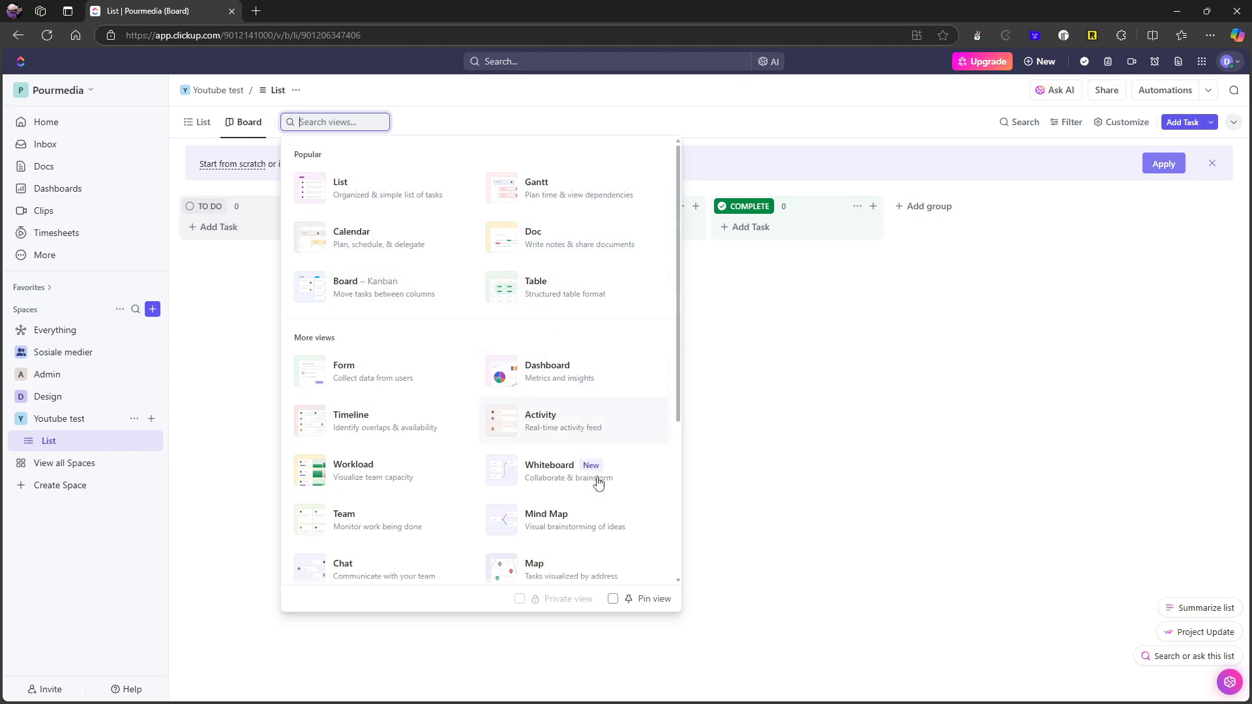
scroll("down", 3)
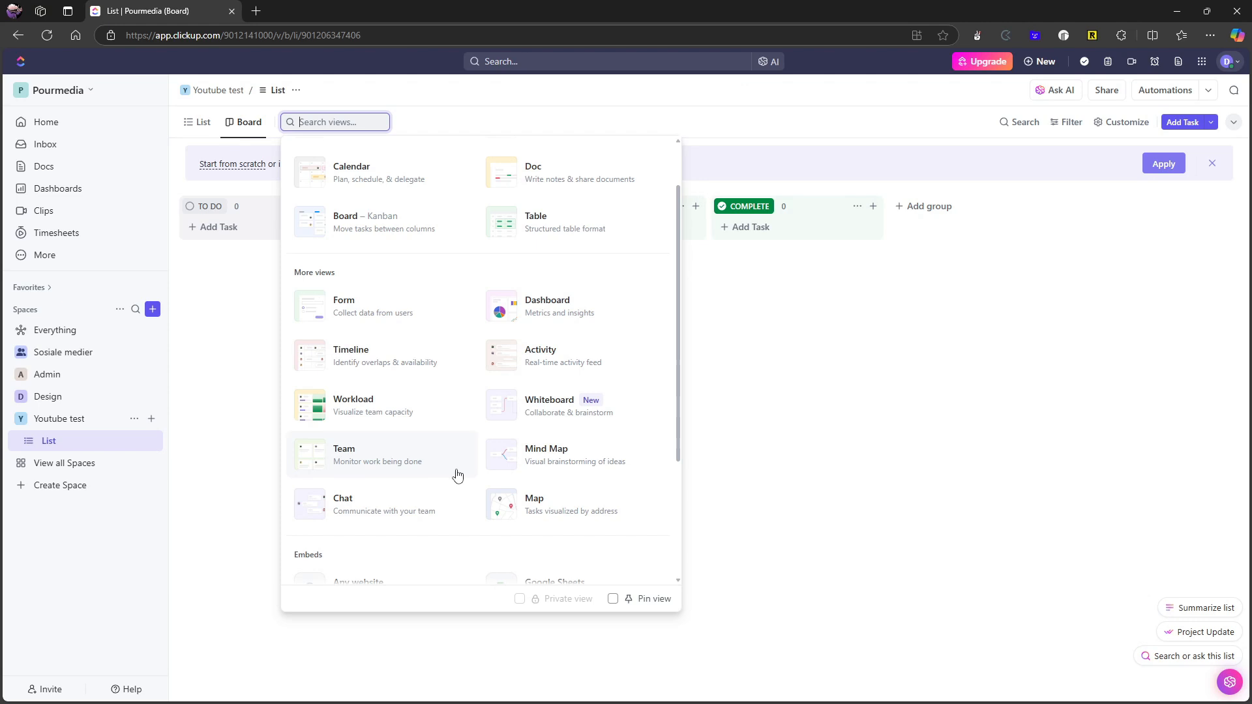
scroll("down", 3)
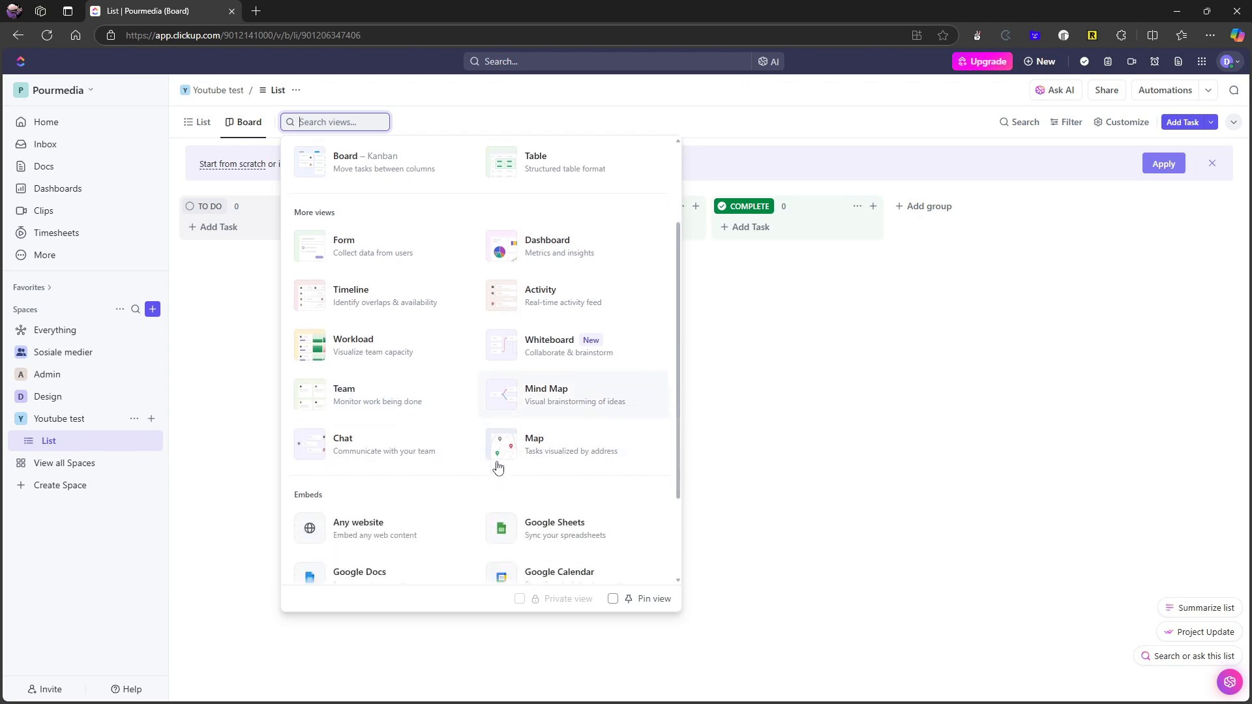
scroll("down", 3)
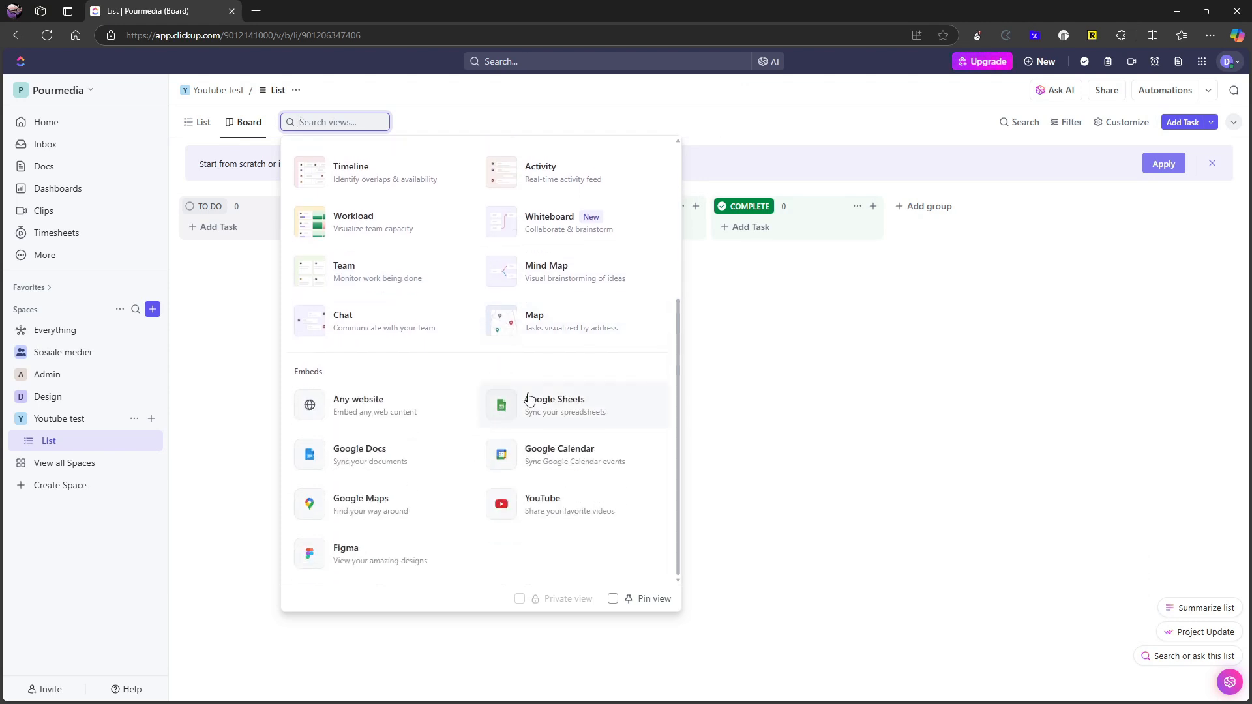
scroll("up", 3)
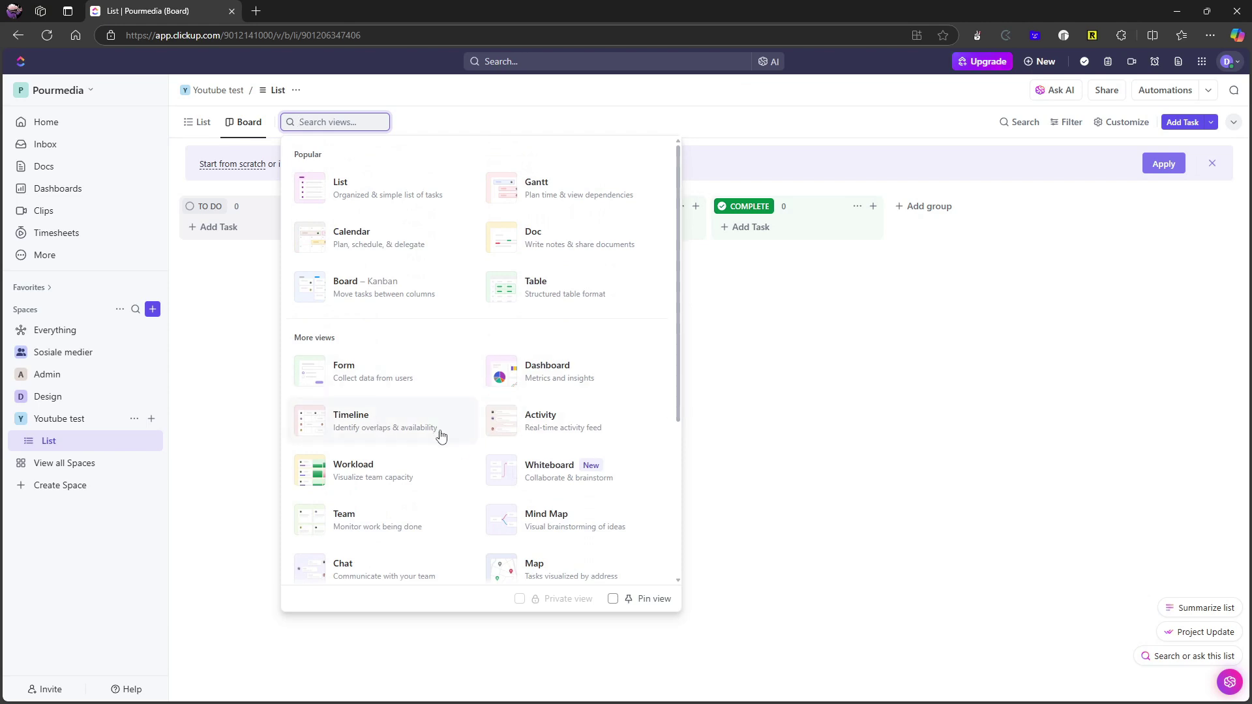
mouse_move(494, 422)
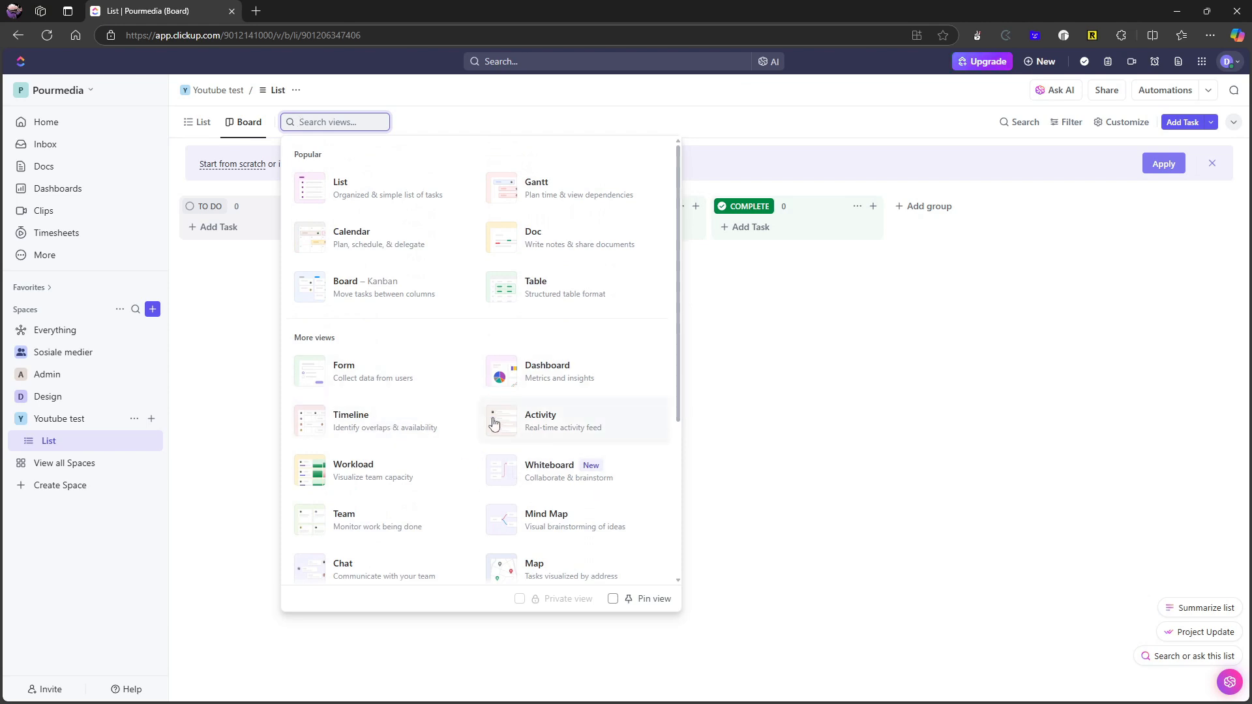
scroll("down", 3)
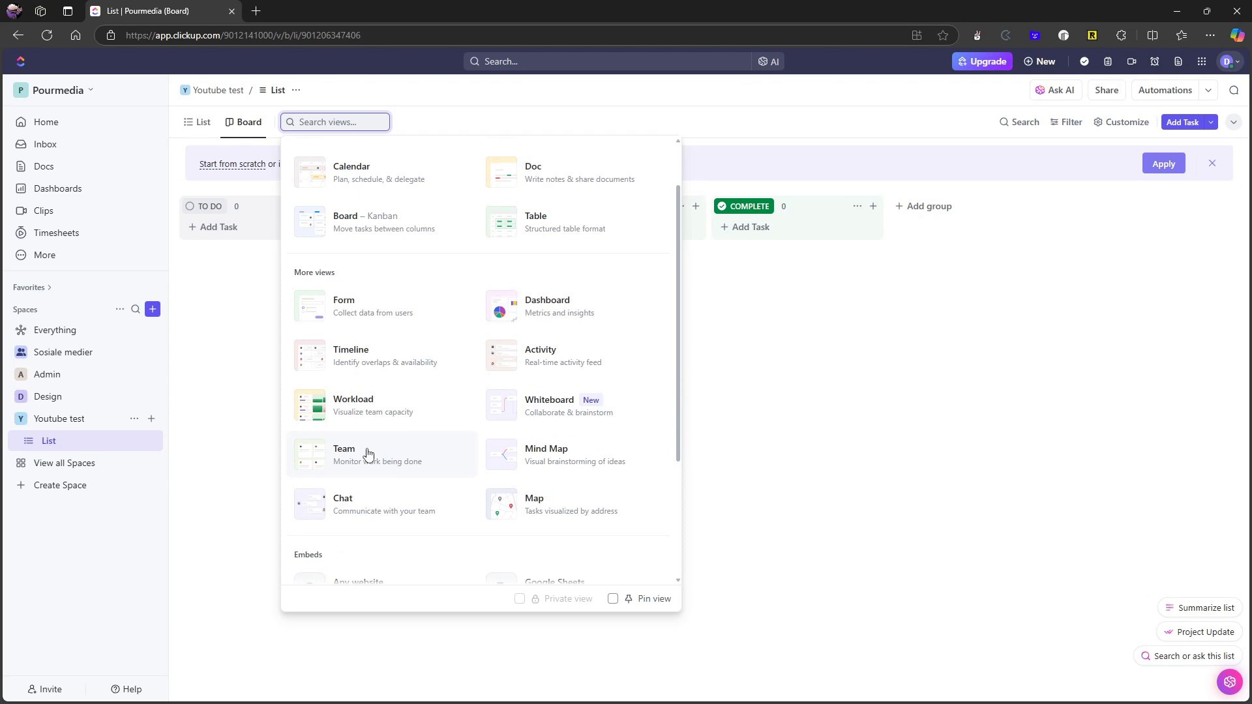
scroll("up", 3)
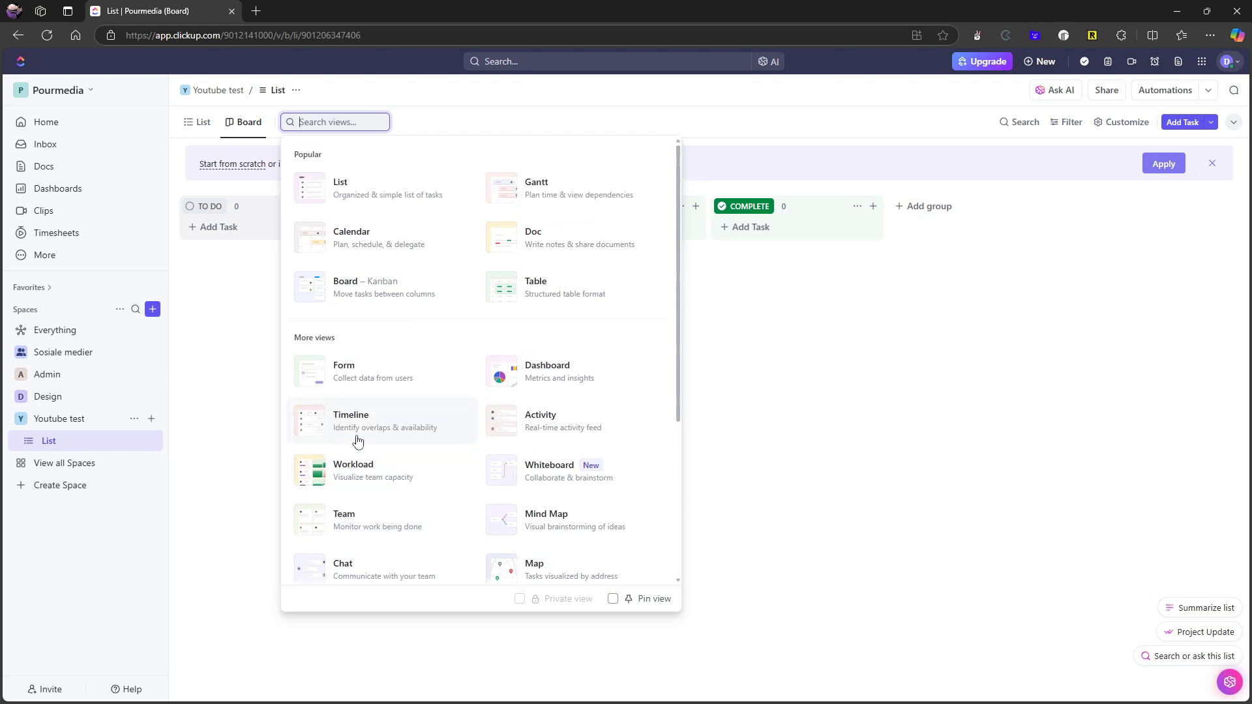
mouse_move(387, 434)
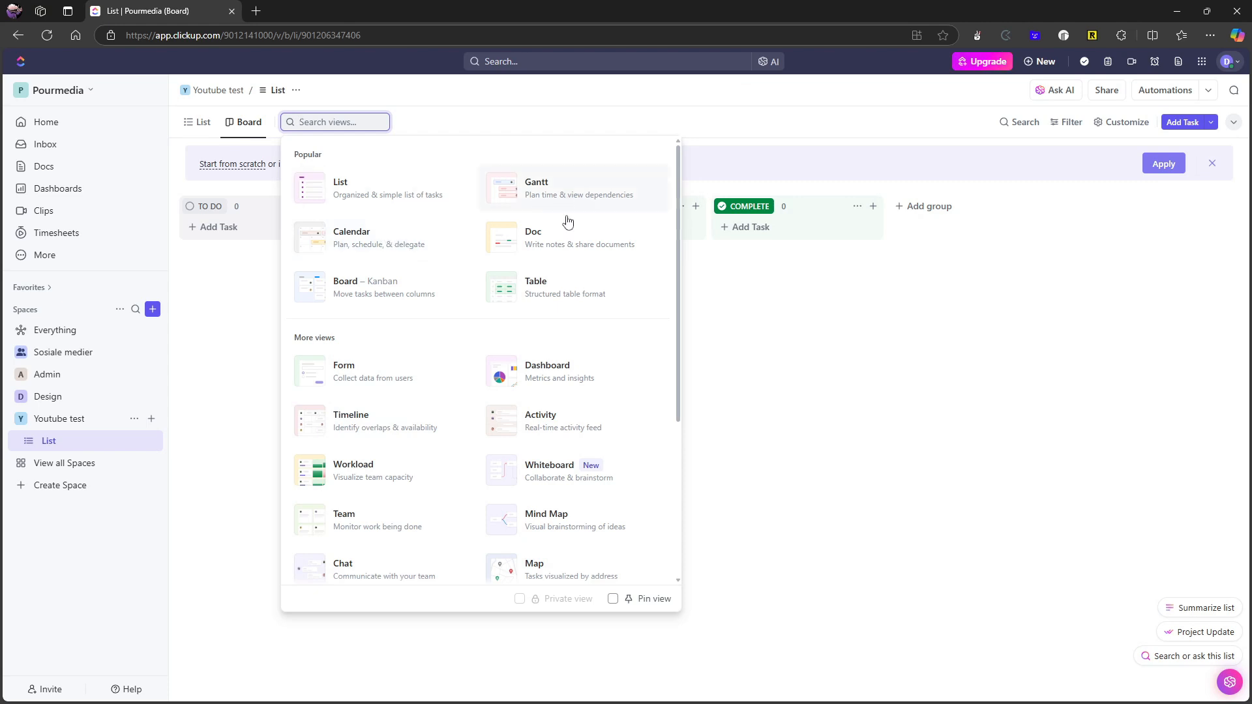
mouse_move(561, 290)
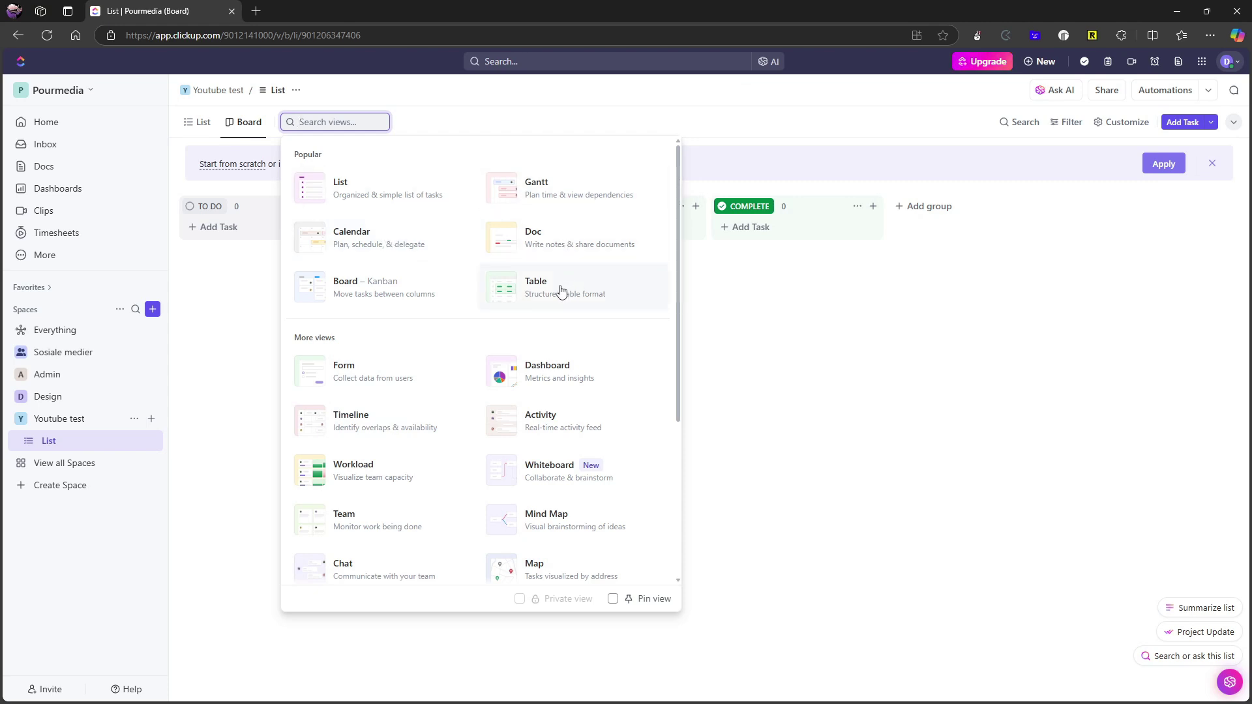
mouse_move(527, 266)
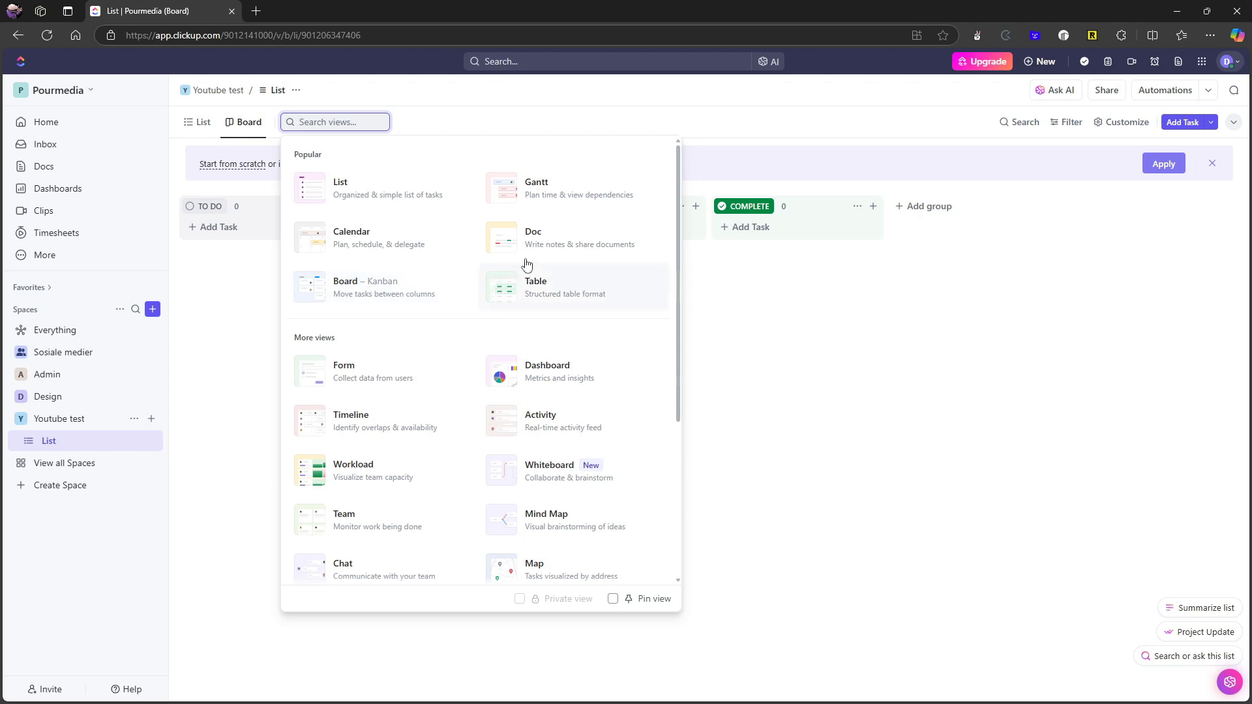
mouse_move(611, 229)
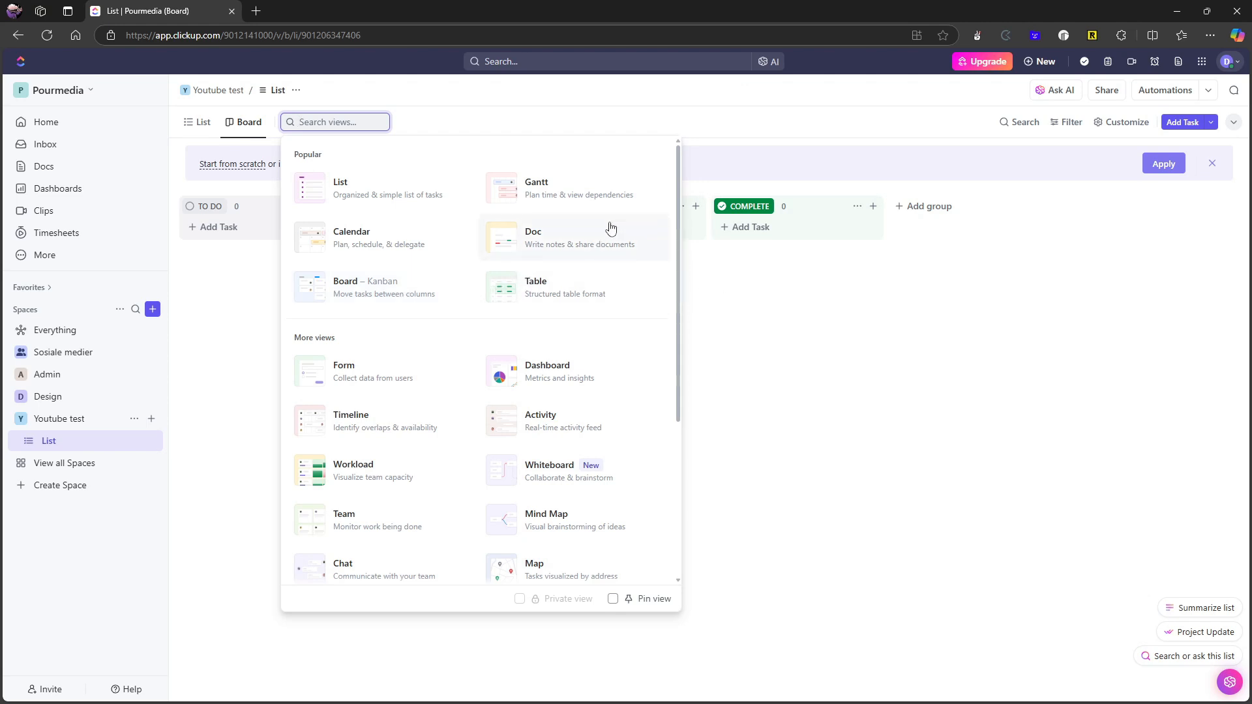
Add a Doc view beside List and Board and title its page TEST.
left_click(533, 237)
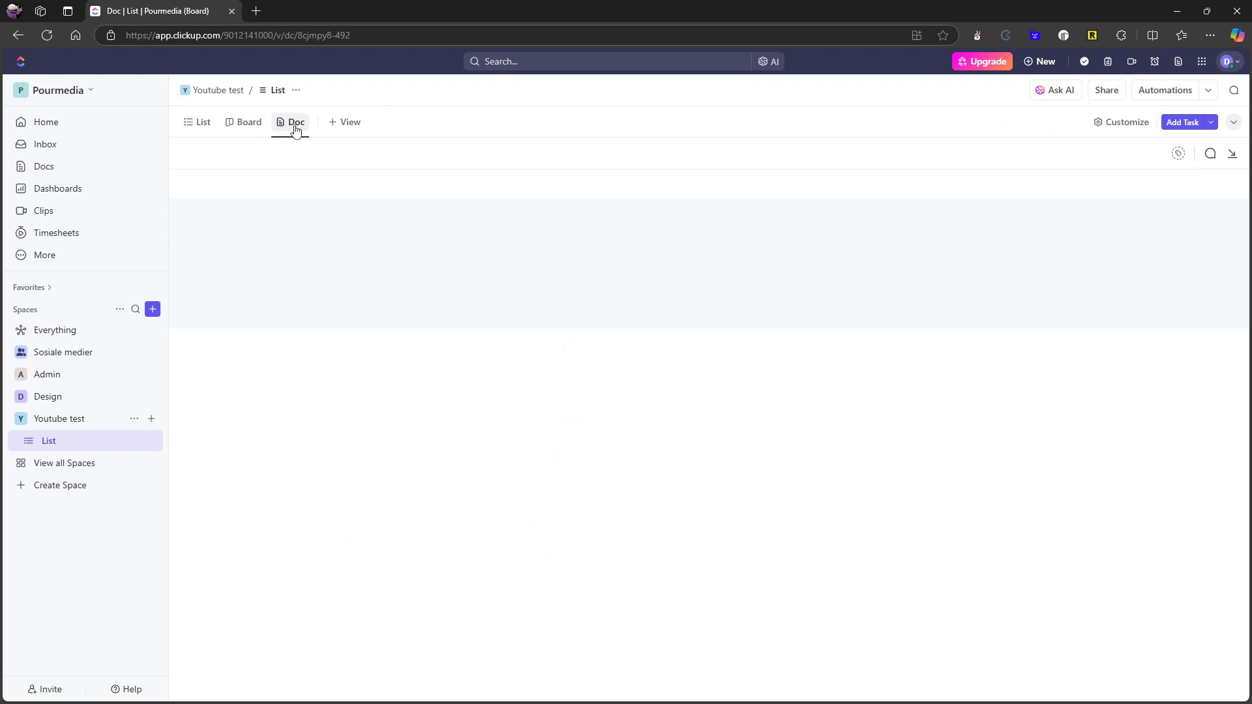
left_click(296, 122)
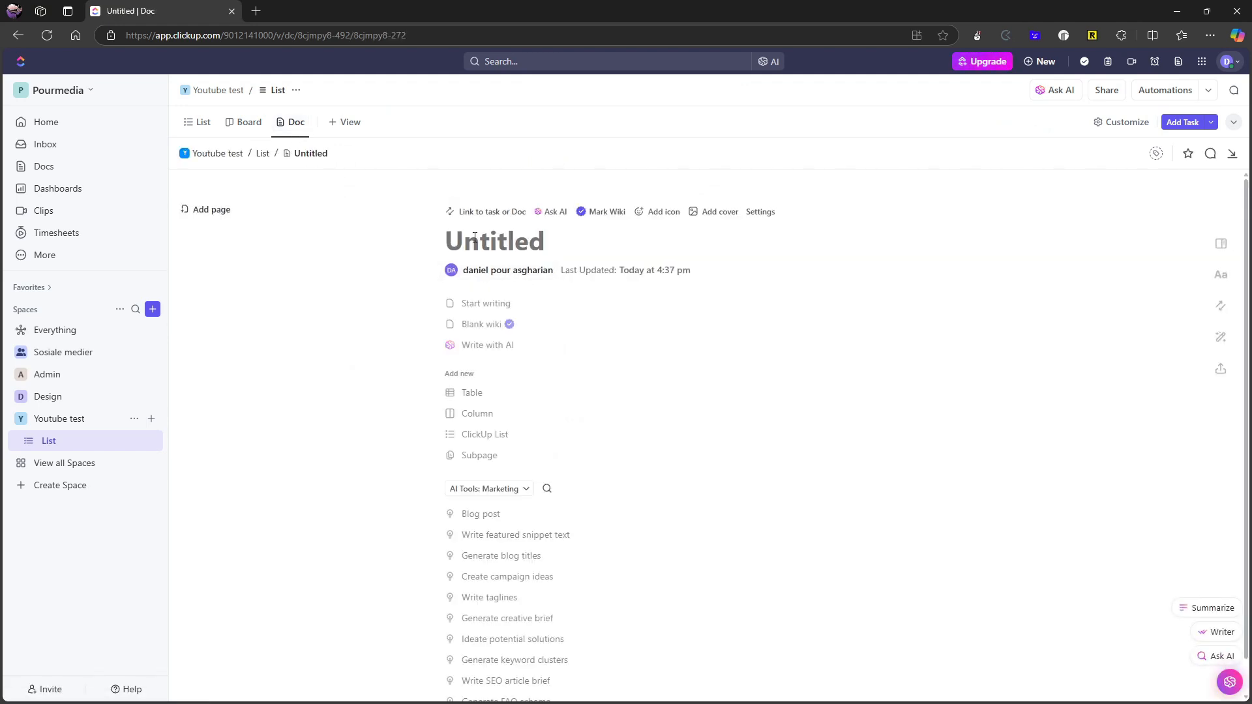
type("TEST")
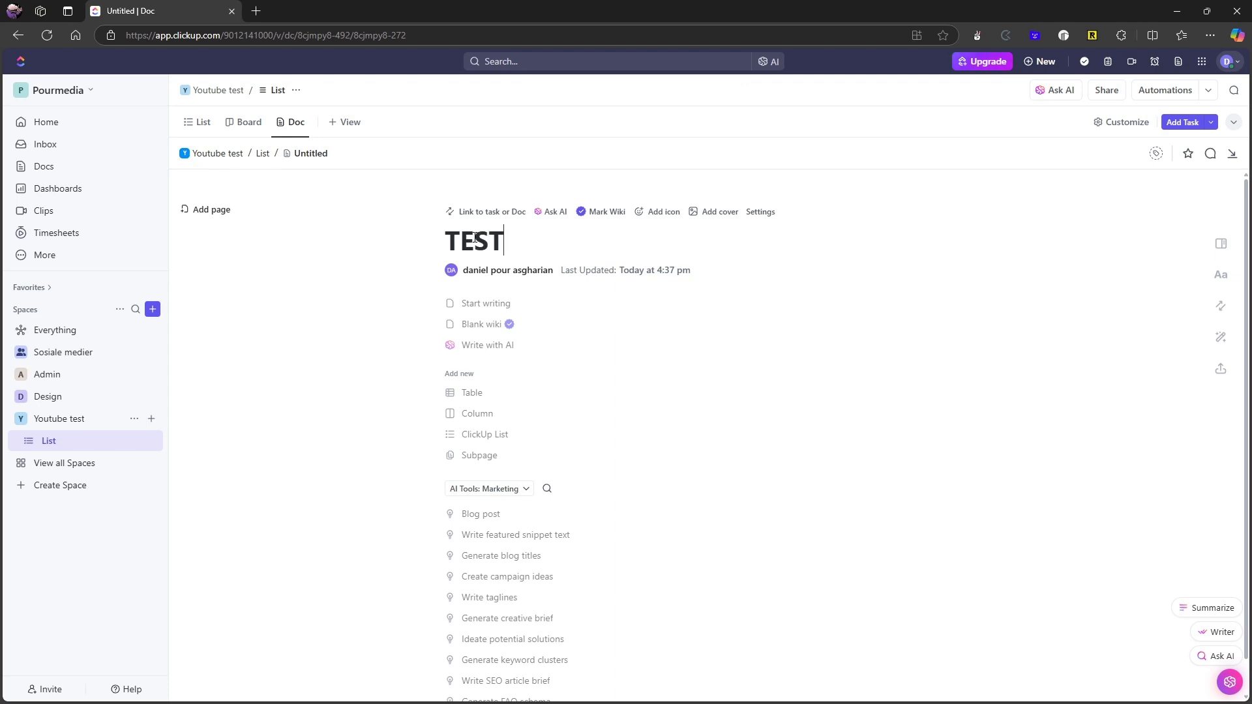
mouse_move(542, 392)
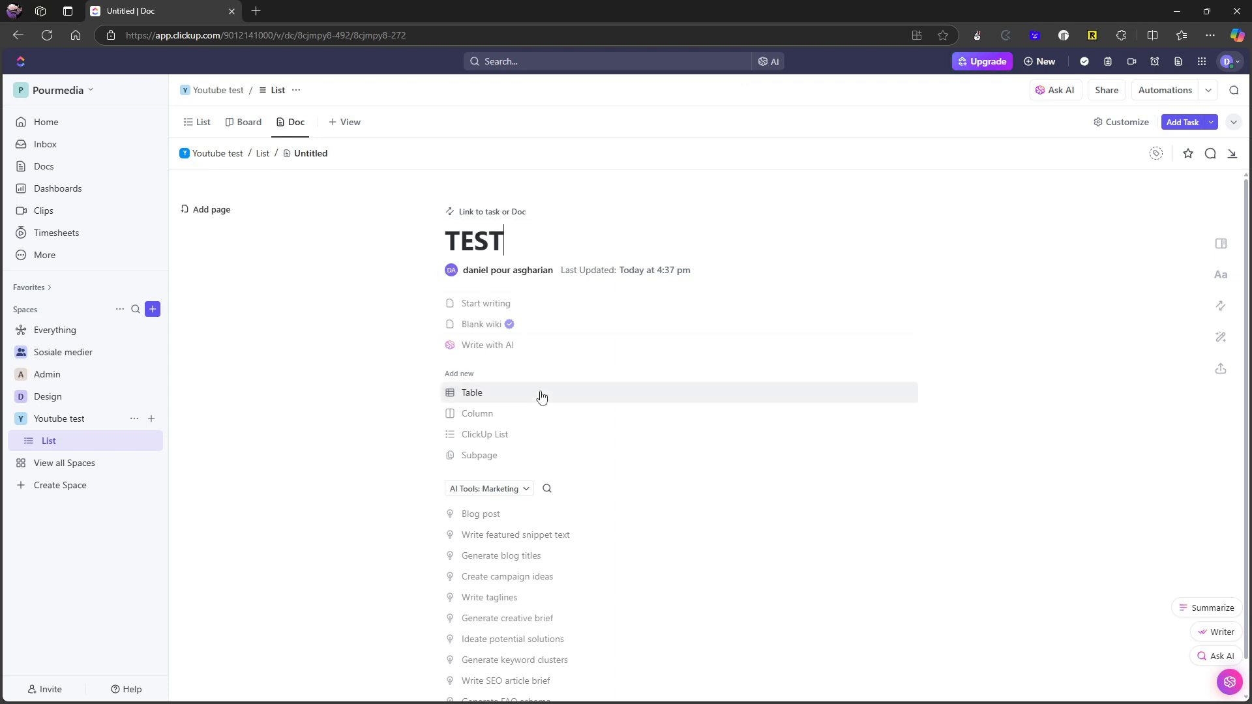
mouse_move(558, 399)
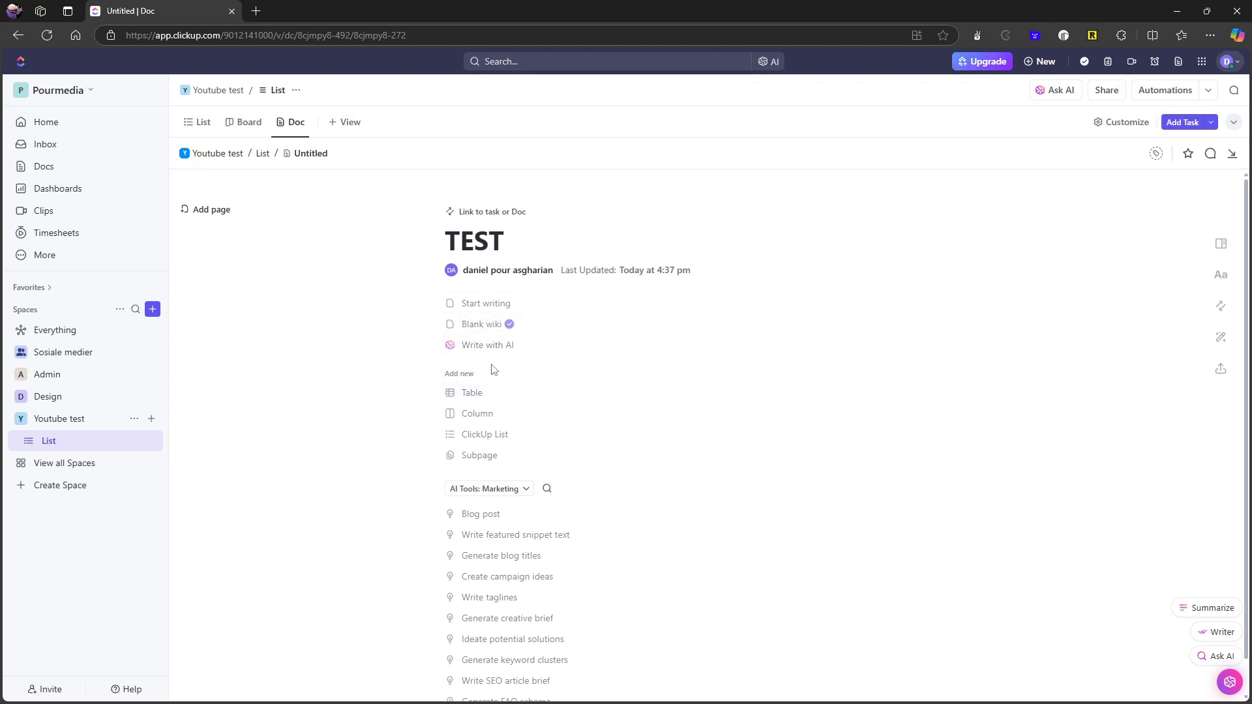
mouse_move(487, 345)
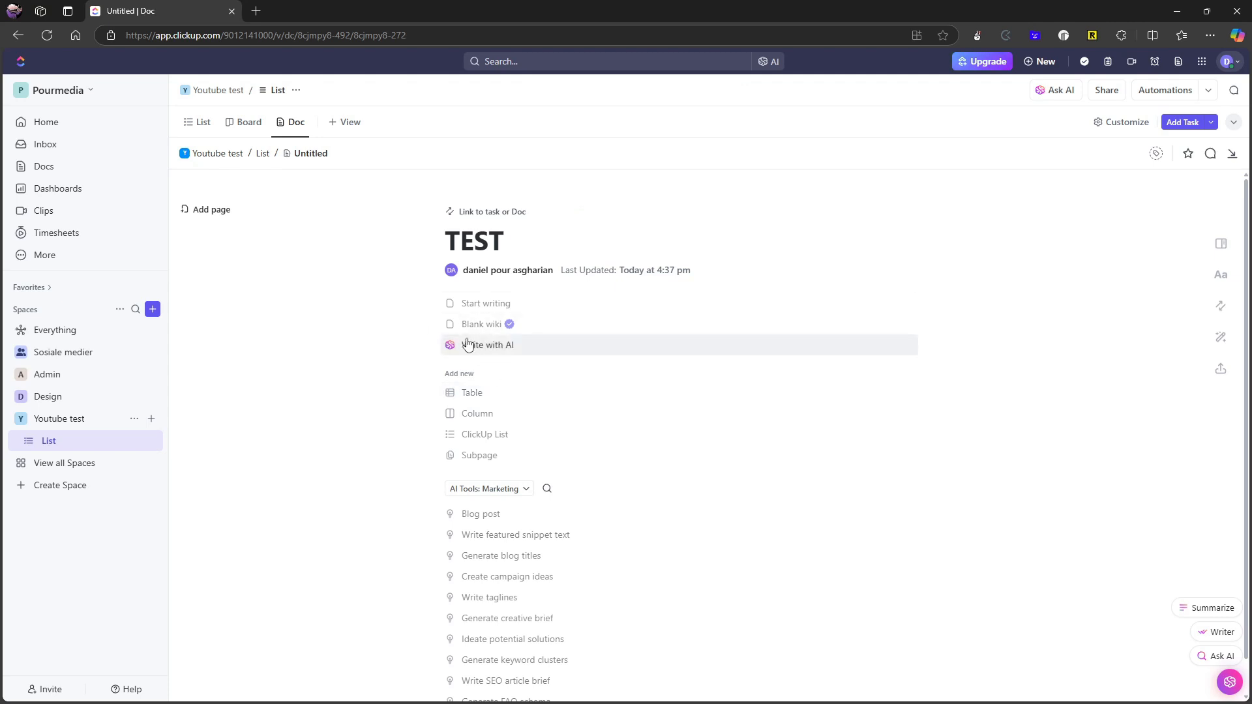
mouse_move(472, 293)
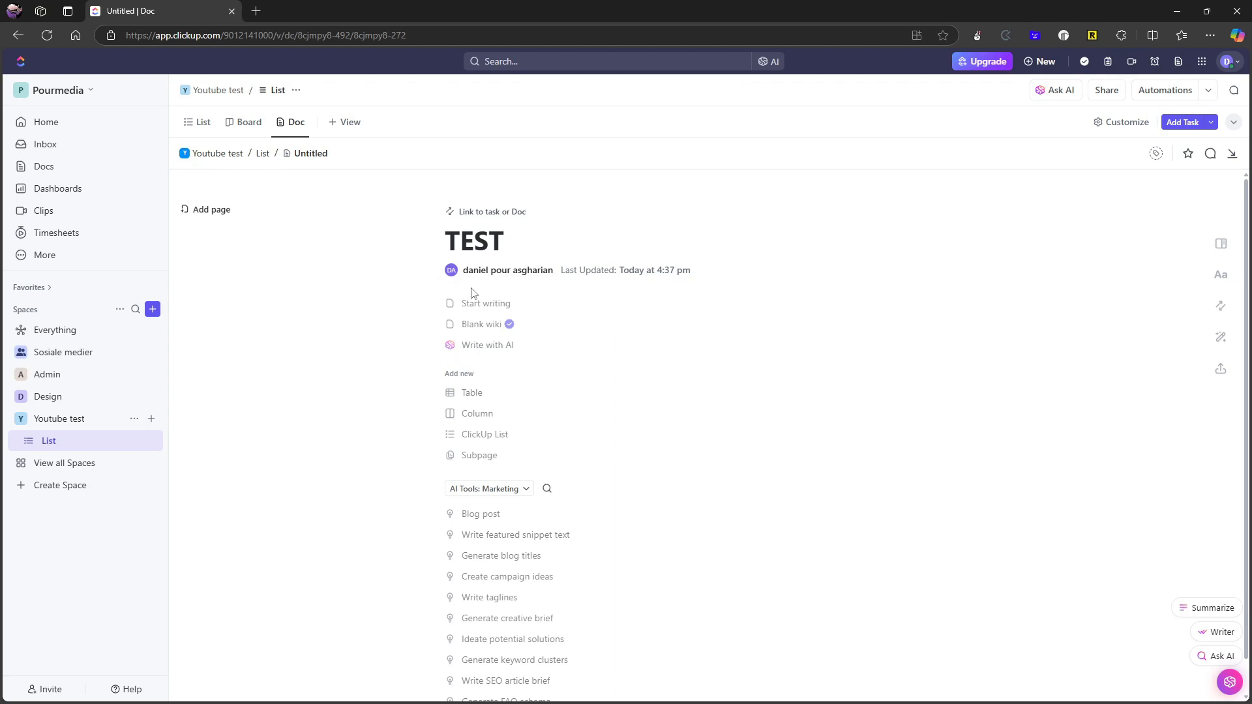
mouse_move(424, 438)
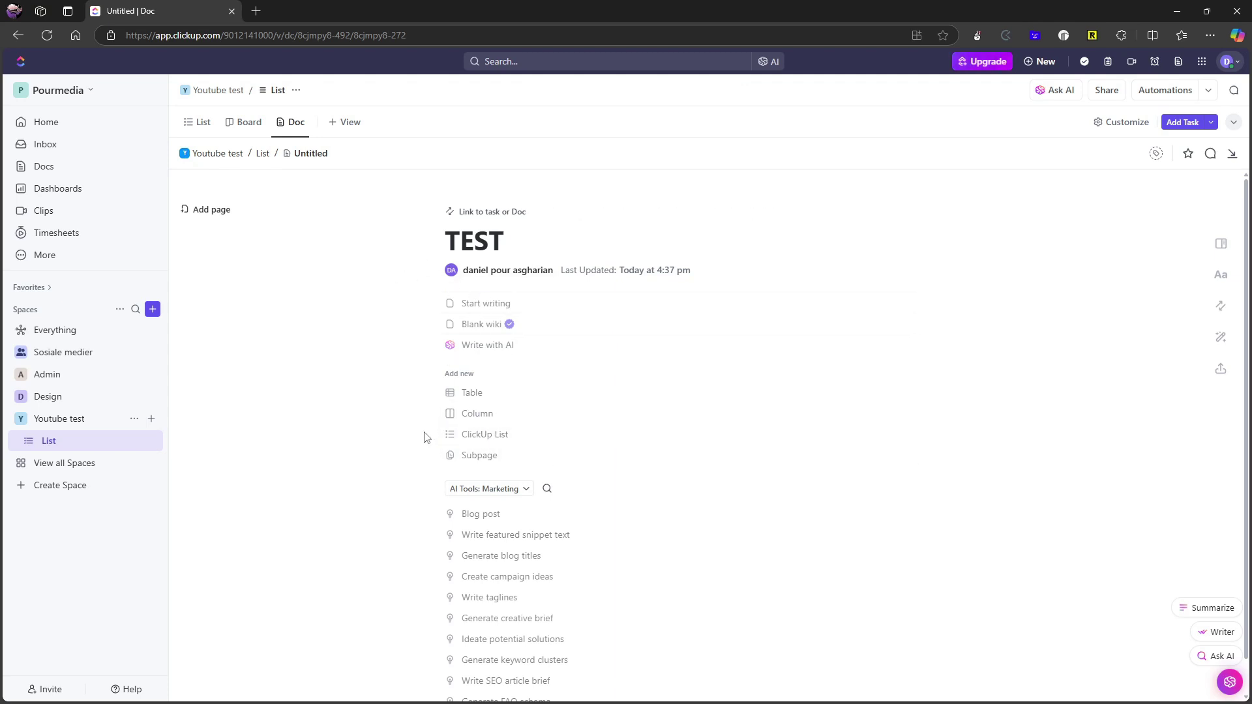
Start a new folder in Youtube test, then cancel the stalled creation dialog.
left_click(150, 419)
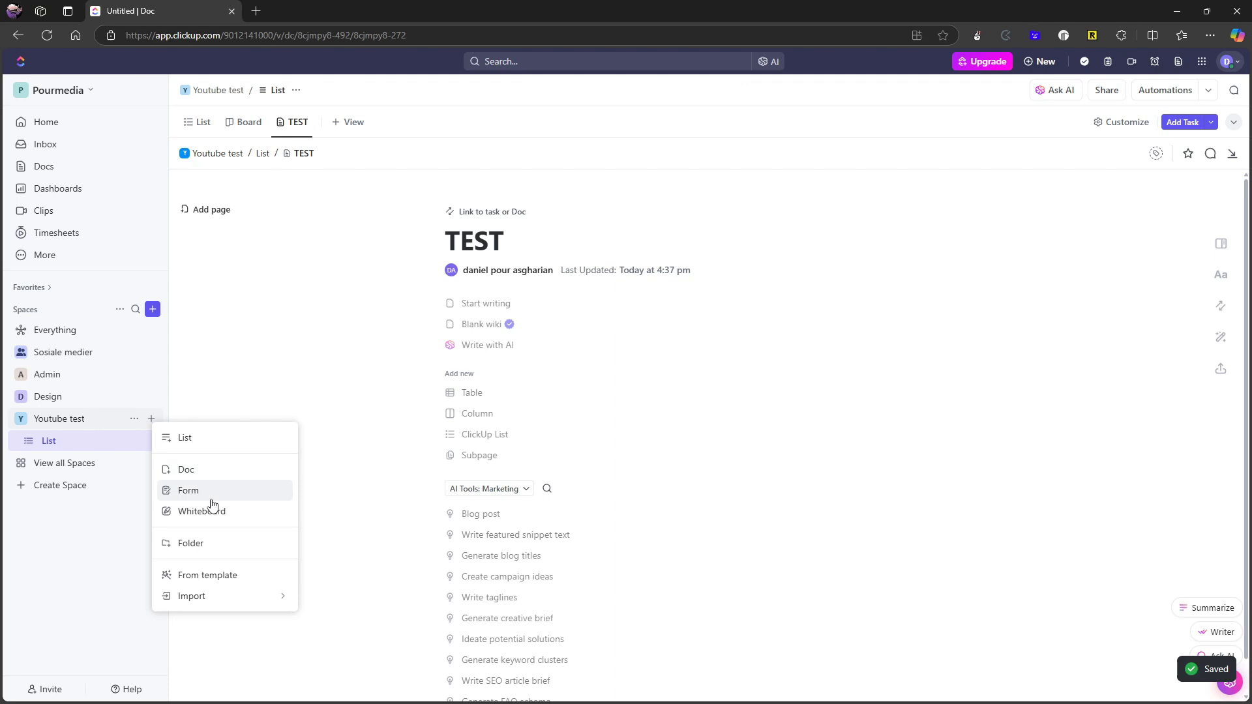
left_click(190, 544)
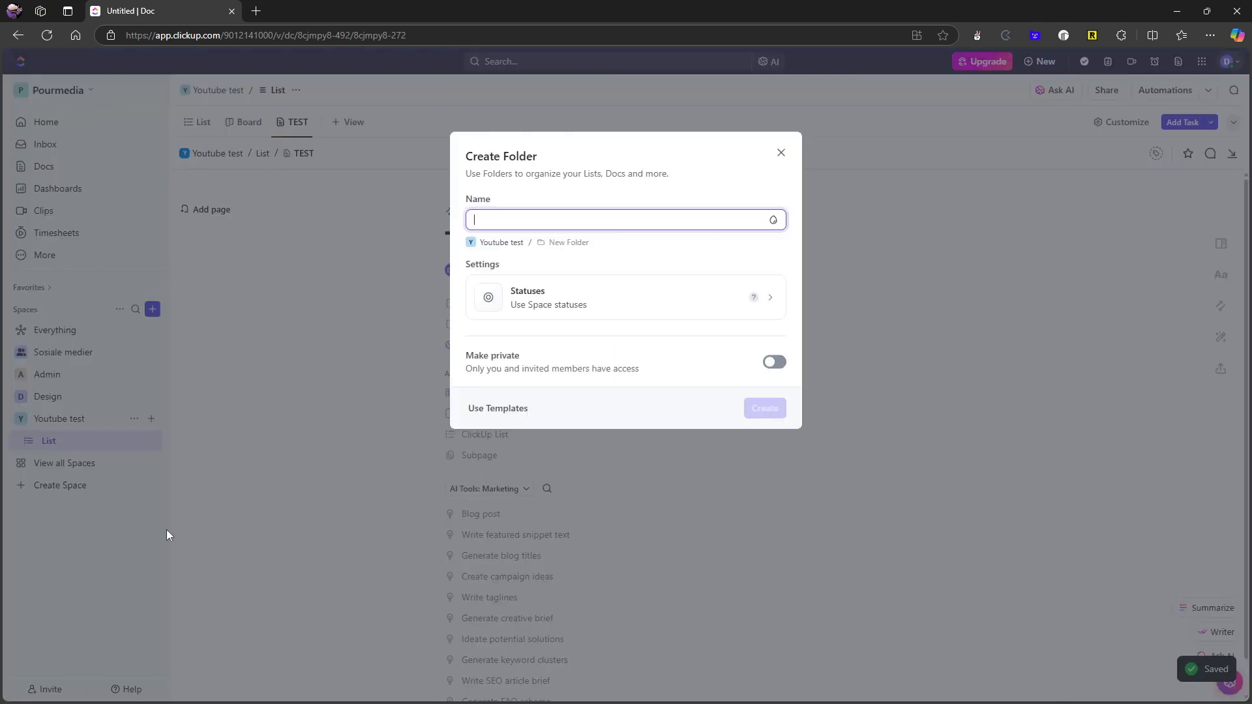
type("Docs")
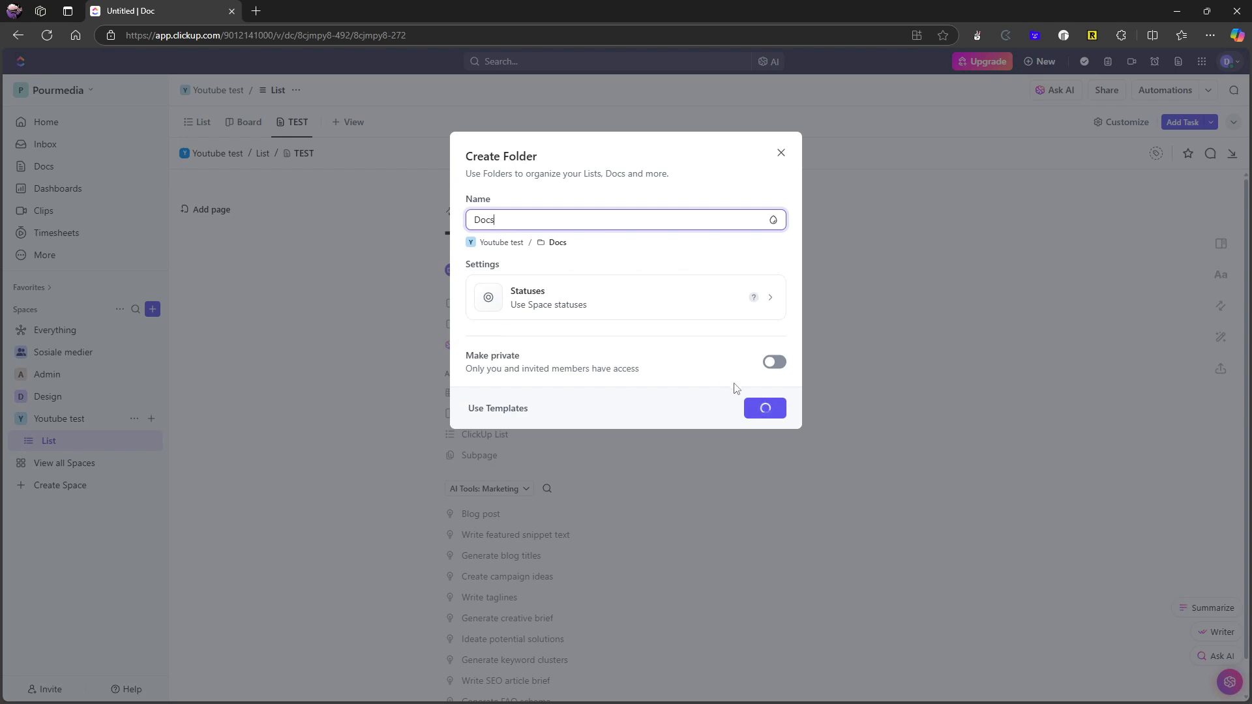
mouse_move(659, 410)
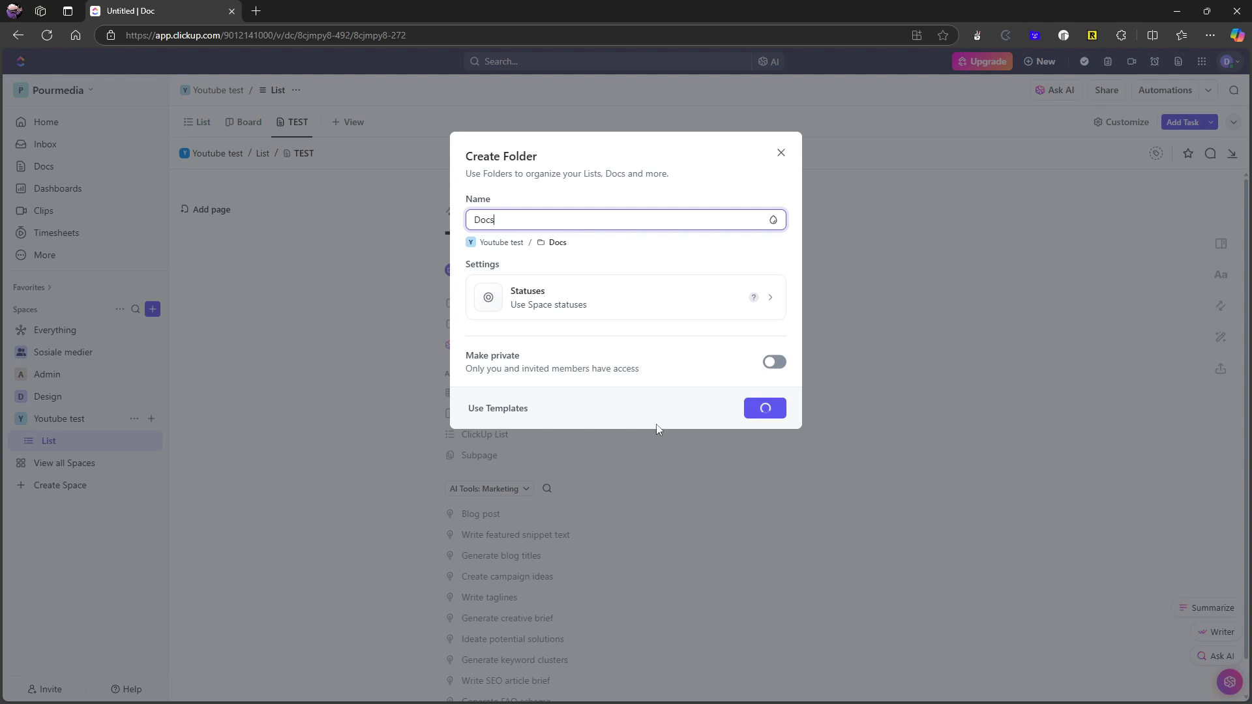
mouse_move(616, 420)
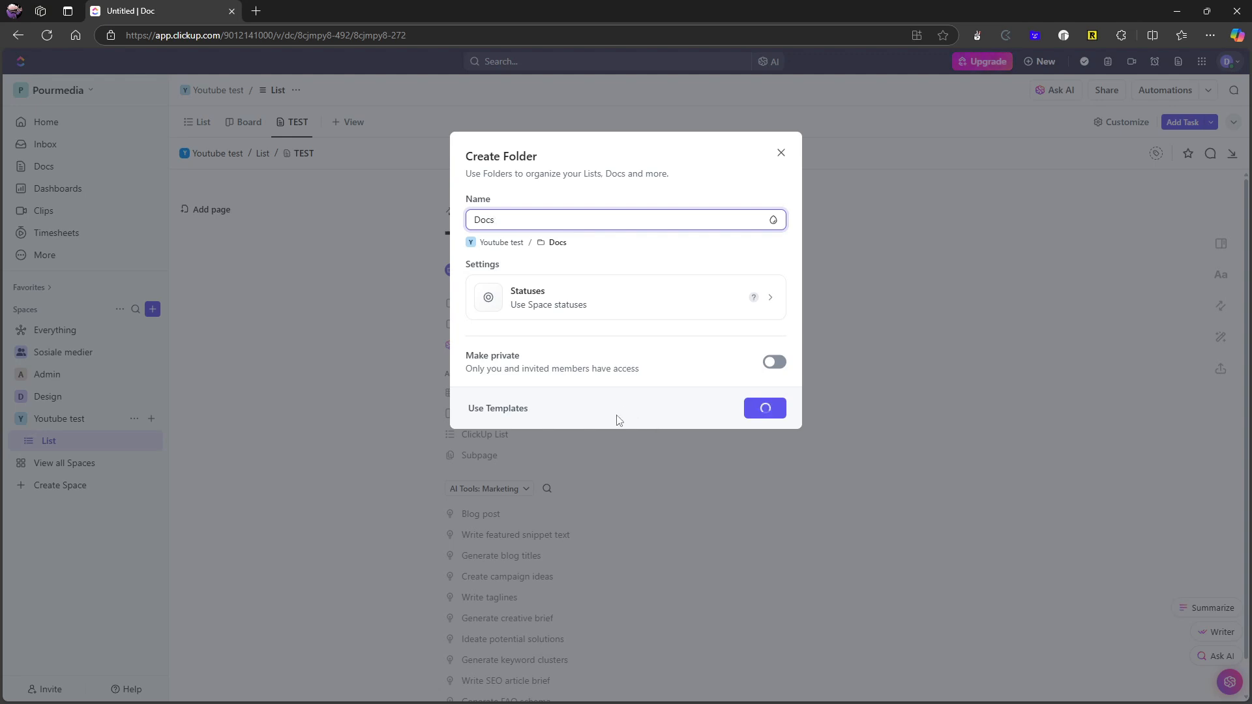
mouse_move(763, 166)
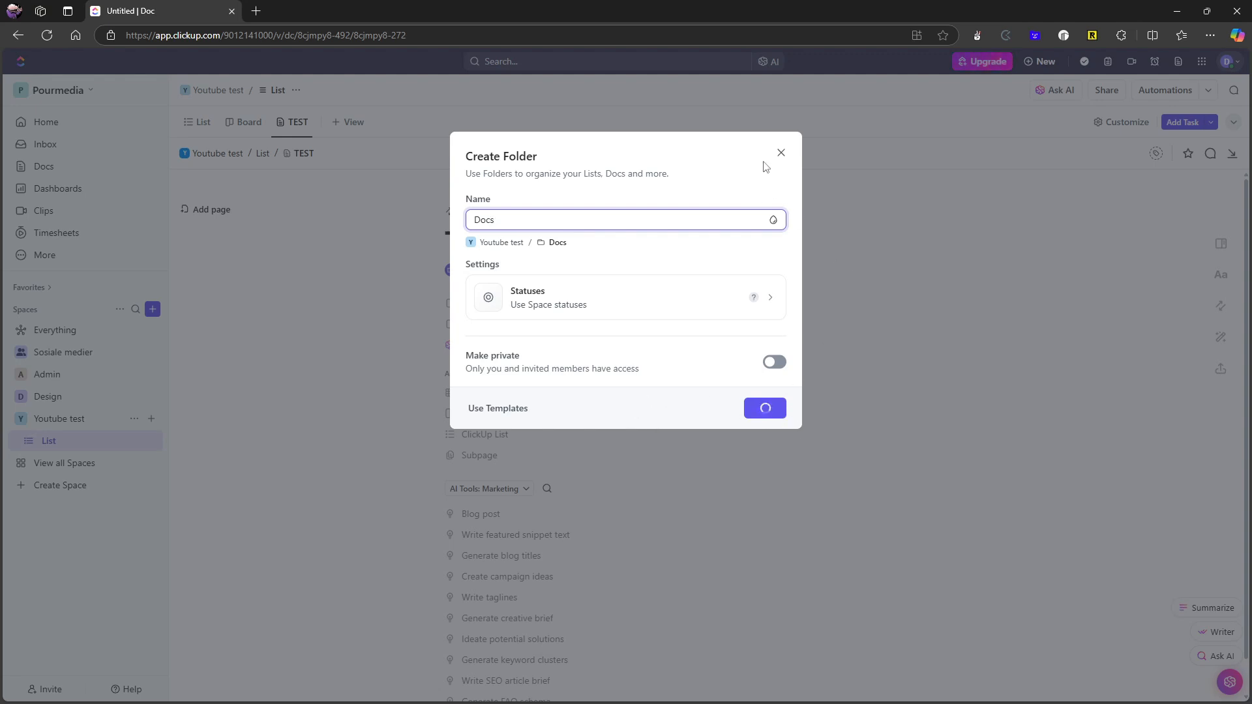
left_click(780, 153)
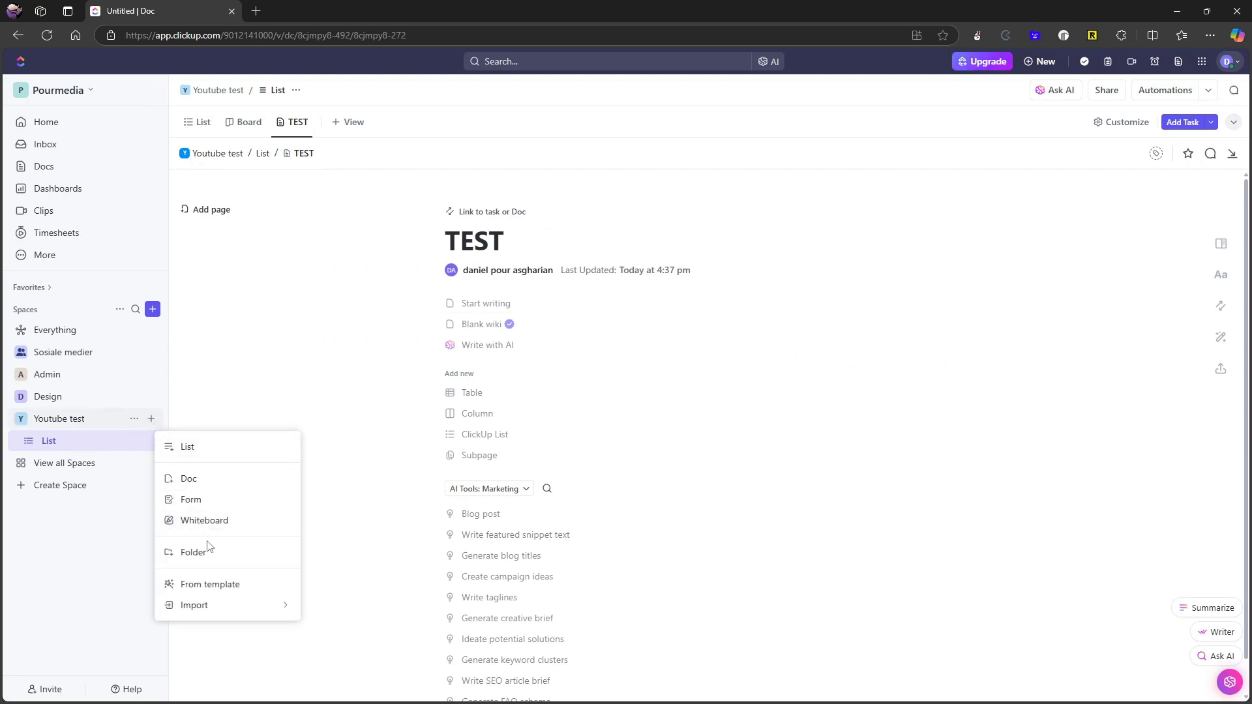
Create the folder named 'docs' with its own default List.
left_click(194, 551)
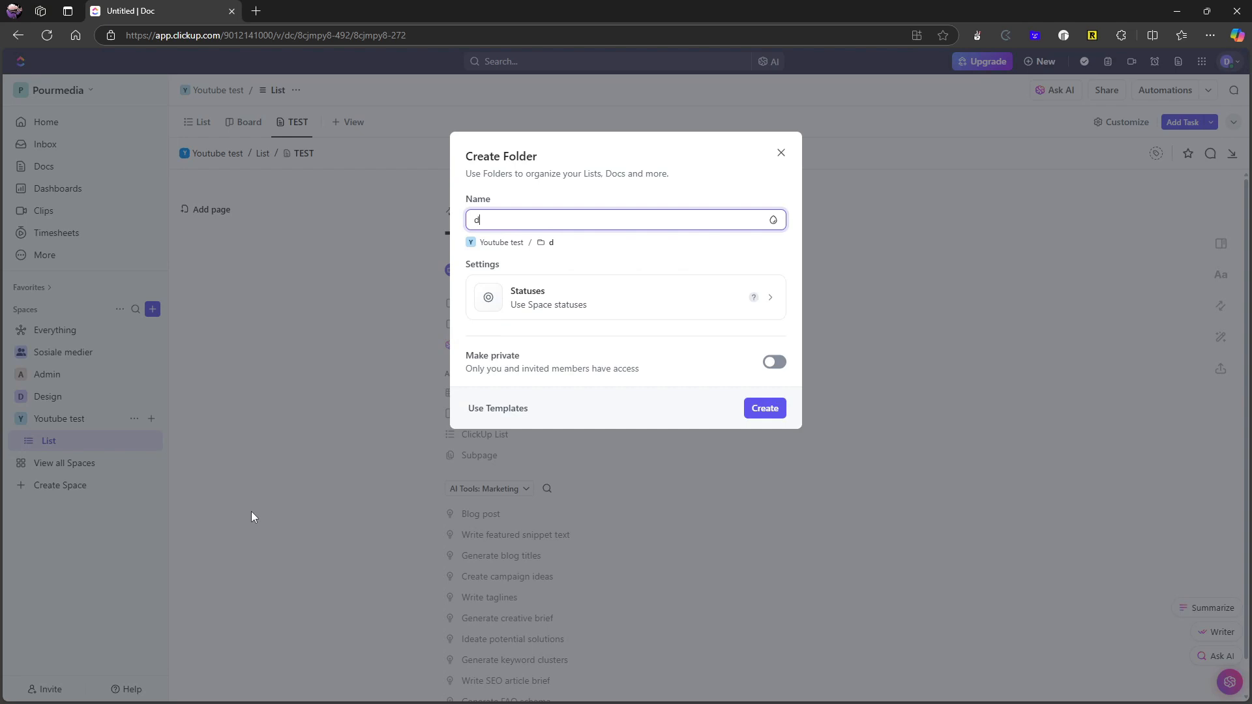
left_click(764, 408)
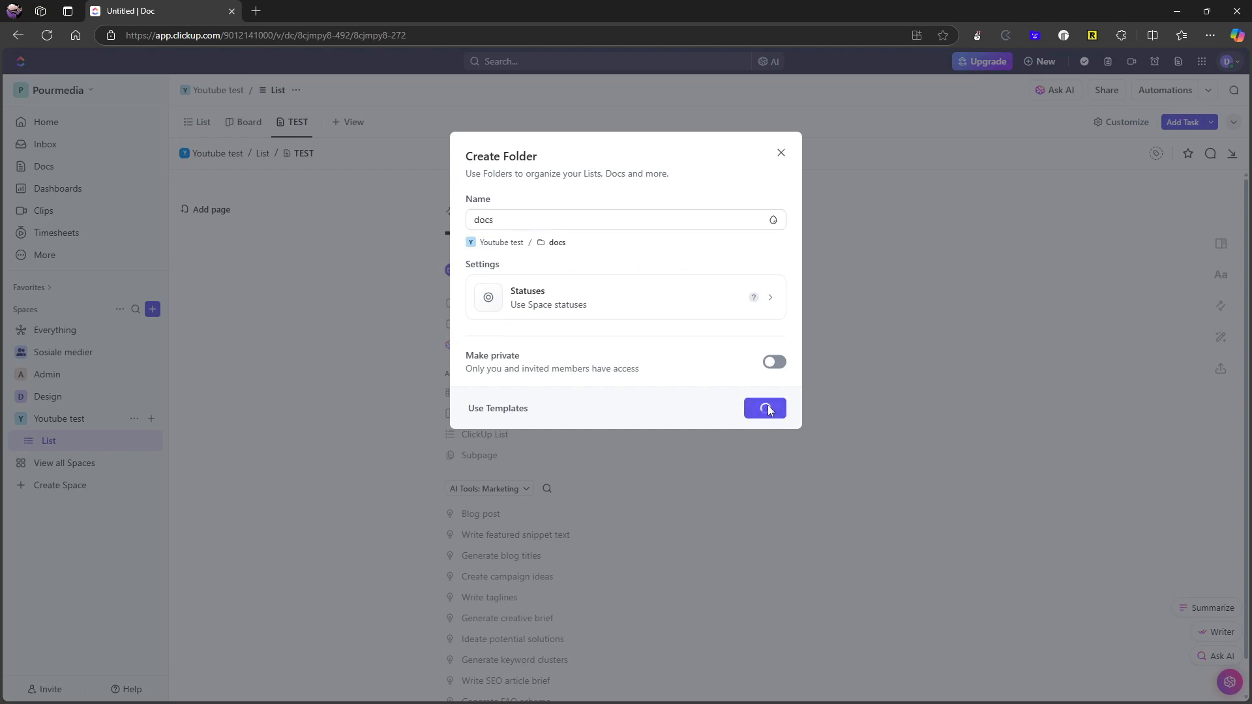
mouse_move(662, 371)
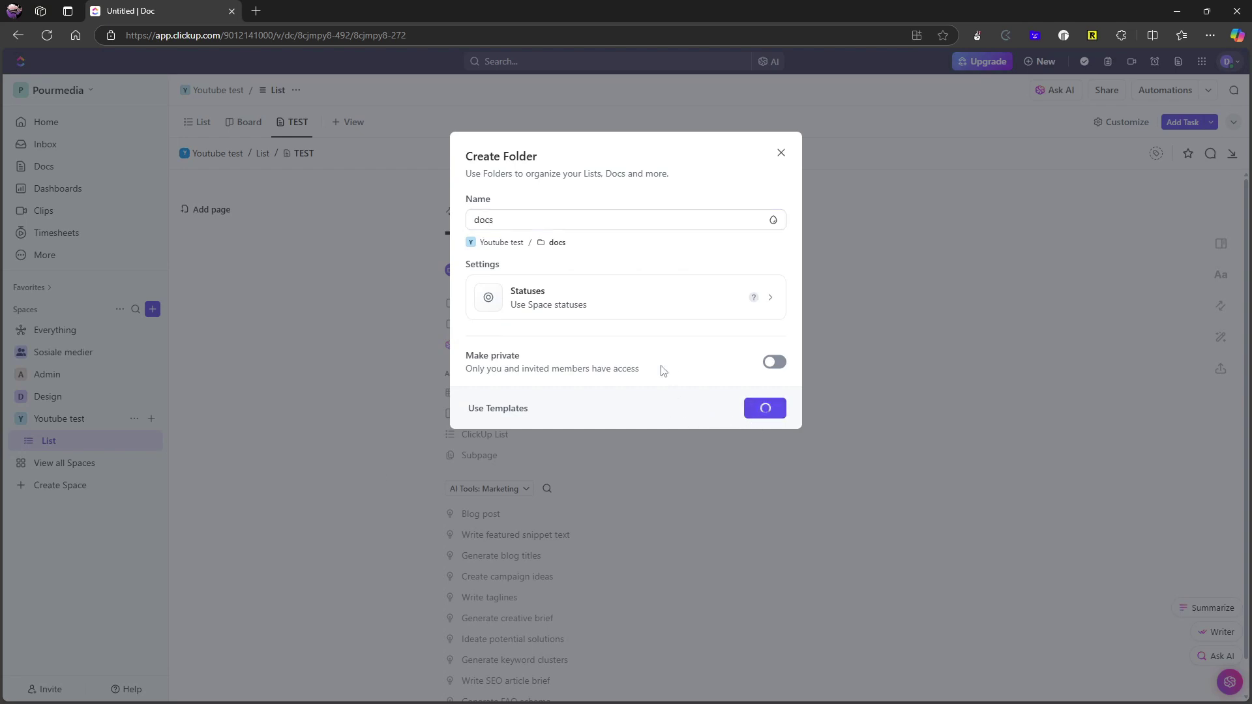
mouse_move(837, 207)
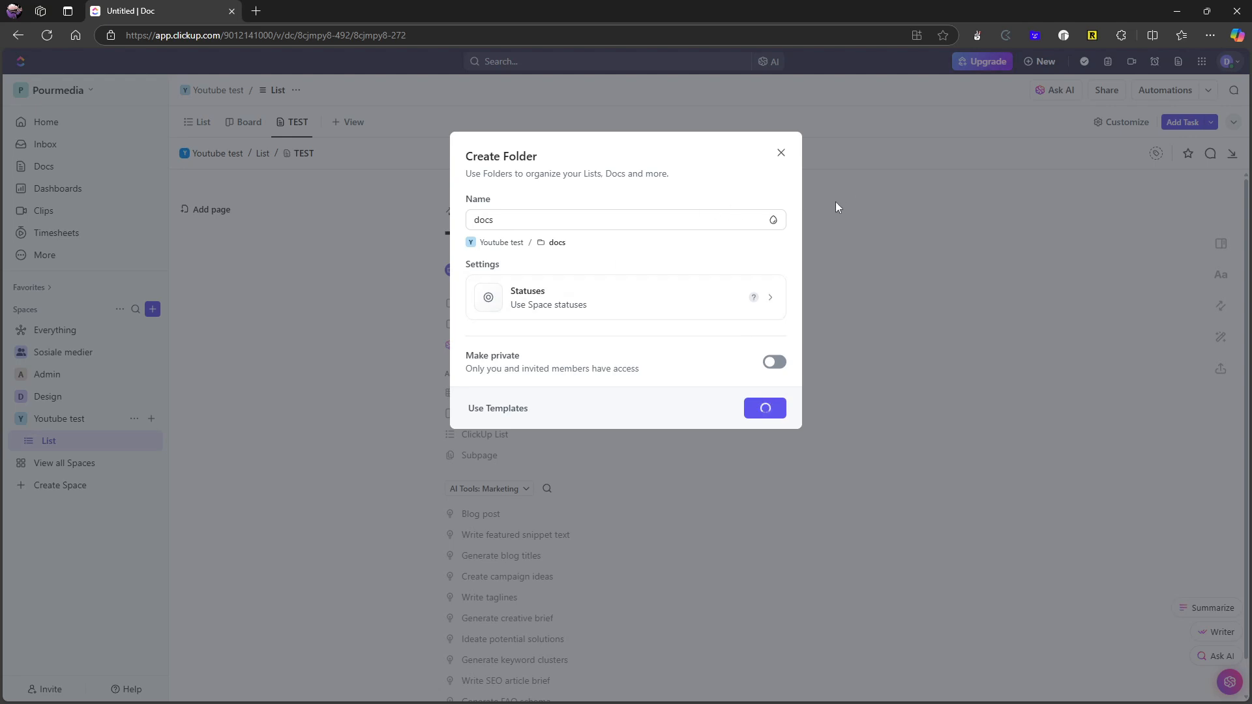
mouse_move(796, 161)
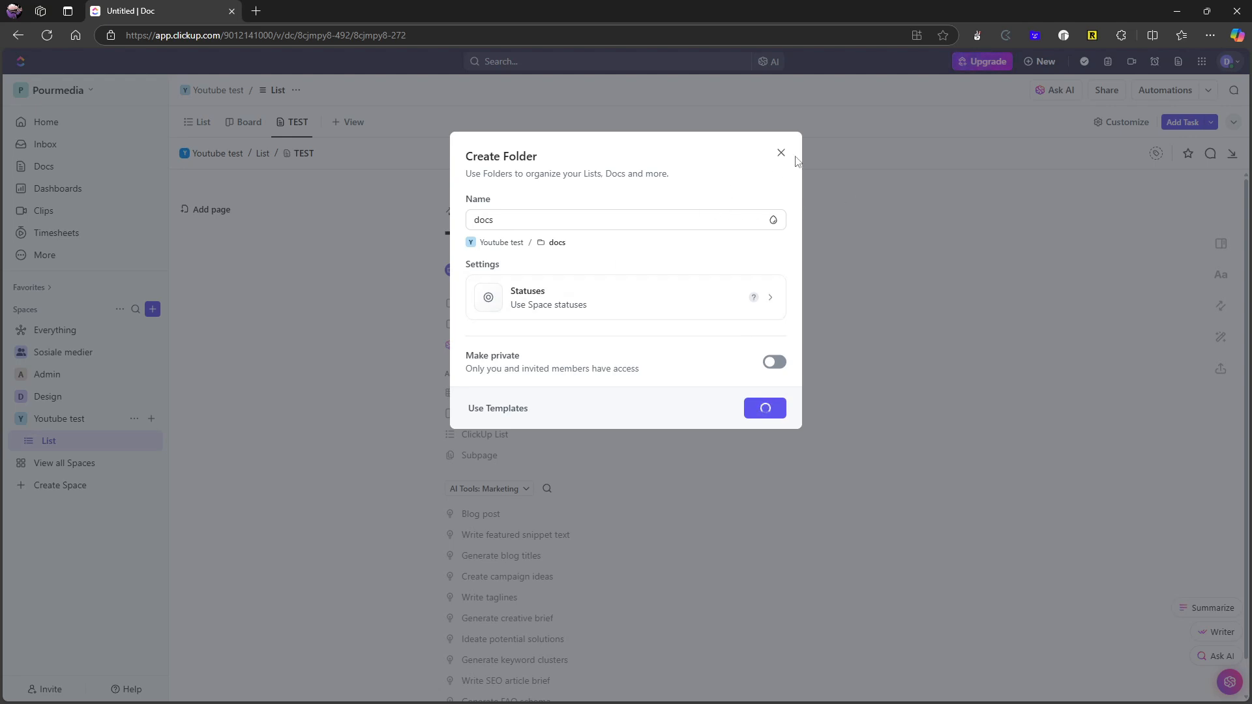
mouse_move(615, 396)
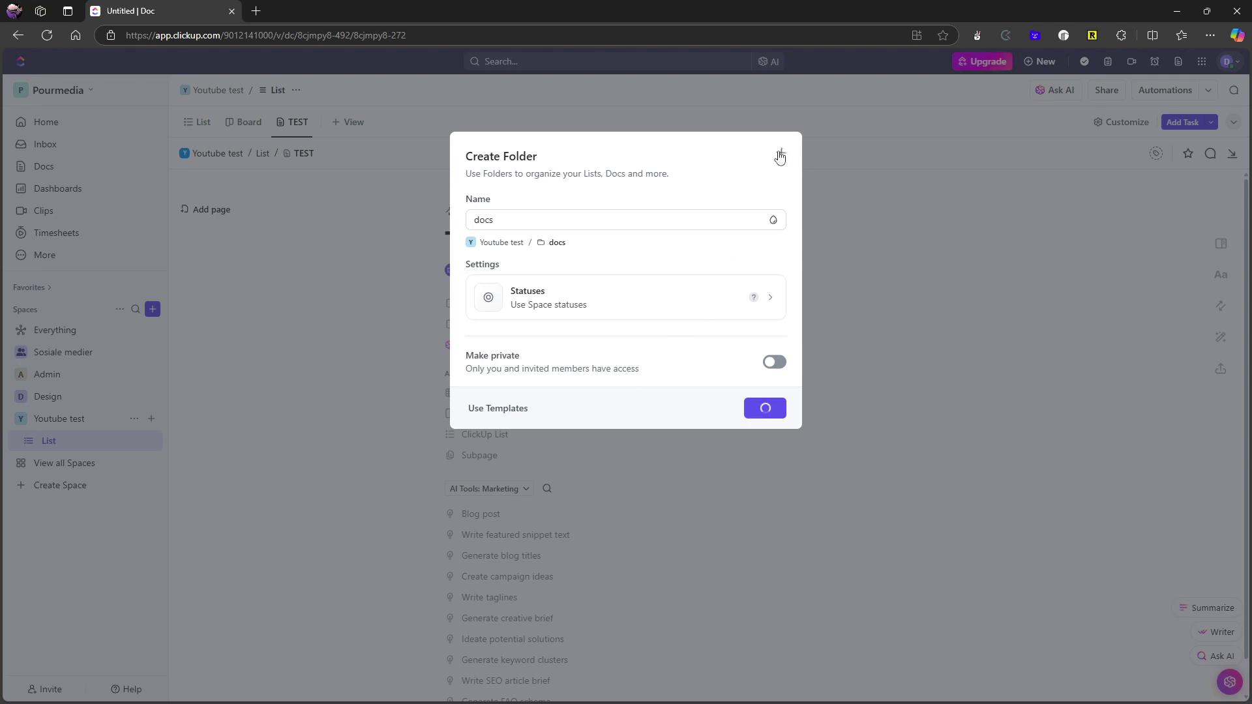
left_click(779, 155)
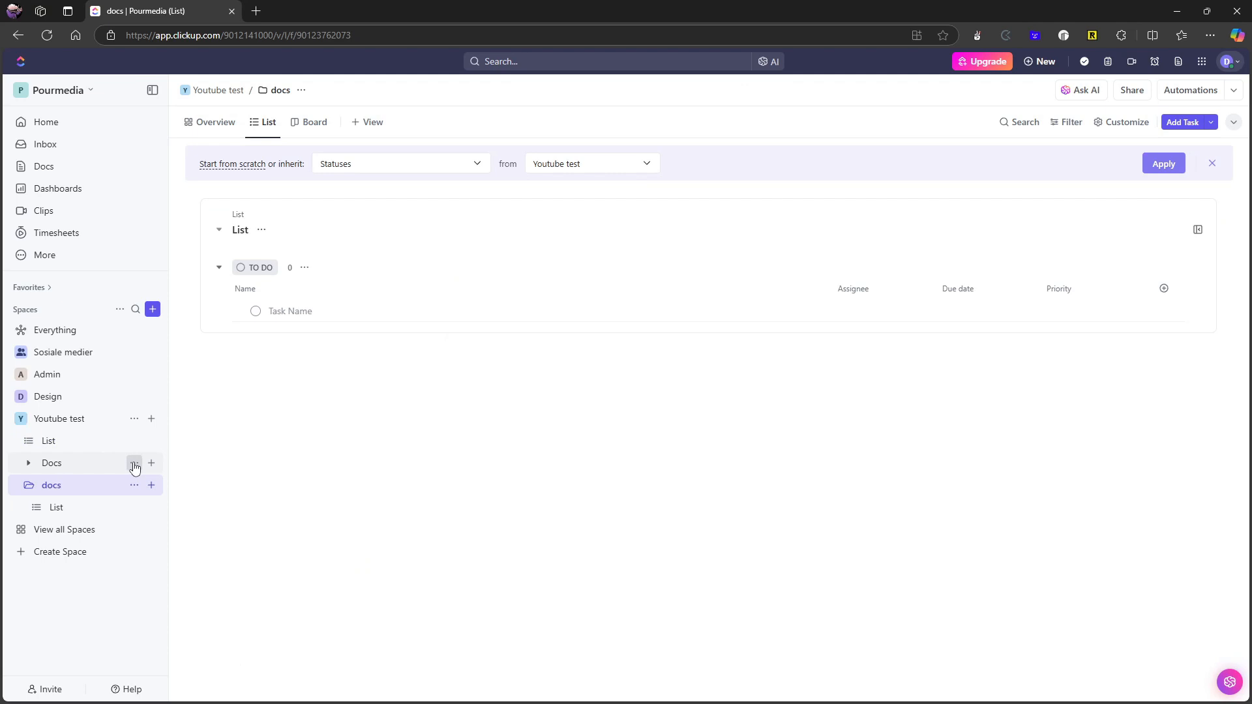
Back out of deleting the Docs folder, then move its List to trash.
left_click(135, 463)
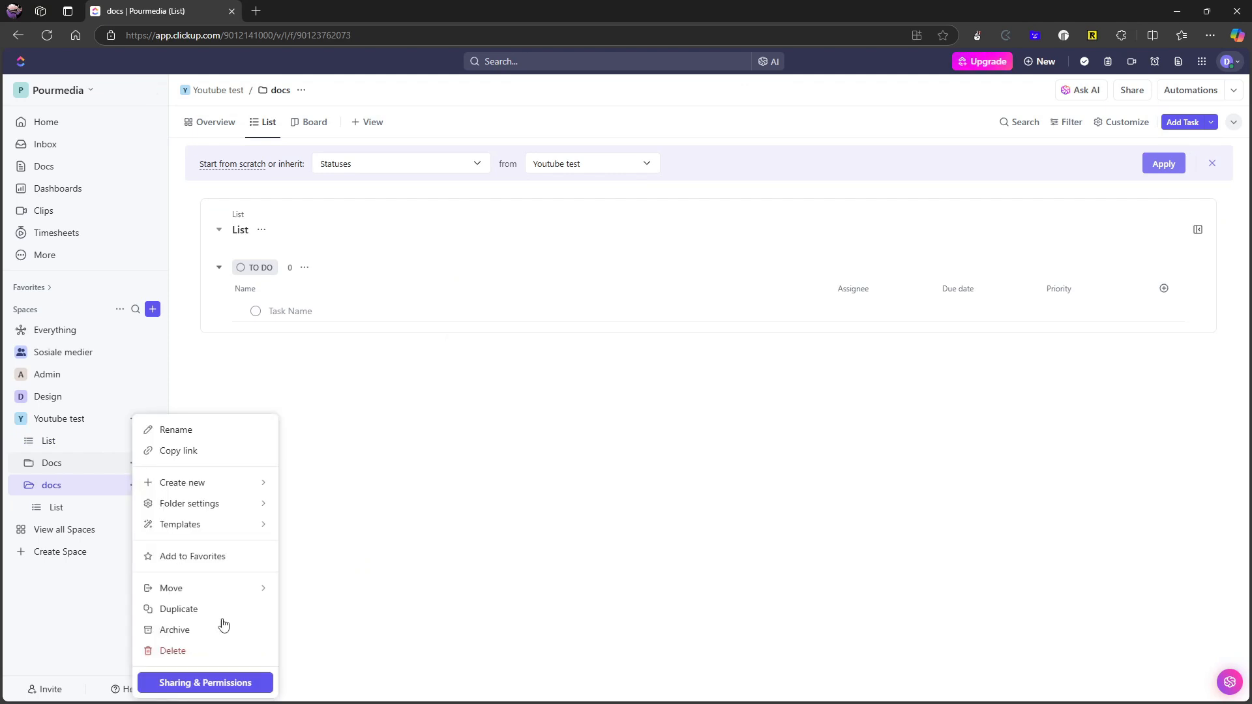
left_click(172, 651)
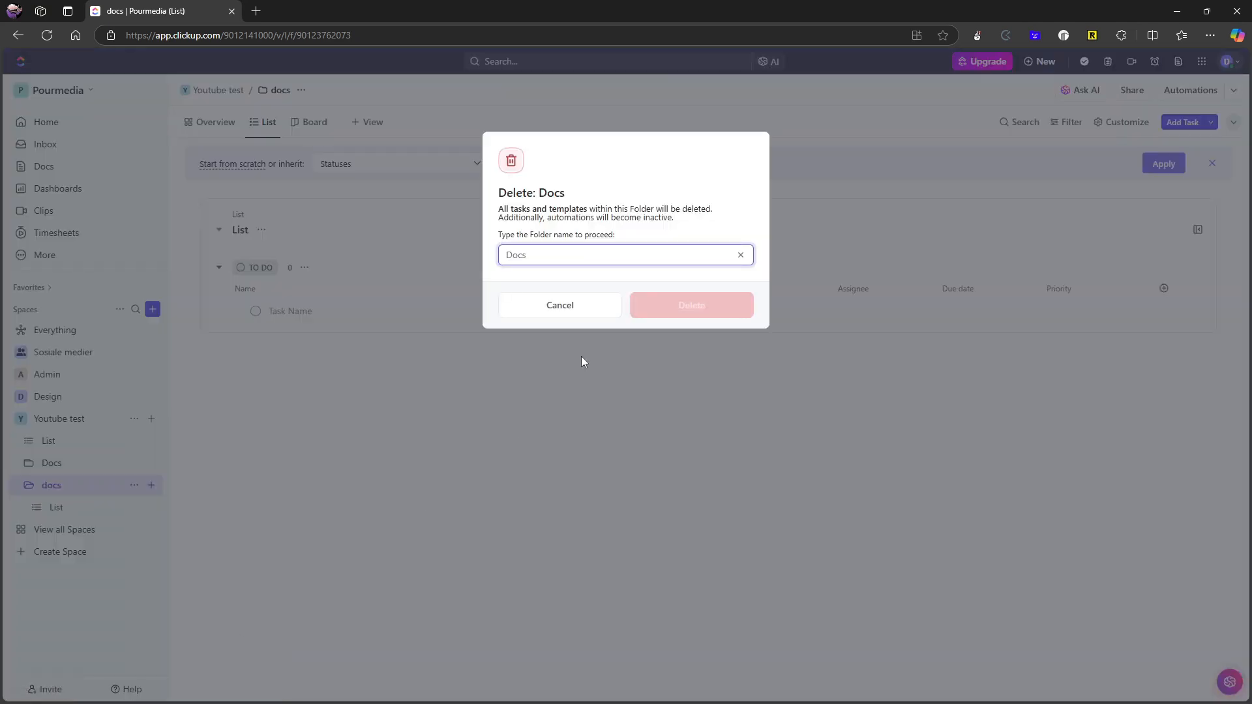
mouse_move(630, 305)
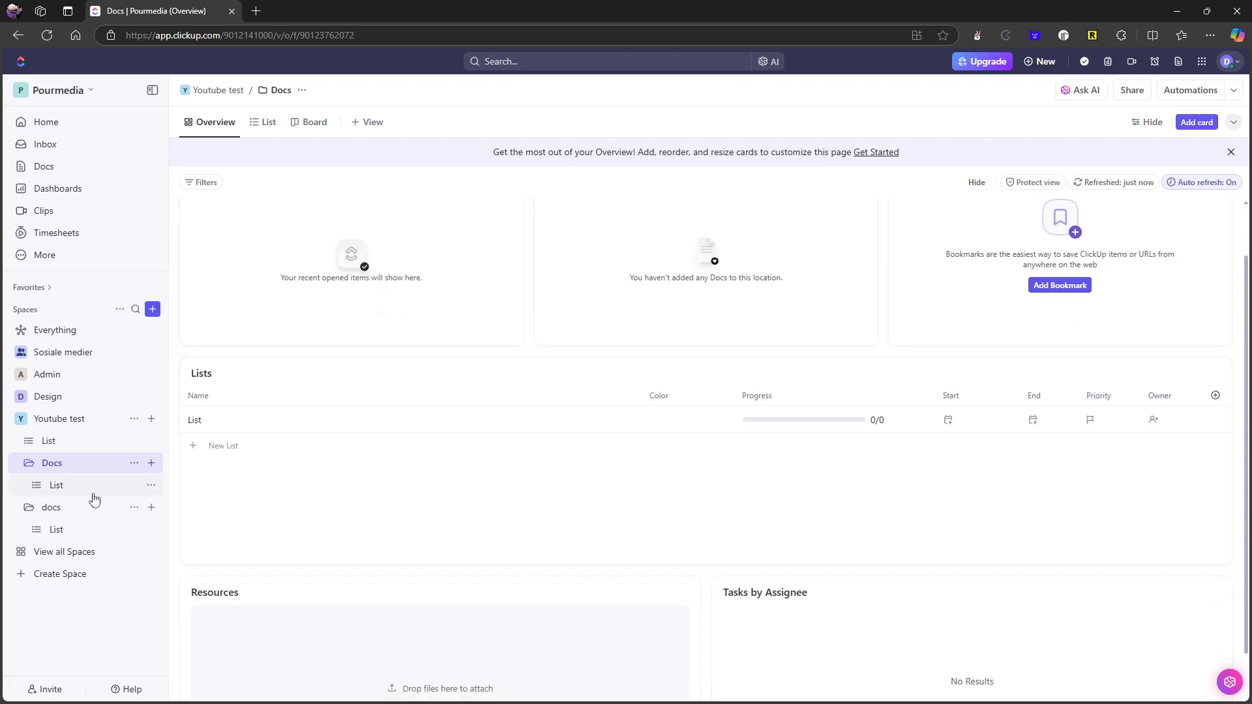
left_click(151, 485)
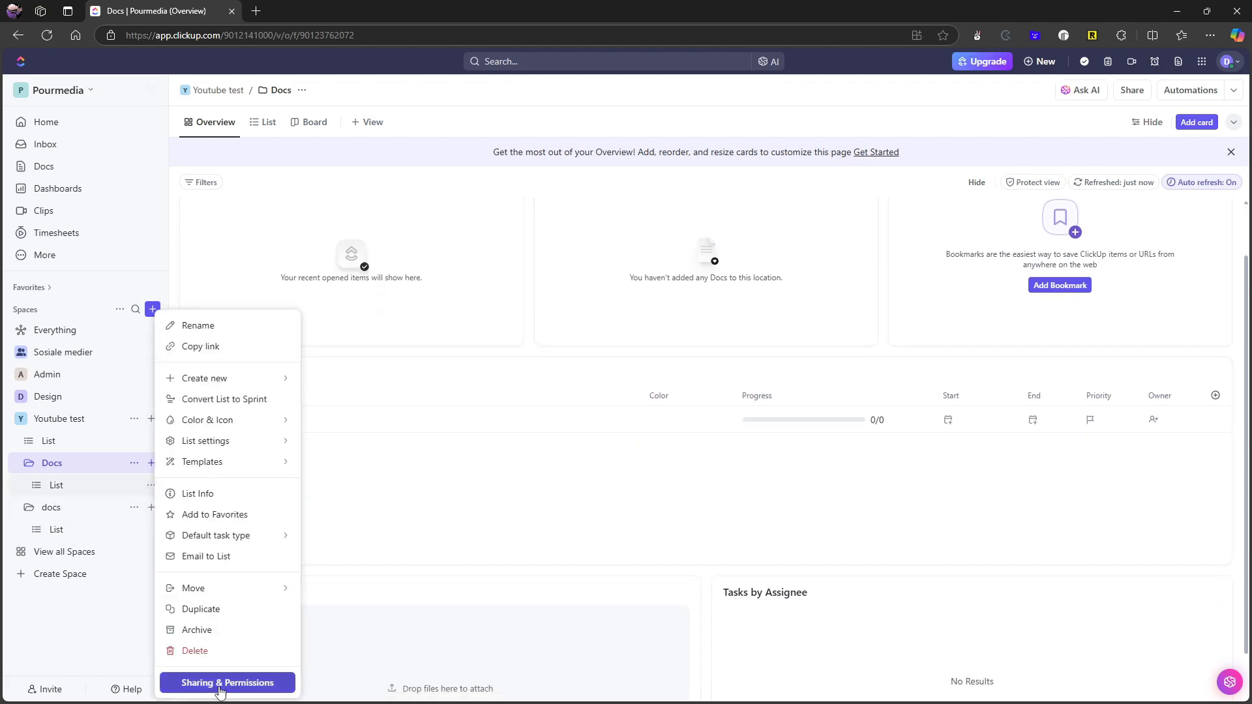
left_click(194, 651)
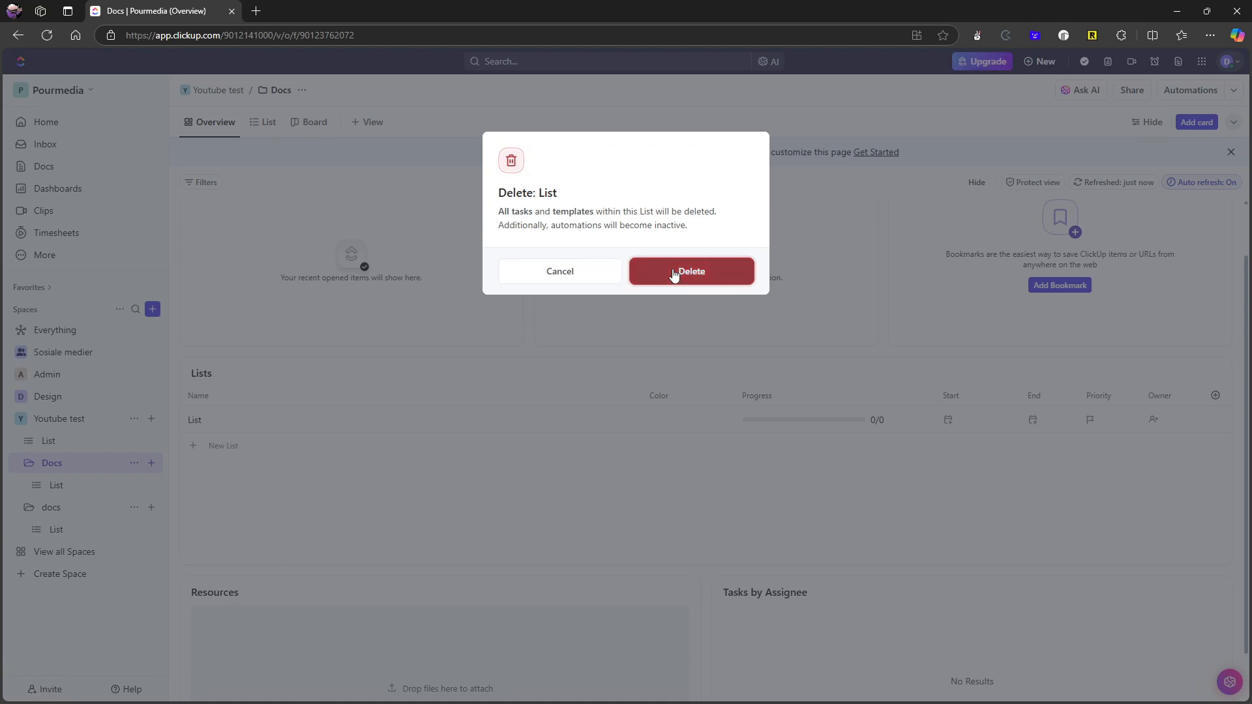
left_click(690, 271)
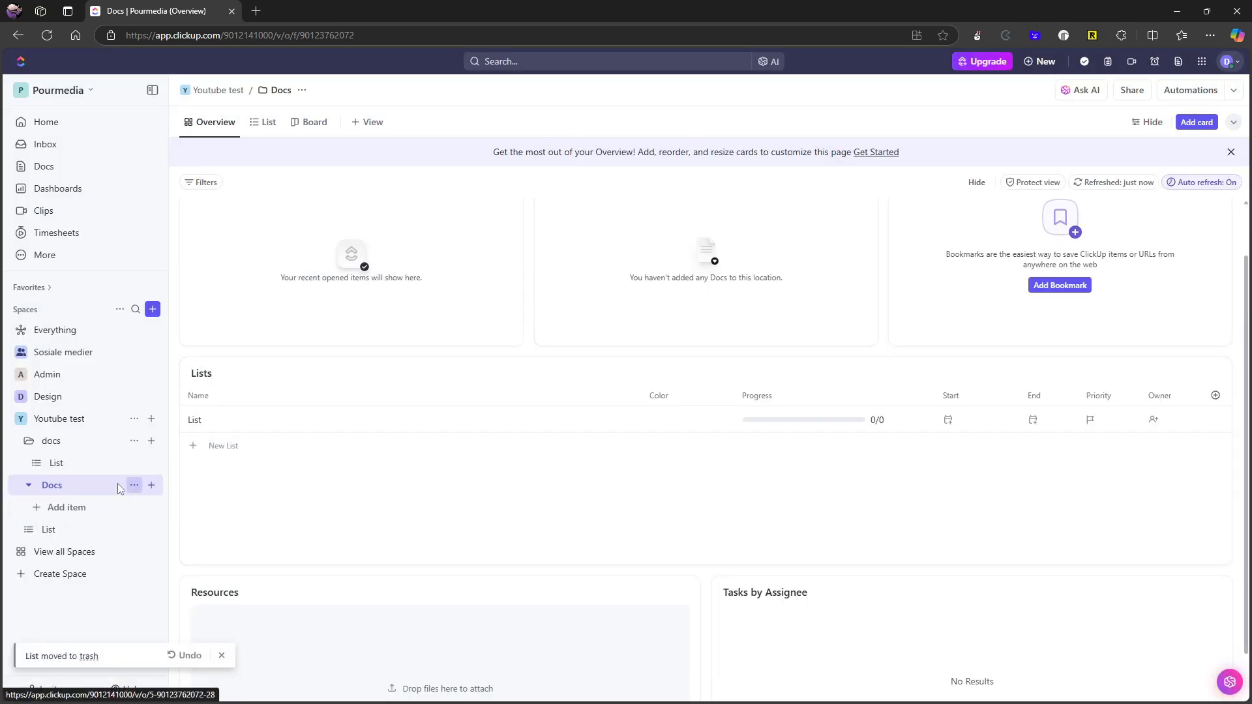
mouse_move(160, 493)
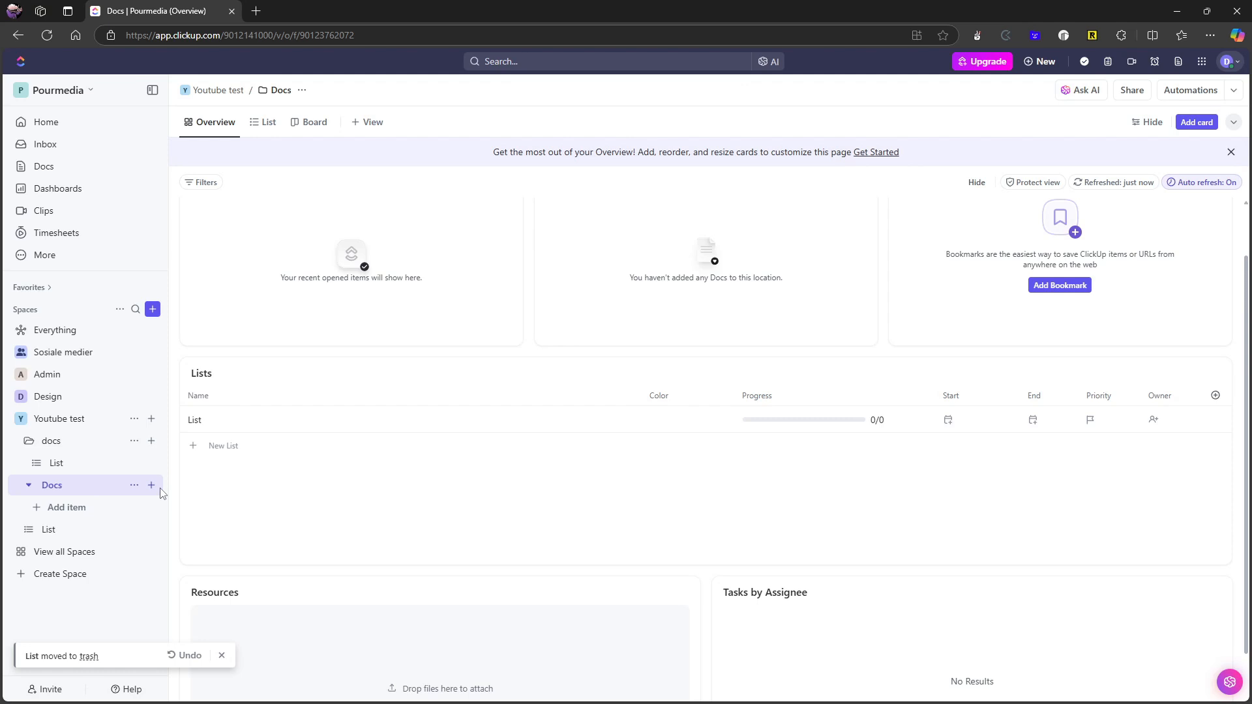
mouse_move(196, 544)
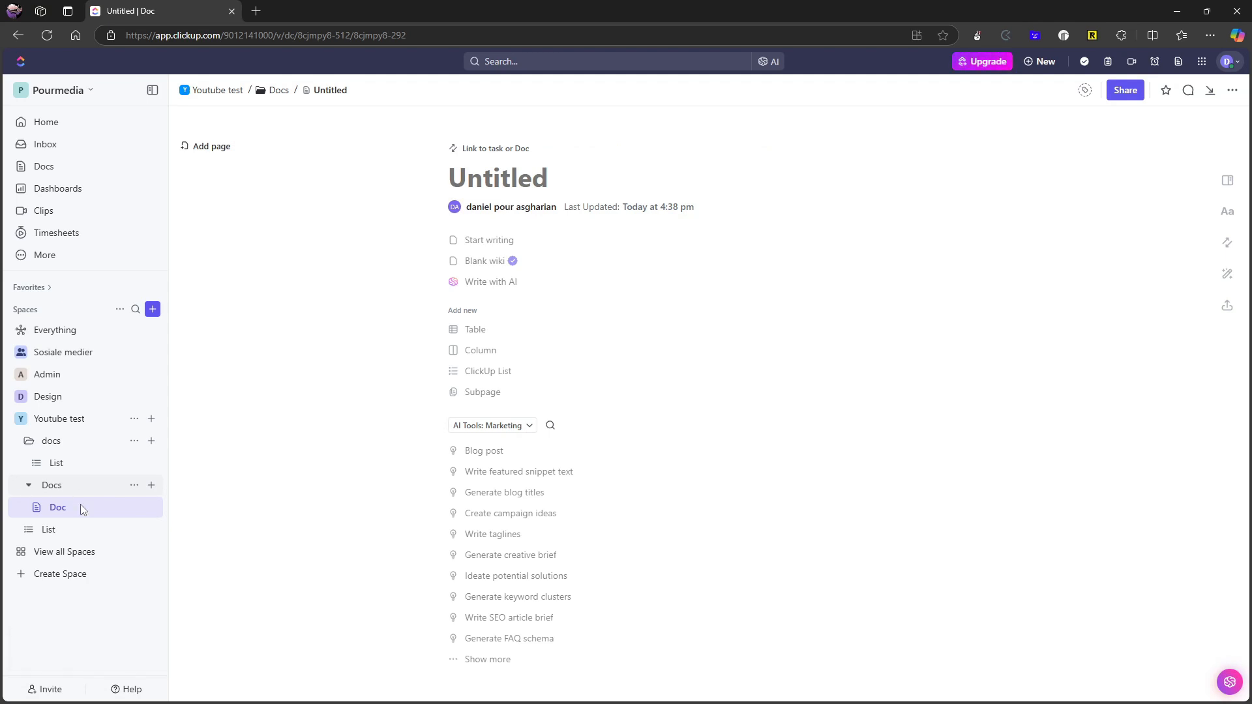
Open the empty List inside the docs folder.
left_click(56, 464)
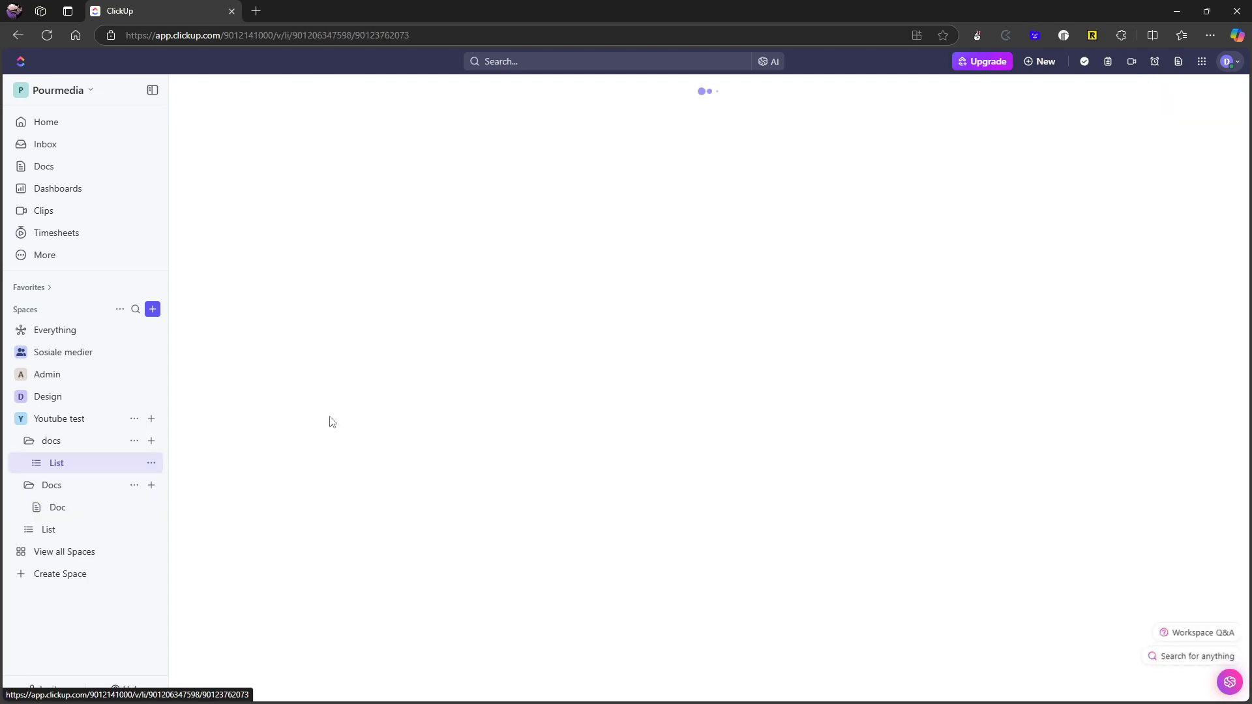
left_click(56, 463)
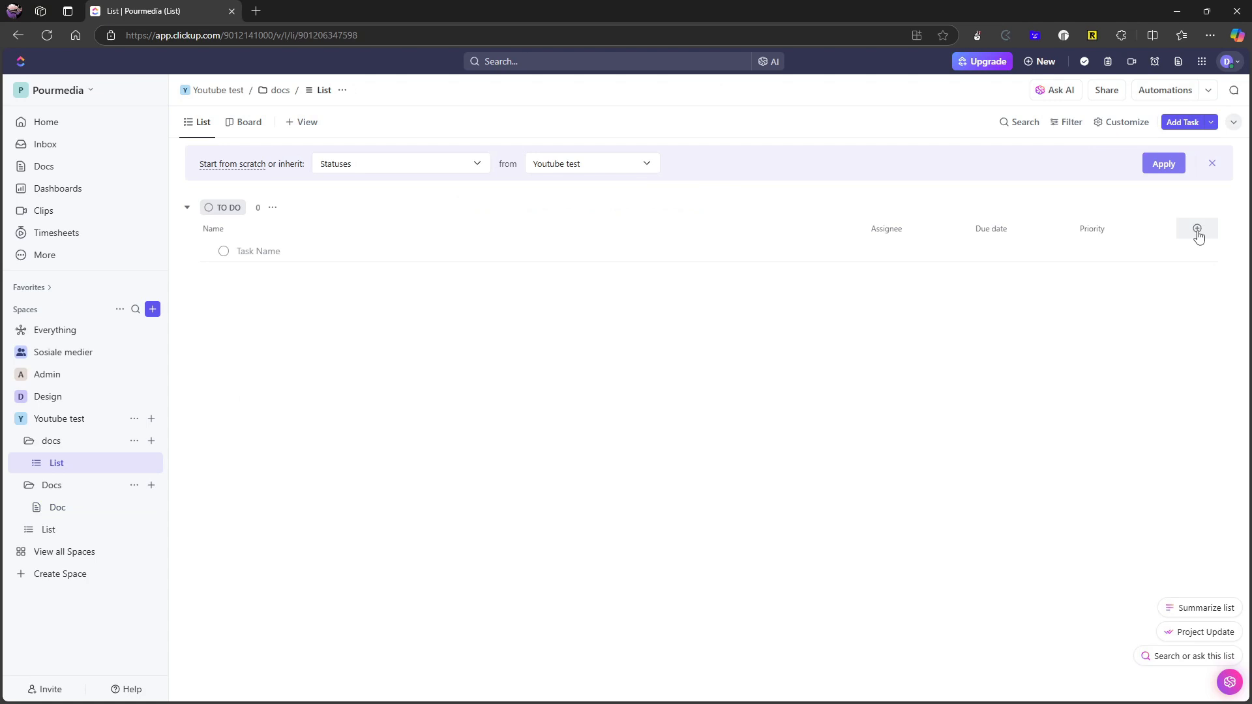
Add a Linked Docs field column to the docs folder's List, then reopen the untitled Doc.
left_click(1197, 229)
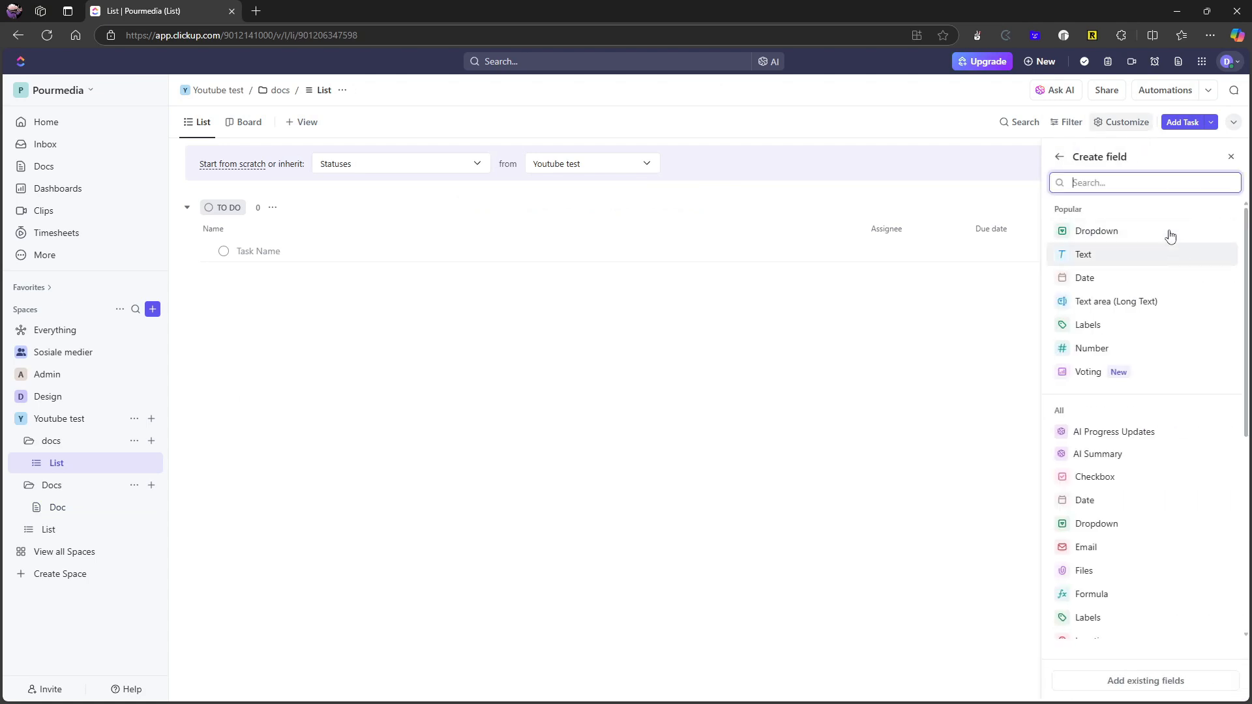
type("docs")
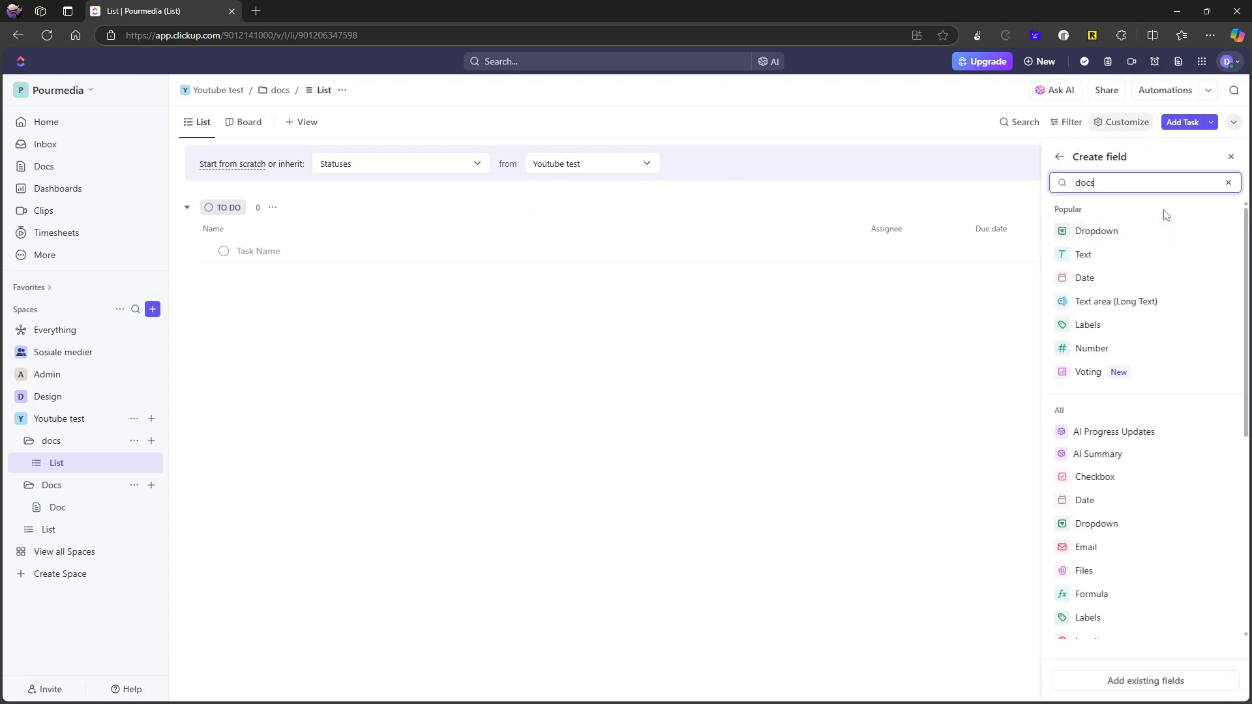
left_click(1222, 229)
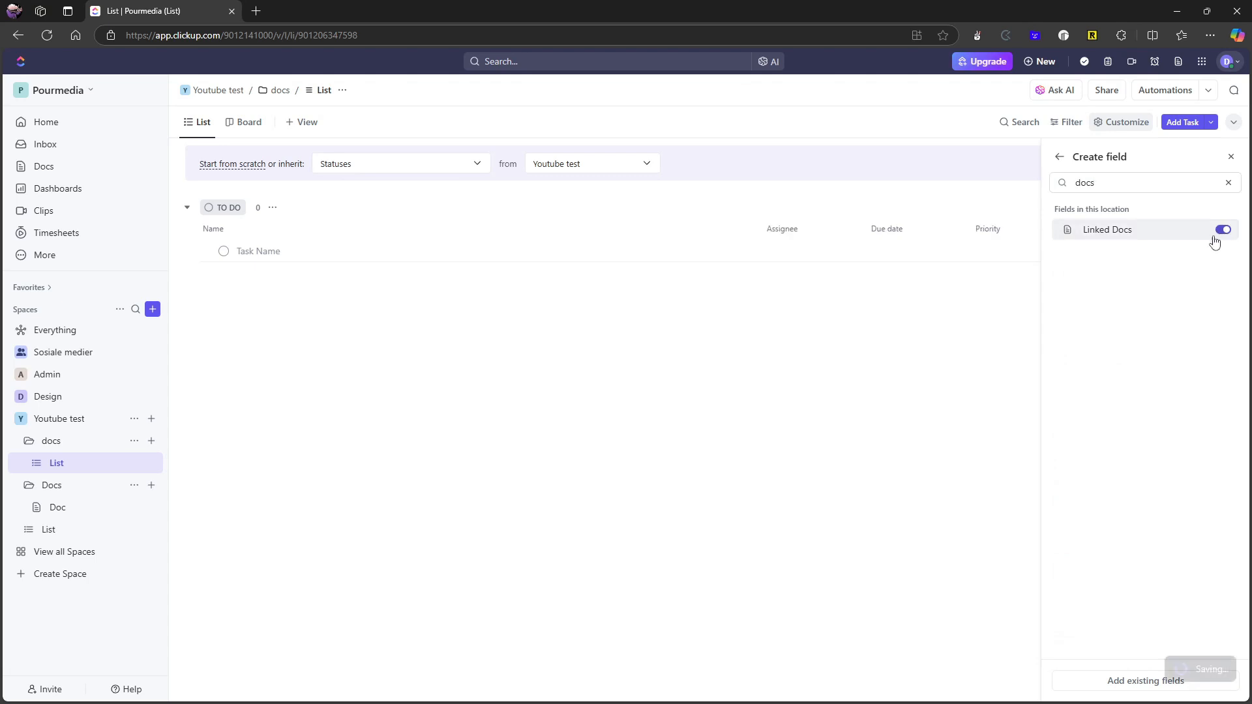
right_click(791, 289)
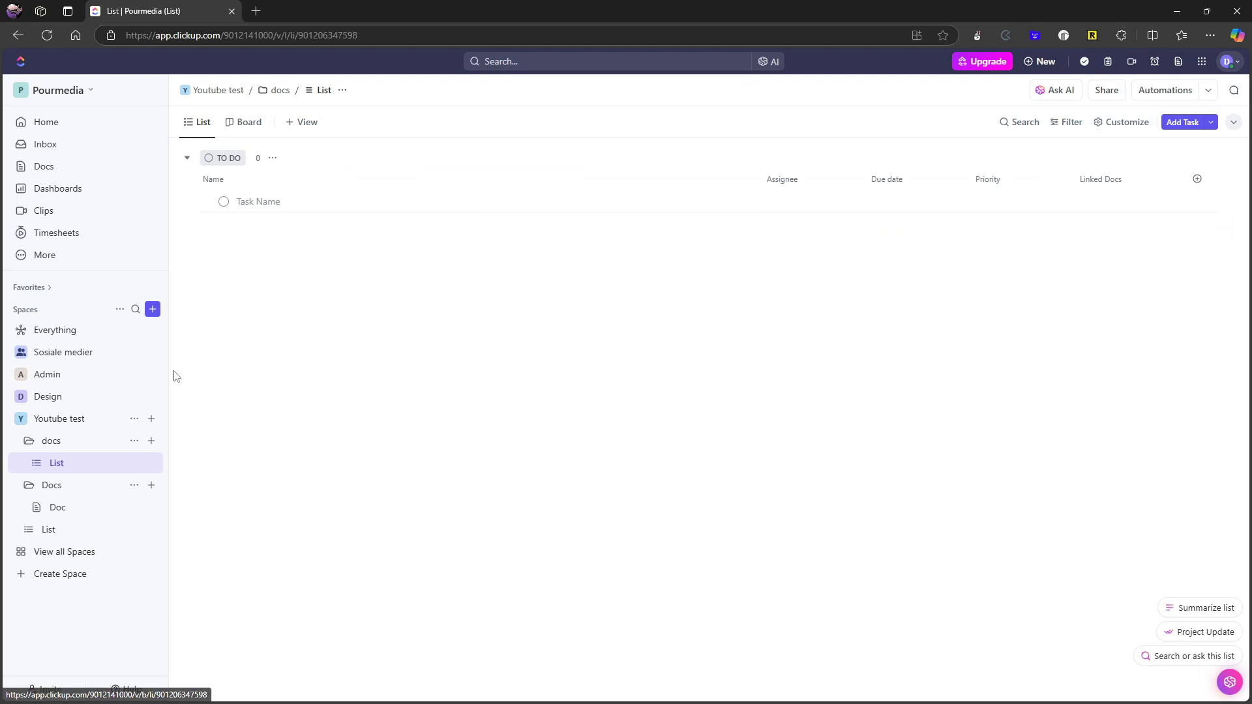
left_click(57, 507)
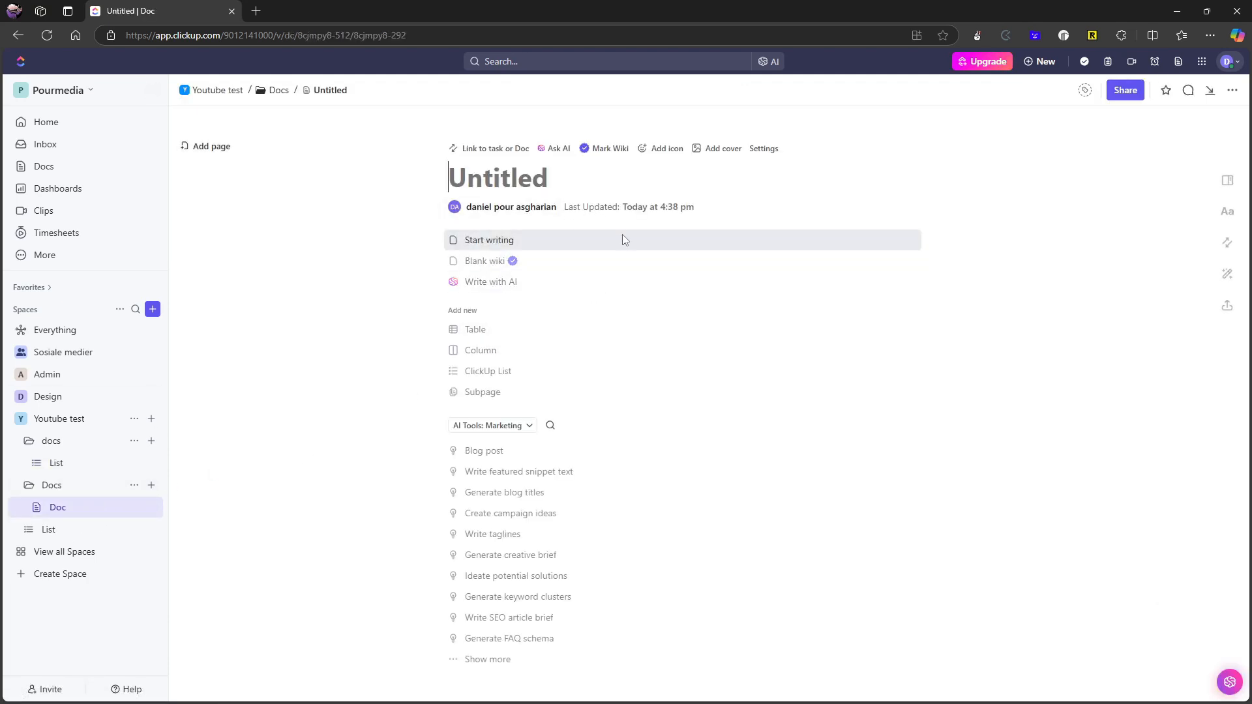
mouse_move(748, 288)
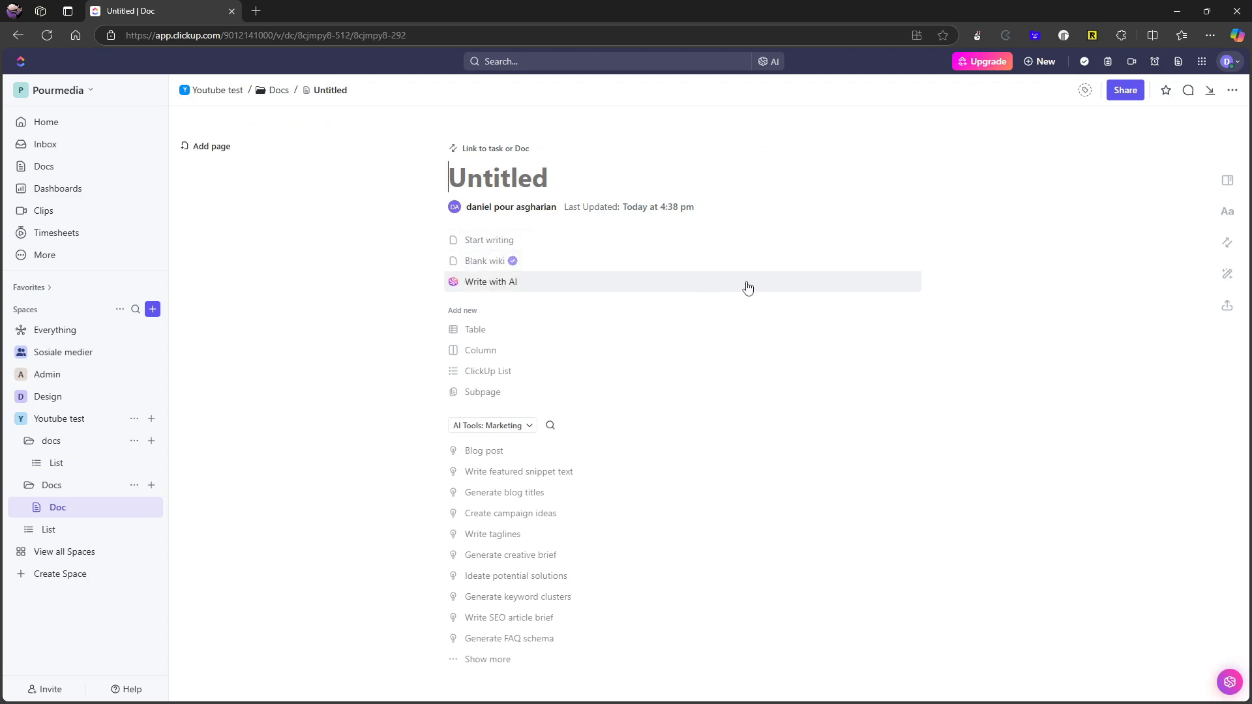
mouse_move(653, 260)
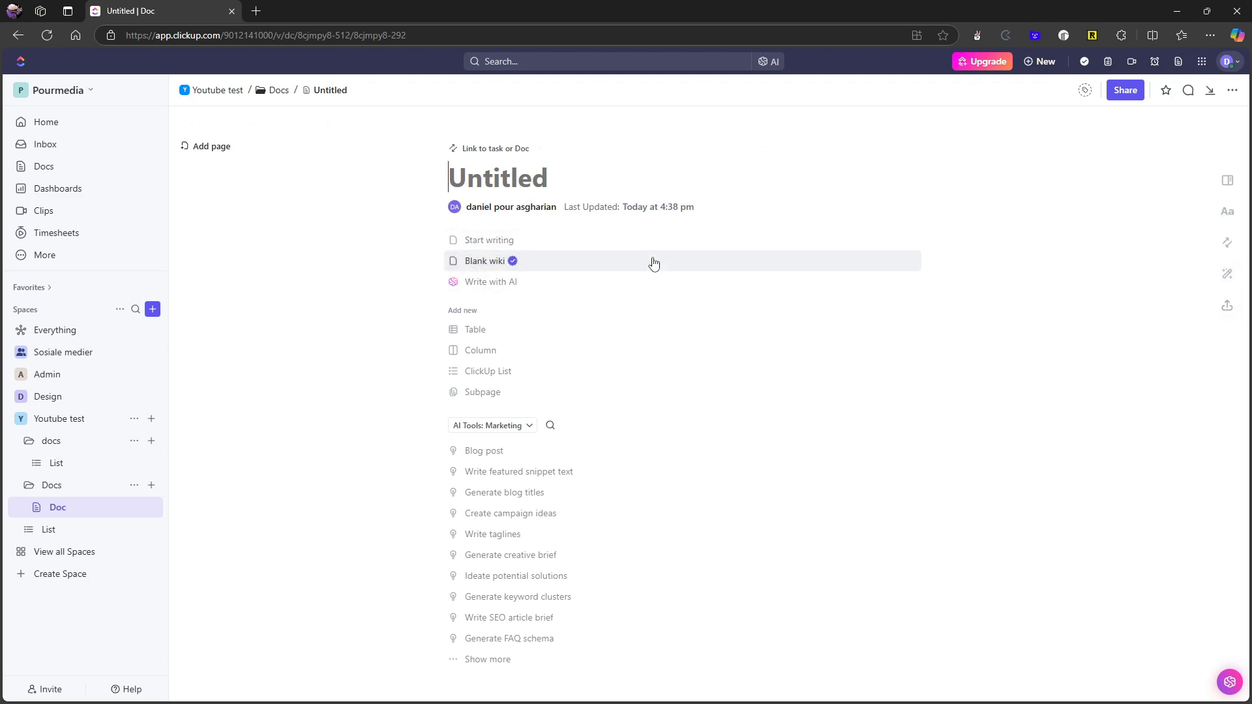
mouse_move(654, 239)
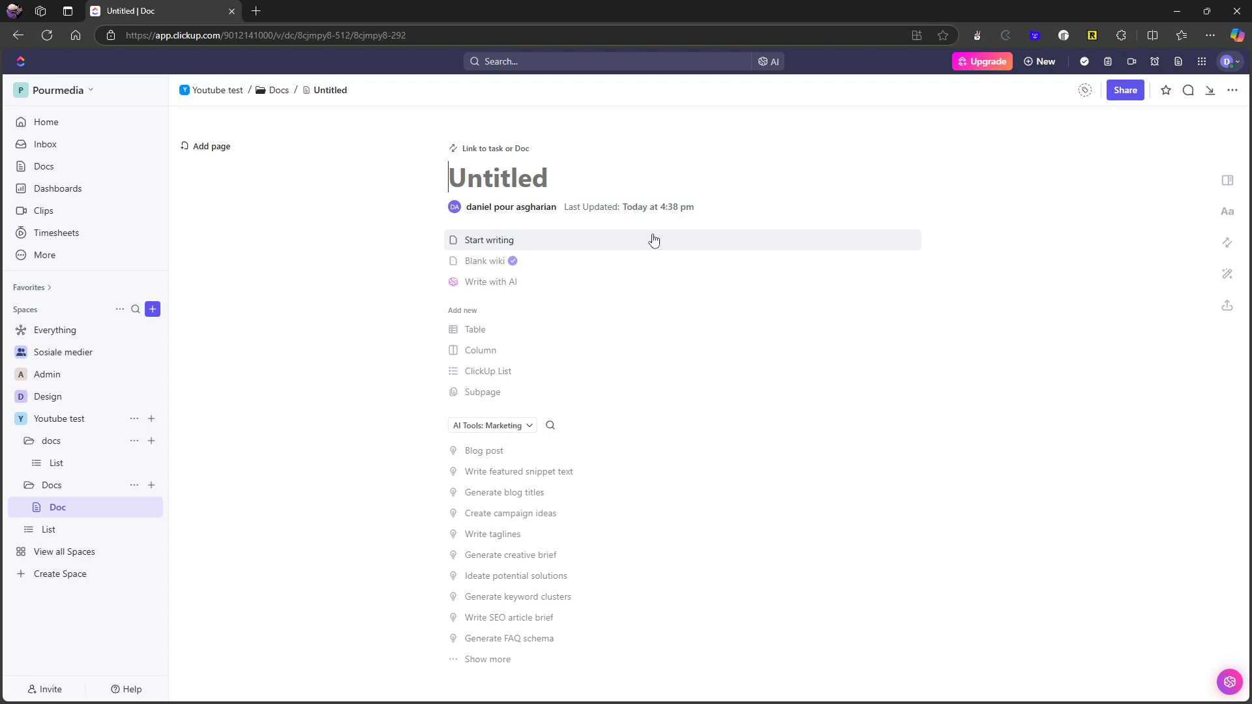
mouse_move(491, 268)
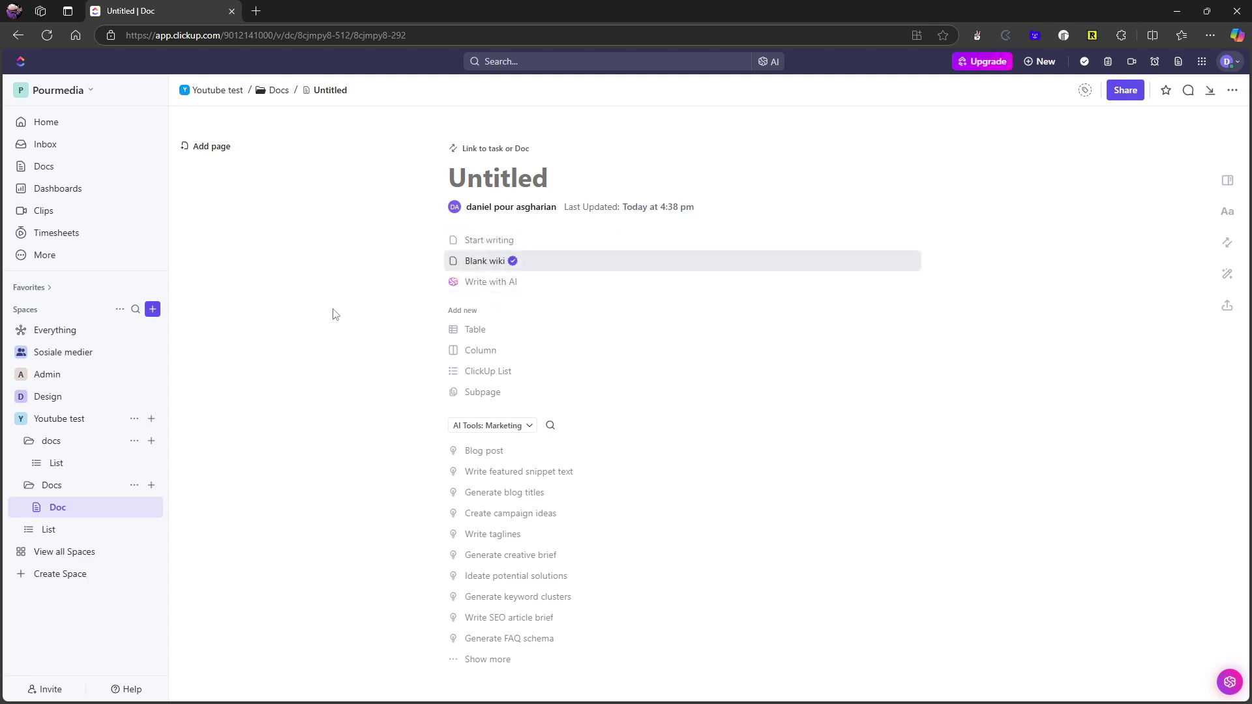
mouse_move(56, 463)
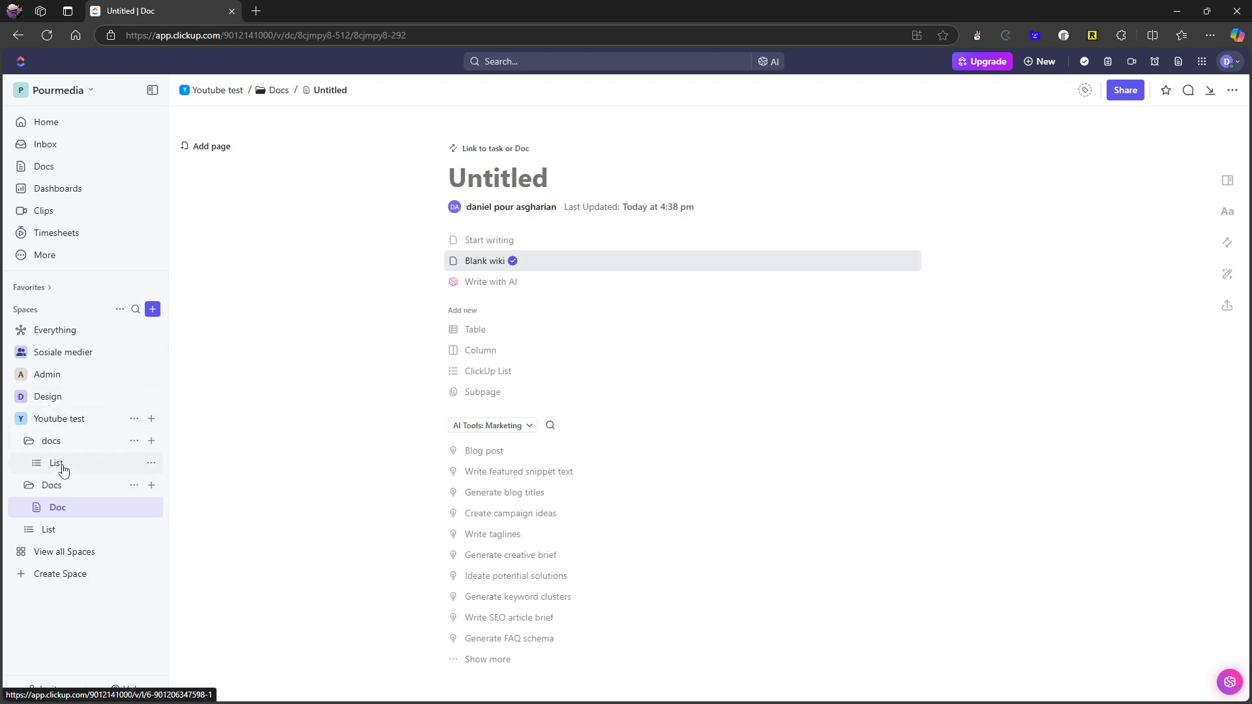
Browse the available field types in the docs list's Create-field panel, then close it without adding any.
left_click(56, 463)
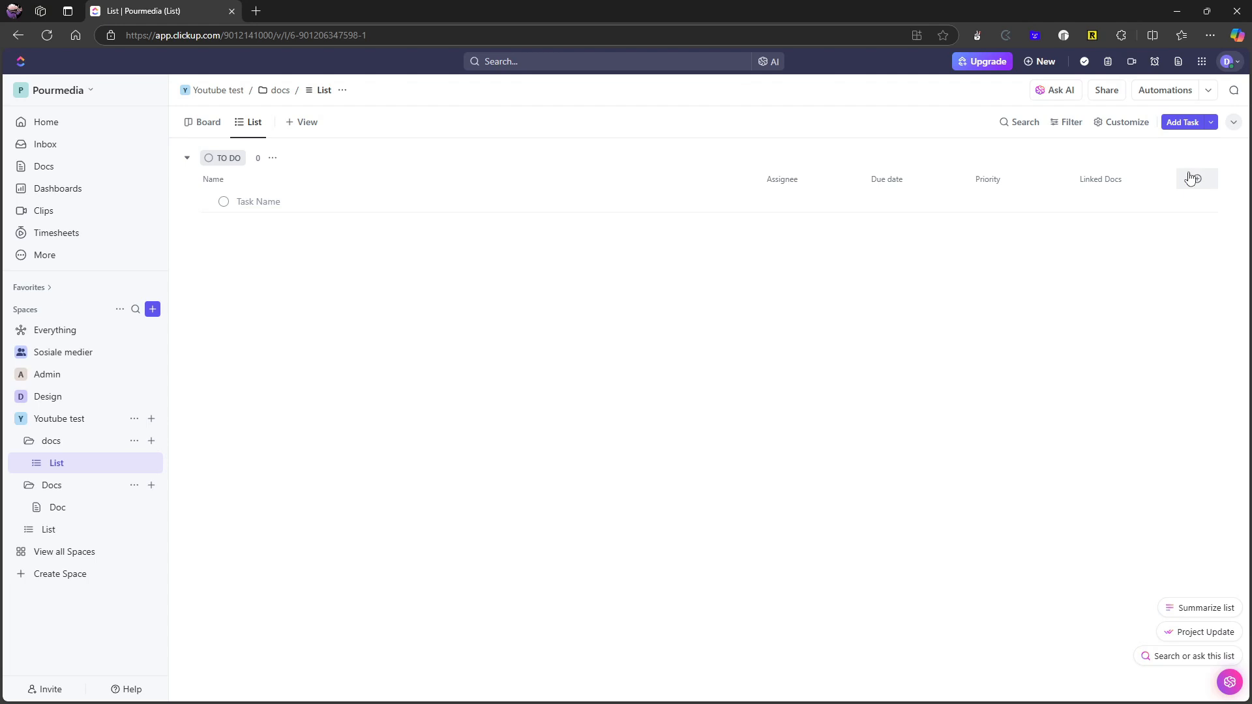
left_click(1193, 178)
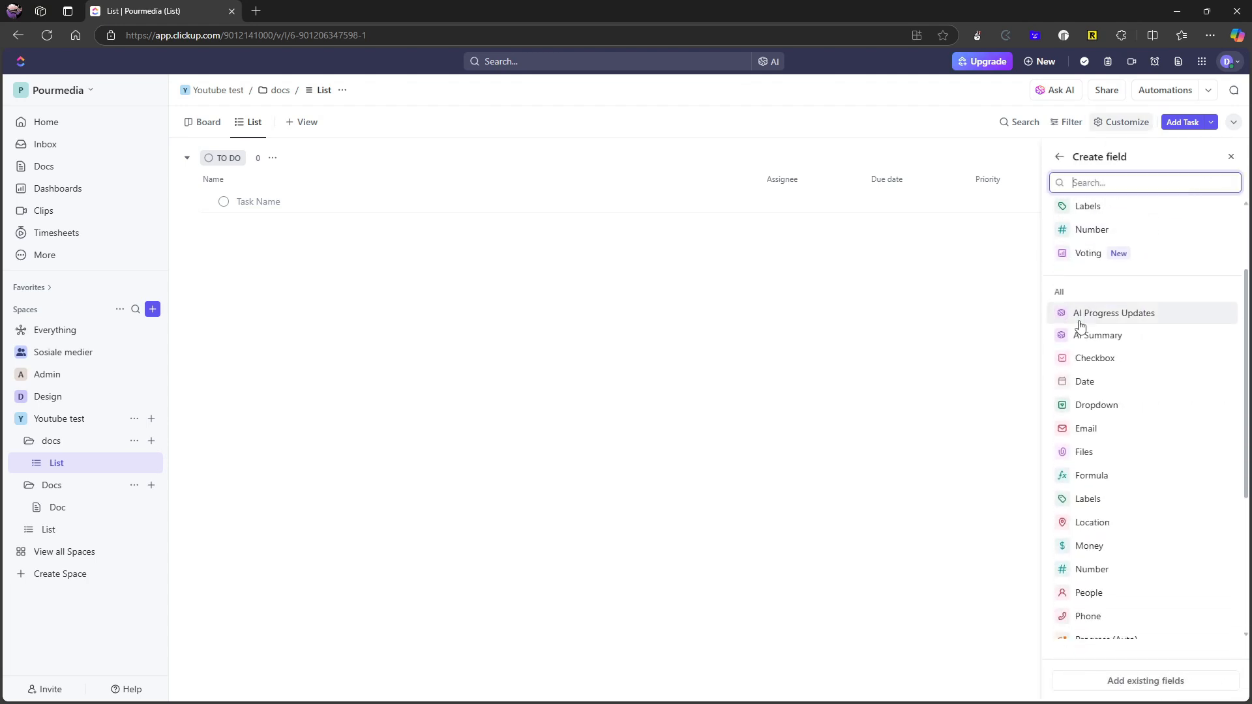
scroll("down", 3)
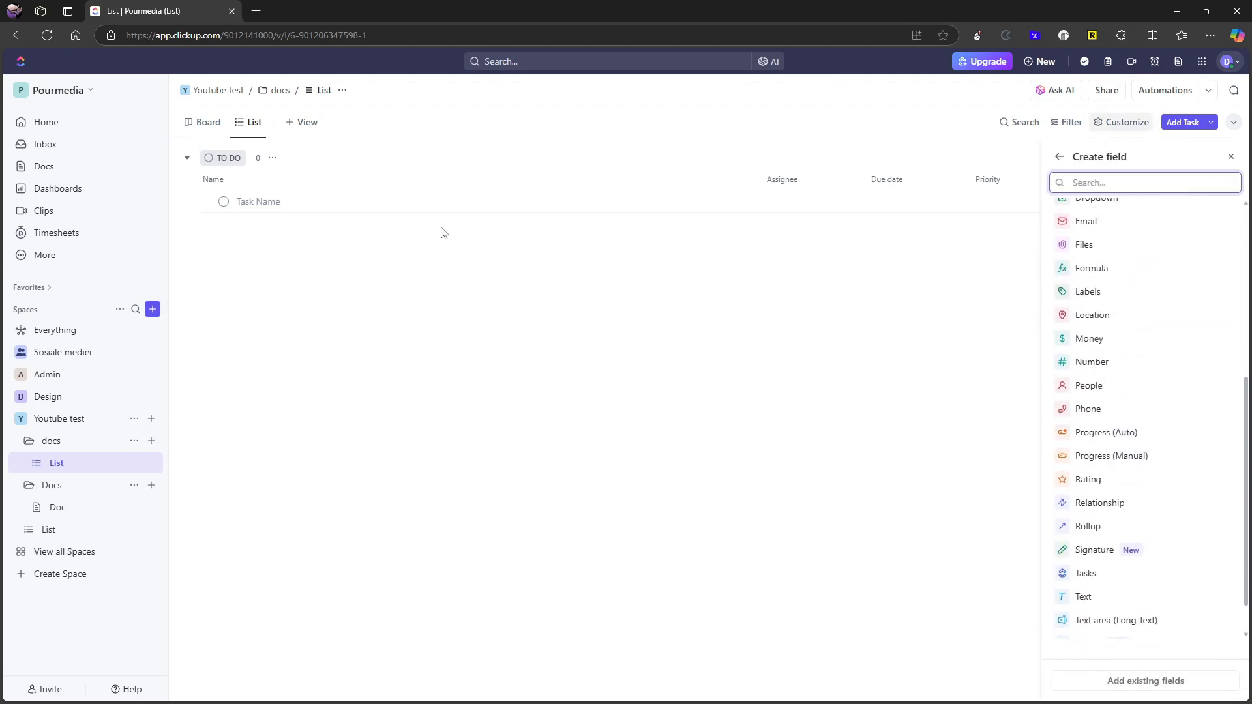
mouse_move(376, 193)
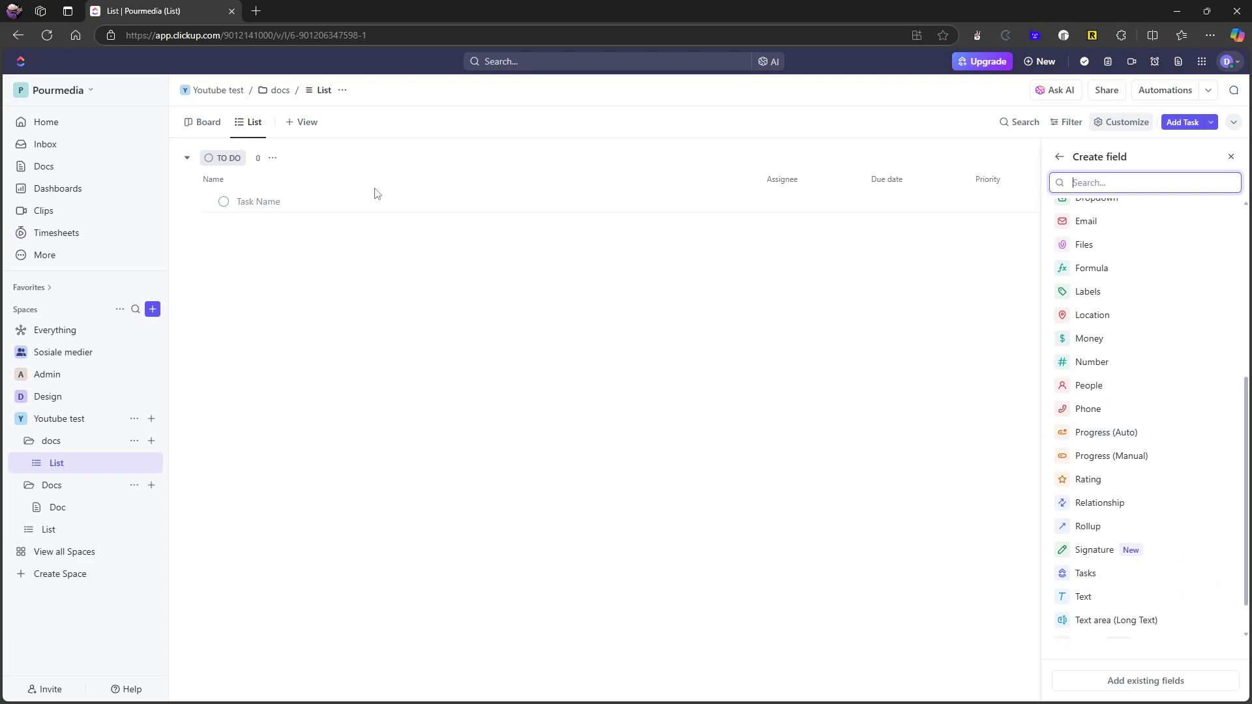
scroll("down", 3)
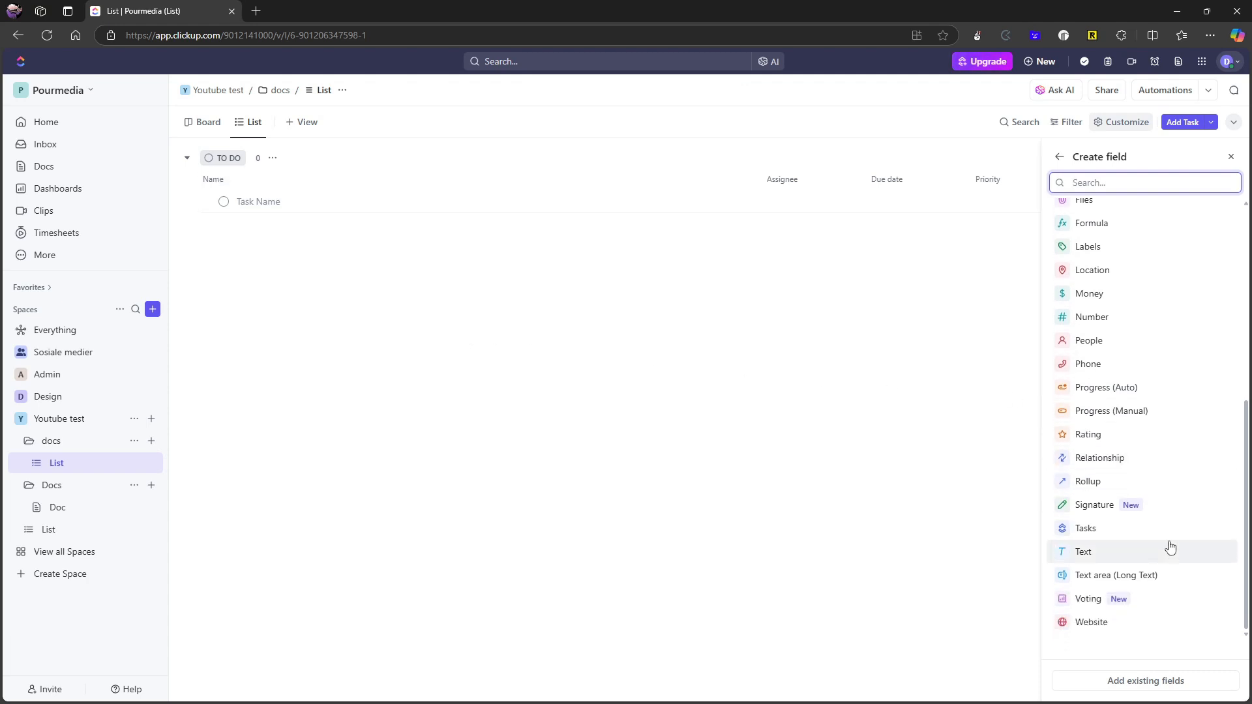
scroll("up", 3)
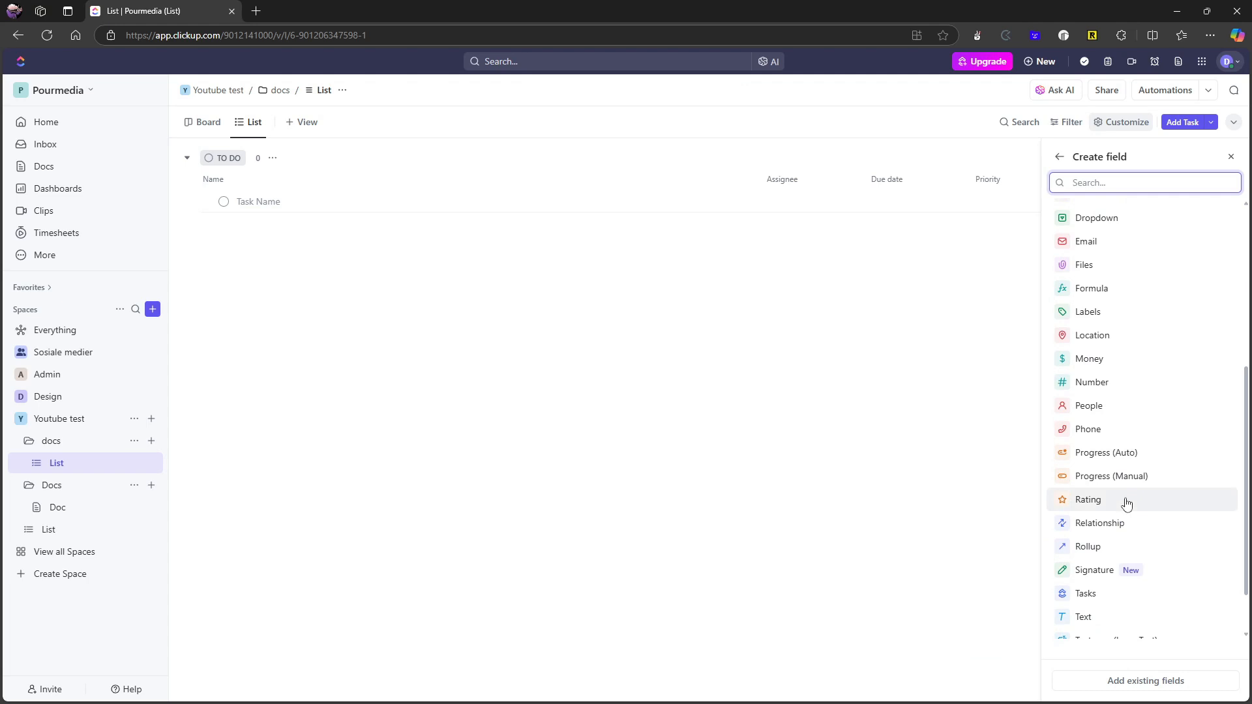
scroll("up", 3)
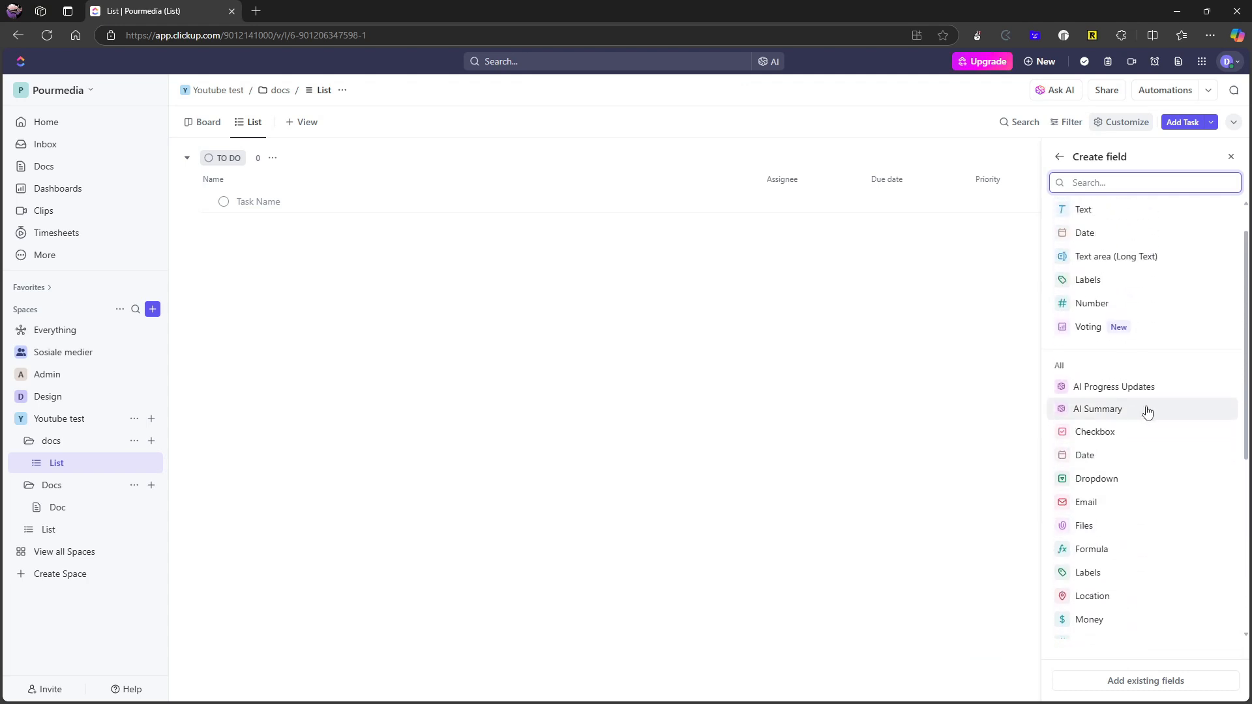
scroll("up", 3)
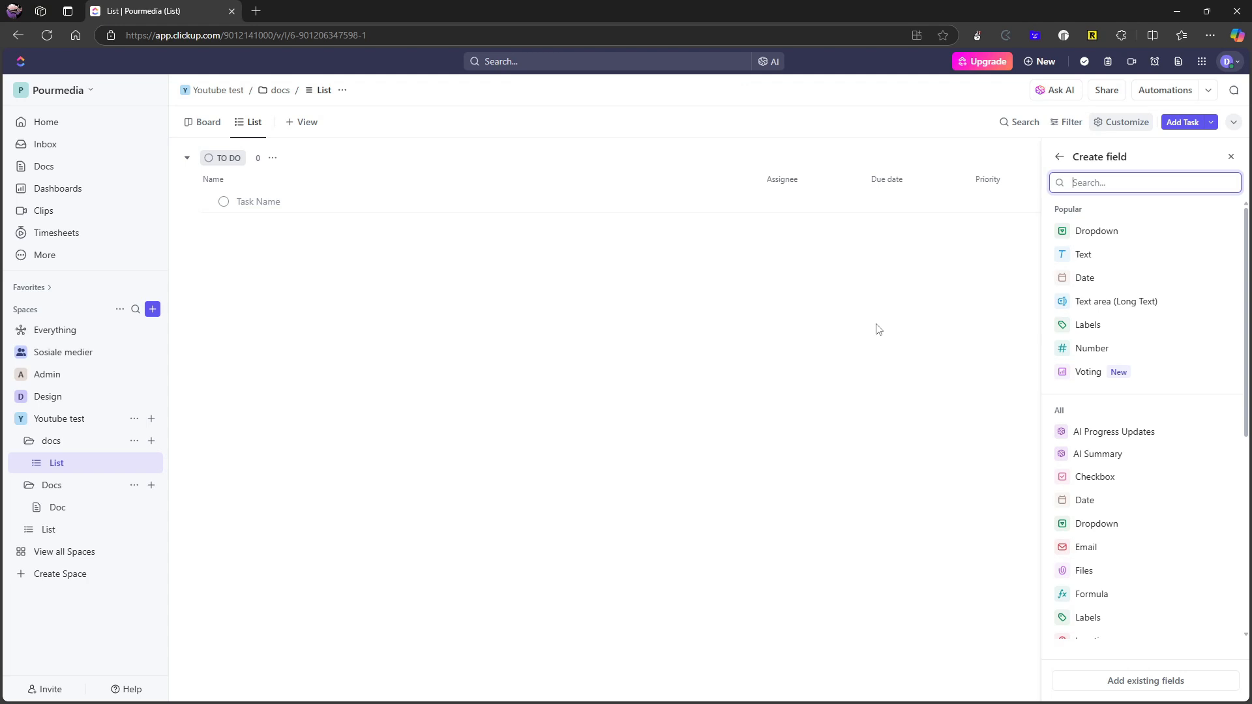
left_click(1230, 156)
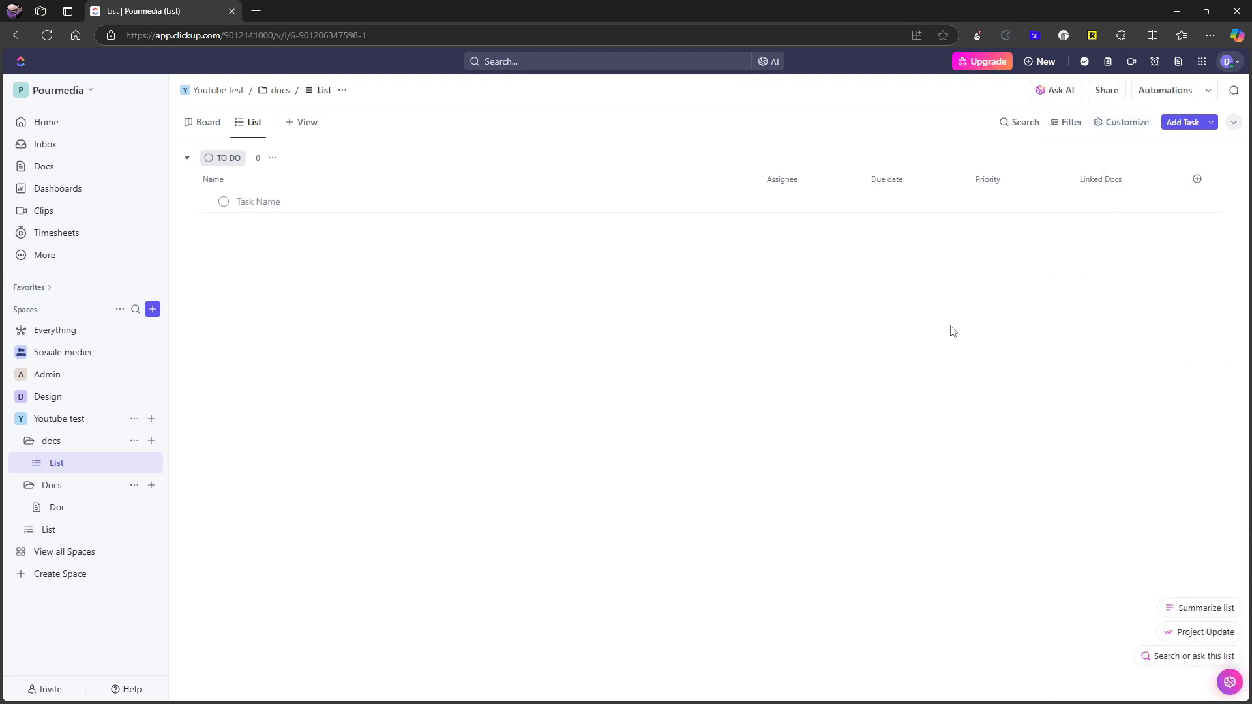
mouse_move(1107, 61)
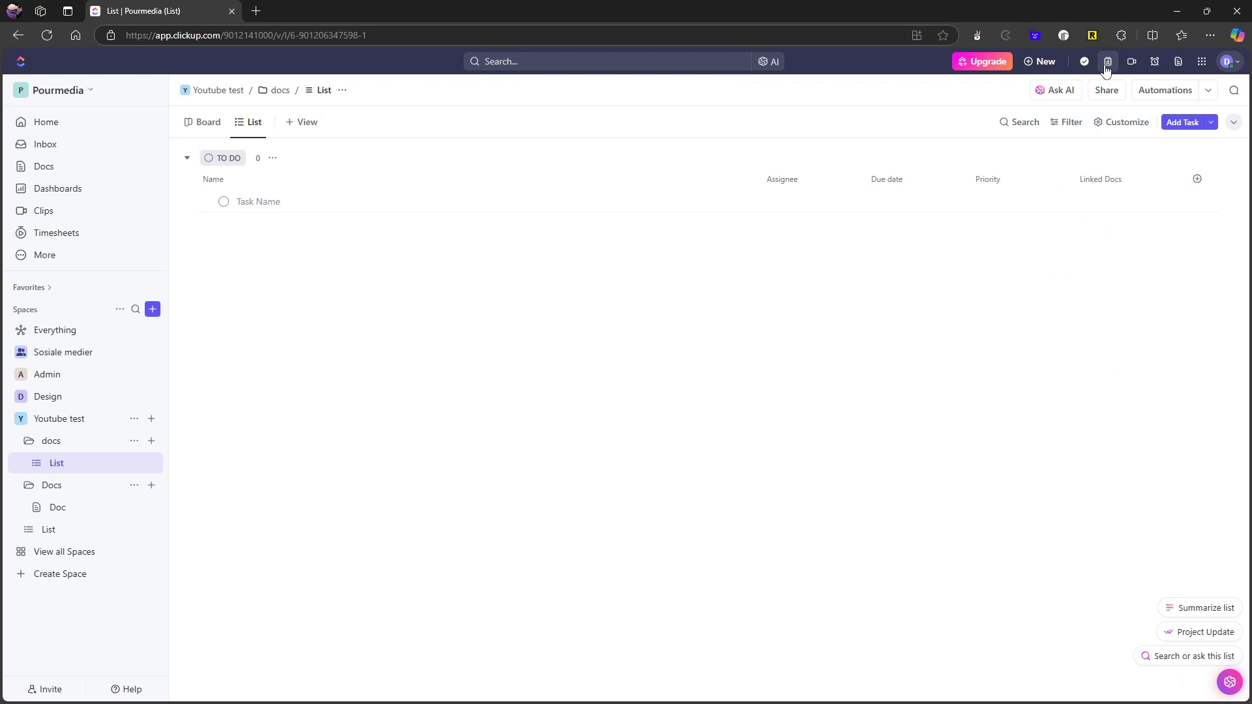
mouse_move(1109, 62)
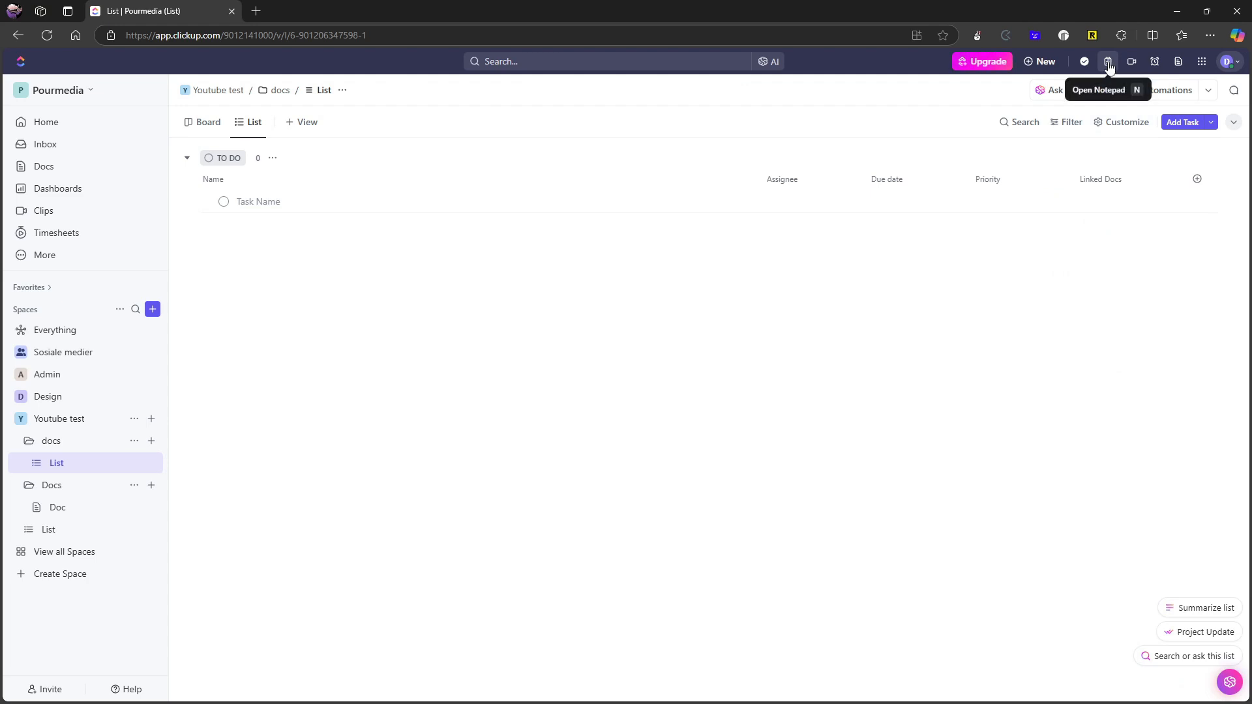
mouse_move(1085, 61)
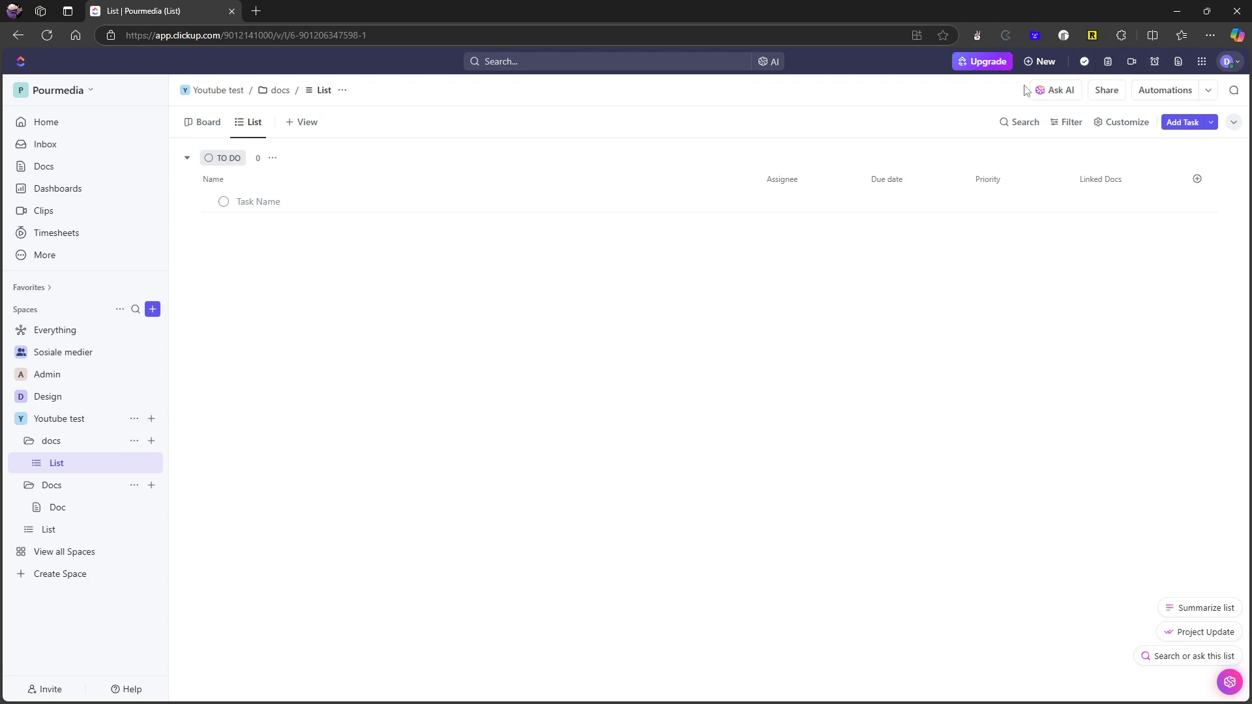
left_click(21, 396)
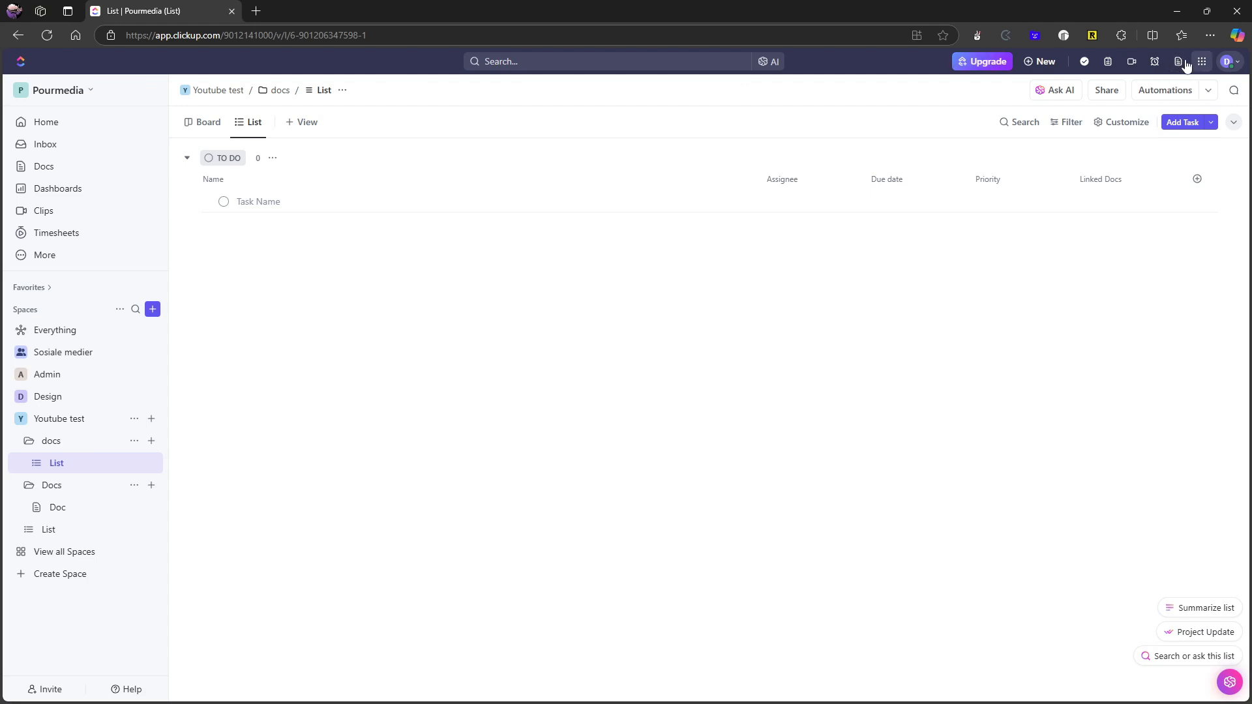
mouse_move(1178, 67)
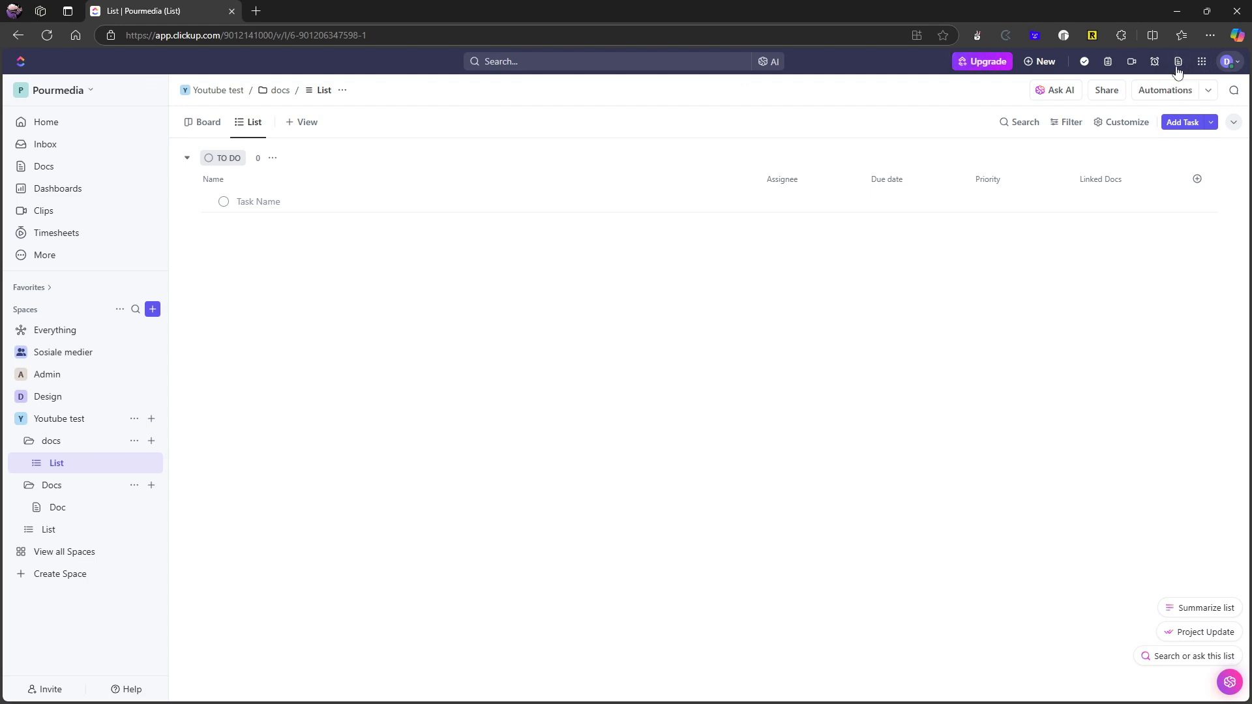
mouse_move(907, 283)
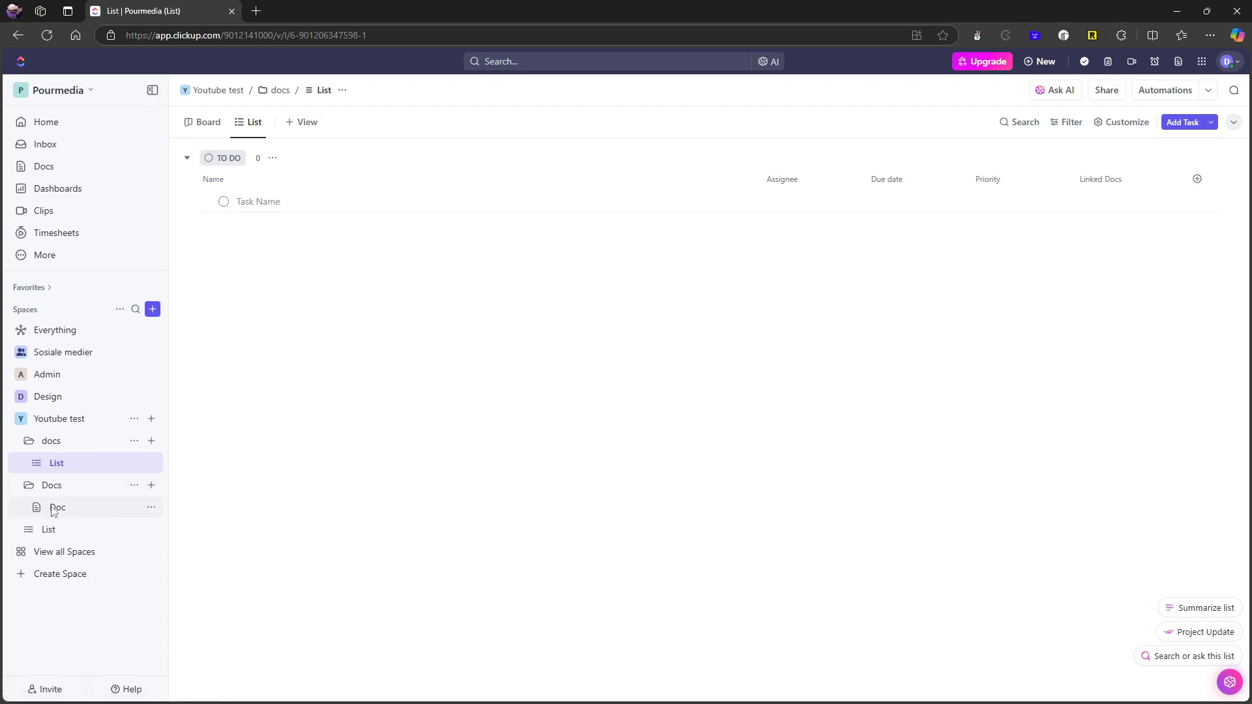
Open the untitled Doc and browse its '/' block command menu down to the embed and view options.
left_click(57, 508)
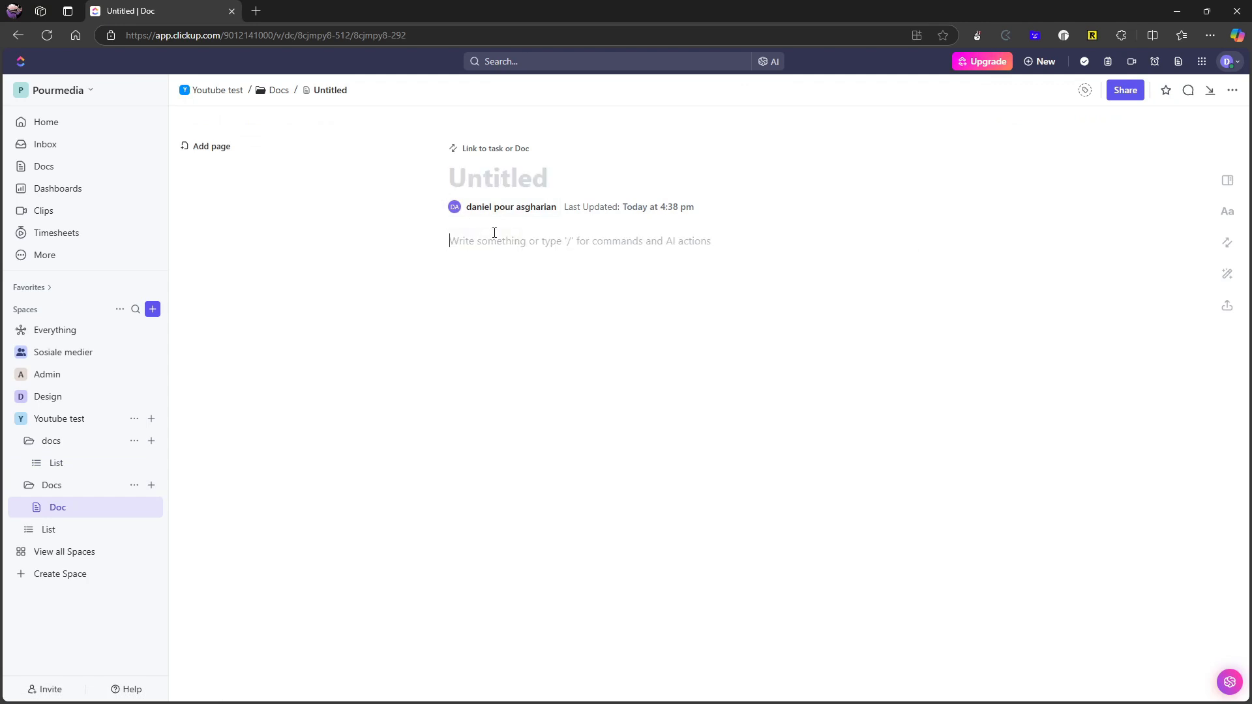
type("/")
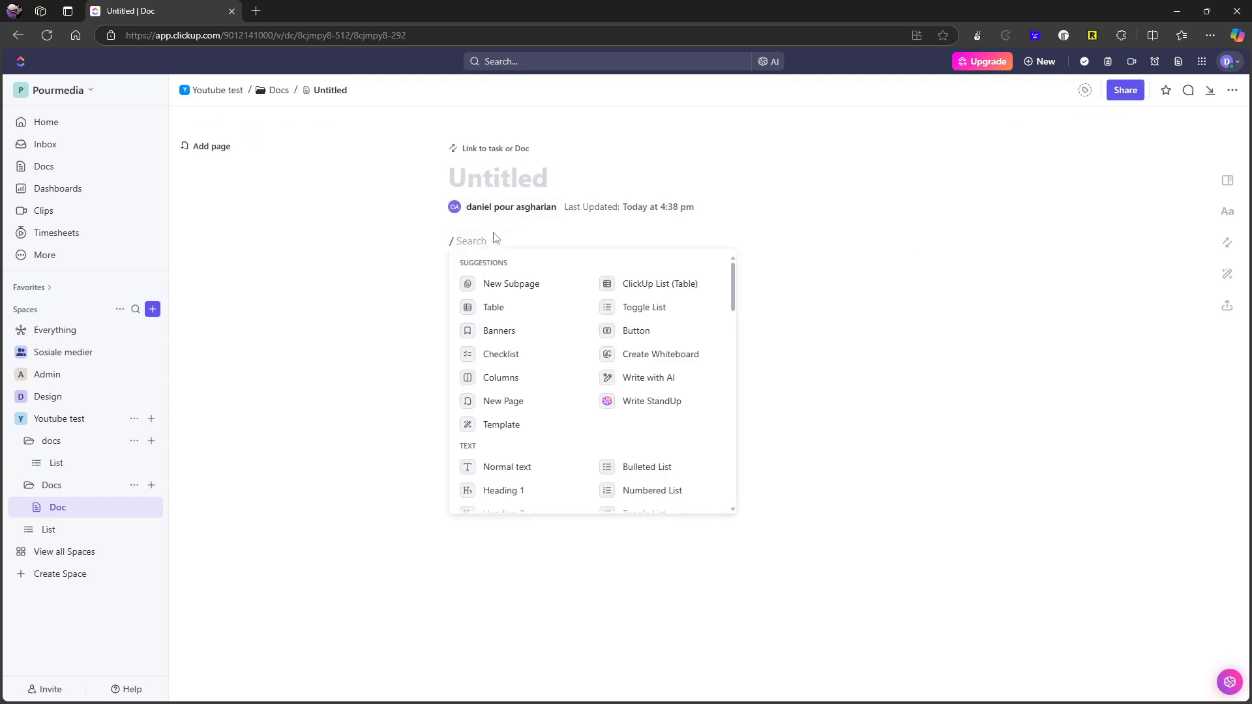
scroll("down", 3)
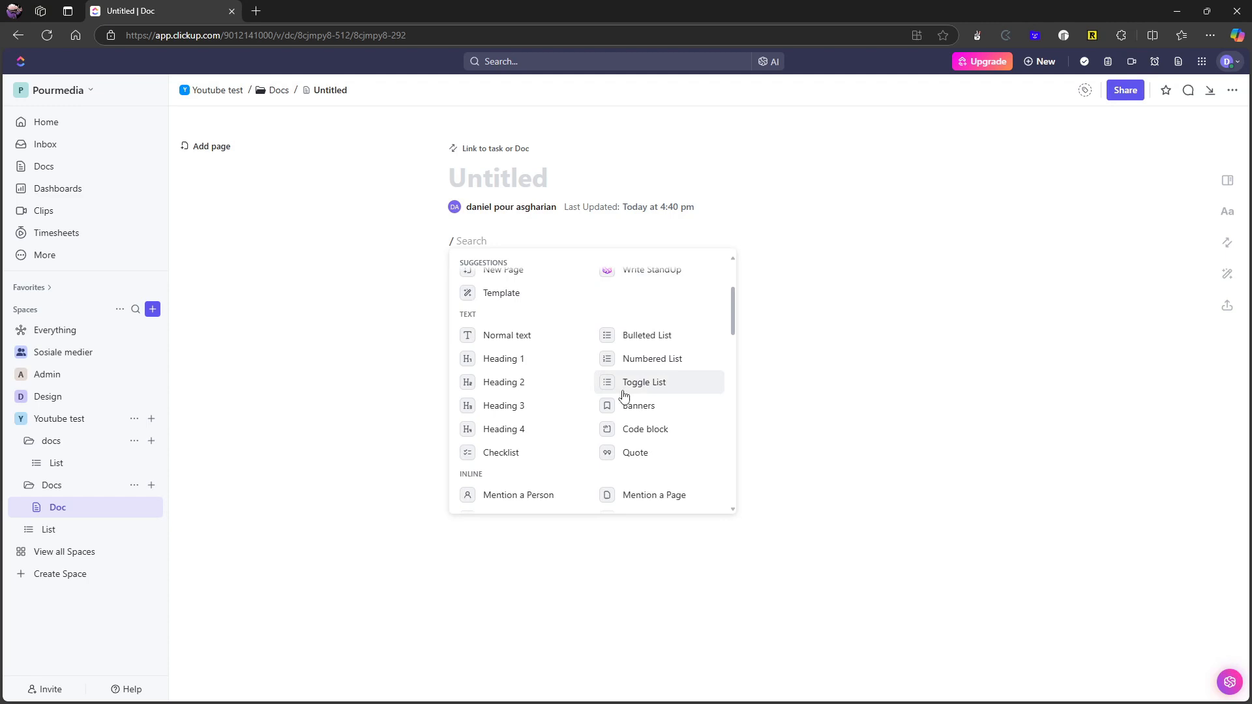
scroll("down", 3)
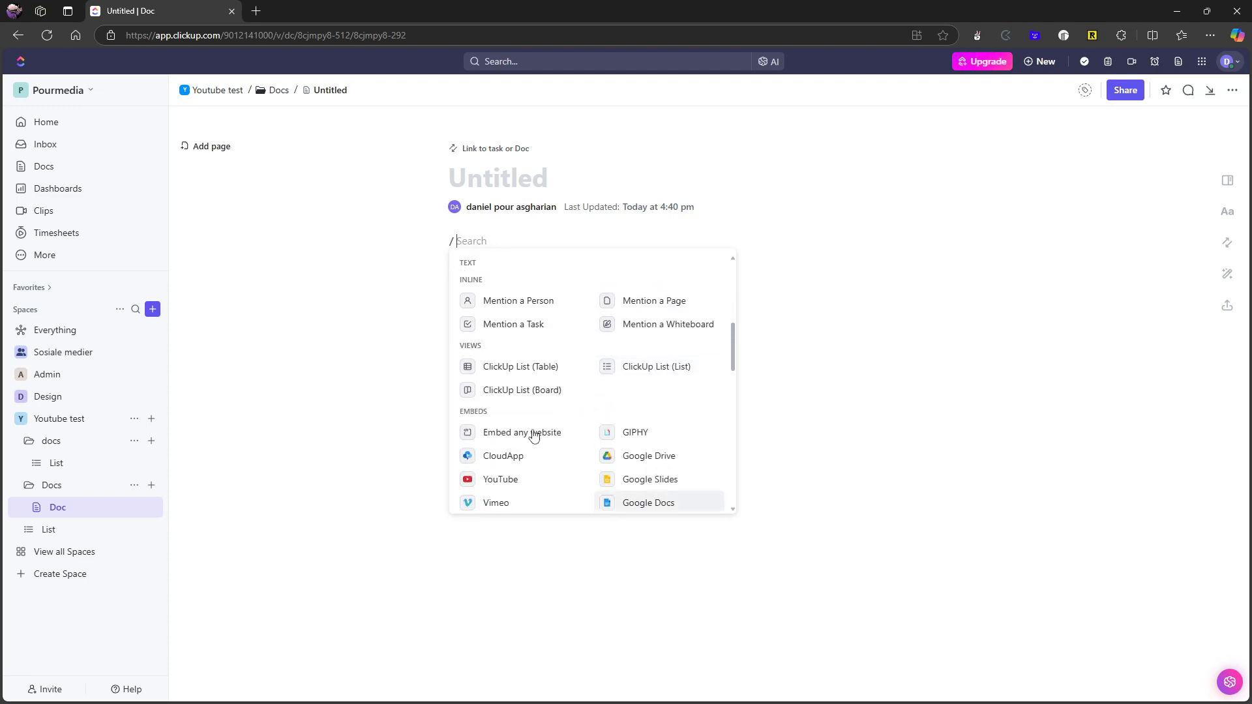
mouse_move(651, 324)
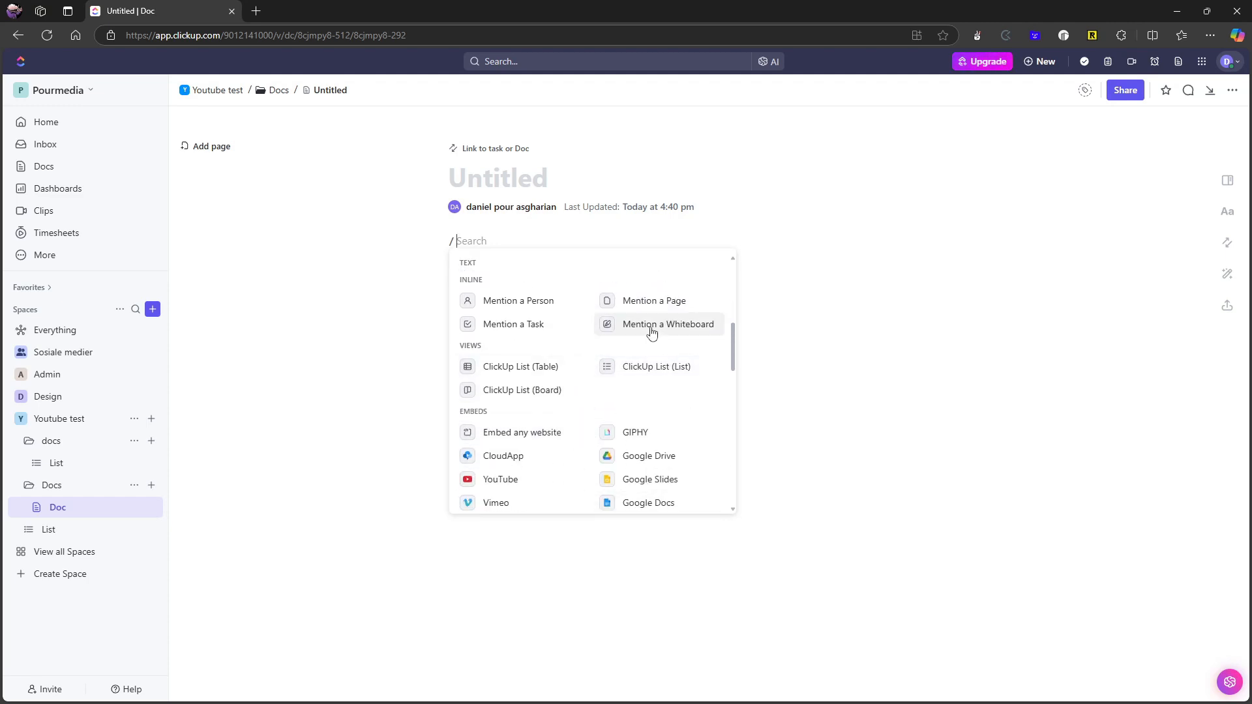
mouse_move(479, 334)
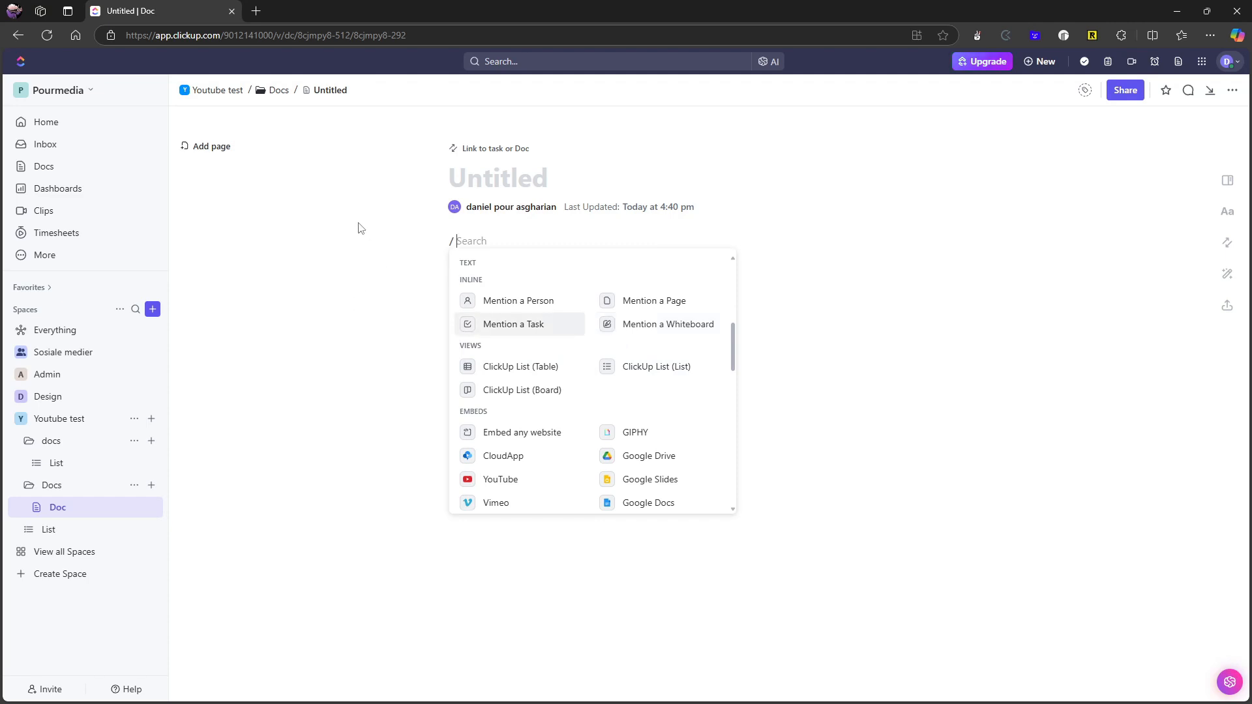
mouse_move(402, 227)
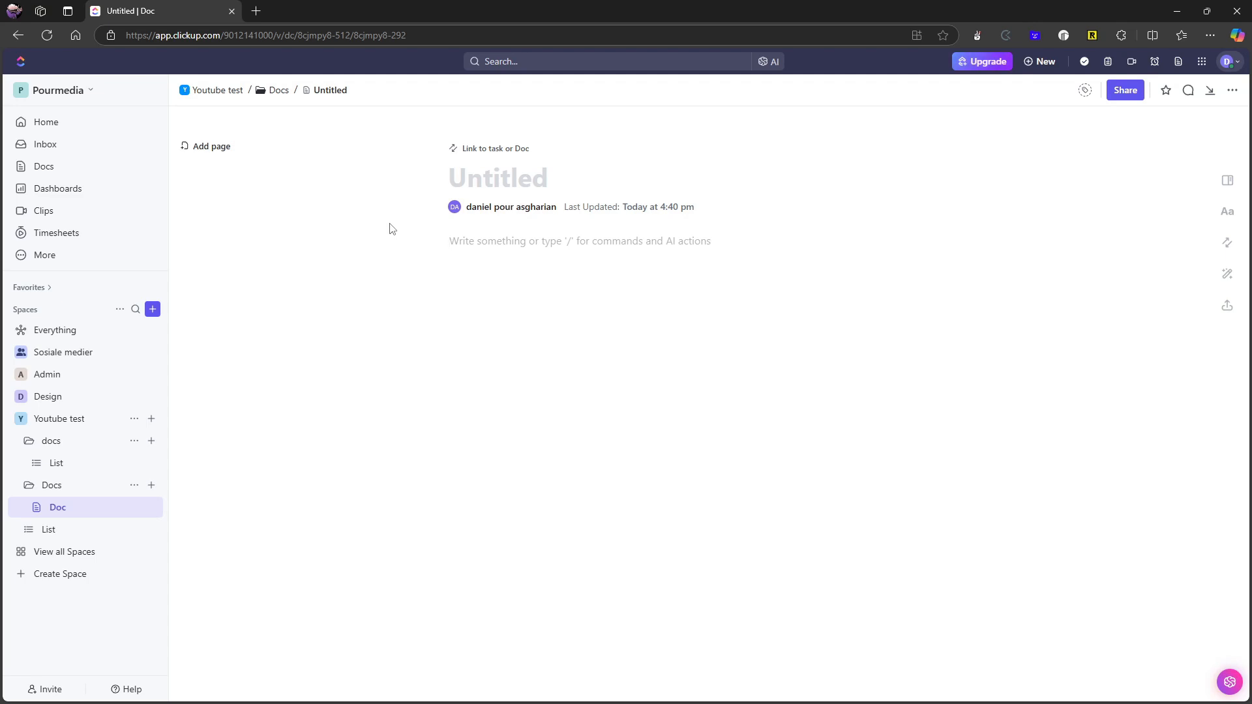
mouse_move(470, 241)
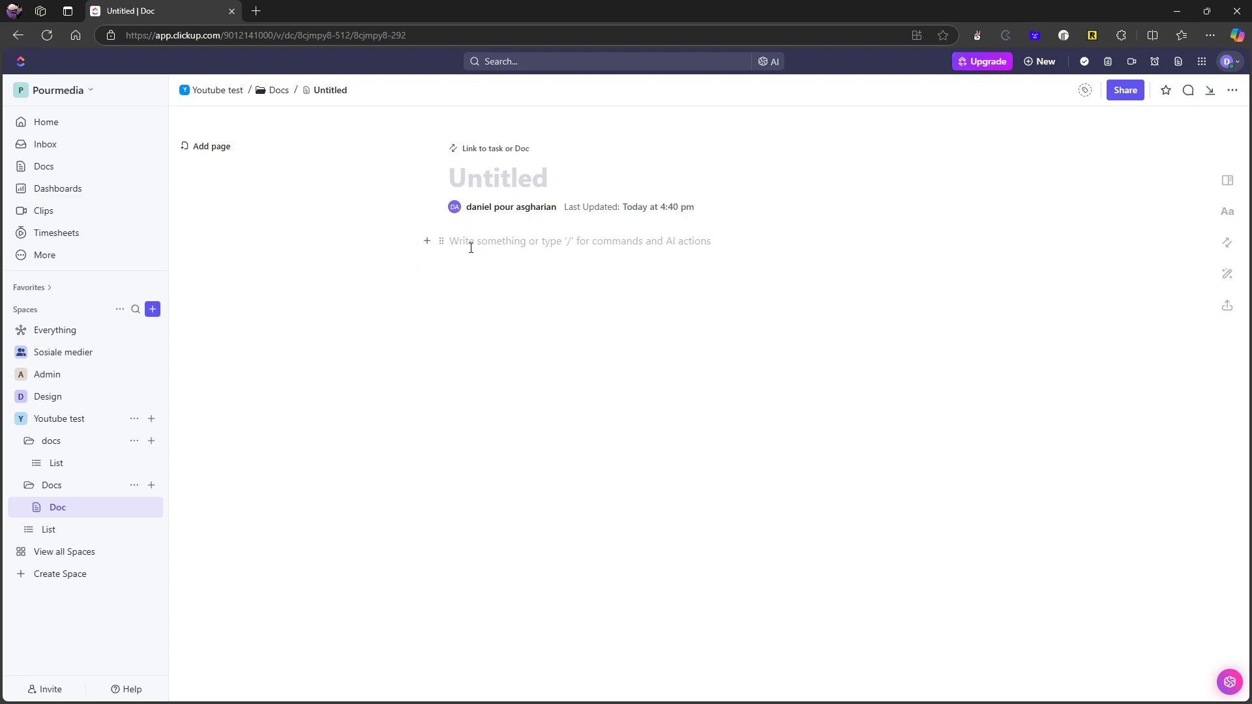
left_click(451, 241)
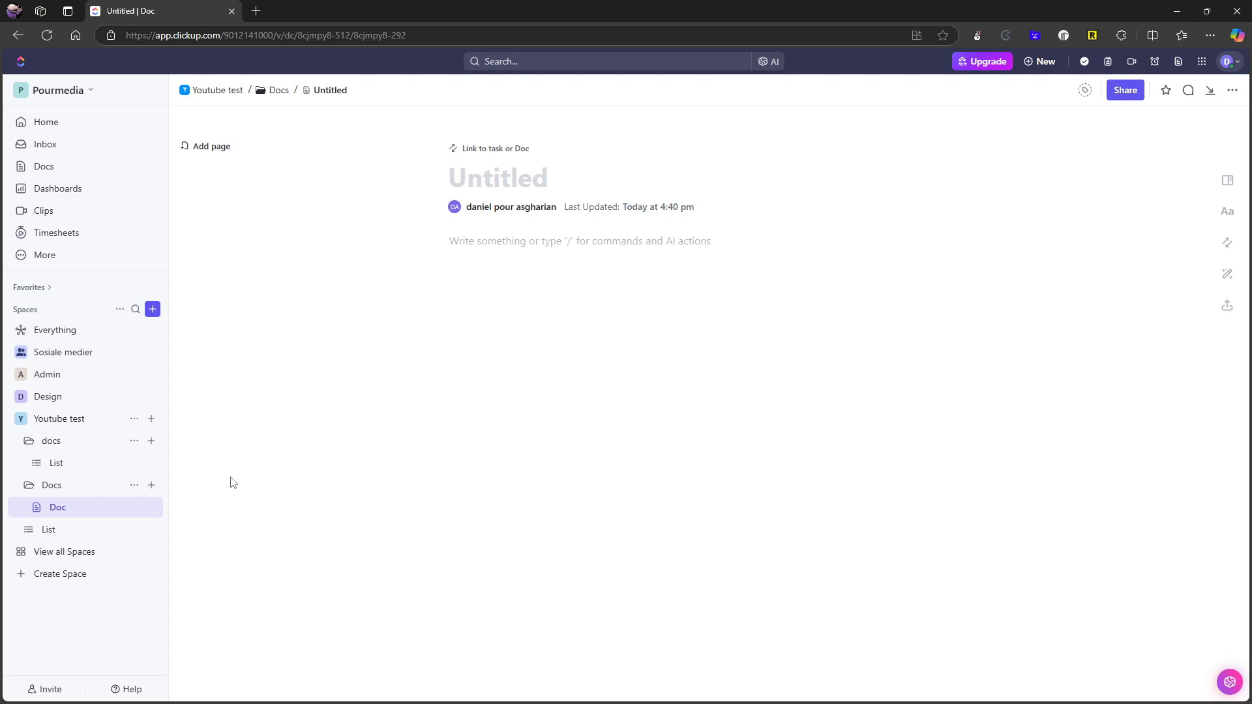
left_click(551, 241)
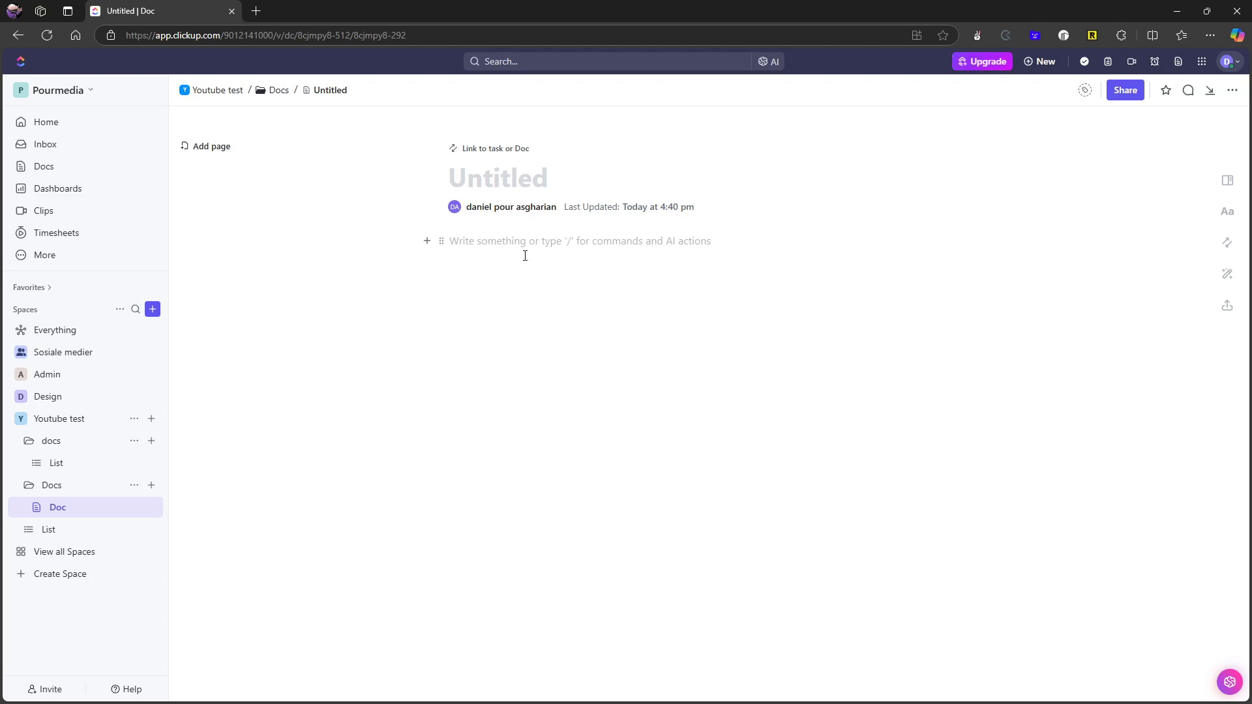
mouse_move(243, 371)
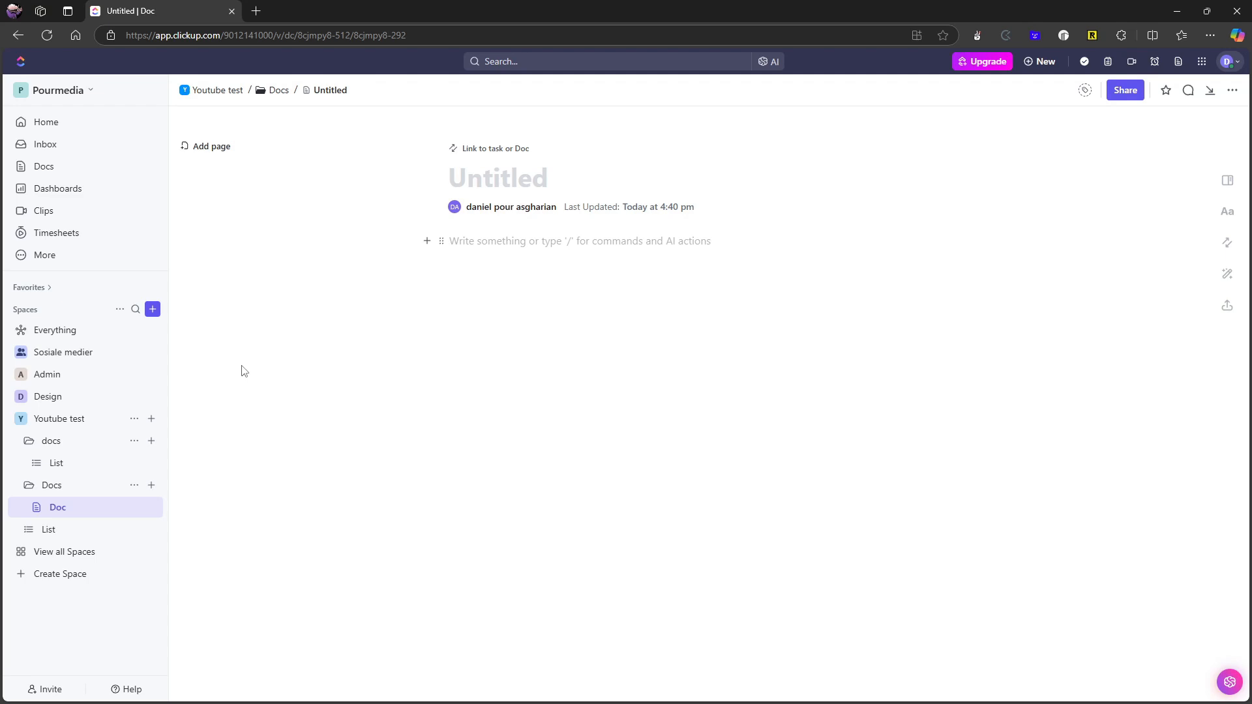
mouse_move(250, 453)
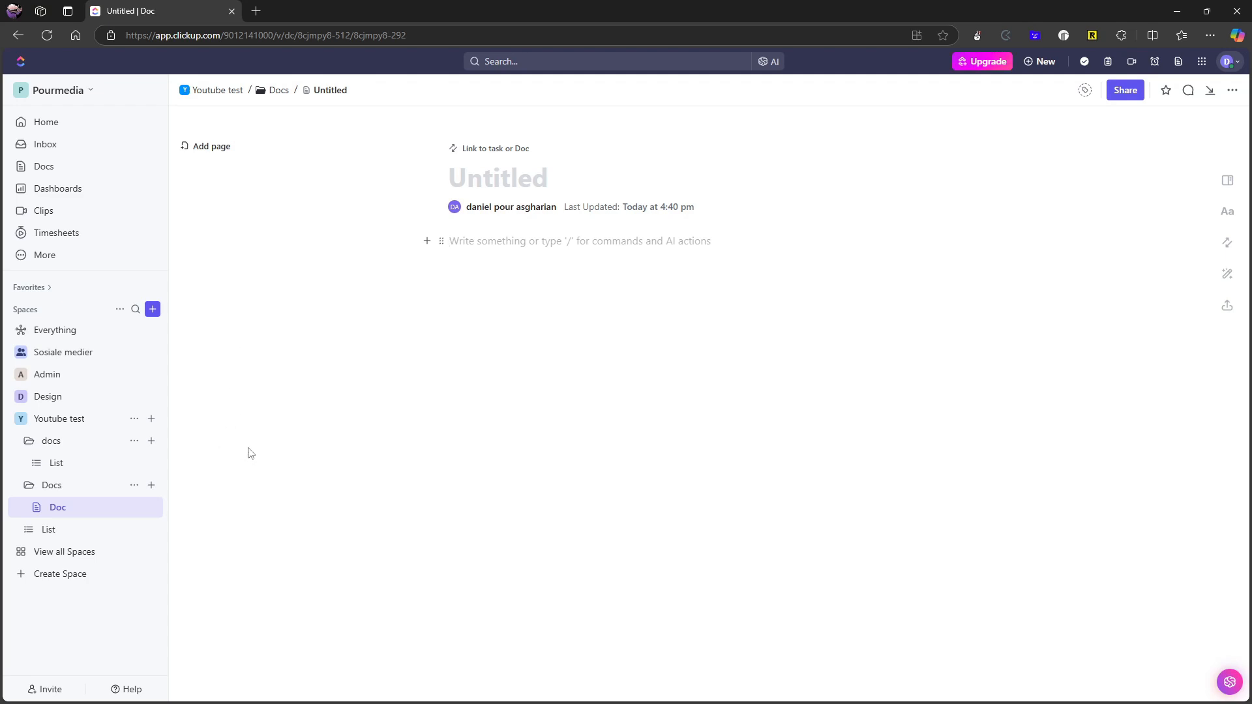
mouse_move(174, 406)
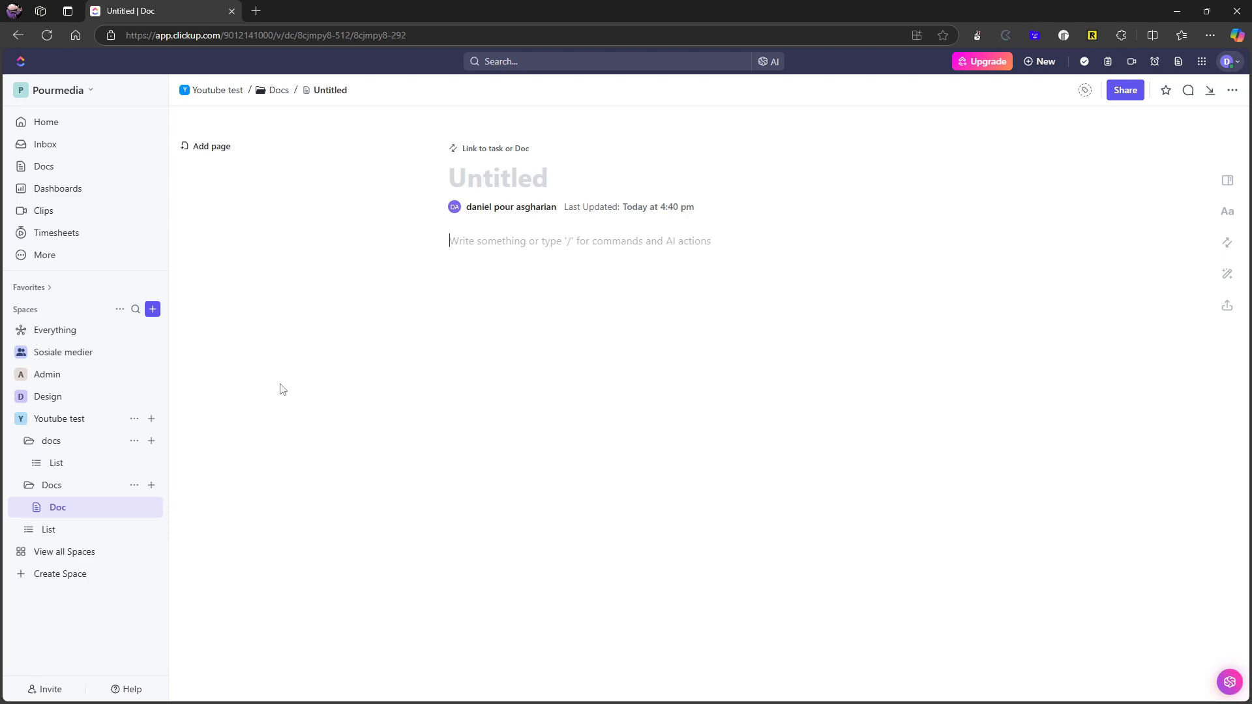
mouse_move(485, 310)
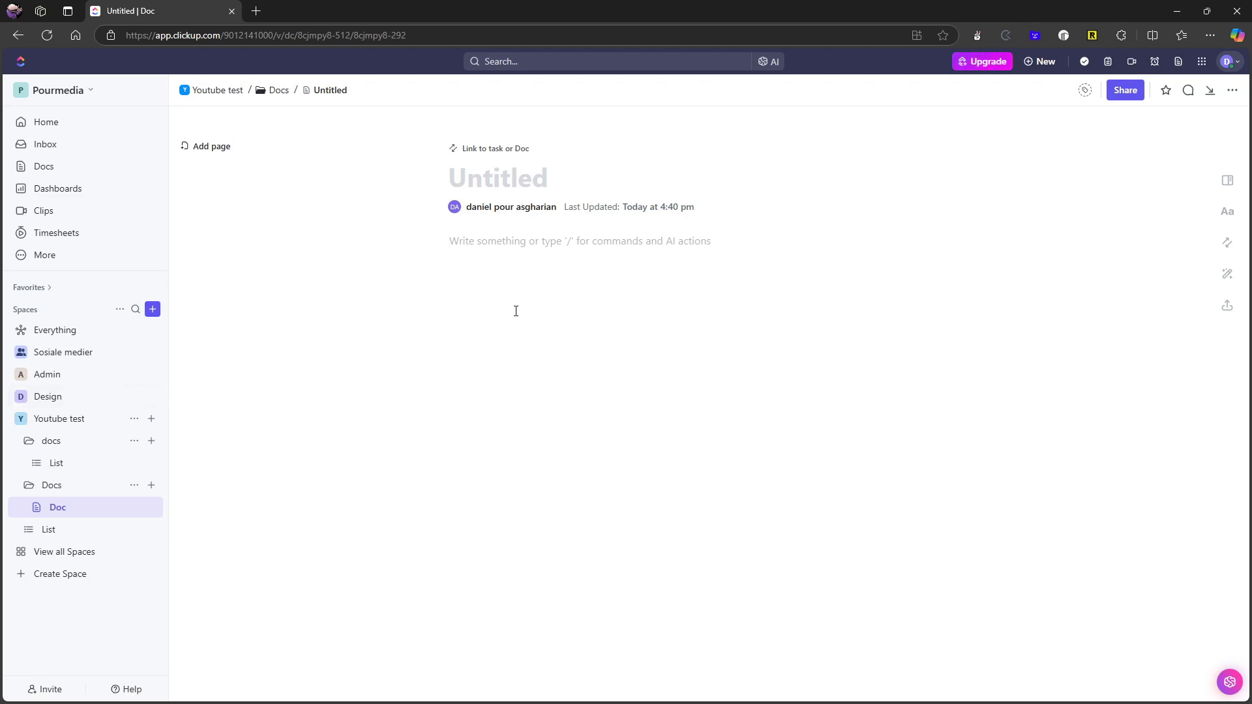
mouse_move(525, 316)
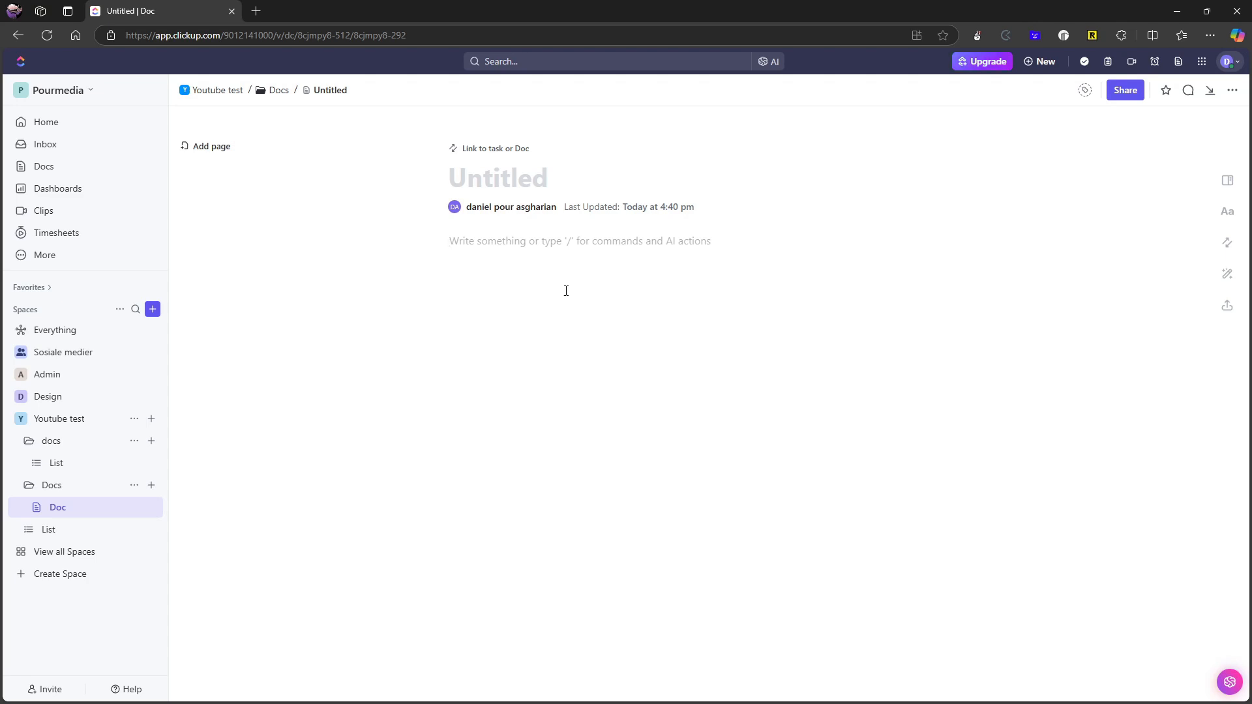
mouse_move(579, 287)
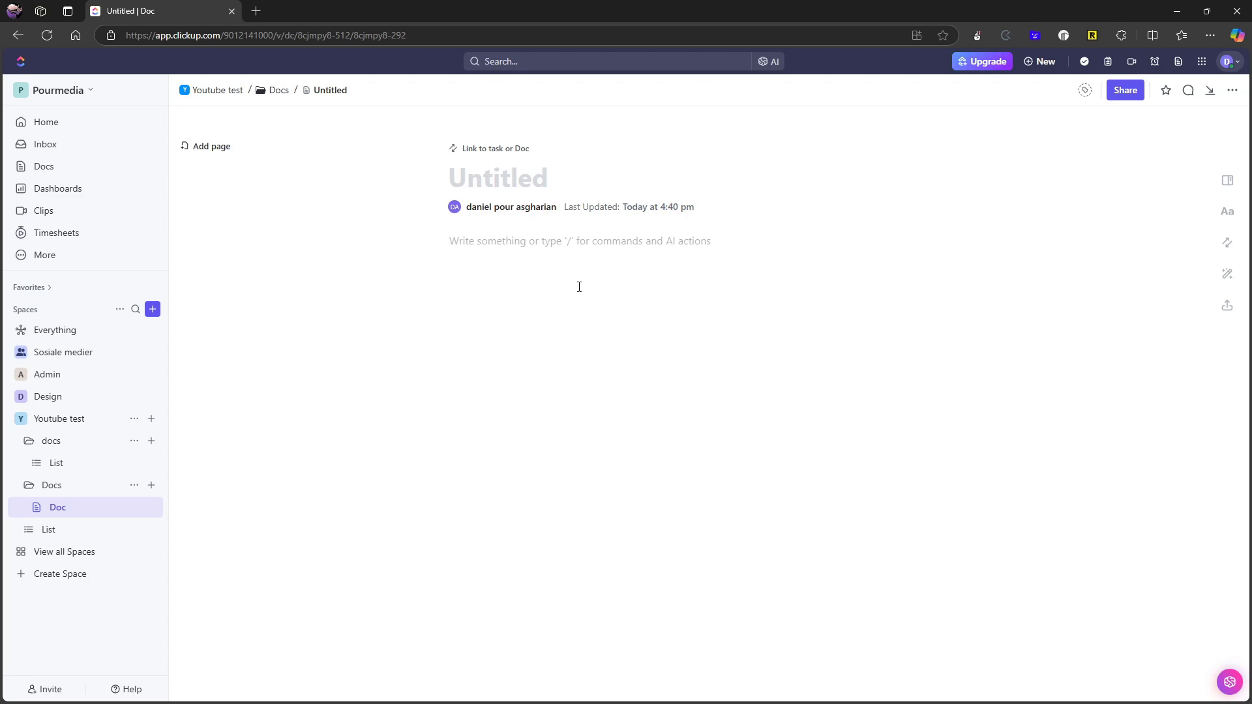
left_click(579, 241)
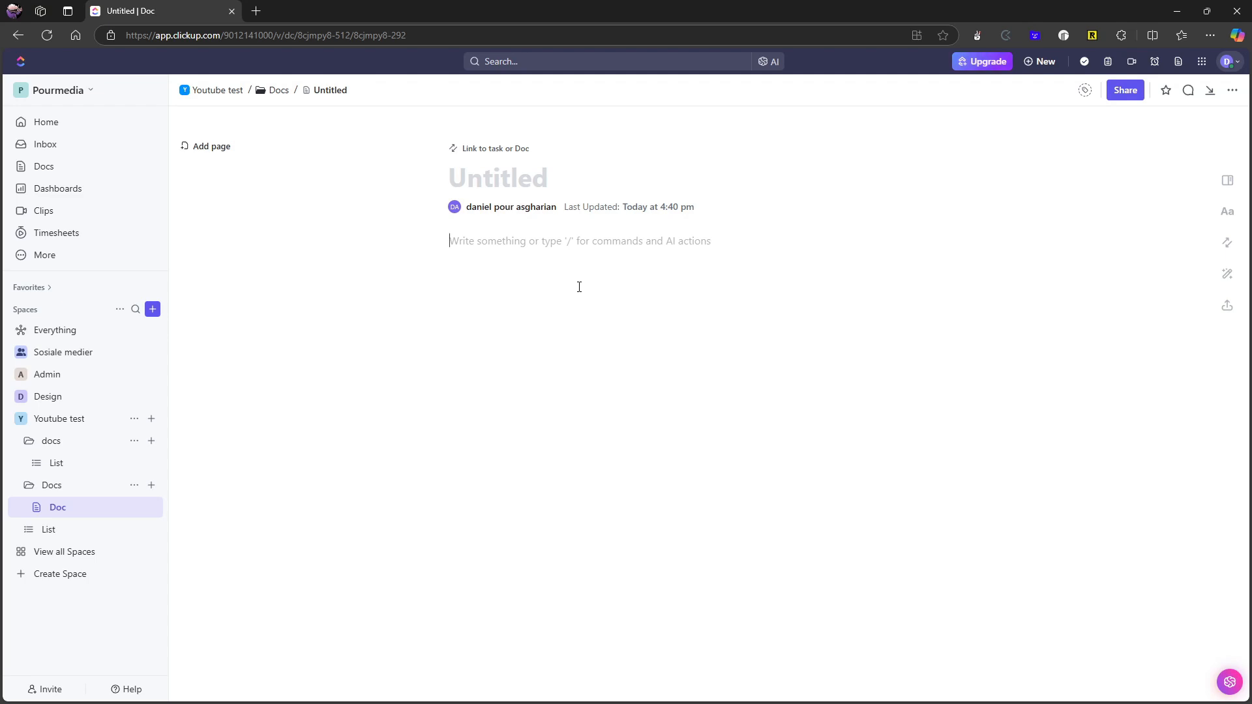
mouse_move(577, 274)
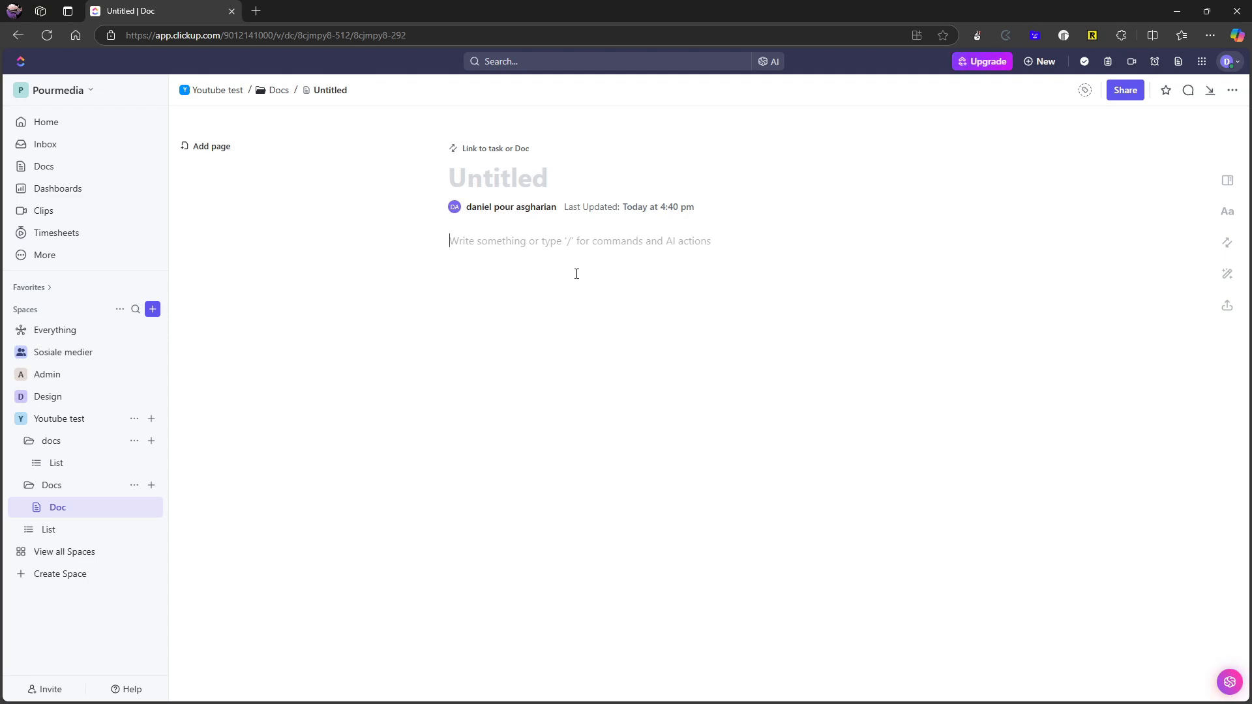
mouse_move(639, 290)
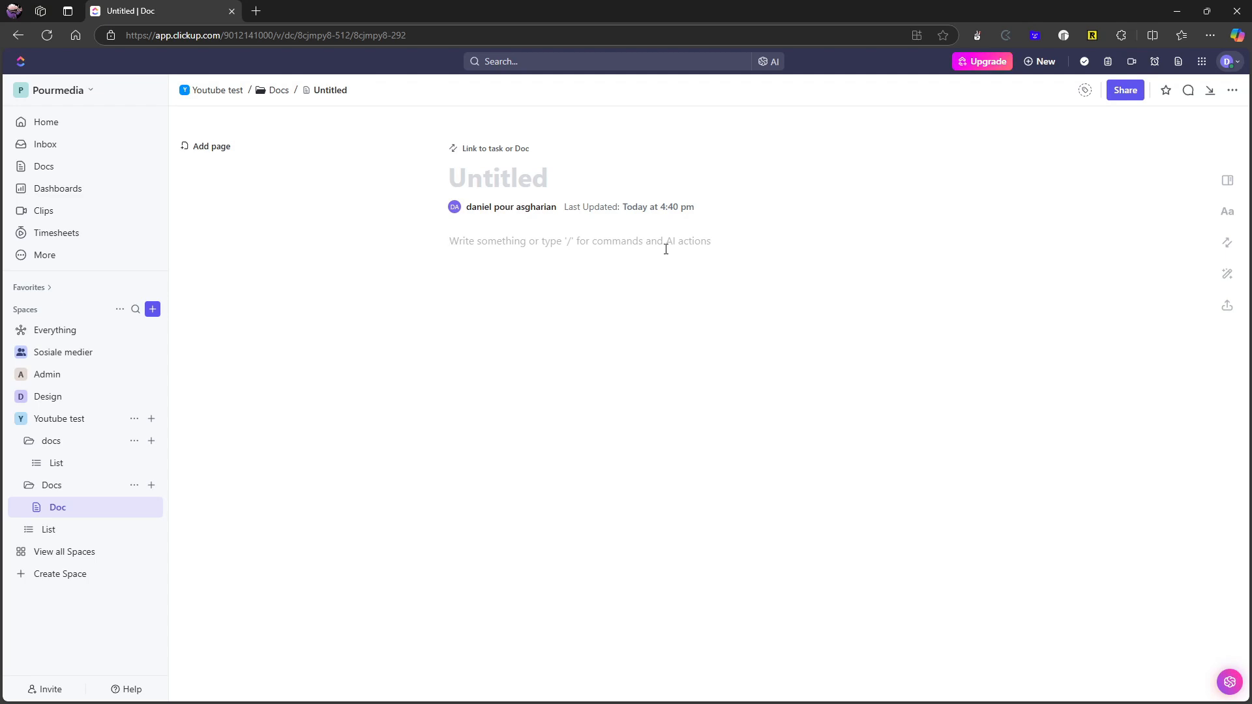
mouse_move(769, 381)
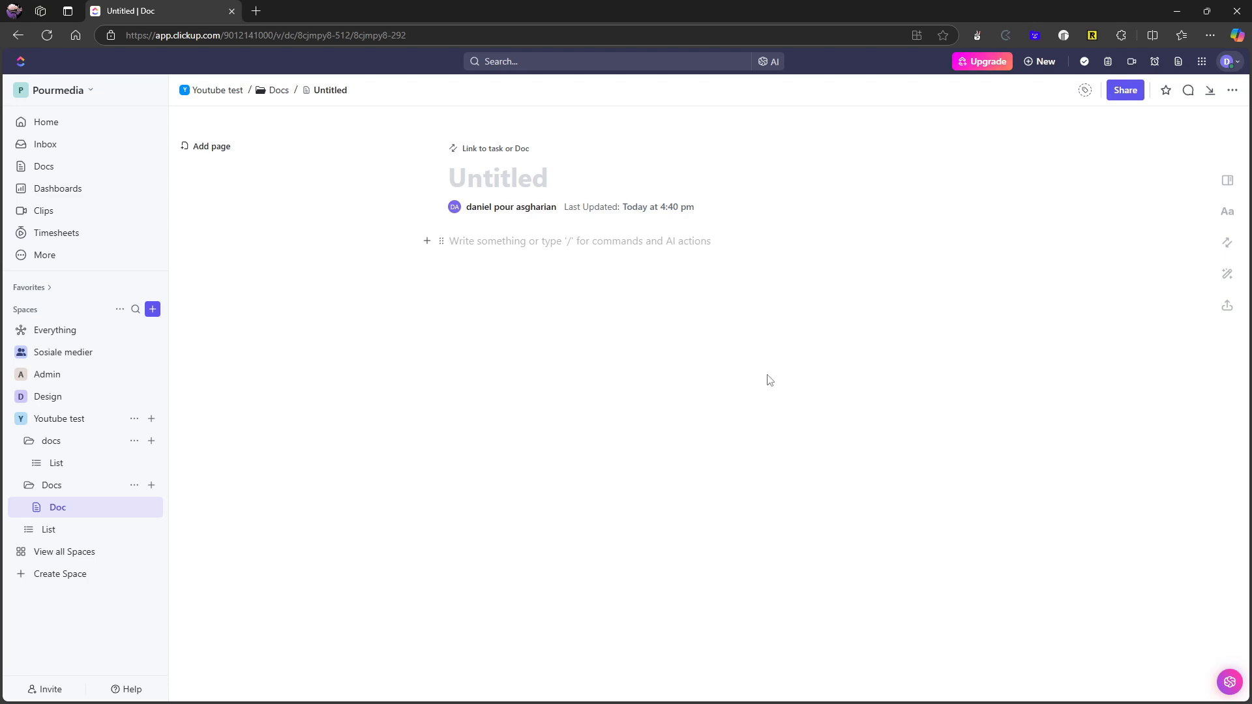